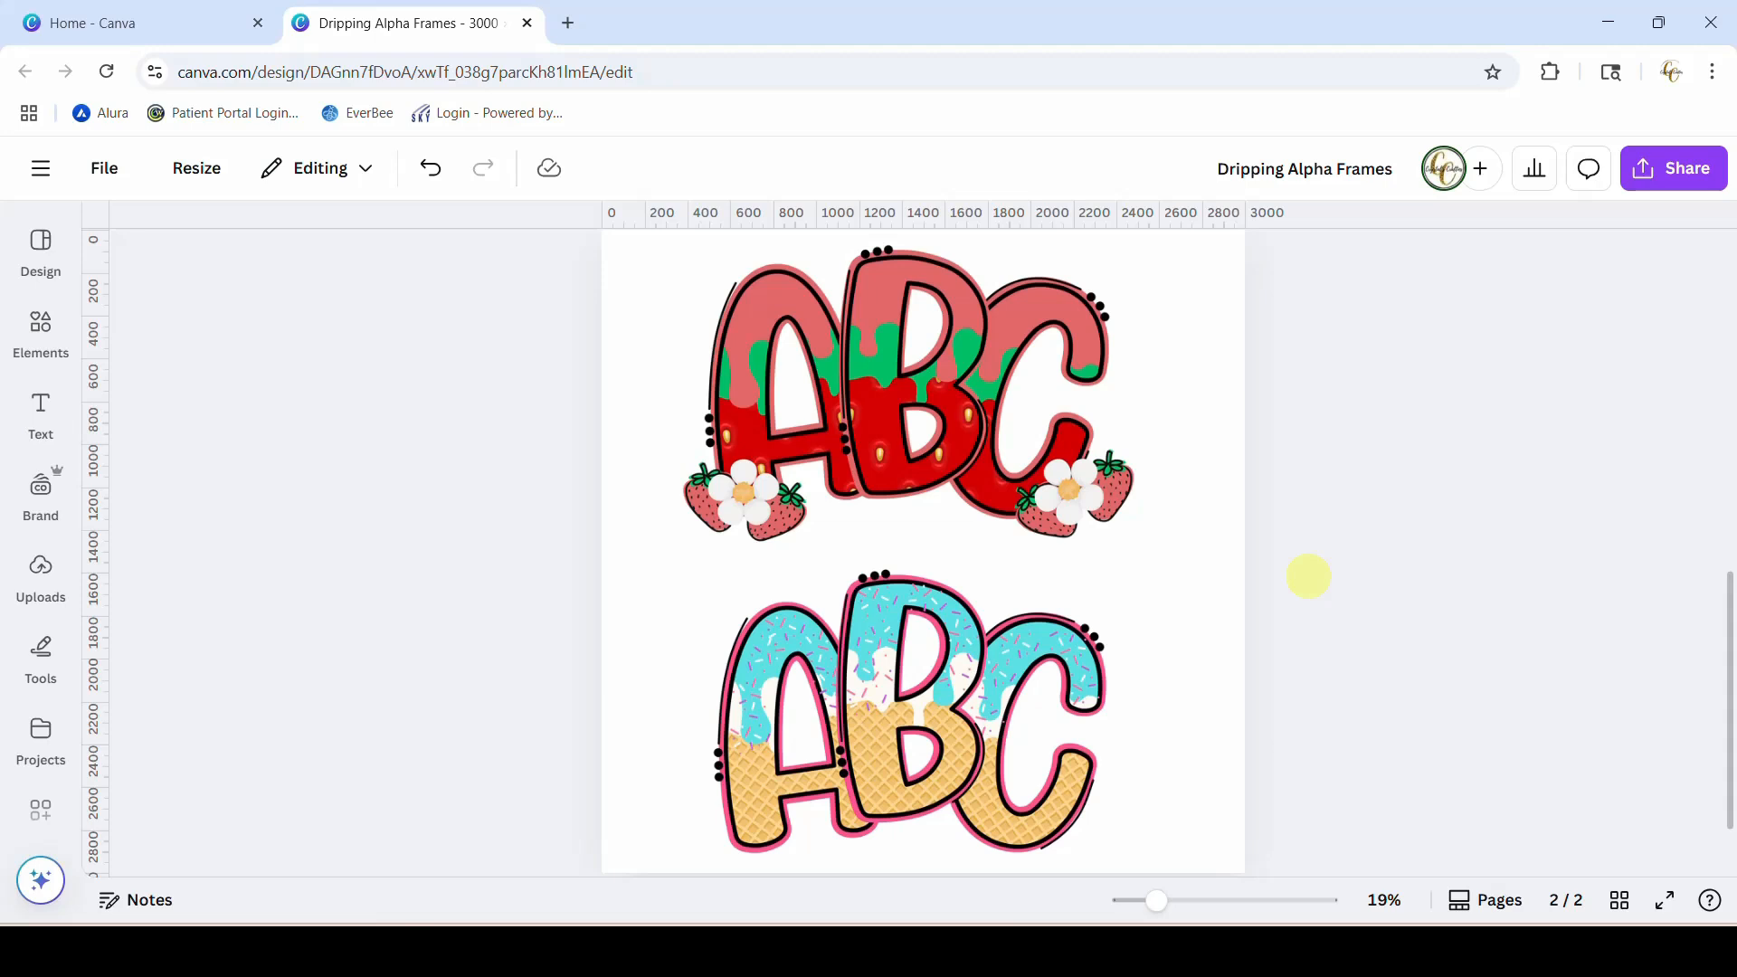
mouse_move(595, 811)
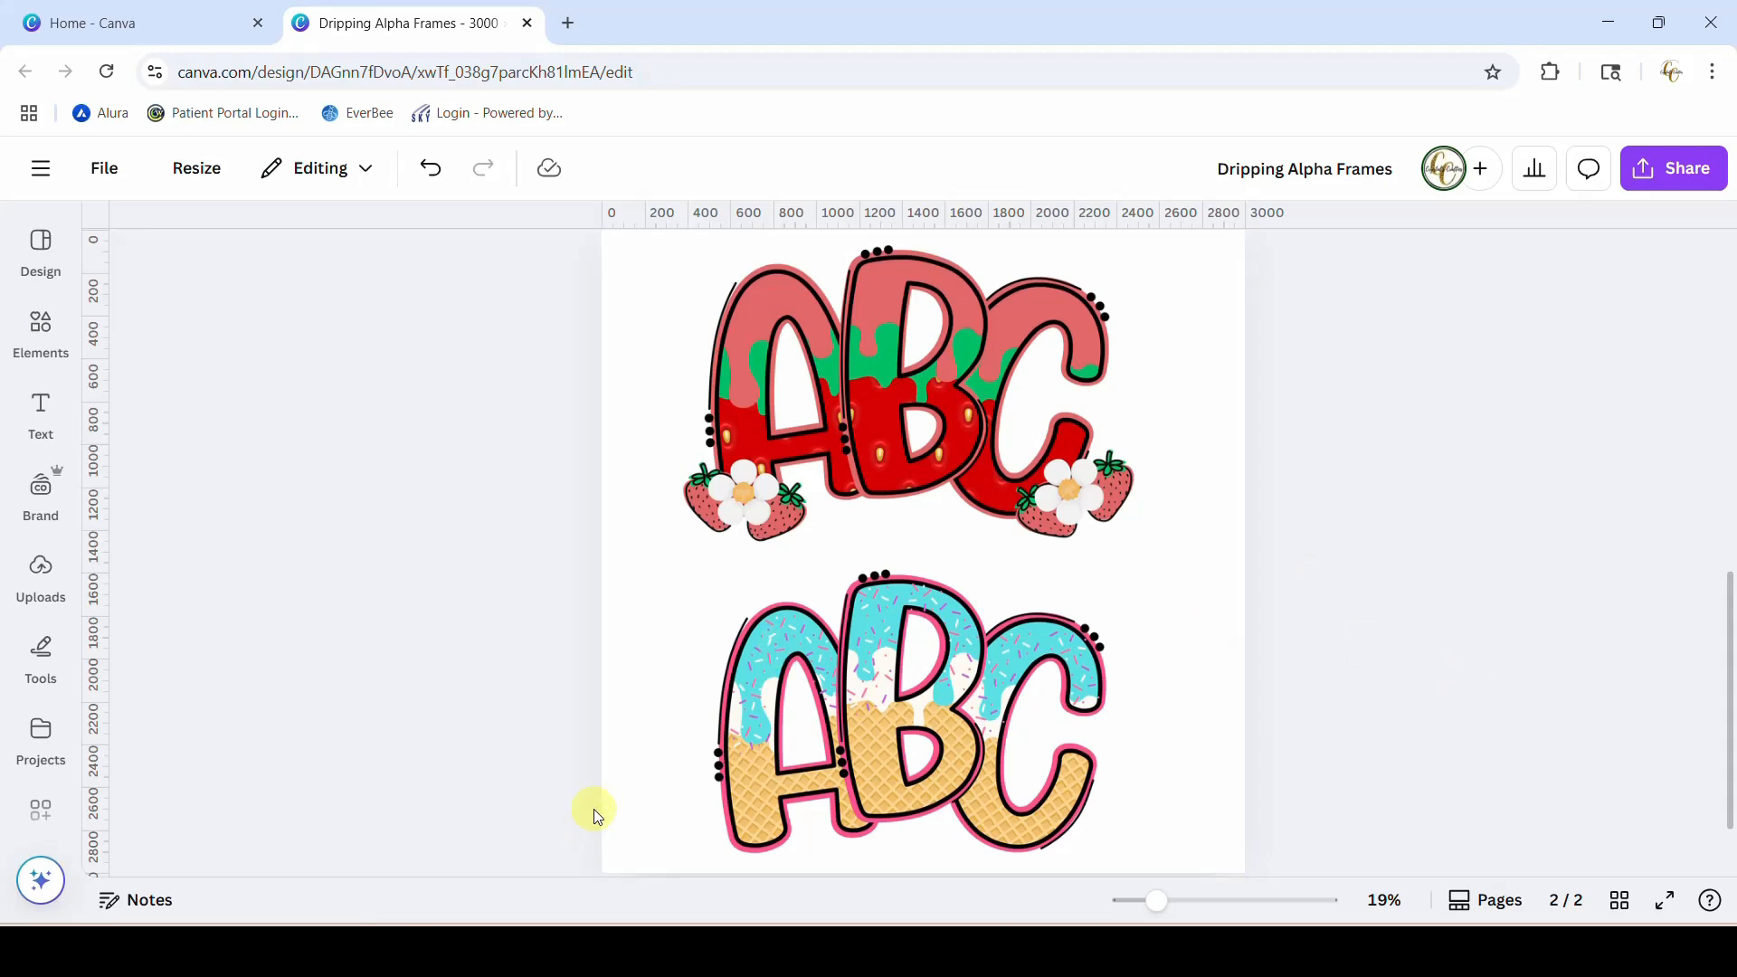
mouse_move(1455, 601)
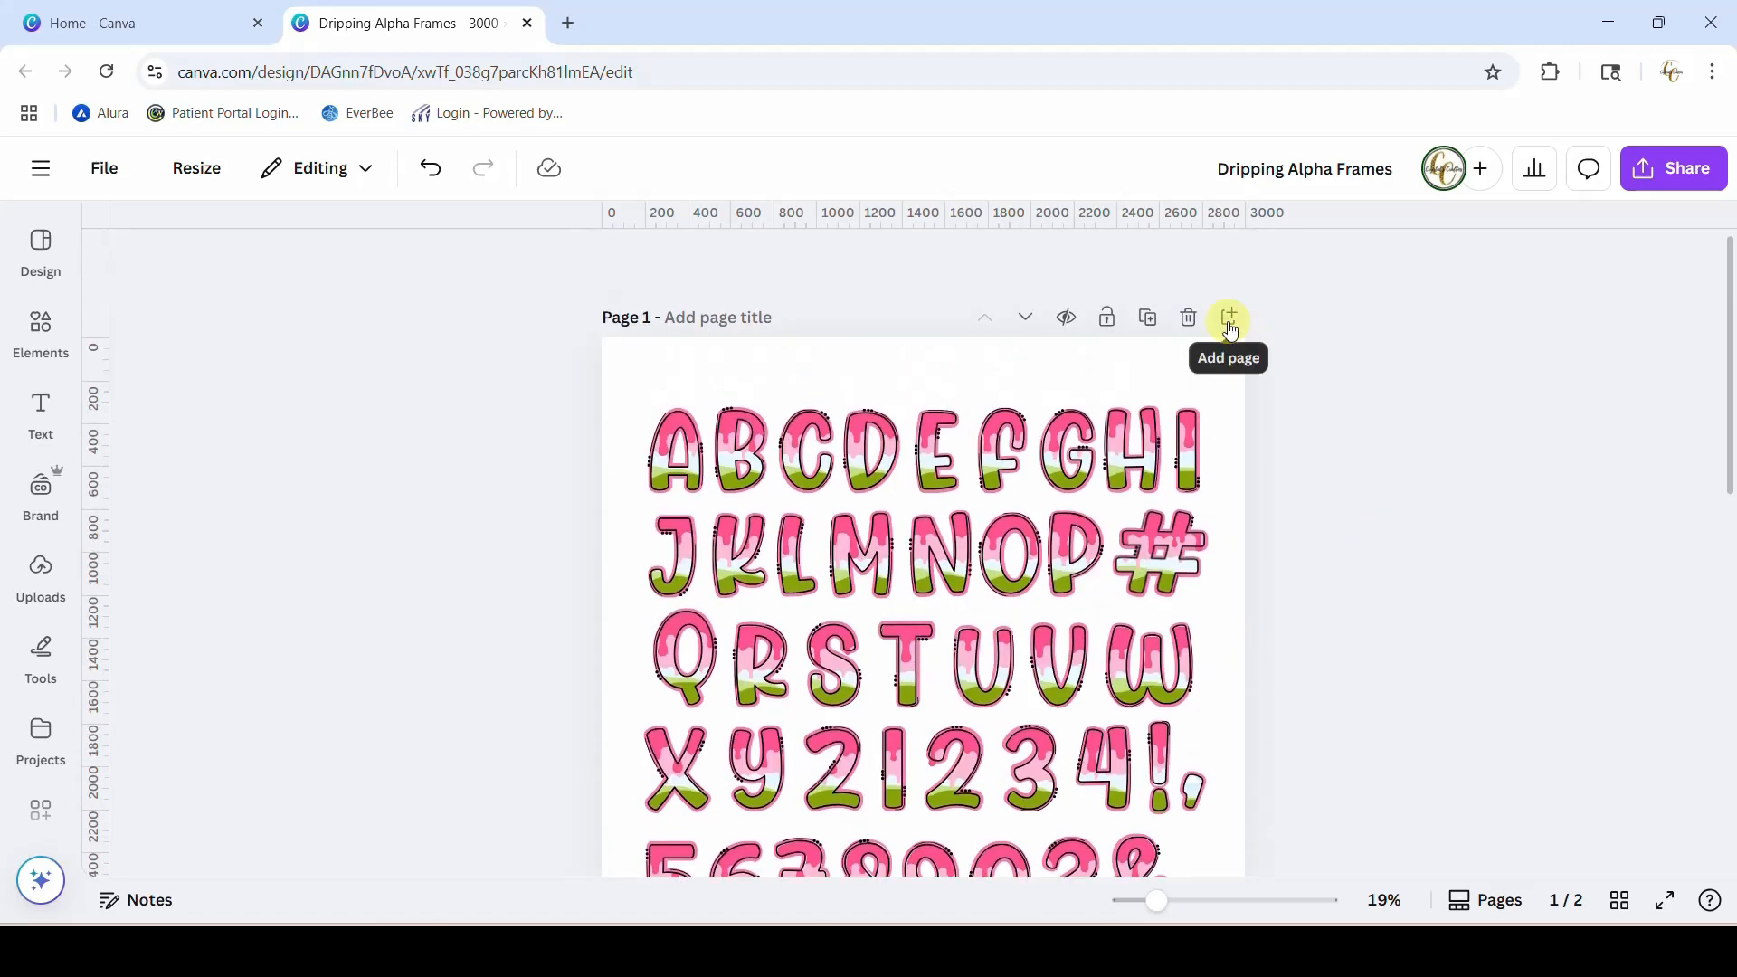
- Add a blank page 2 and copy the dripping A, B and C letters onto it
left_click(1227, 319)
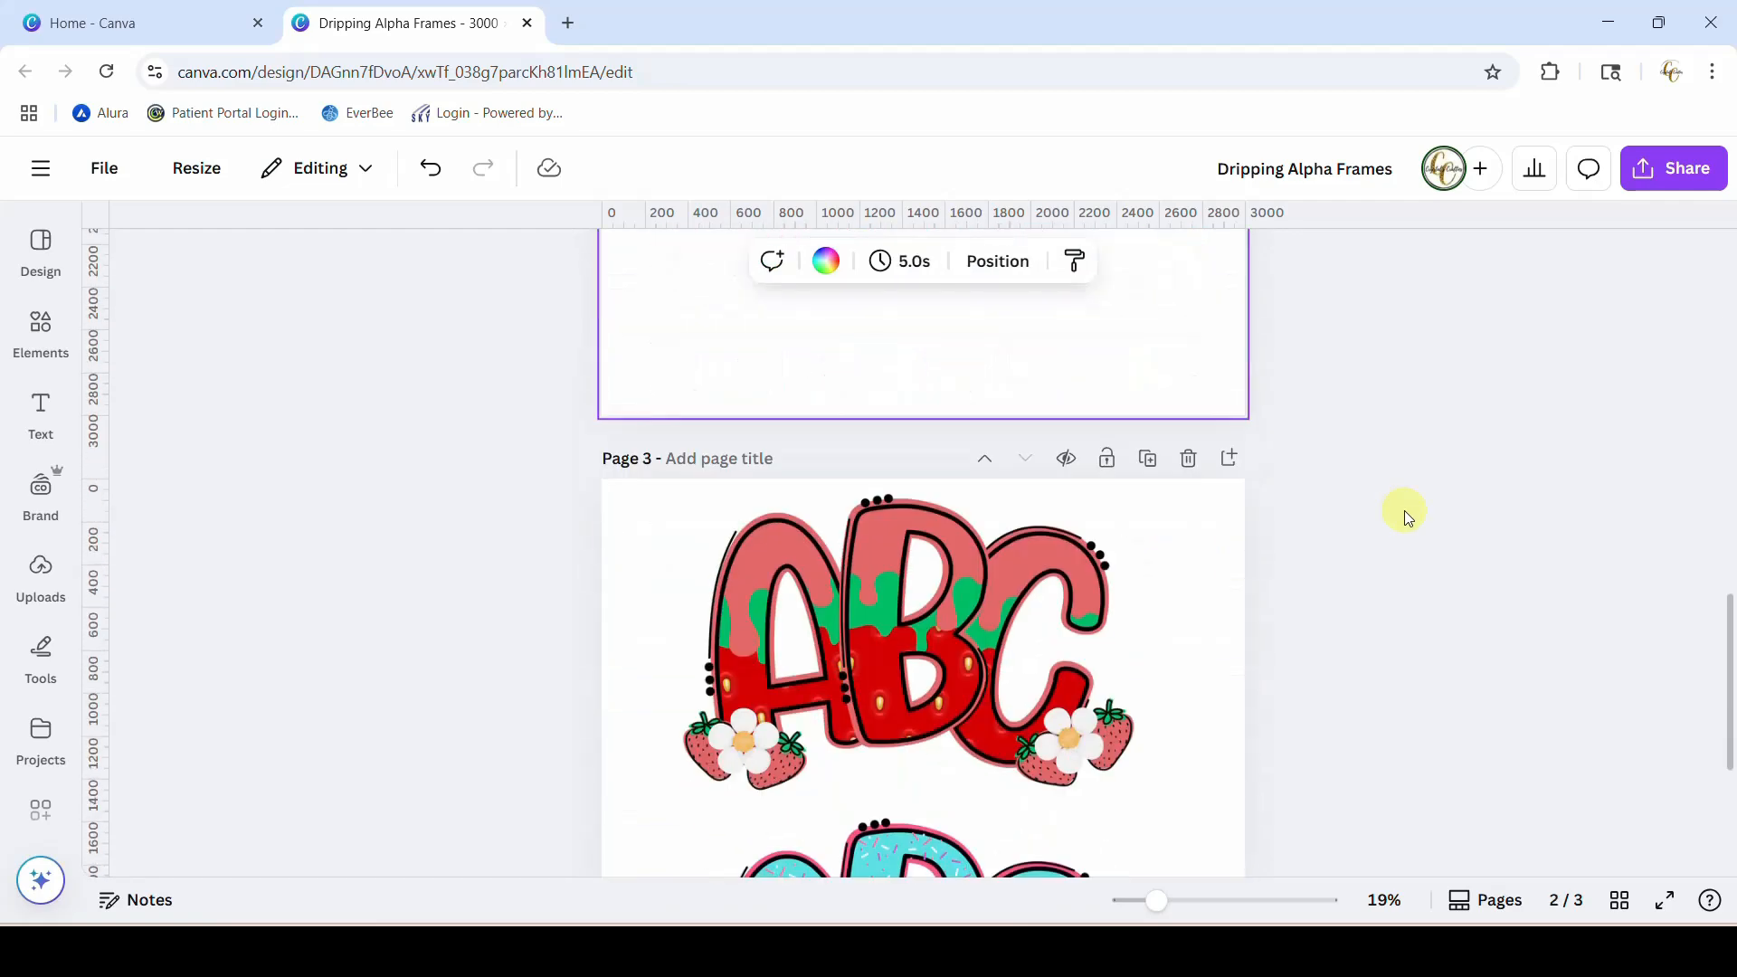
scroll("down", 3)
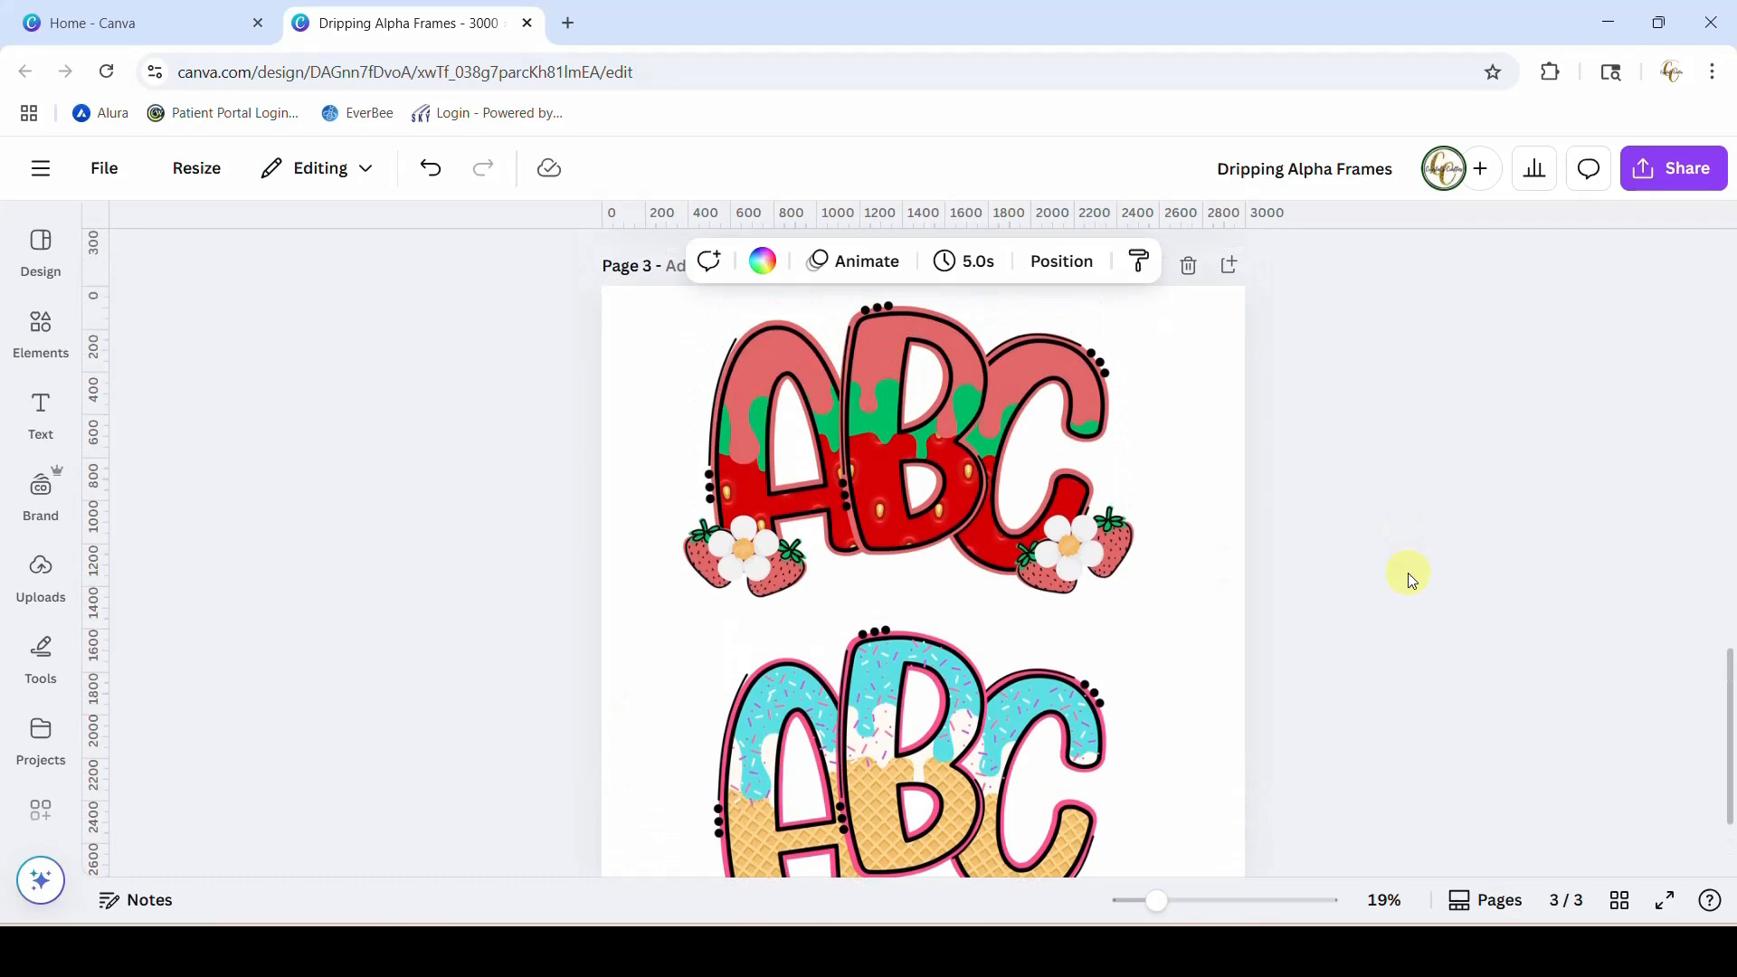
scroll("down", 3)
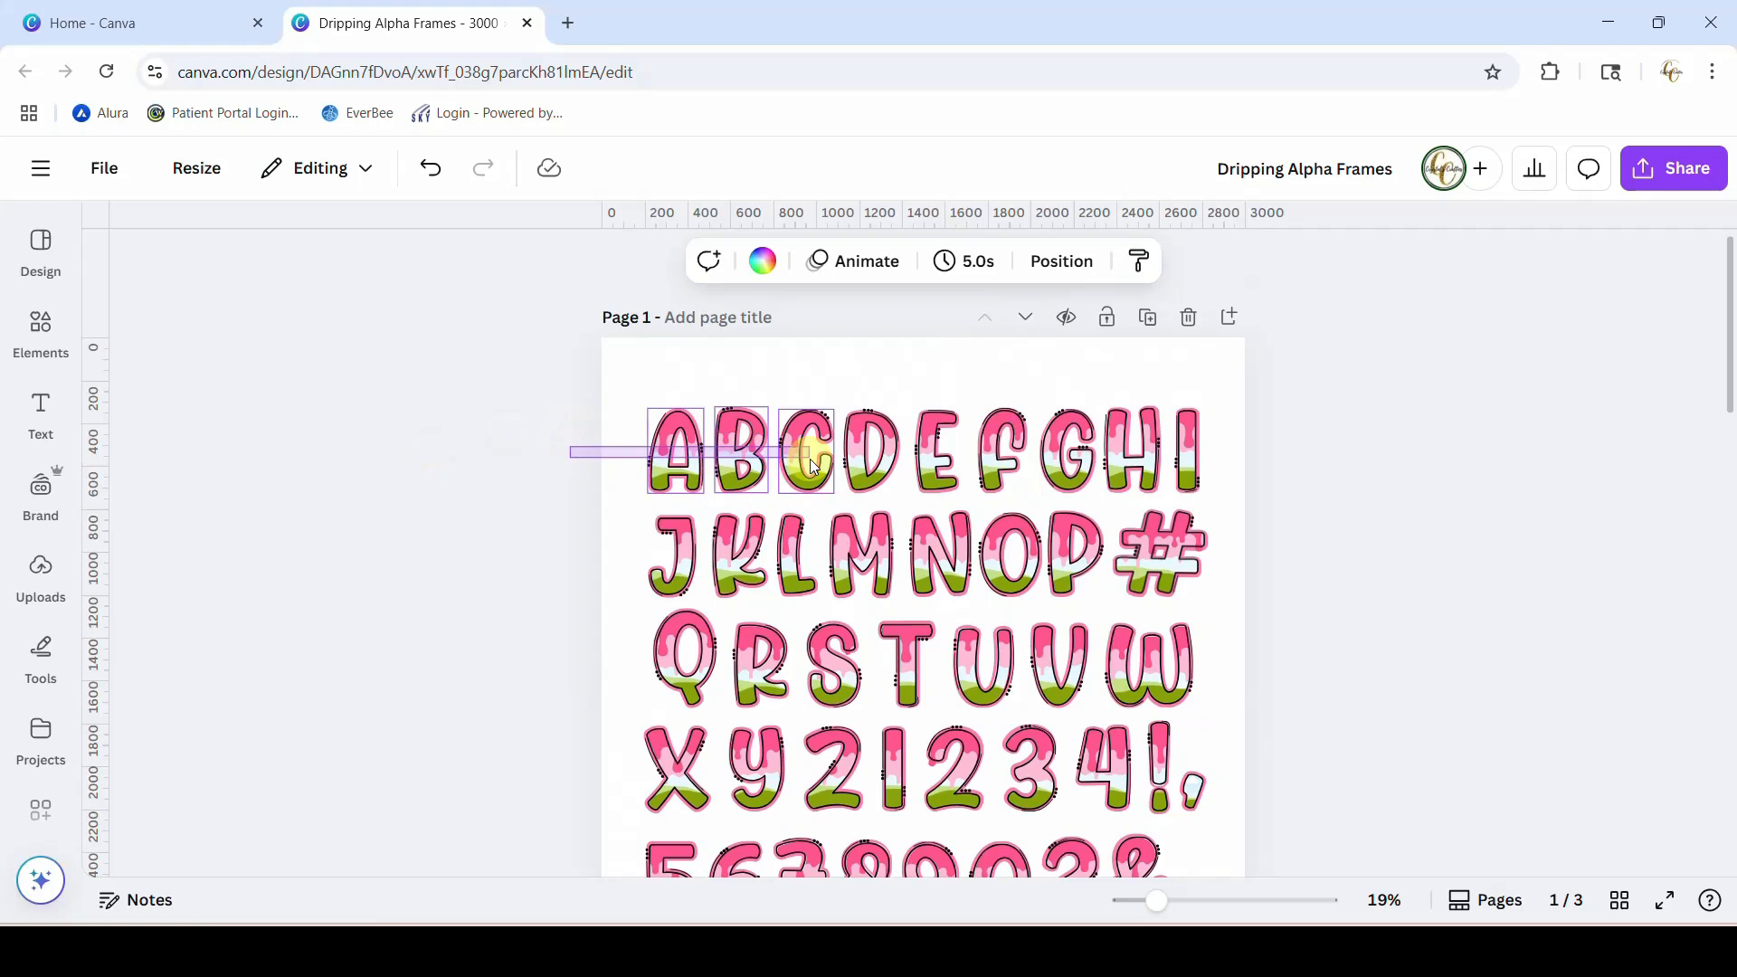
left_click(809, 454)
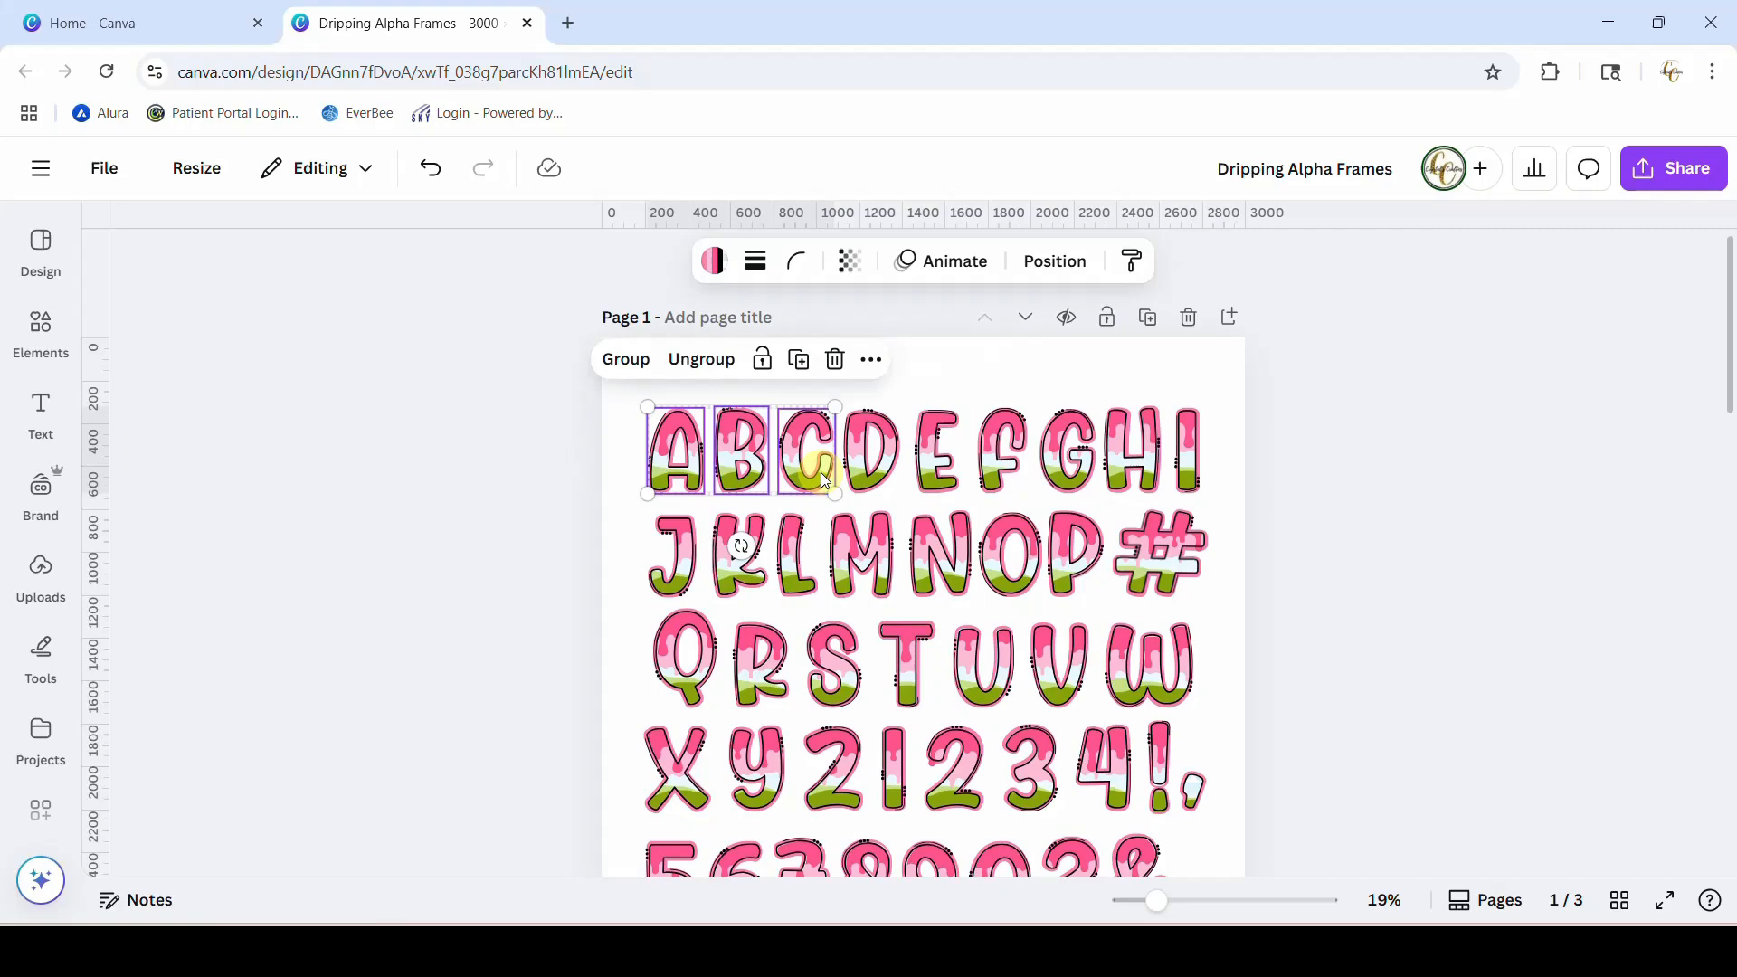
left_click(807, 449)
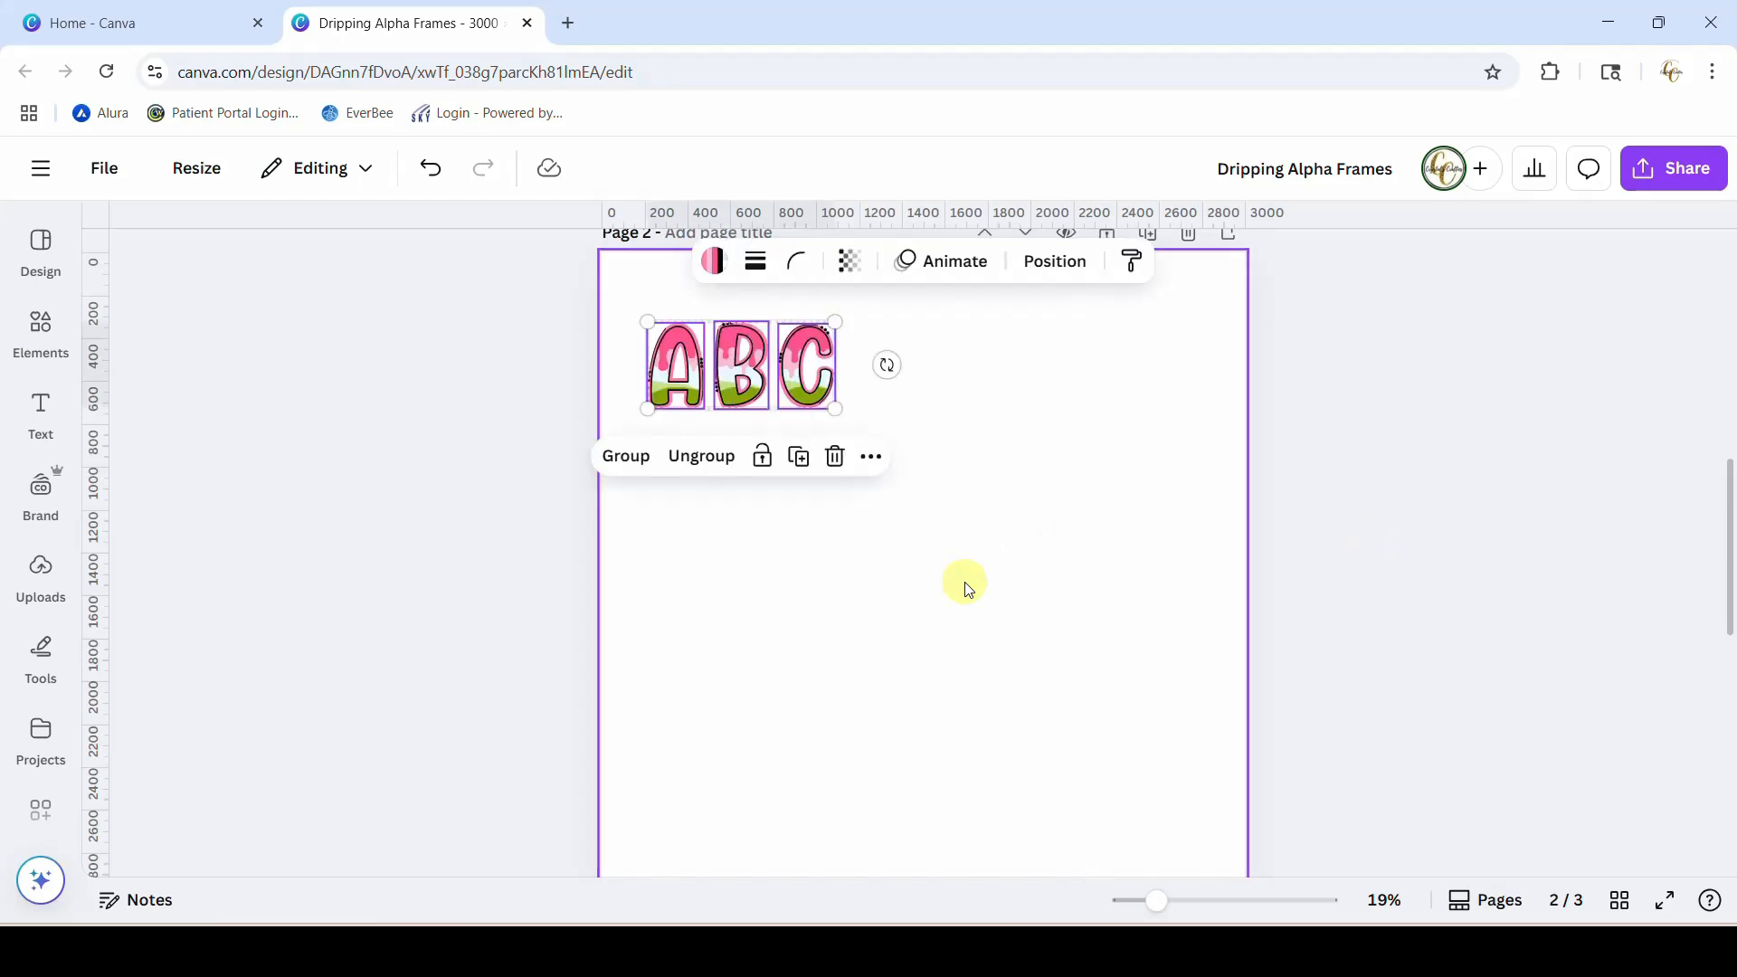
- Enlarge the A, B, C and separate their black outline layers into a row below
left_click_drag(836, 409, 961, 467)
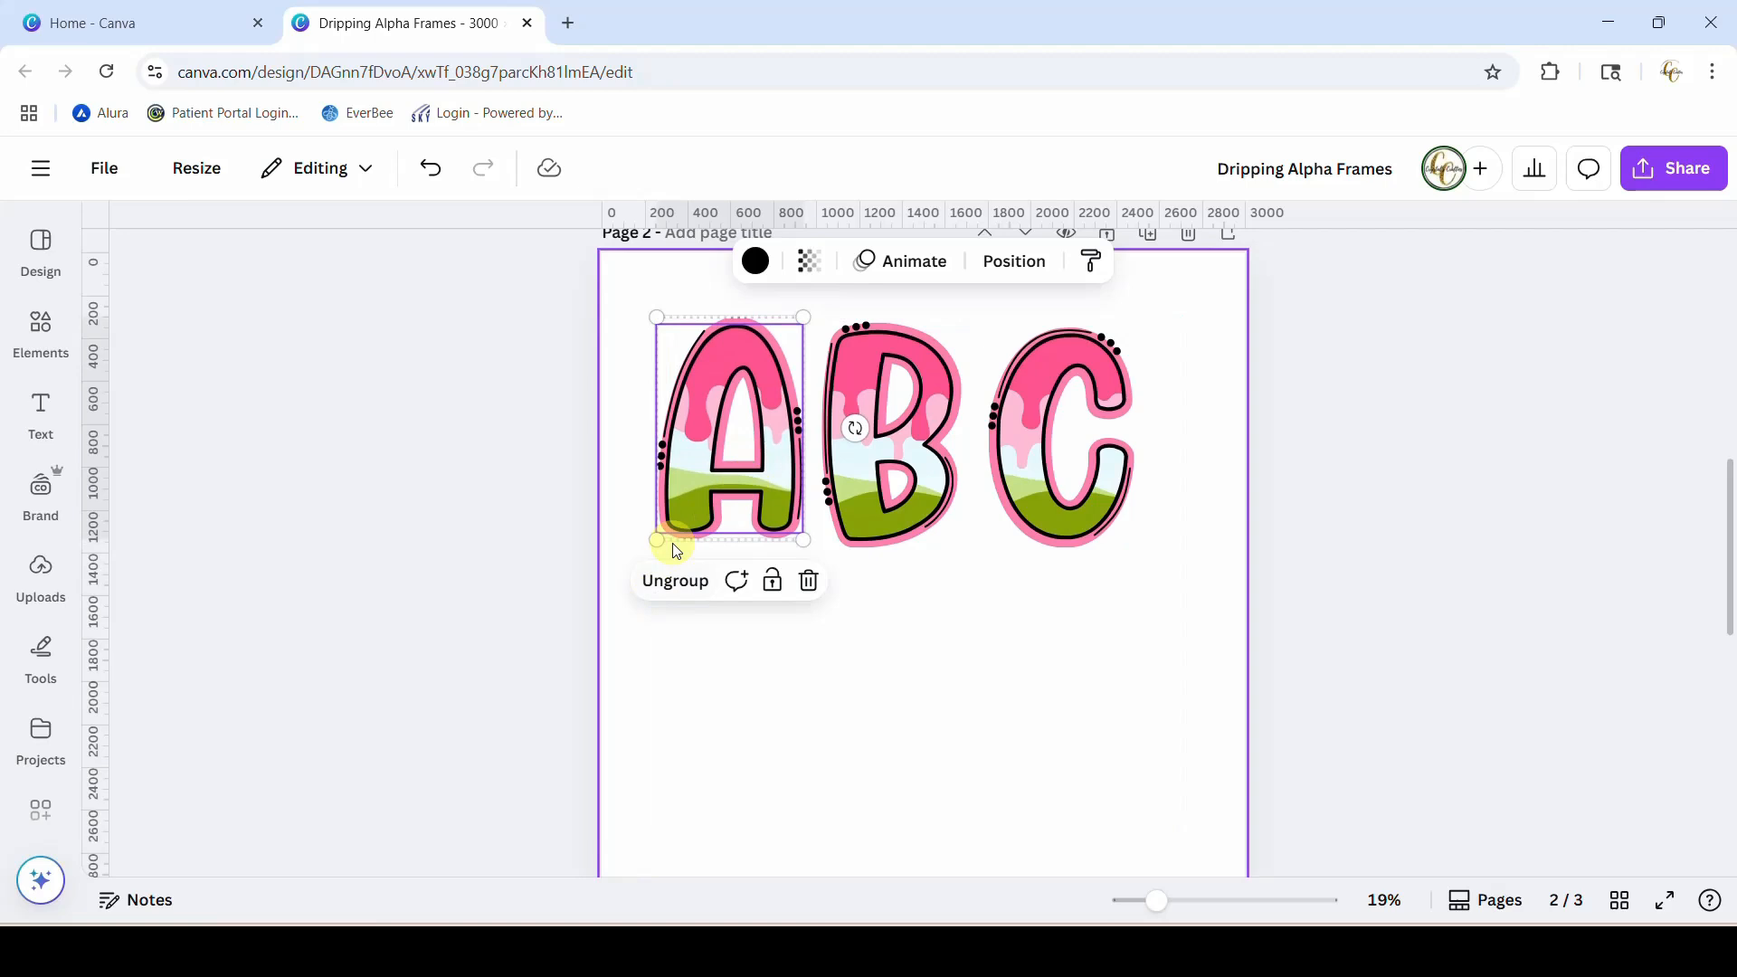
left_click(887, 432)
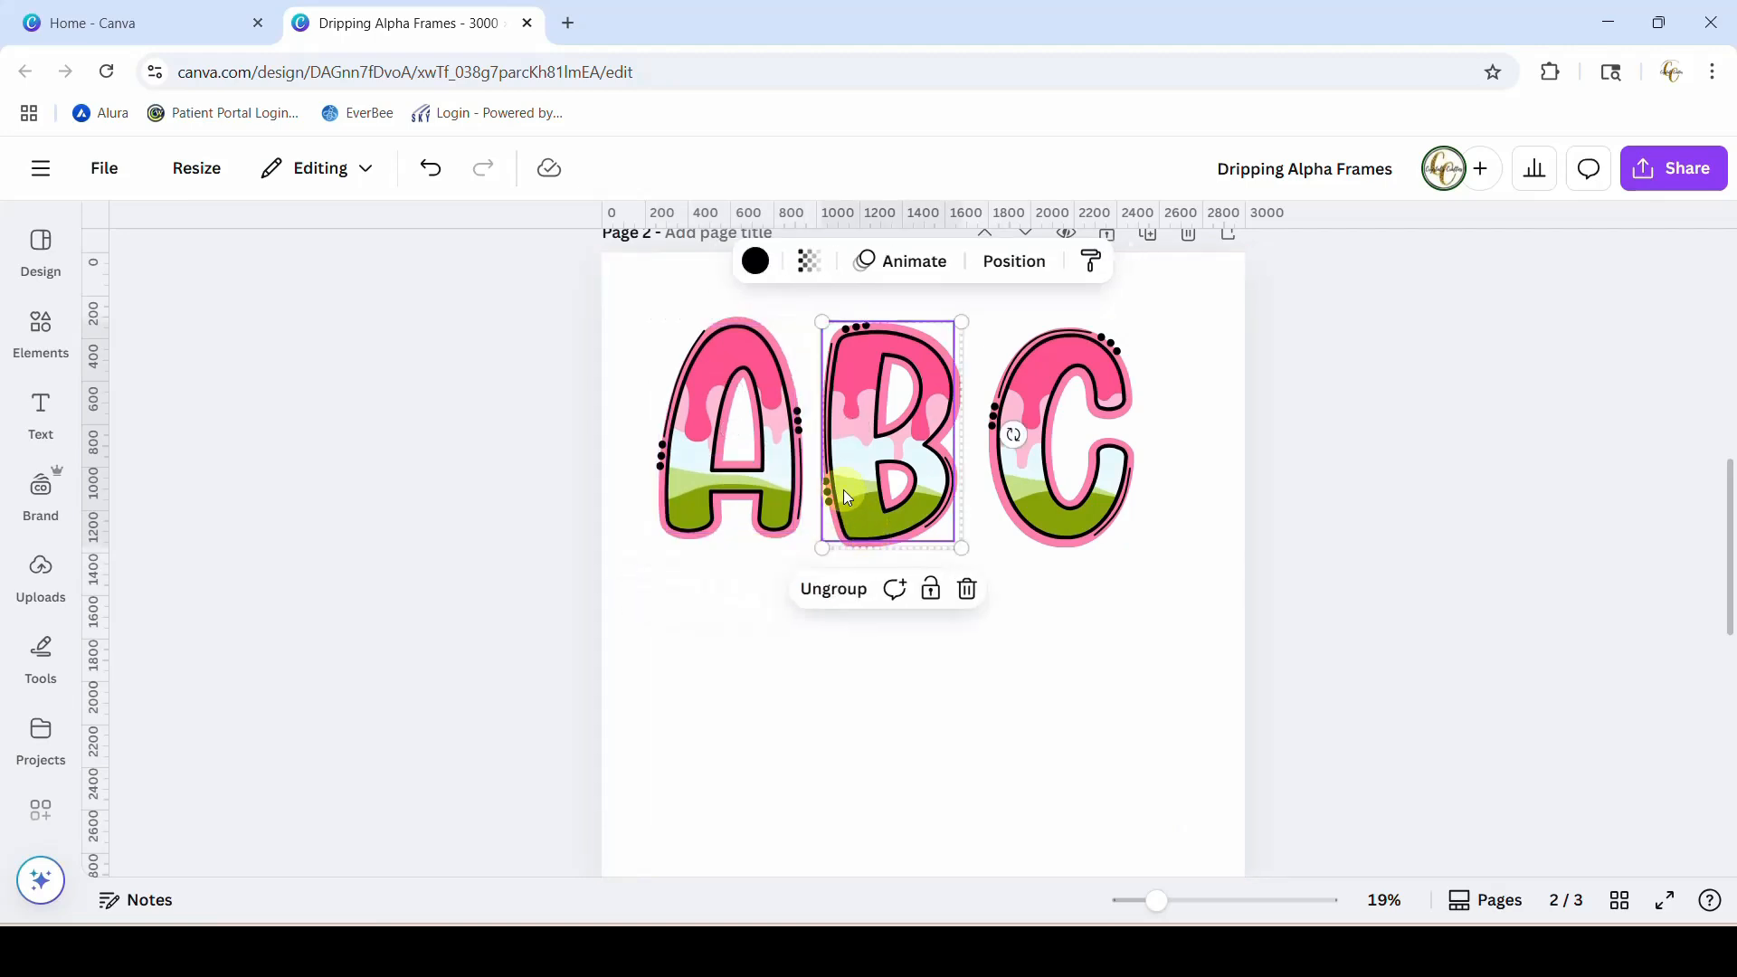
left_click(1064, 444)
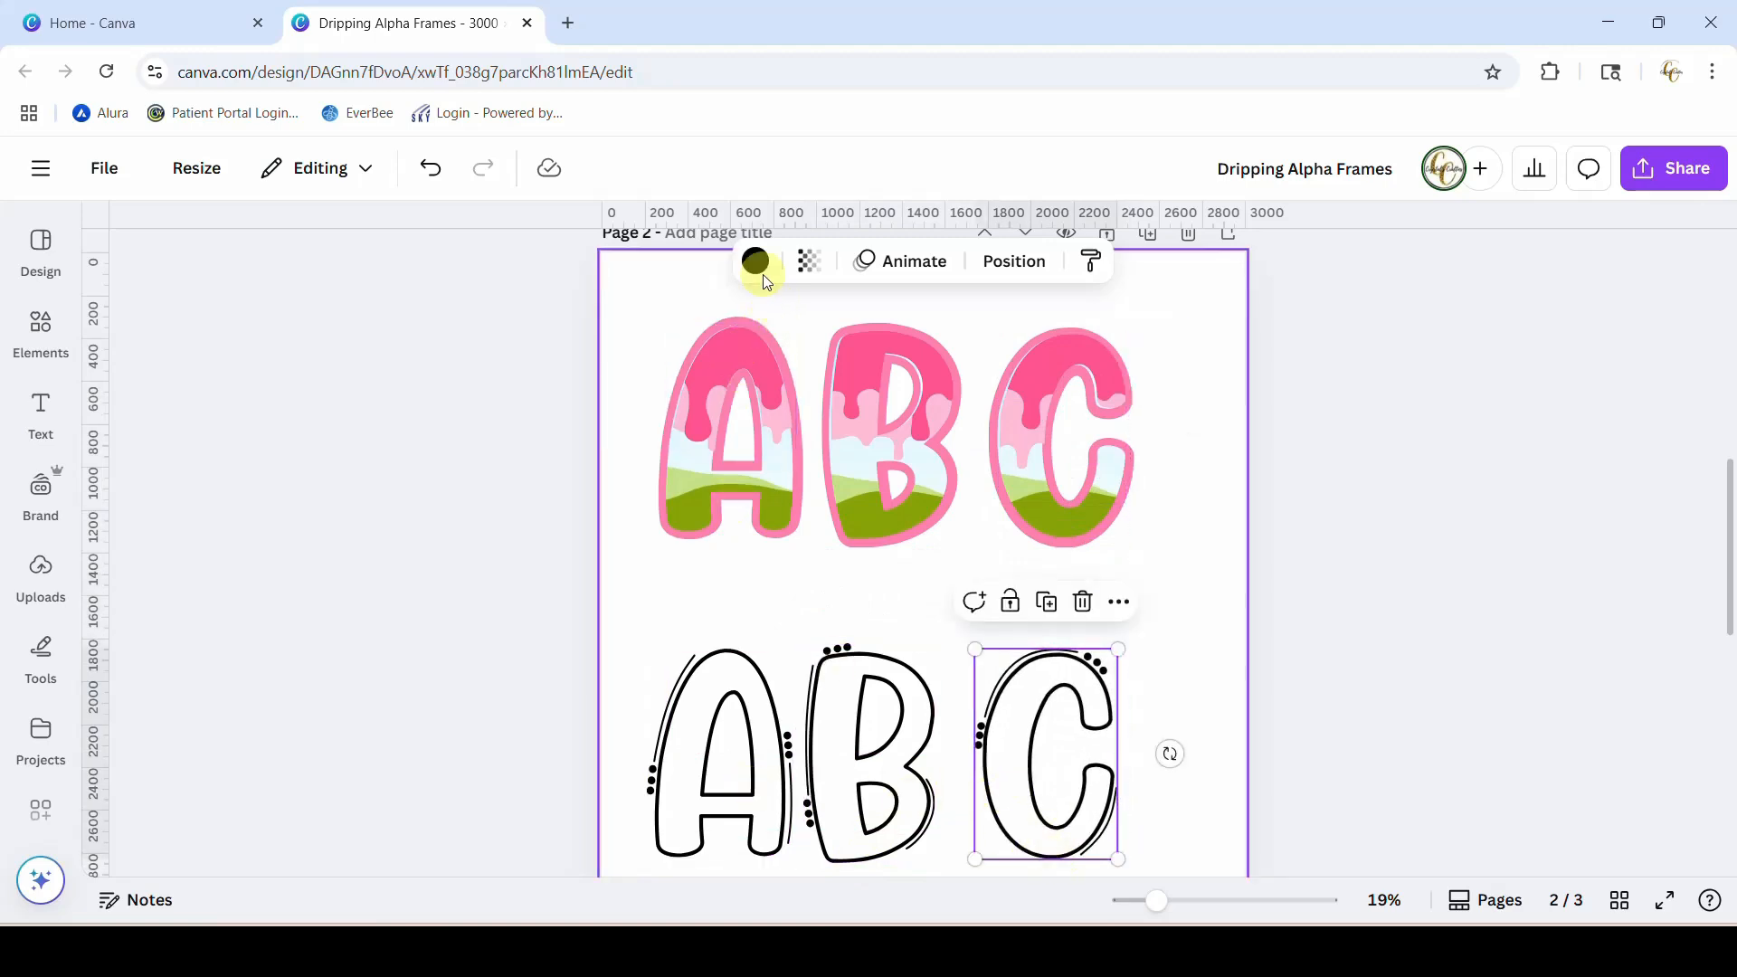
- Try a red C outline, revert it, and move the pink drip layers onto the outlines below
left_click(754, 261)
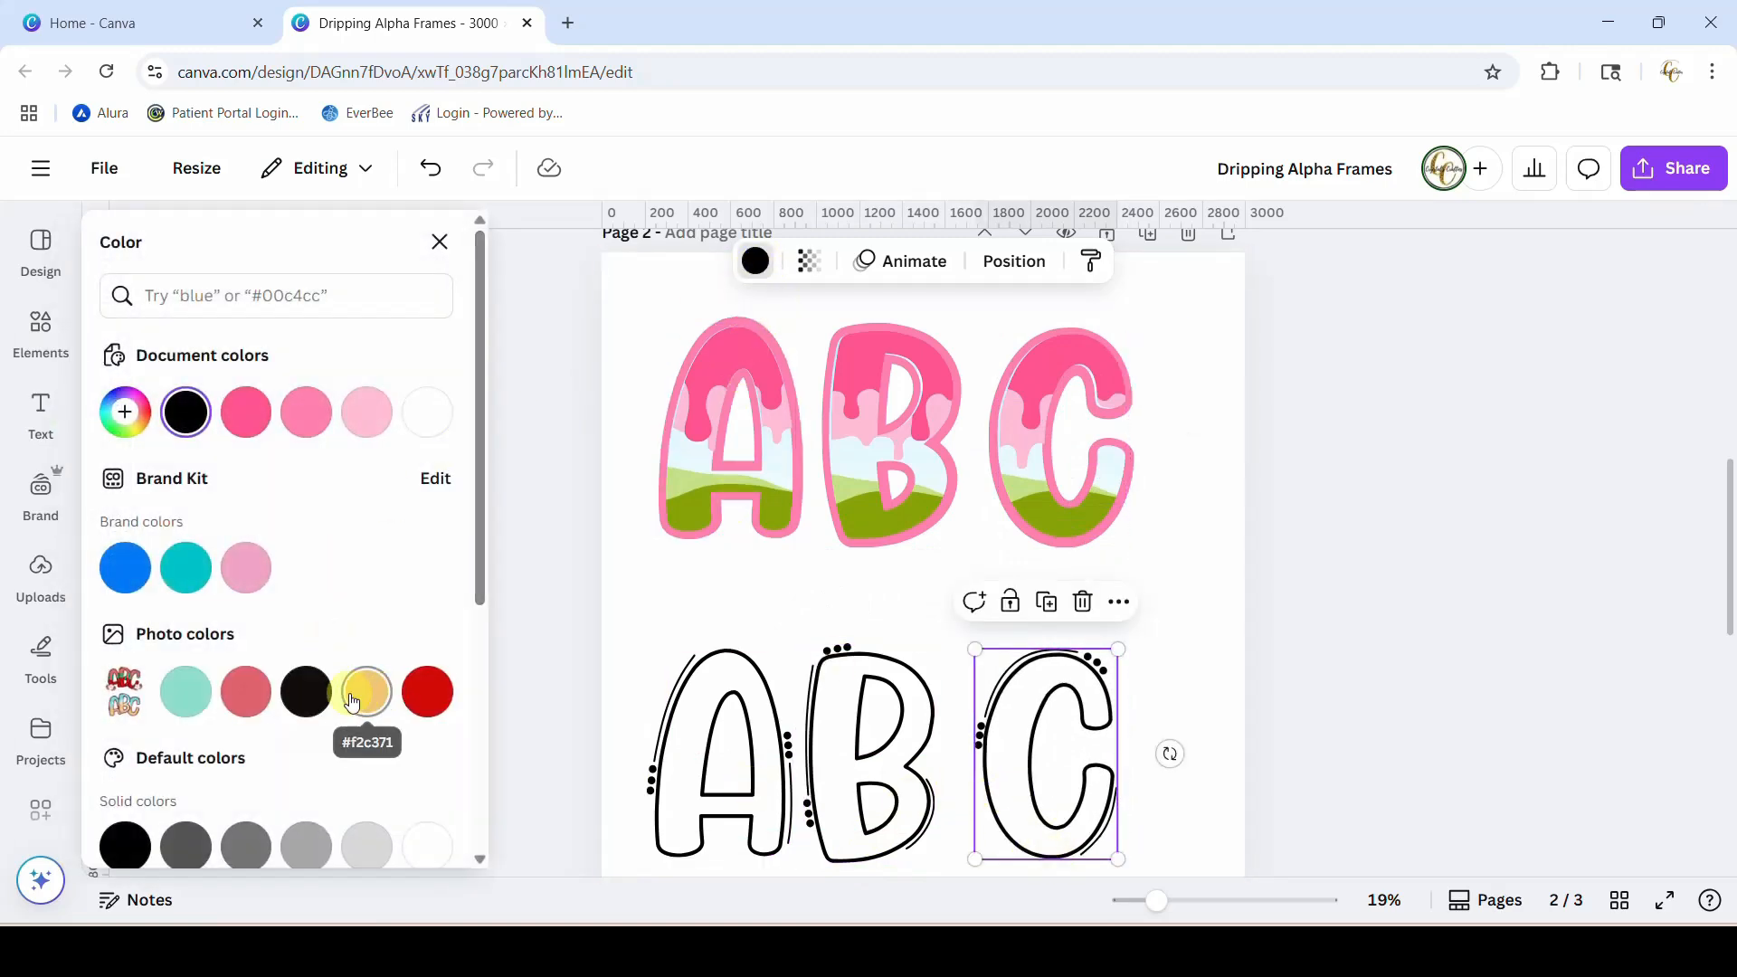
left_click(427, 692)
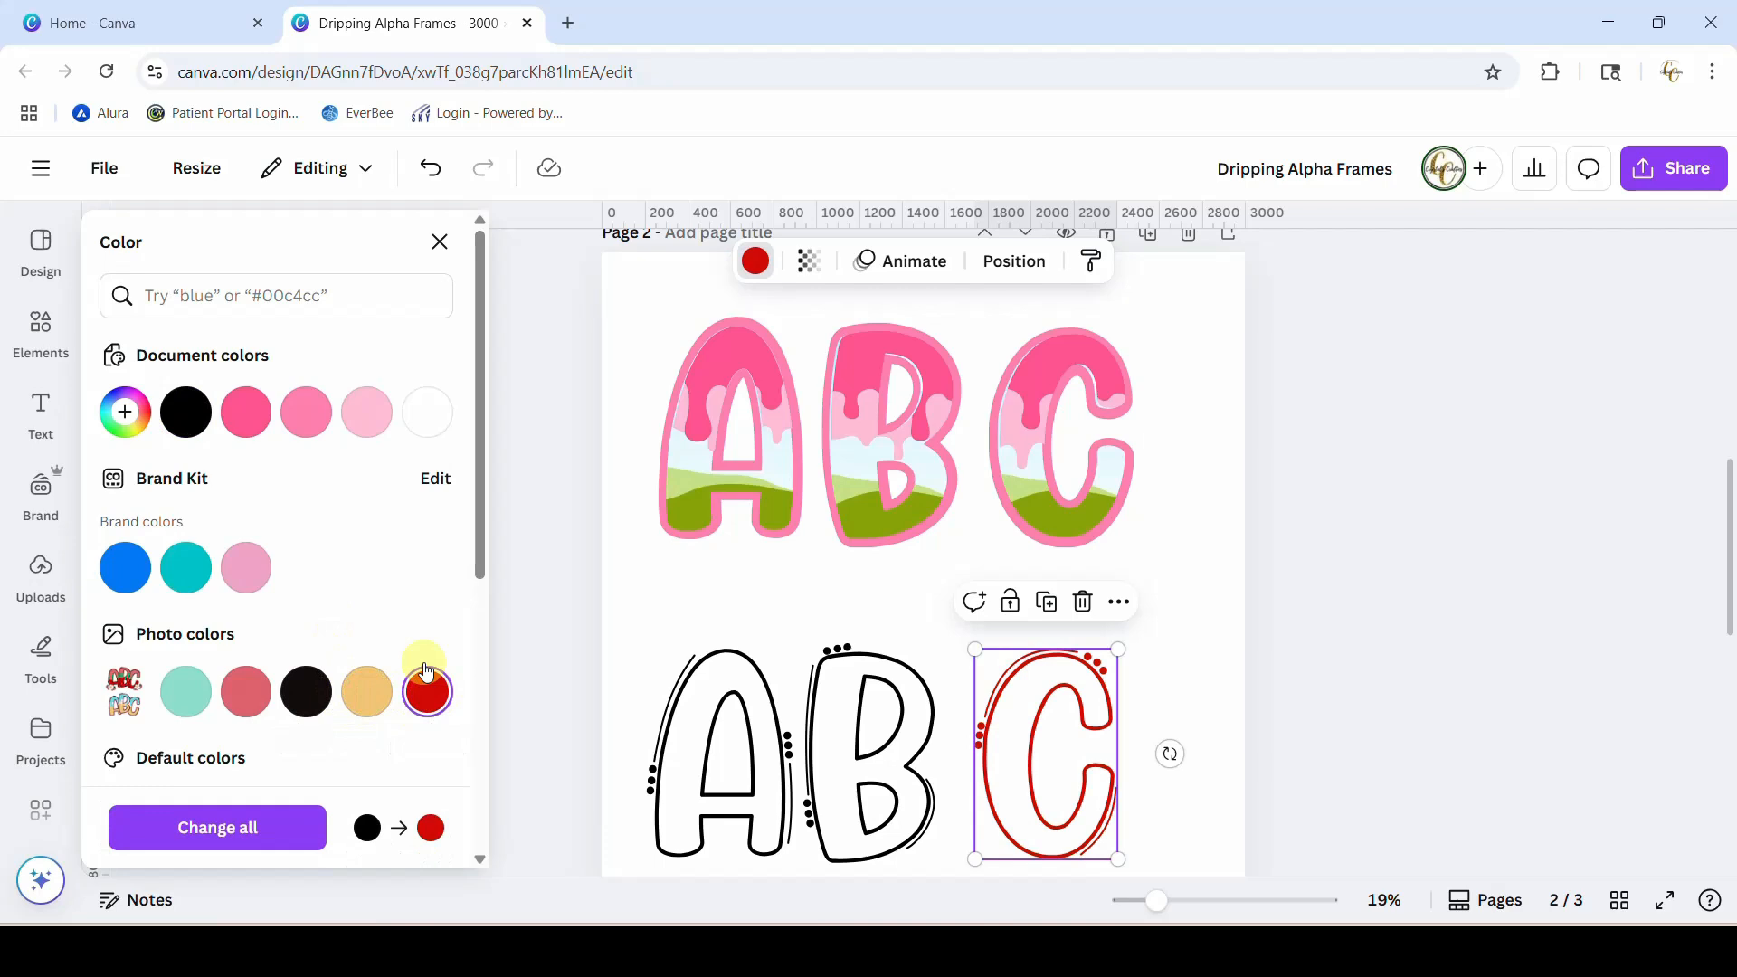
left_click(306, 691)
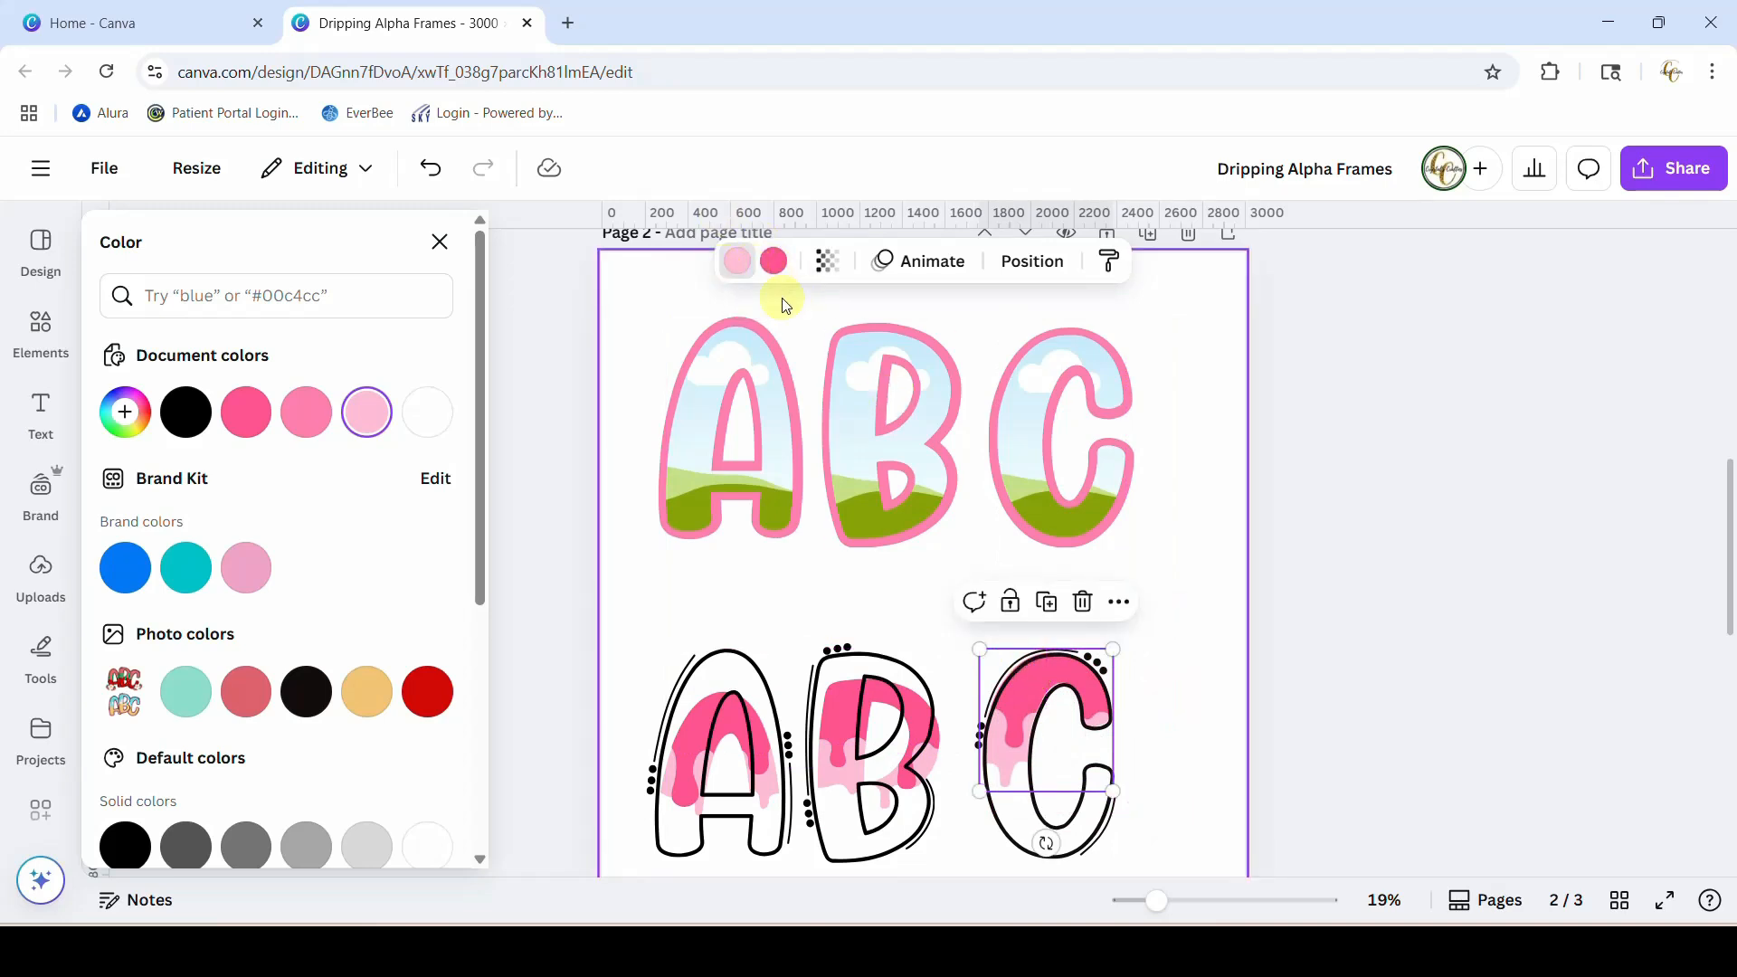
mouse_move(735, 263)
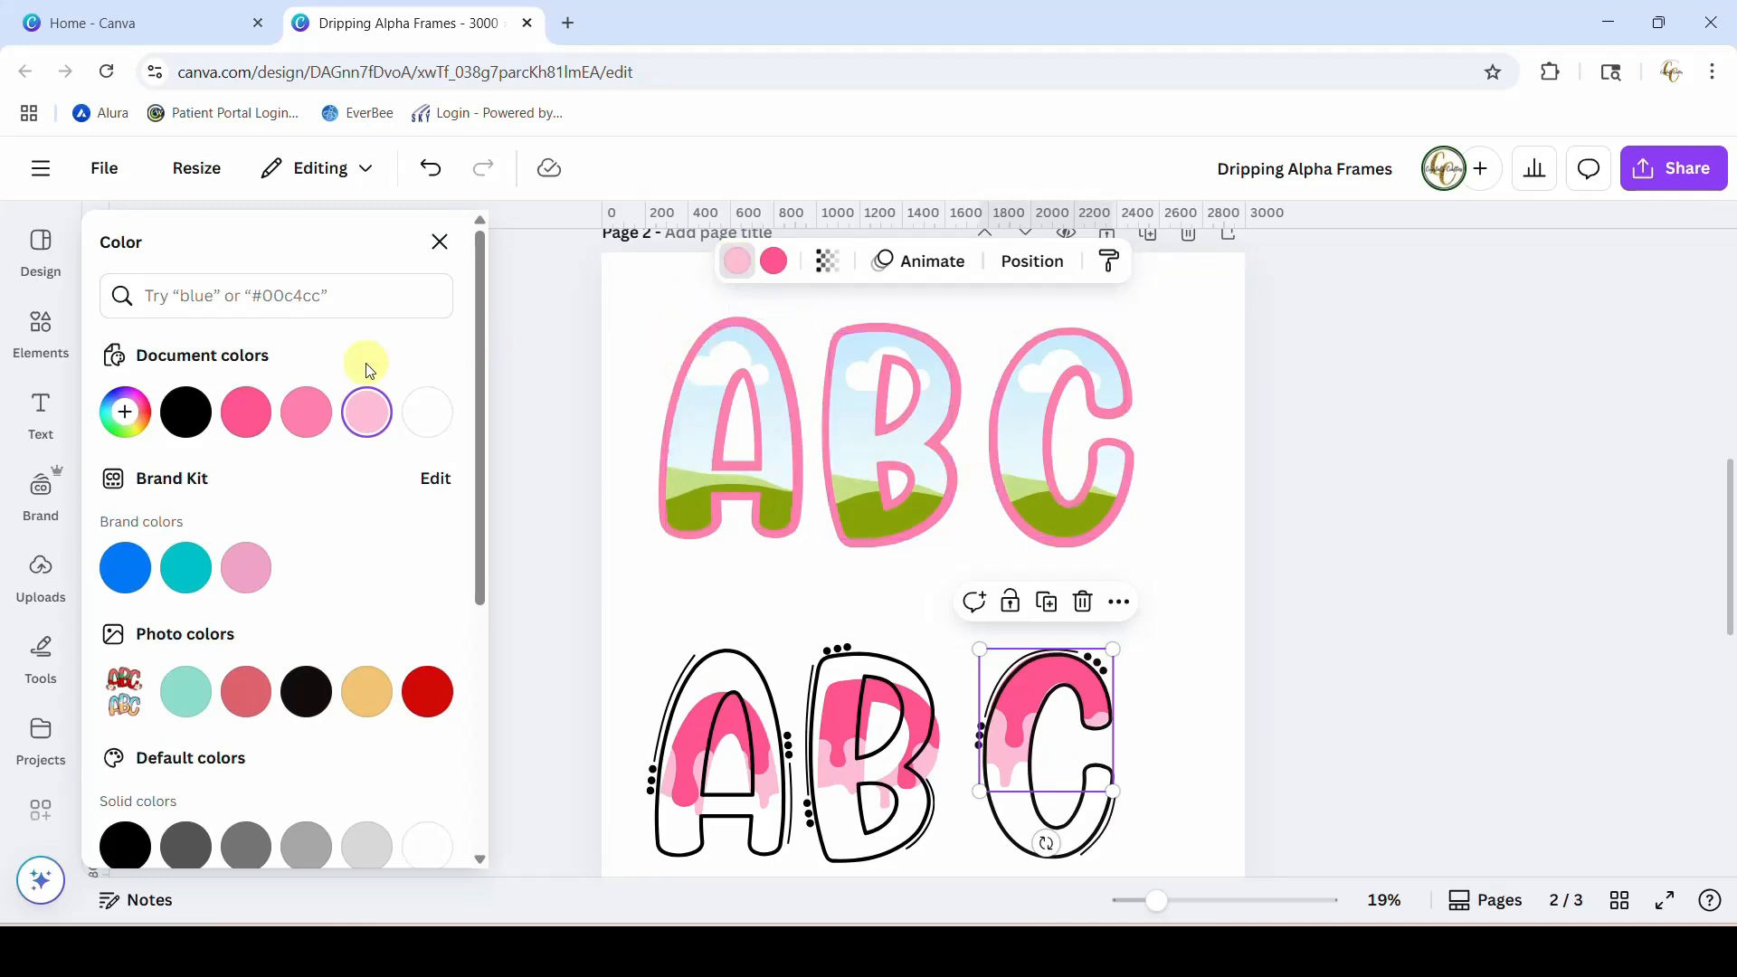
- Search Elements for 'waffle cone' graphics and fill the upper A, B and C frames with the pattern
left_click(40, 333)
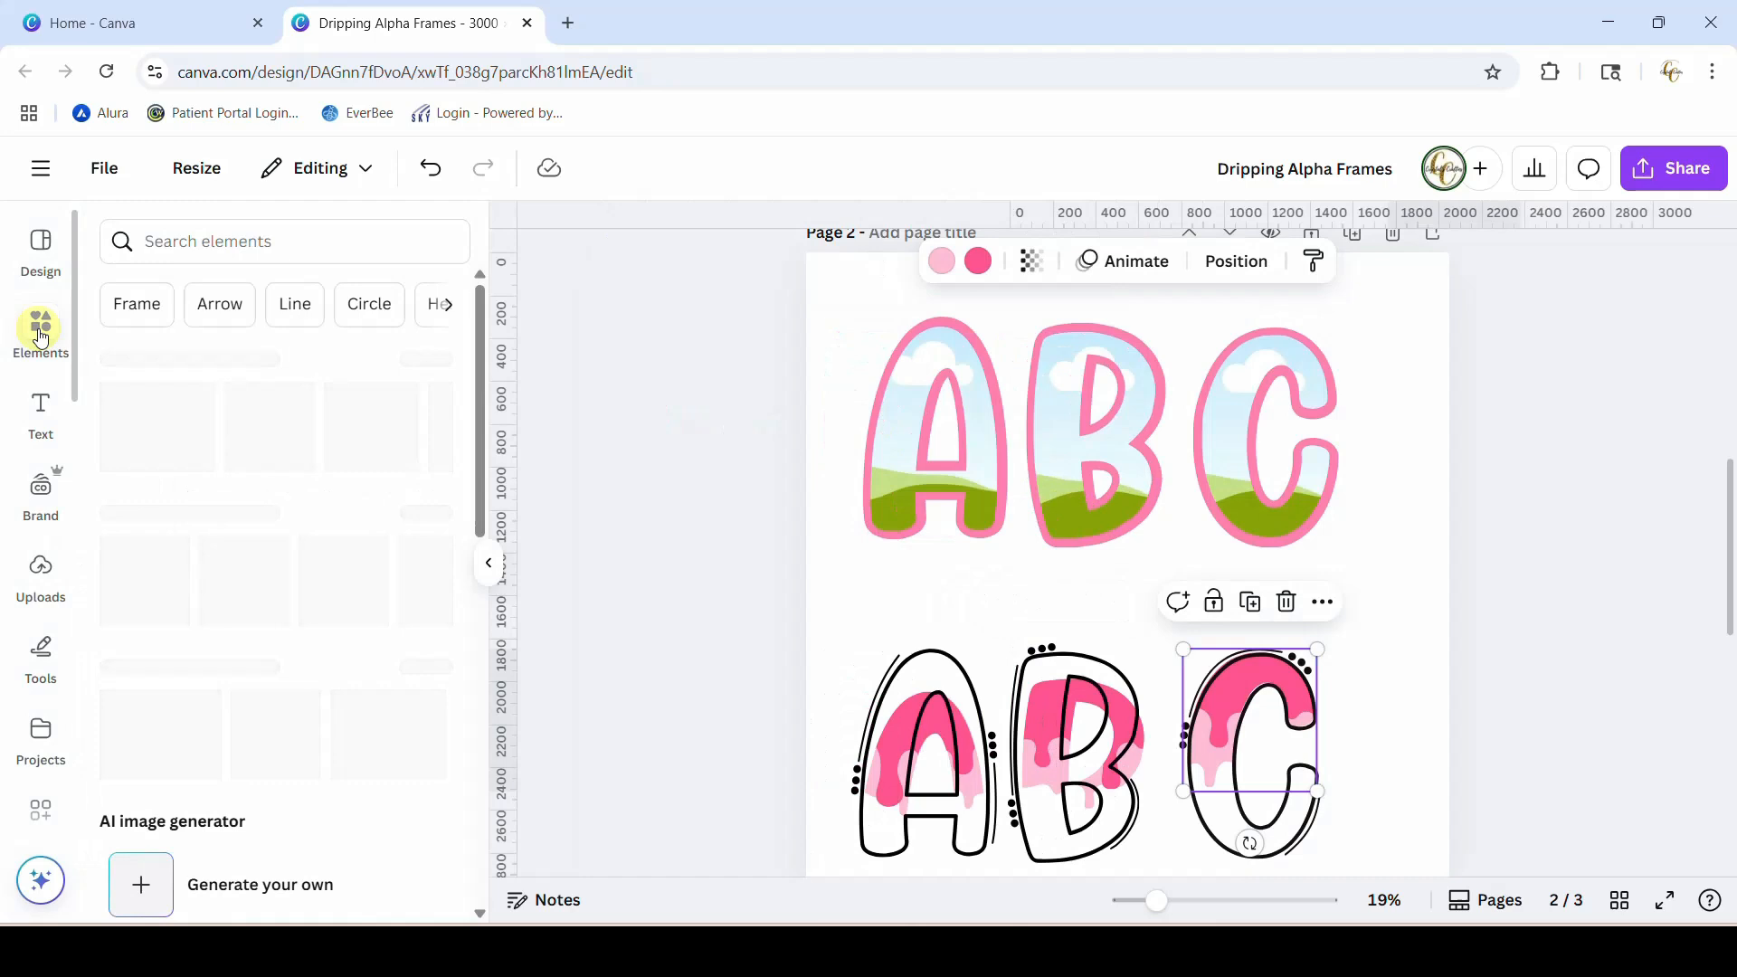
left_click(255, 241)
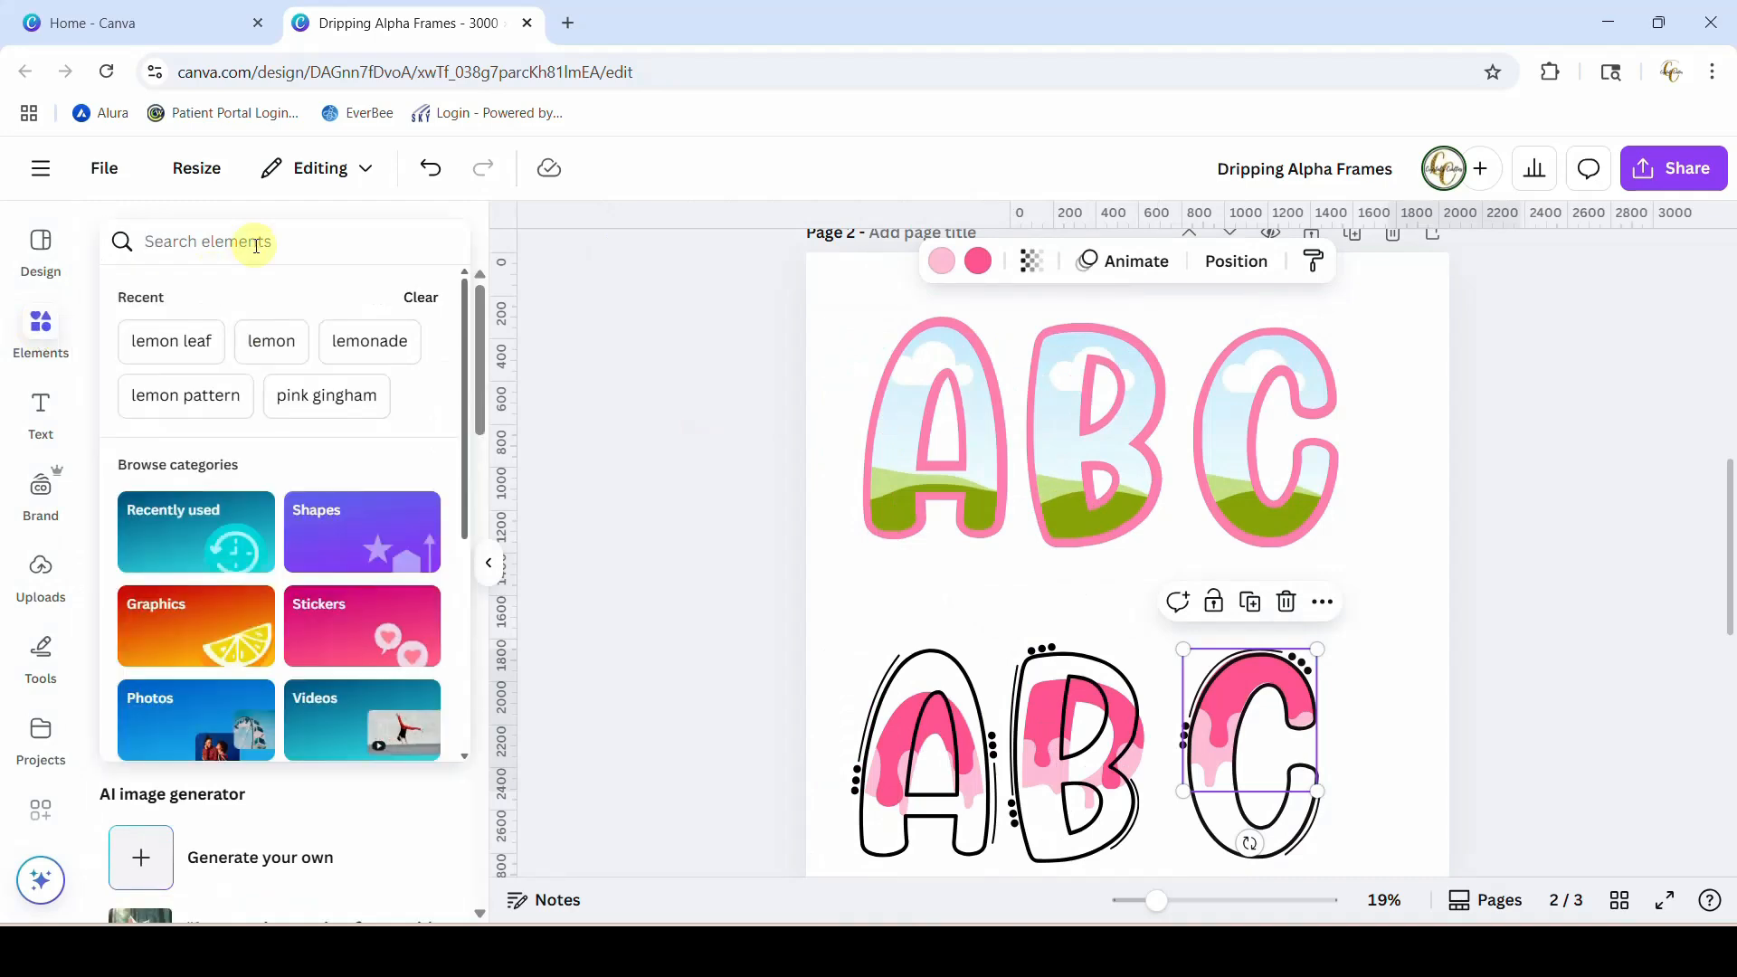
type("wa")
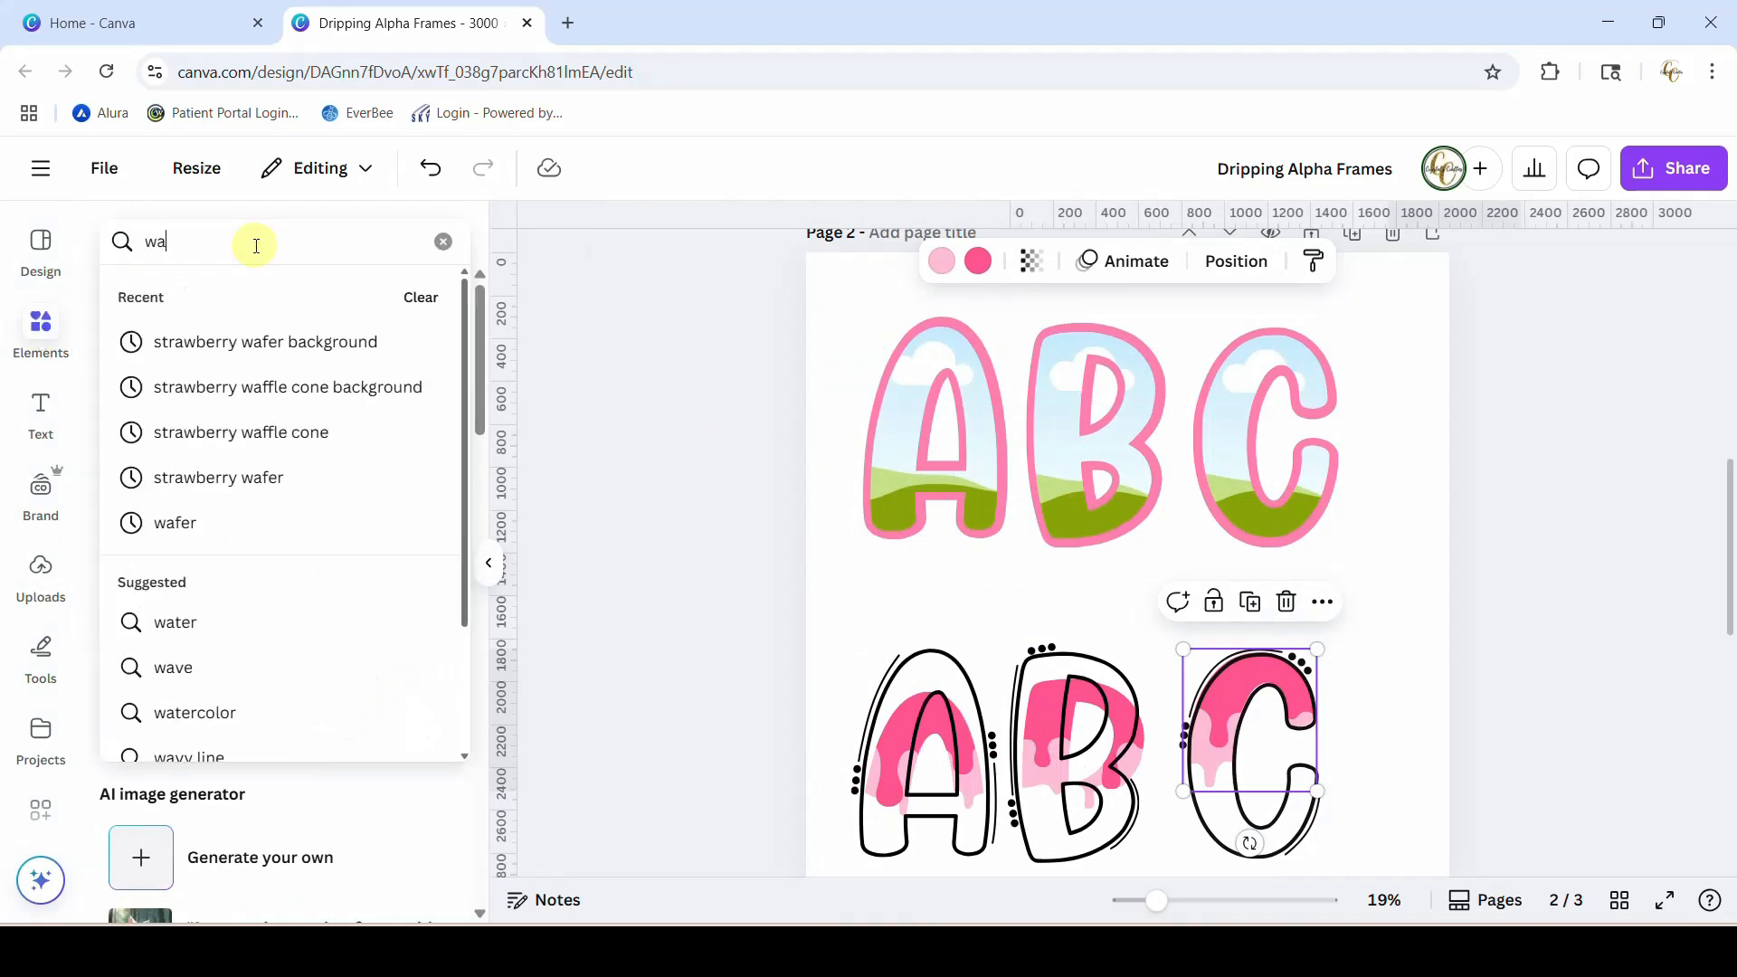
type("waffle cone")
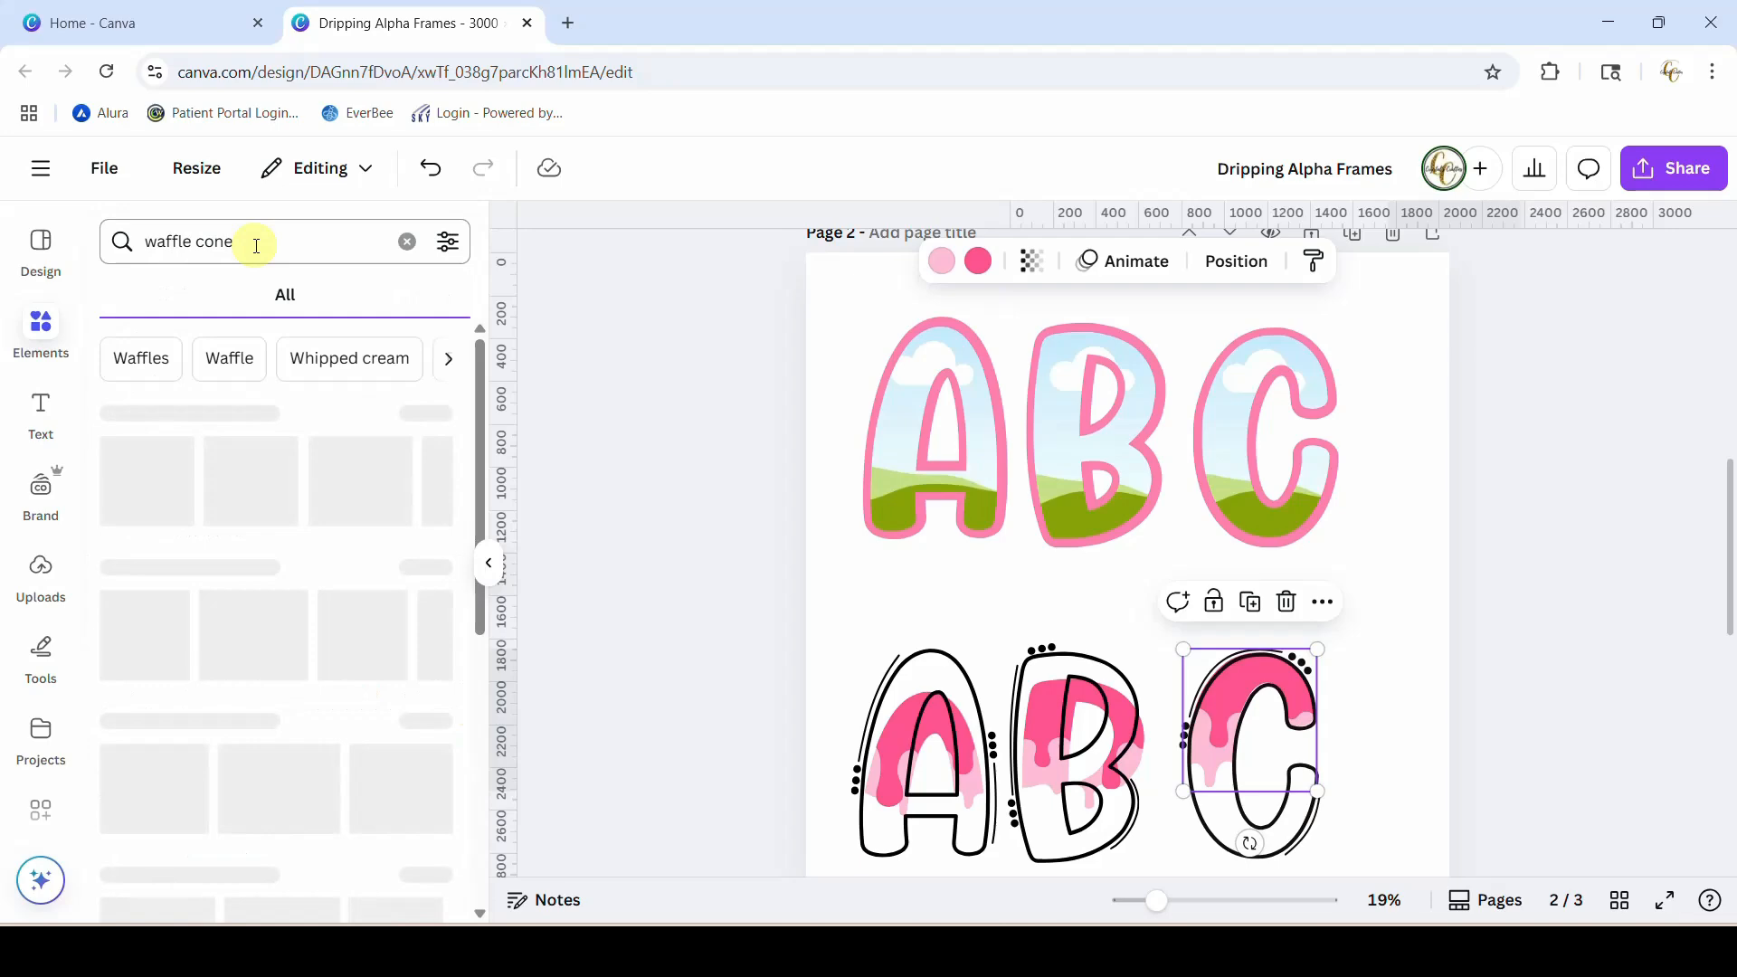
left_click(181, 295)
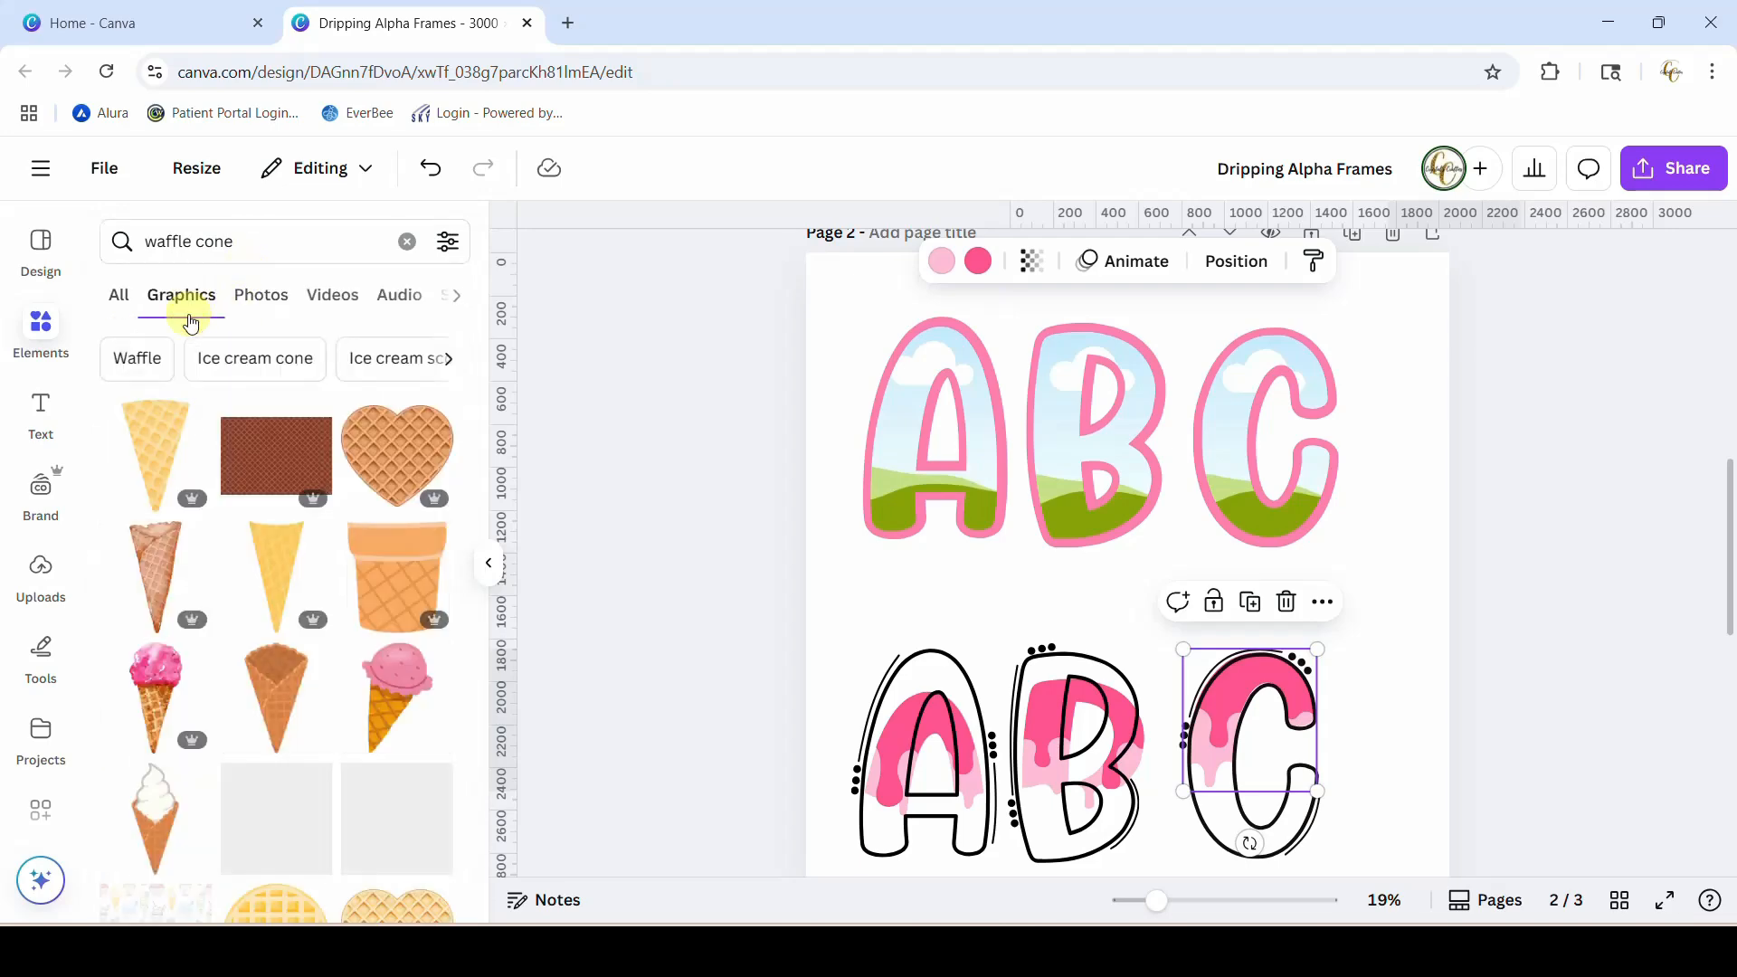
scroll("down", 3)
type(" background")
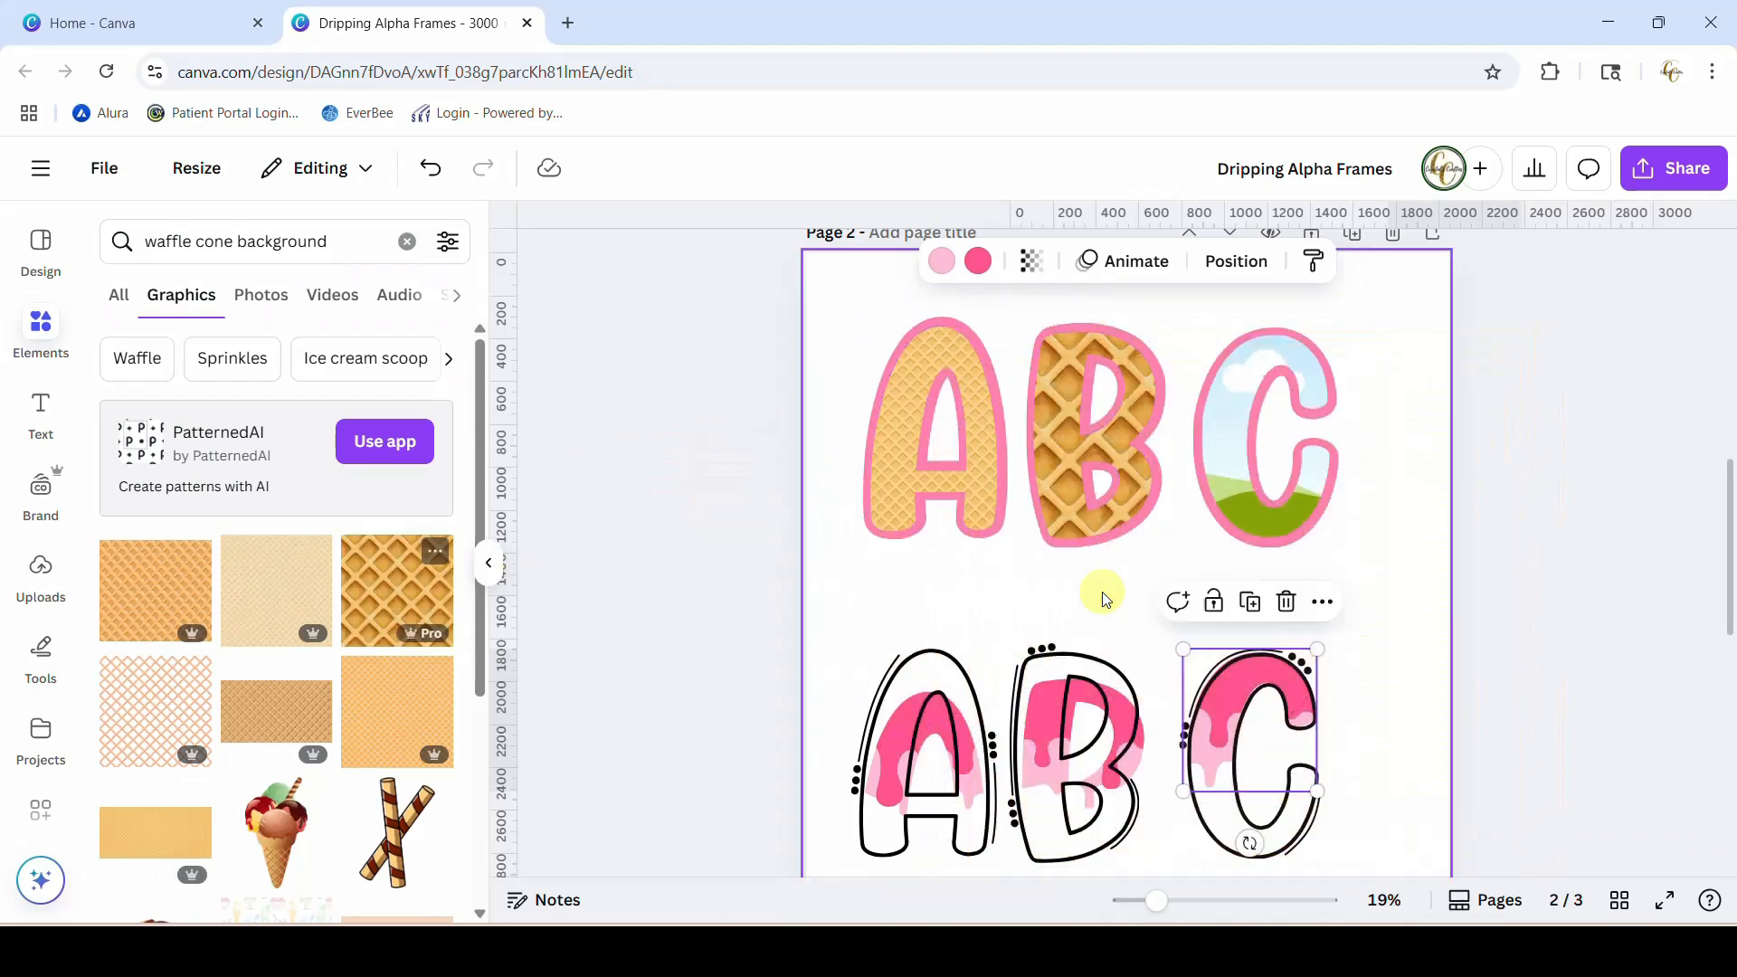
mouse_move(1007, 590)
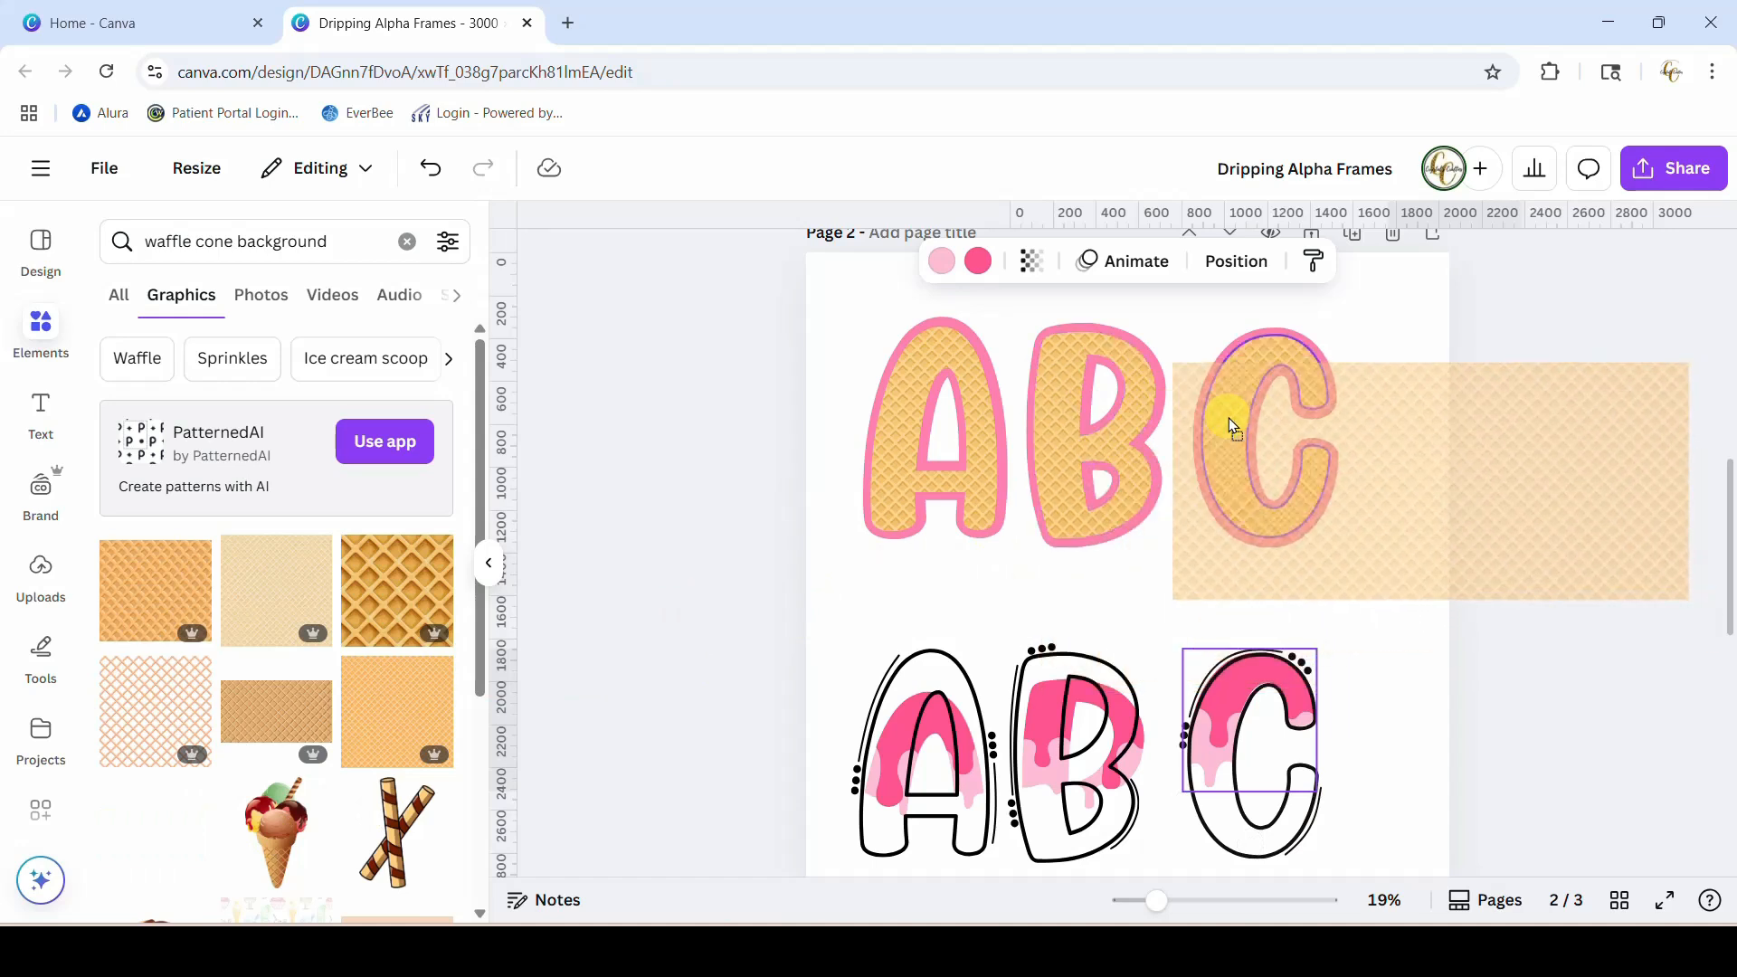
left_click(1263, 433)
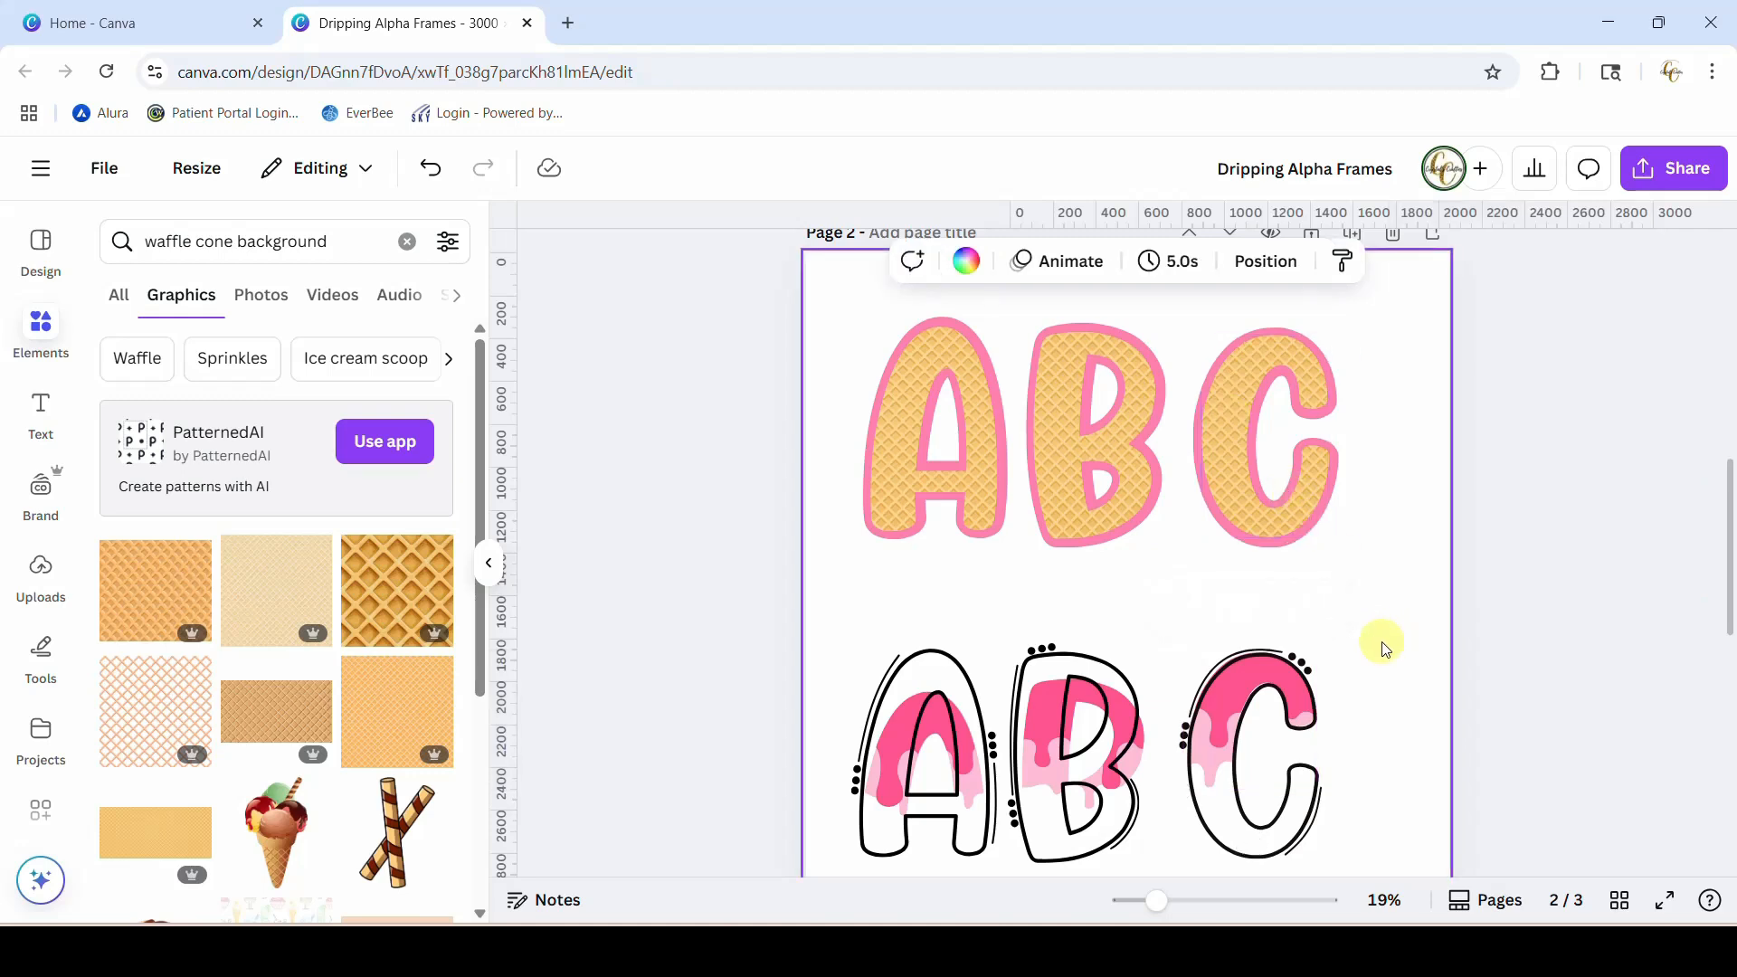
mouse_move(531, 605)
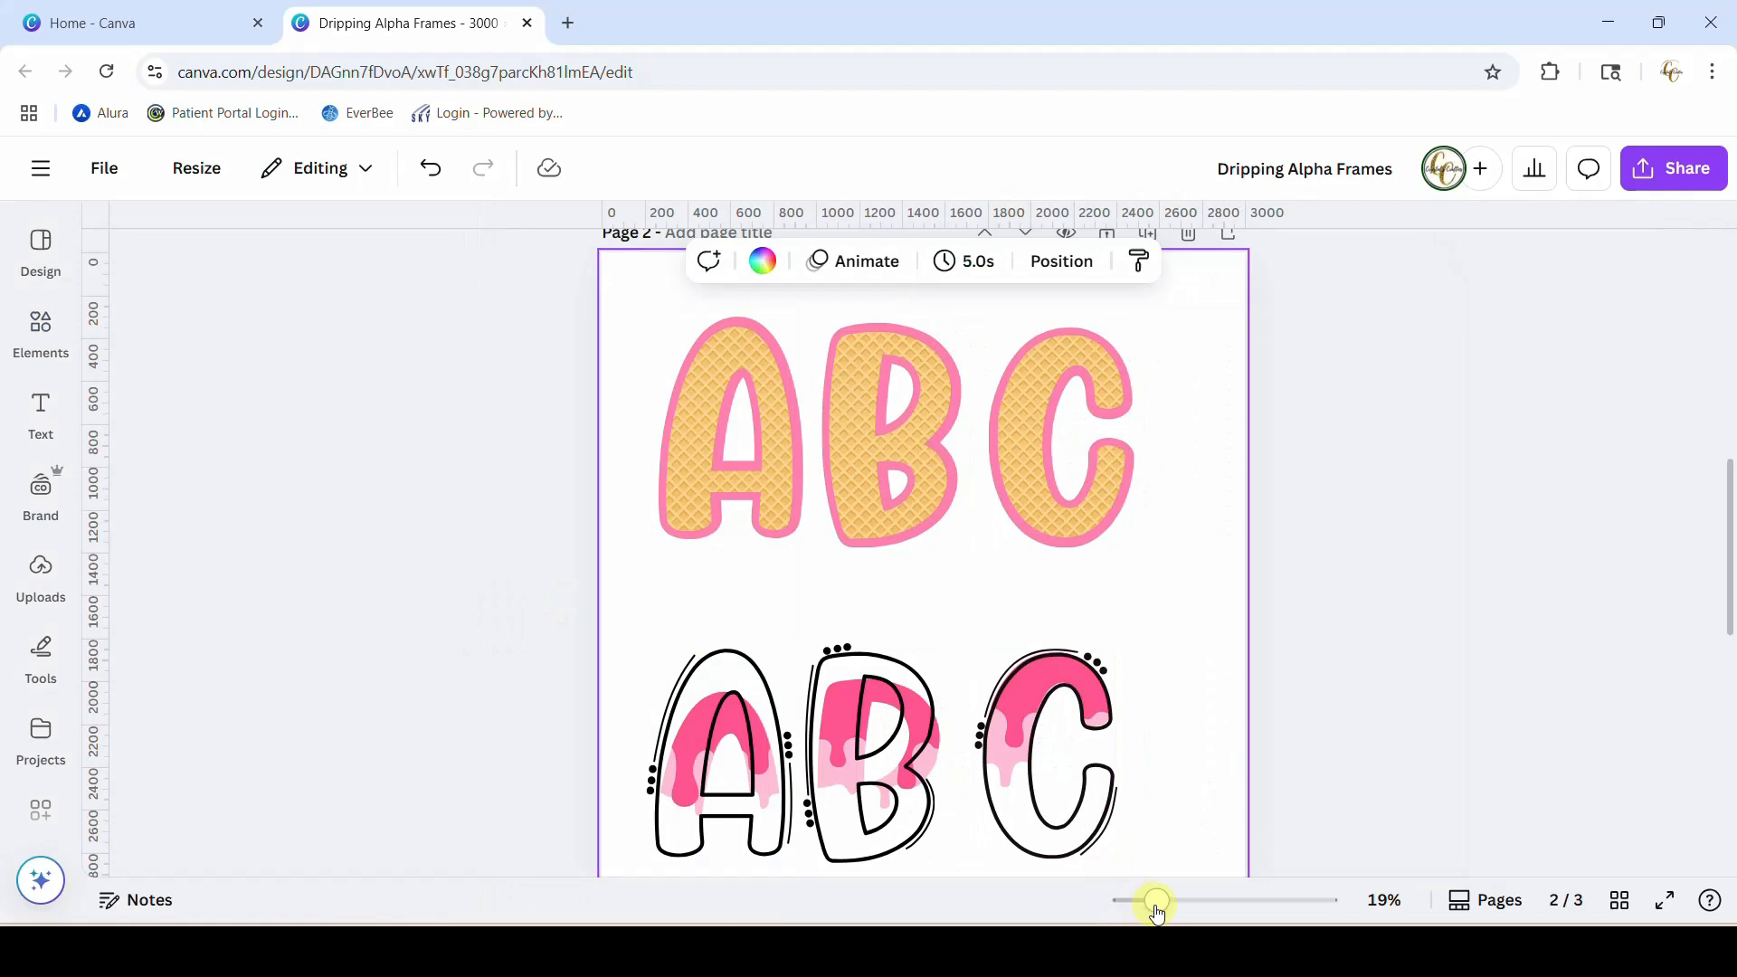
- Recolour the waffle A's outline teal and place a pink drip graphic over the letter
left_click_drag(1153, 901, 1180, 901)
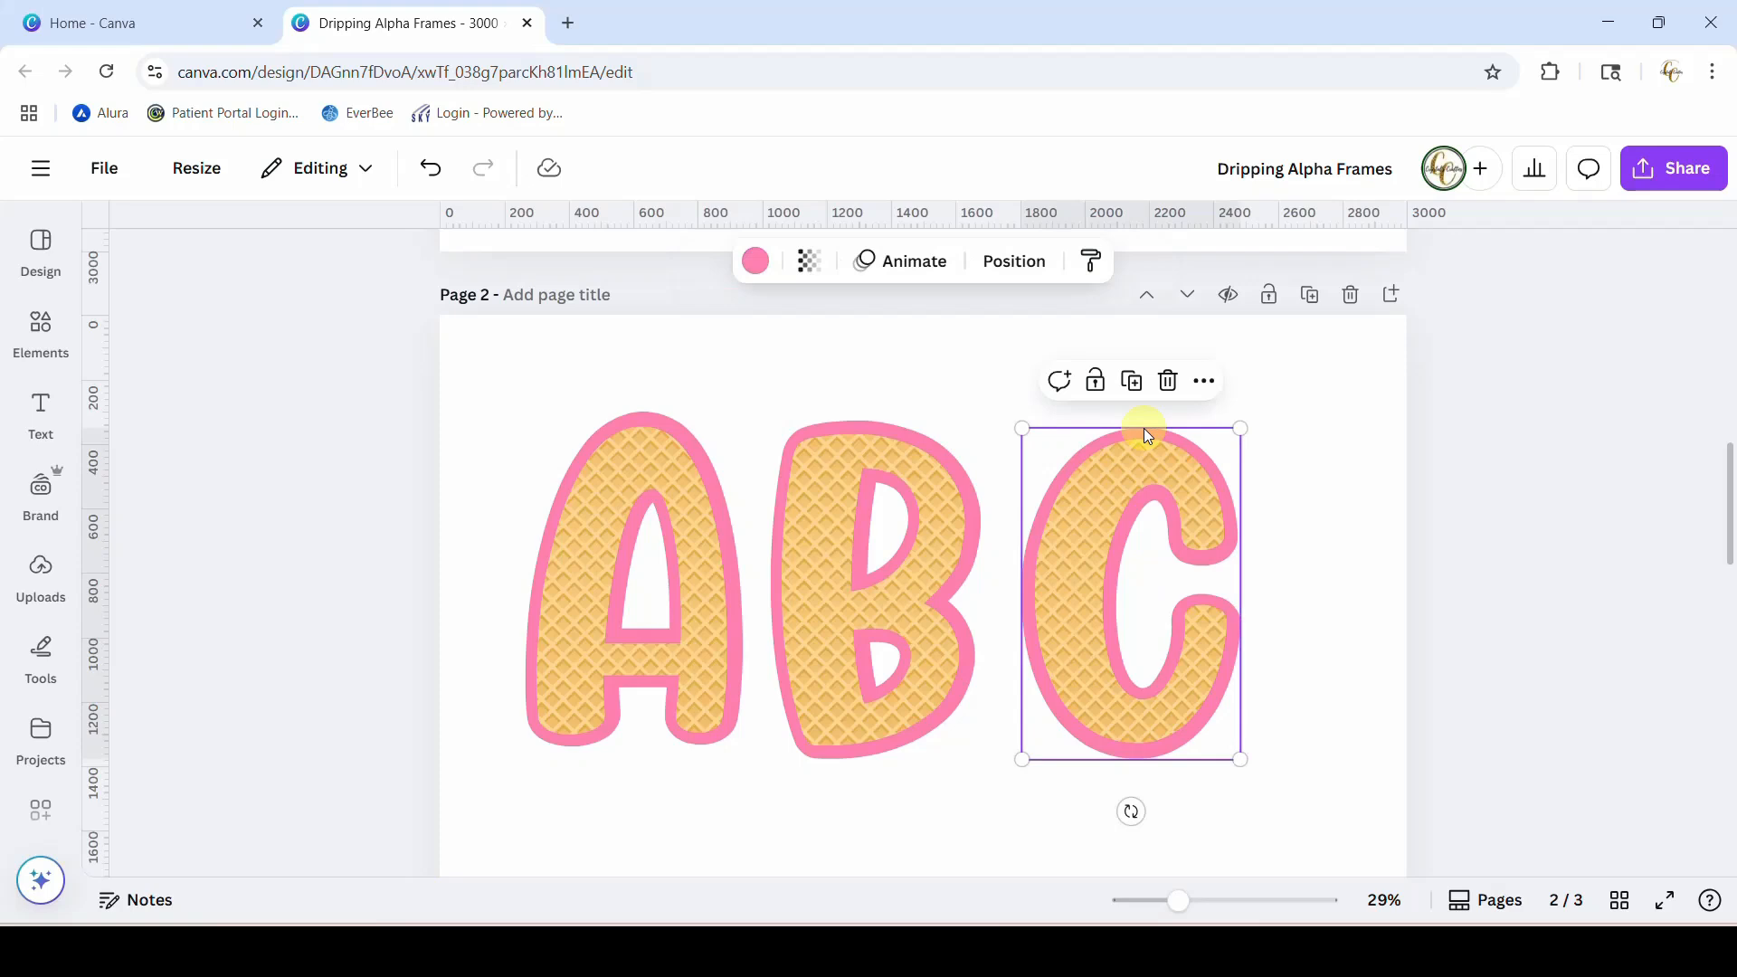
left_click(755, 261)
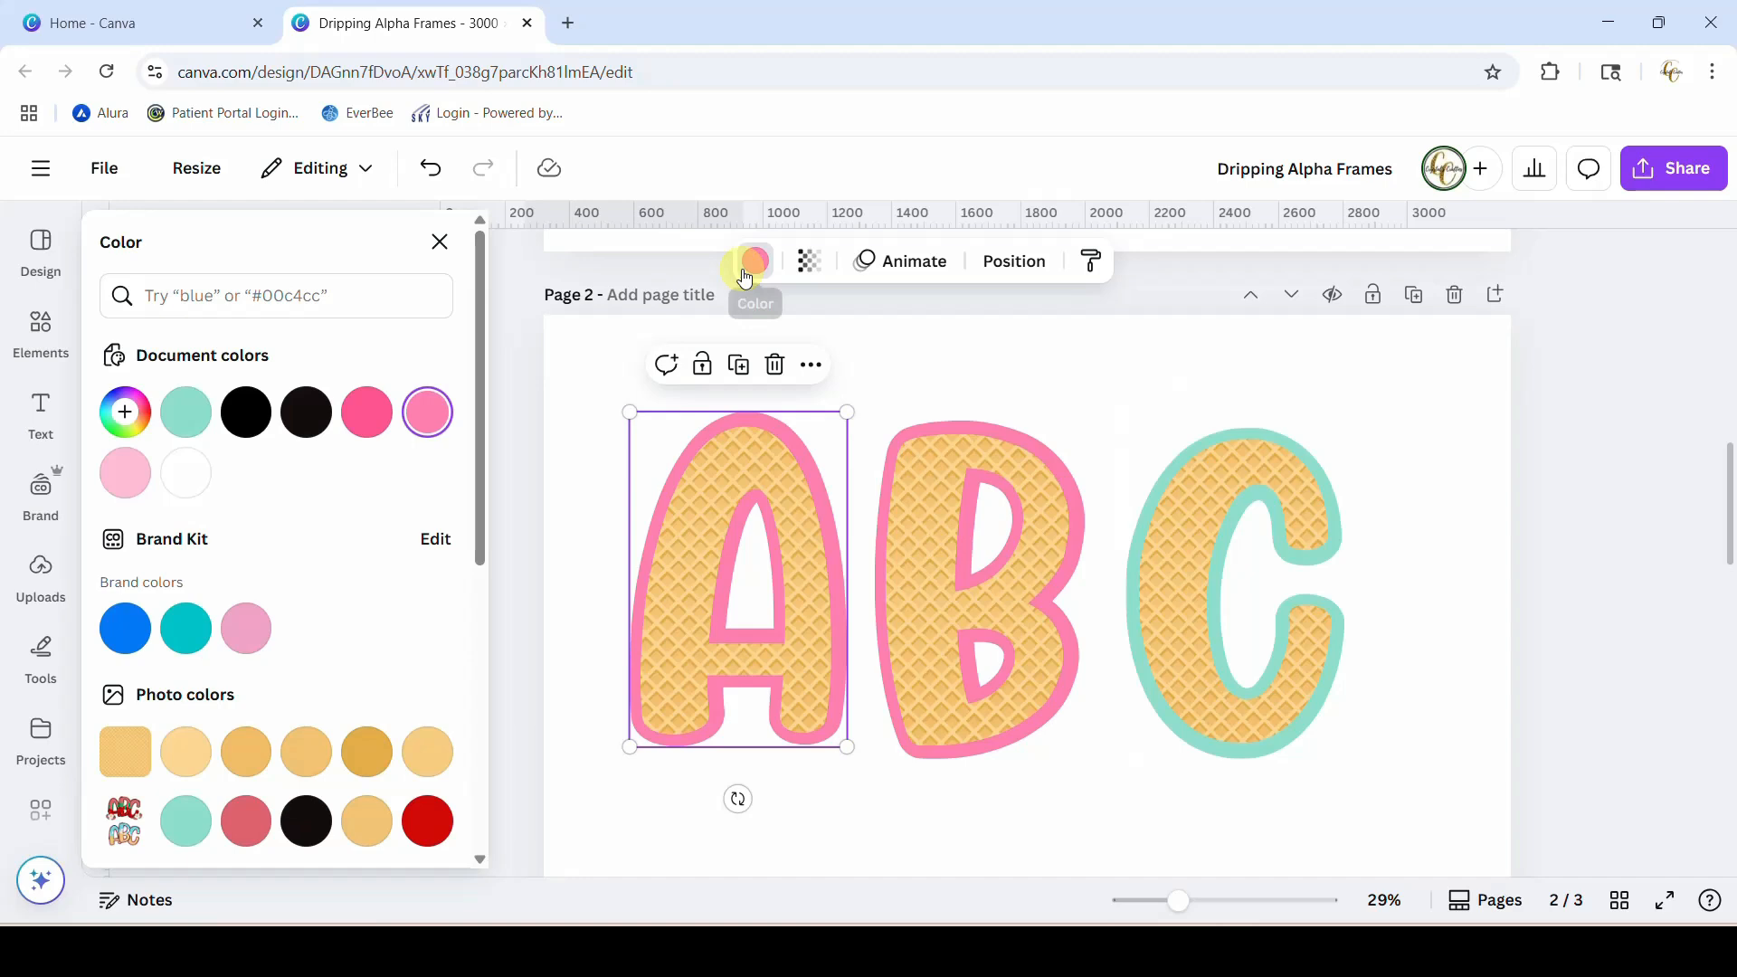
left_click(185, 413)
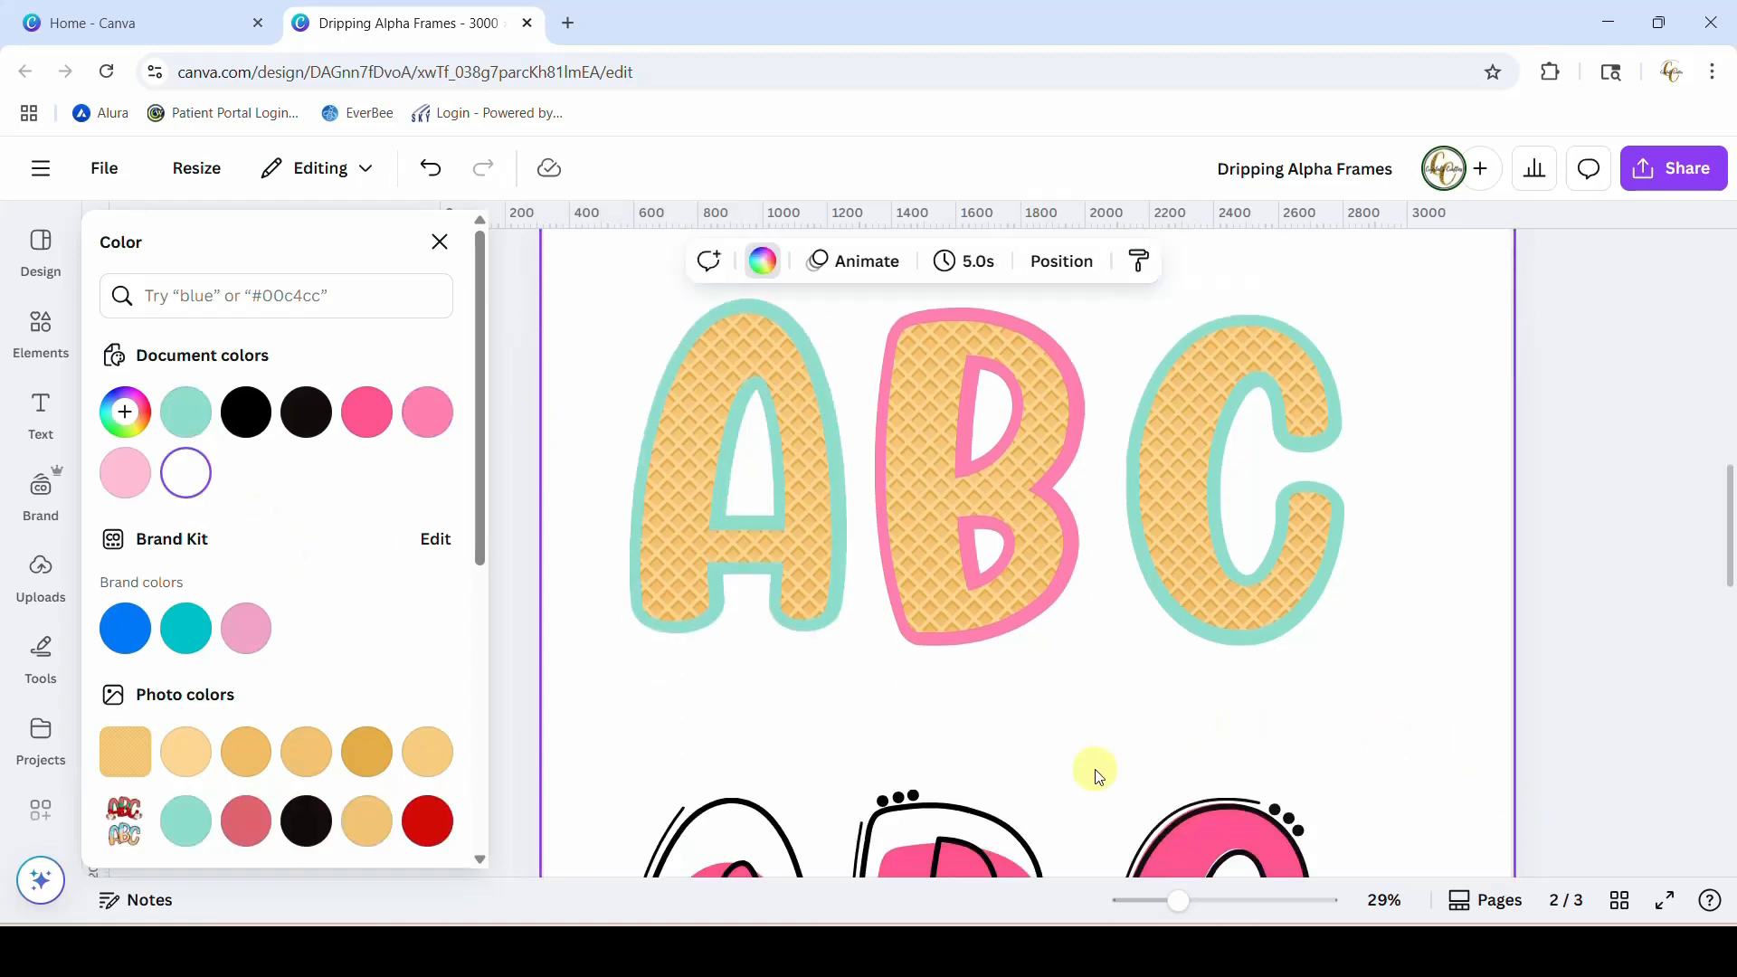
scroll("down", 3)
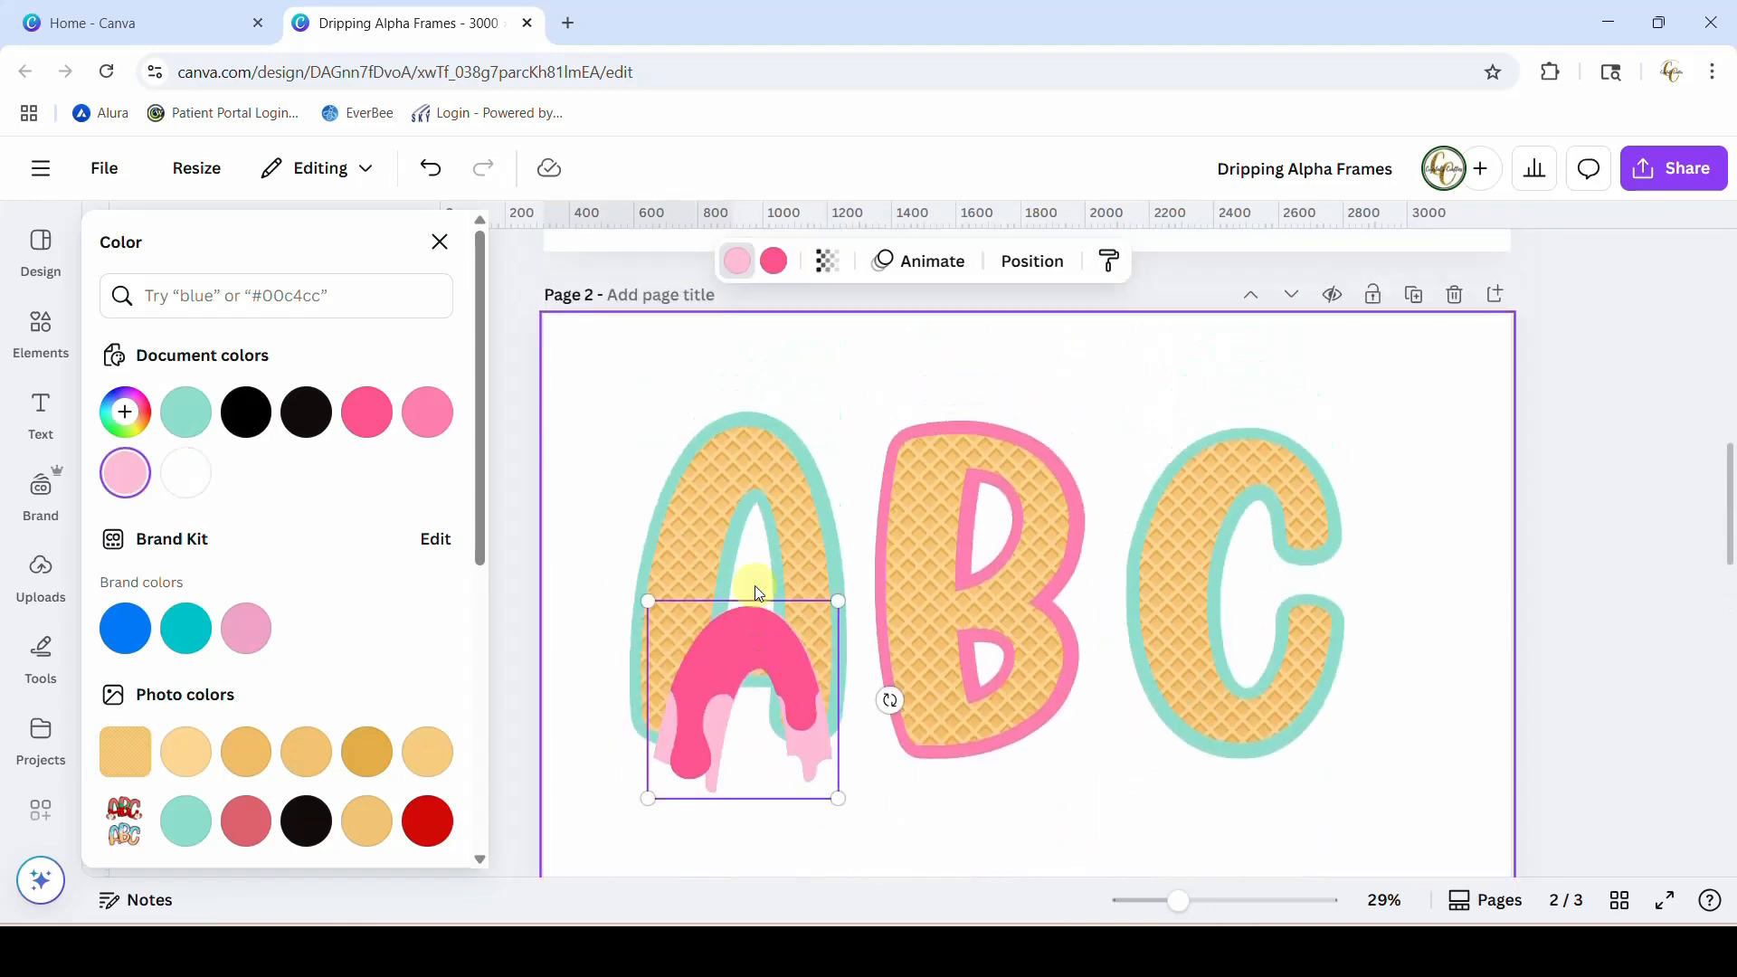
- Place a light-pink drip on top of A and align the black dotted outline over it
left_click_drag(742, 699, 737, 521)
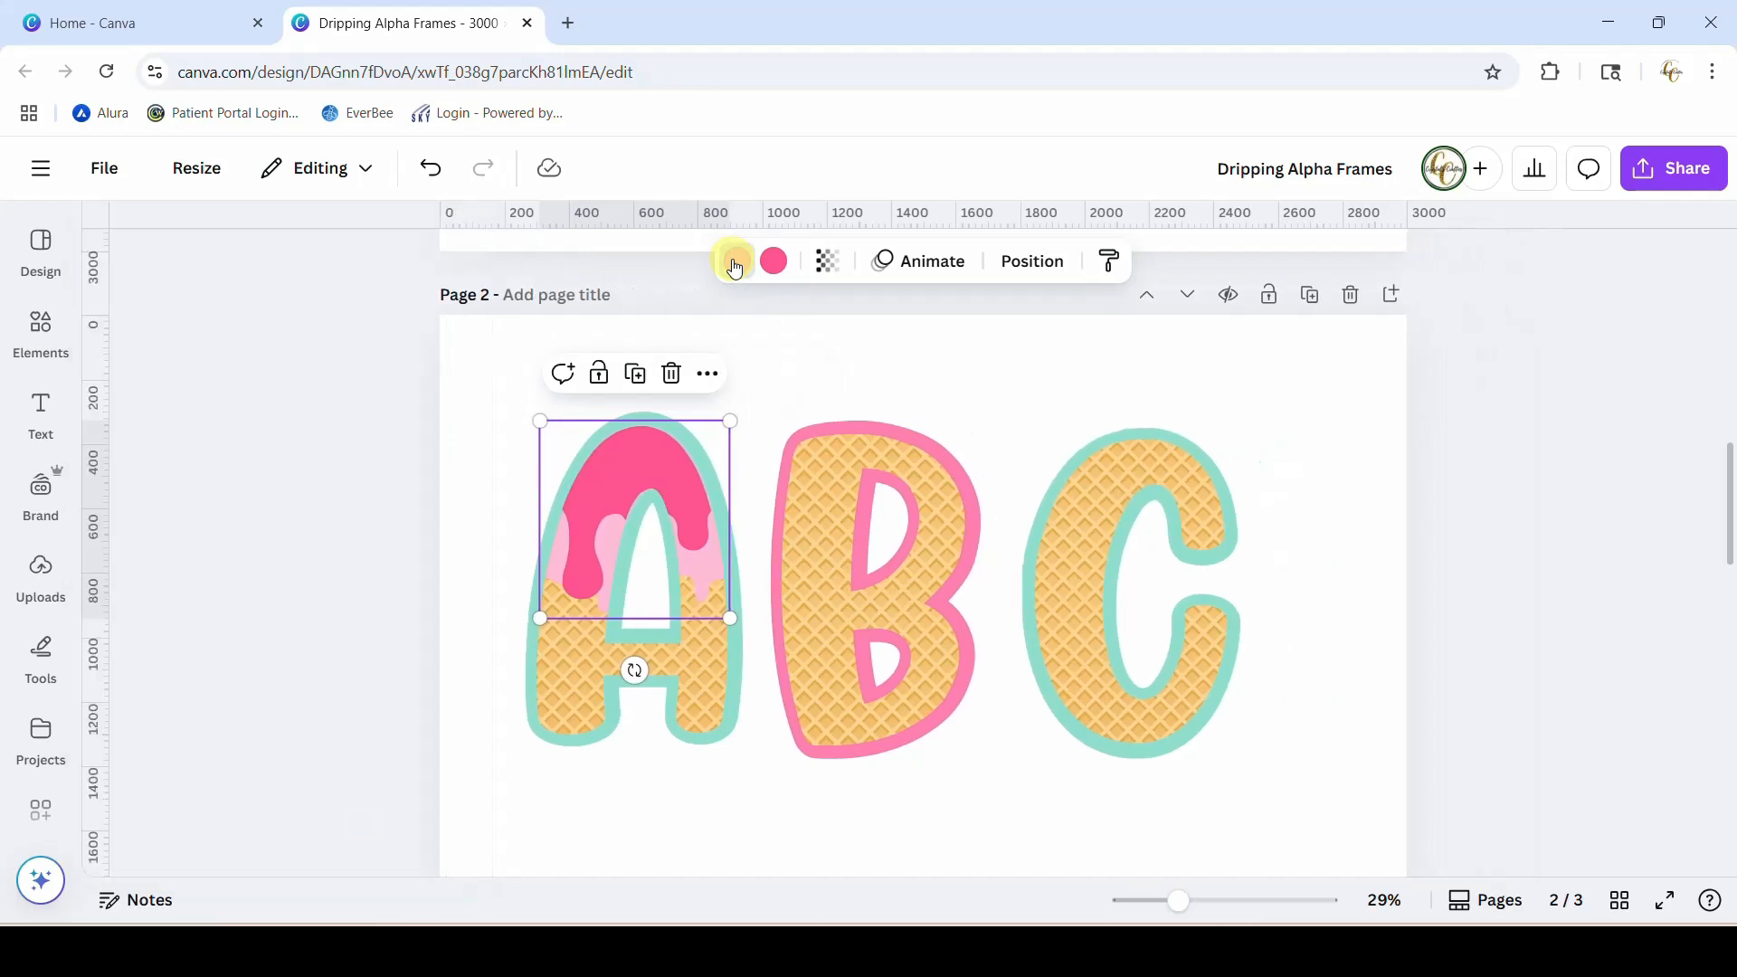
left_click(733, 260)
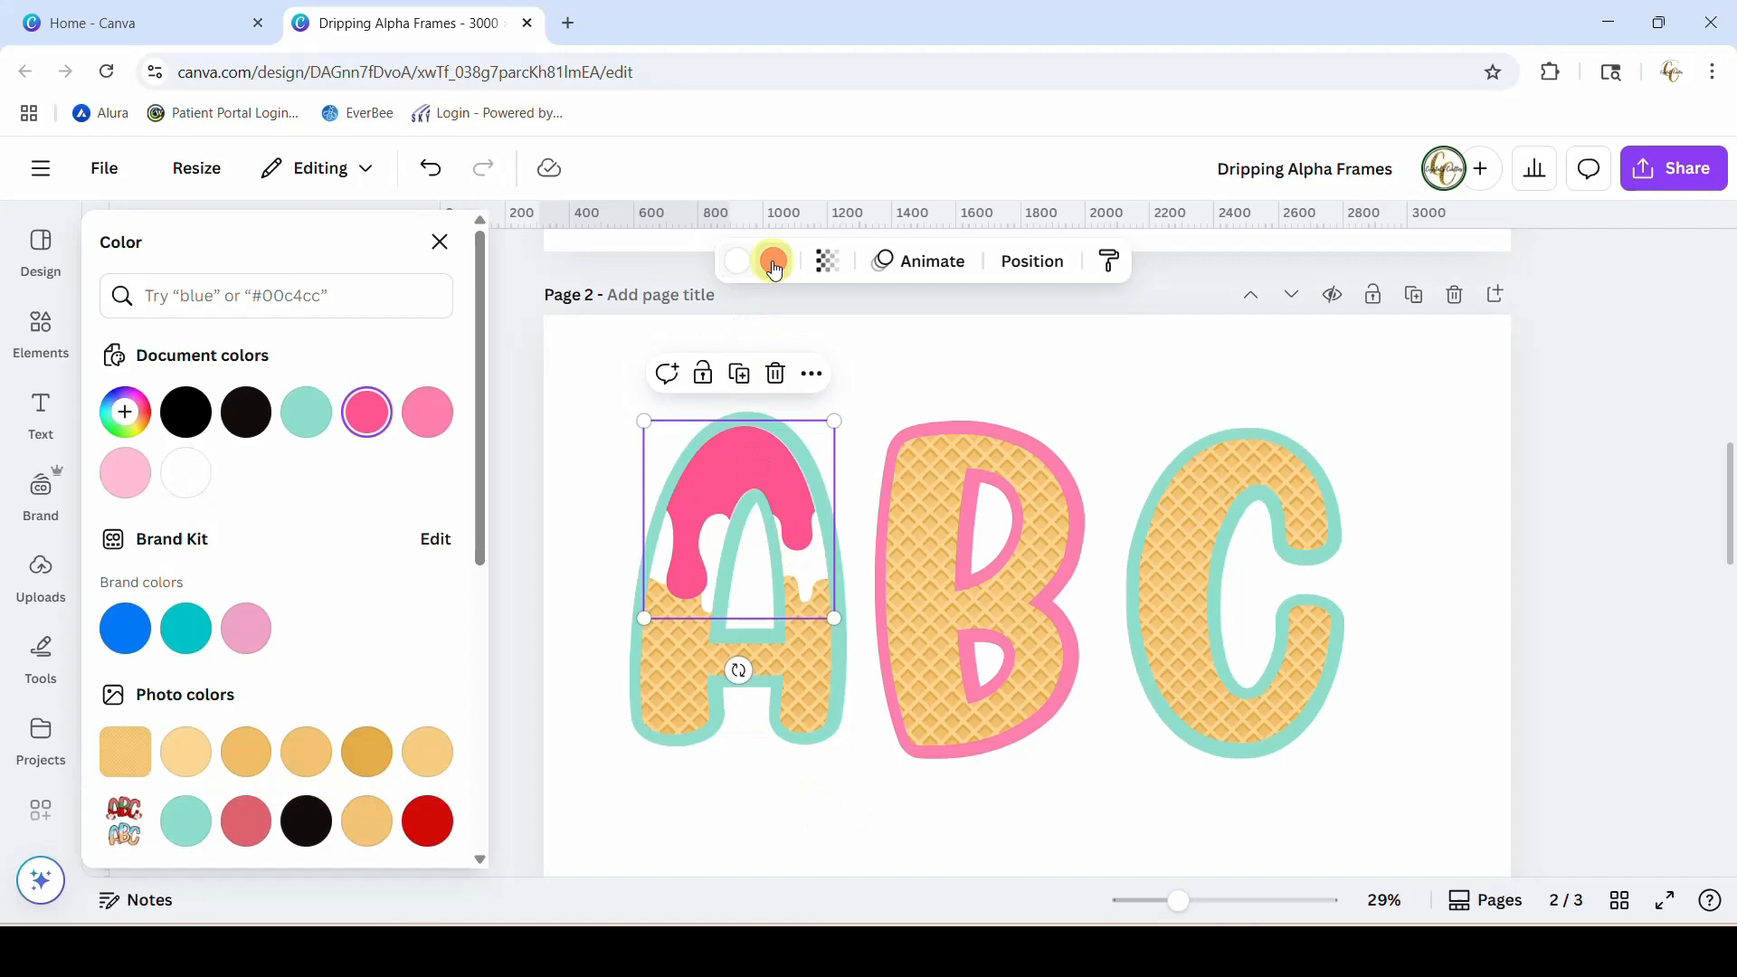
left_click(125, 472)
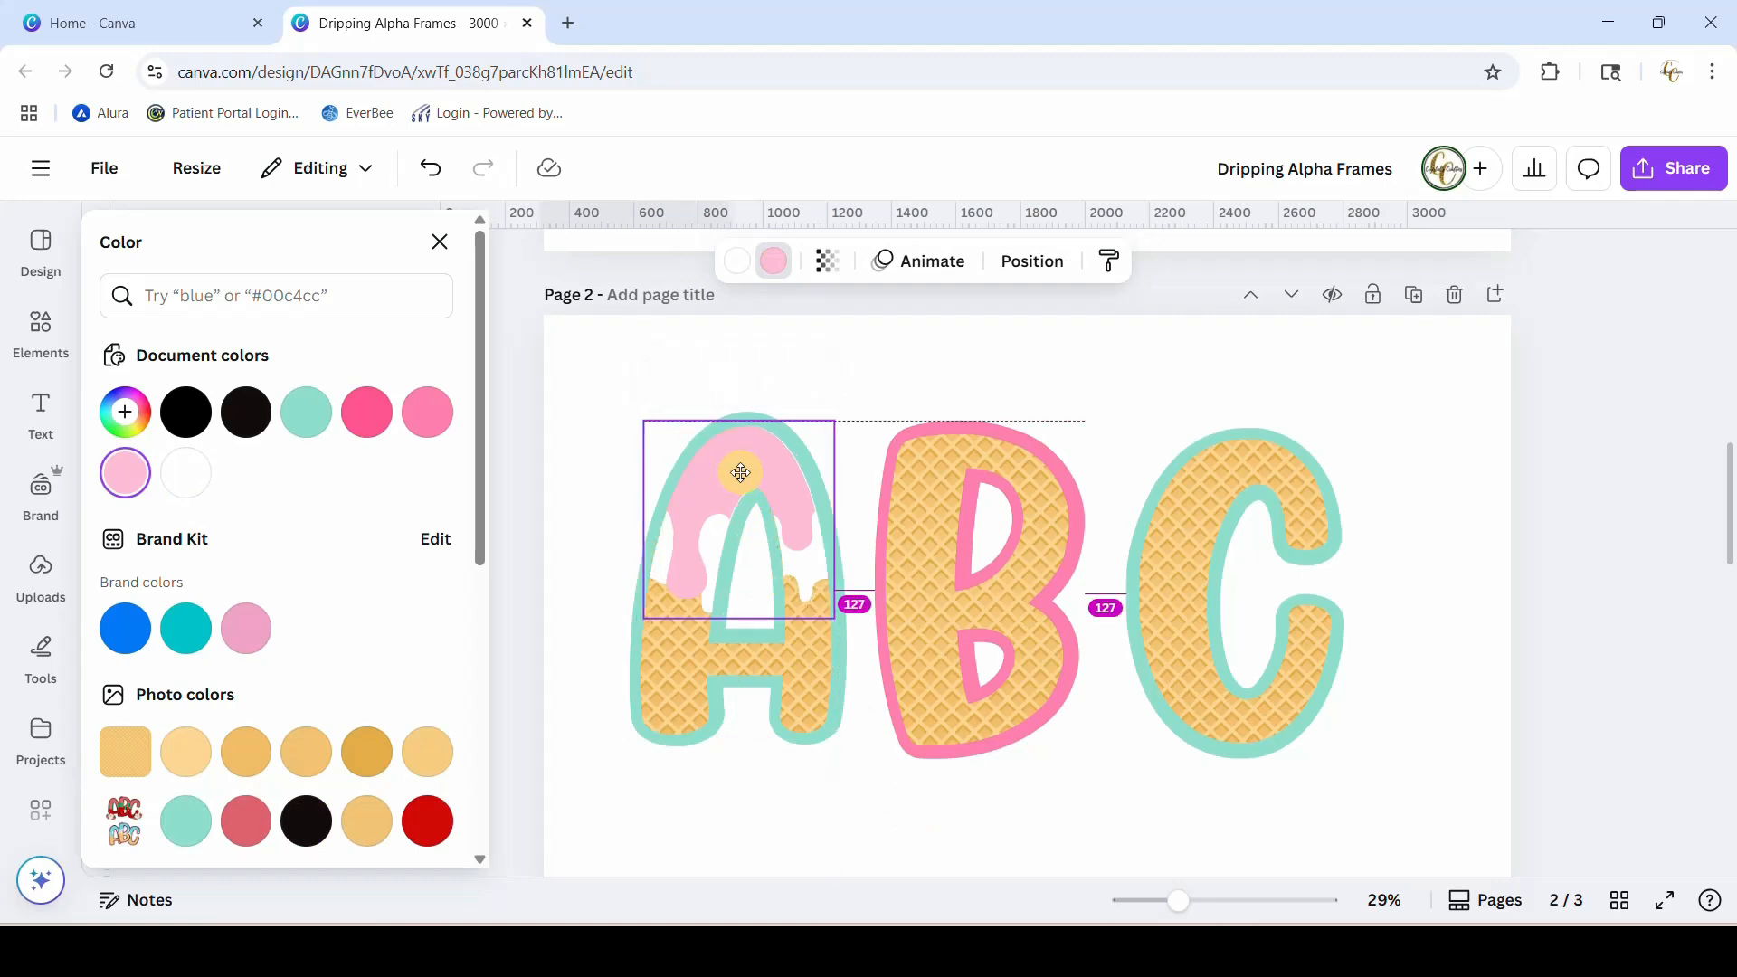
left_click(738, 499)
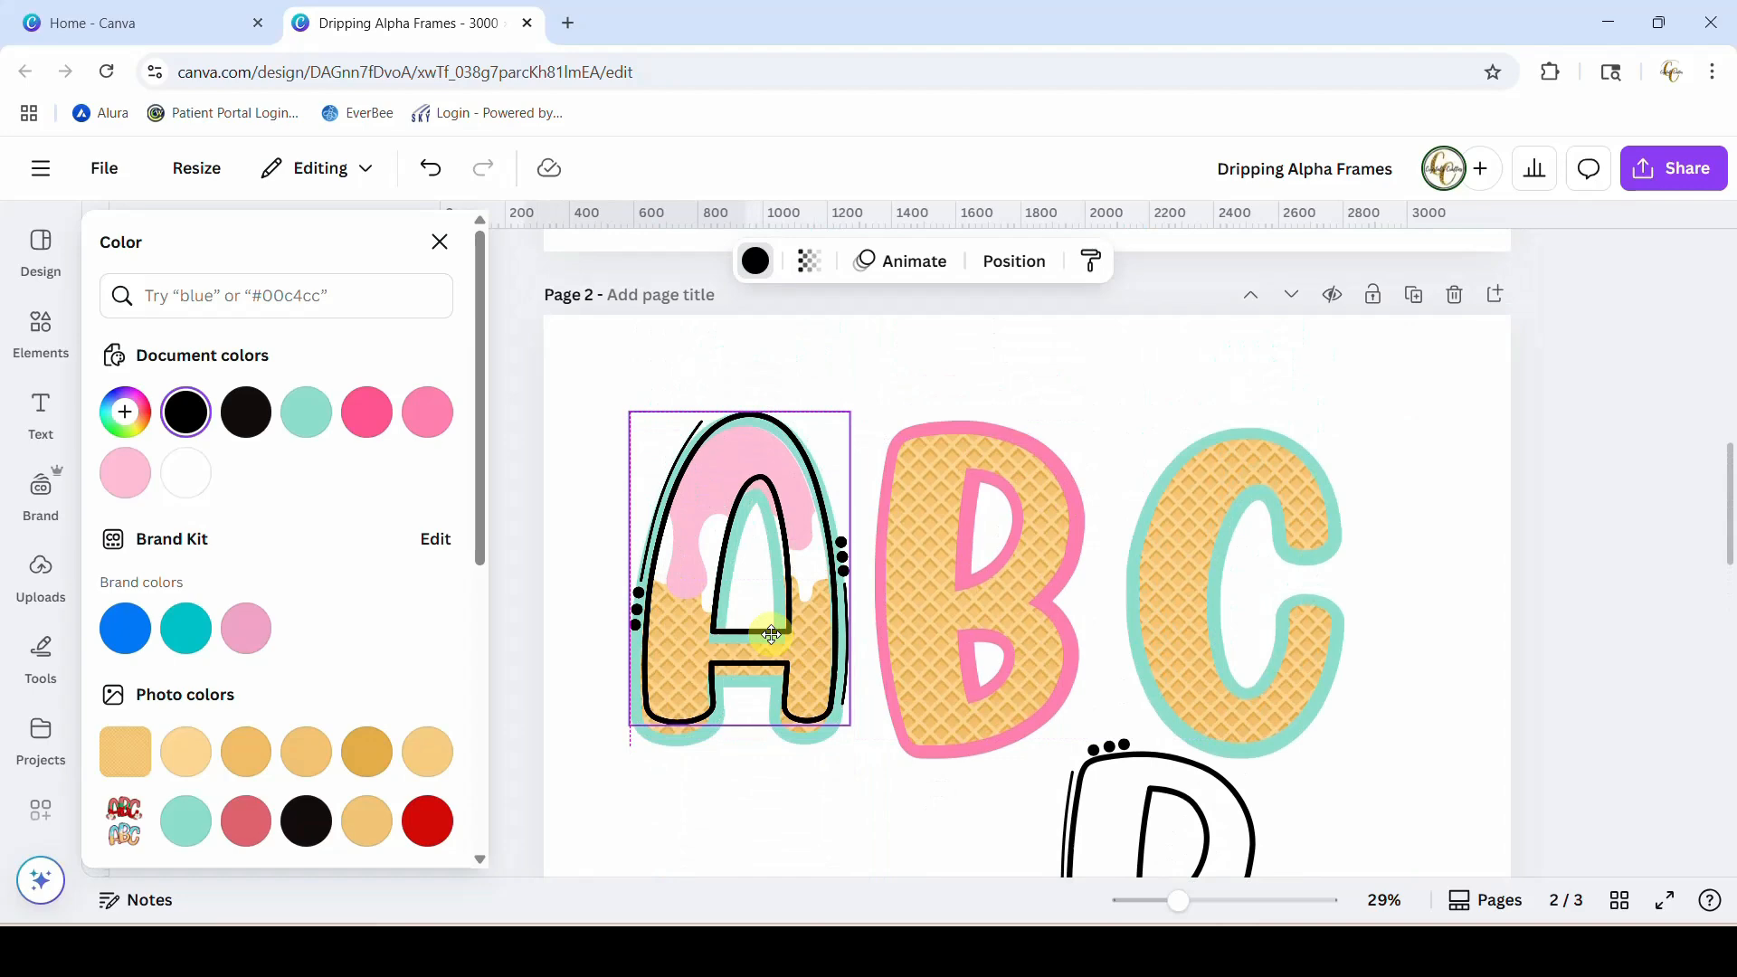
left_click_drag(771, 633, 763, 641)
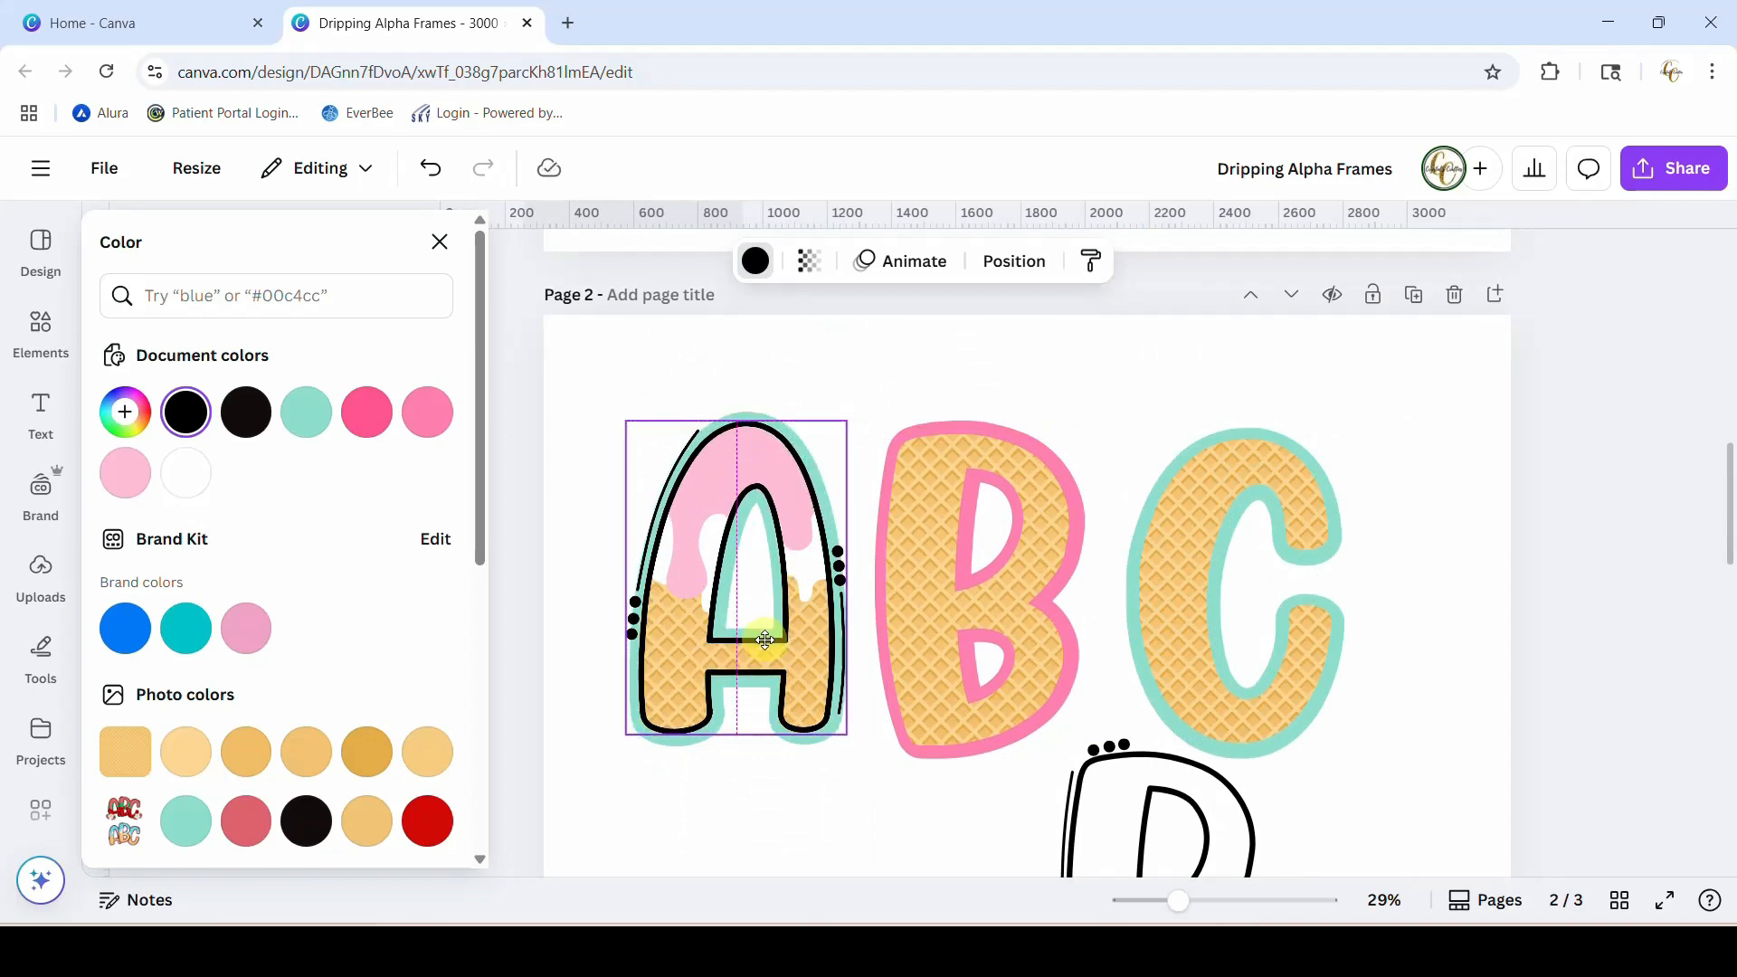
left_click(185, 472)
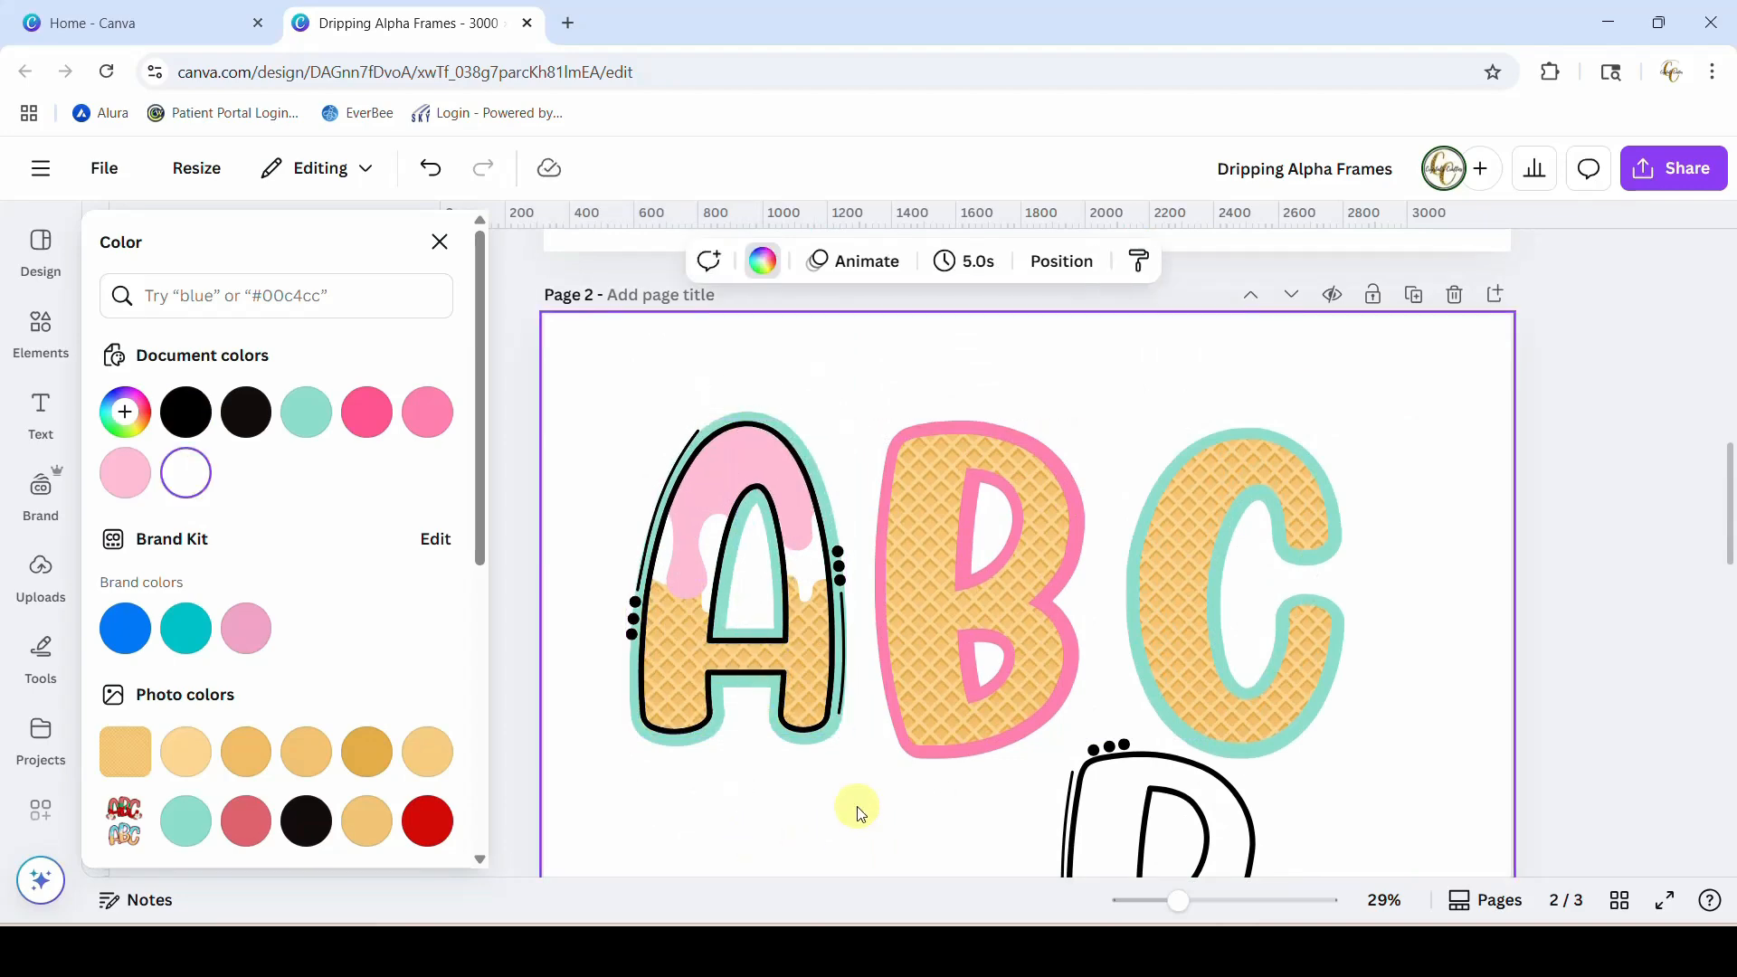
- Give the letter B a matching light-pink drip
scroll("down", 3)
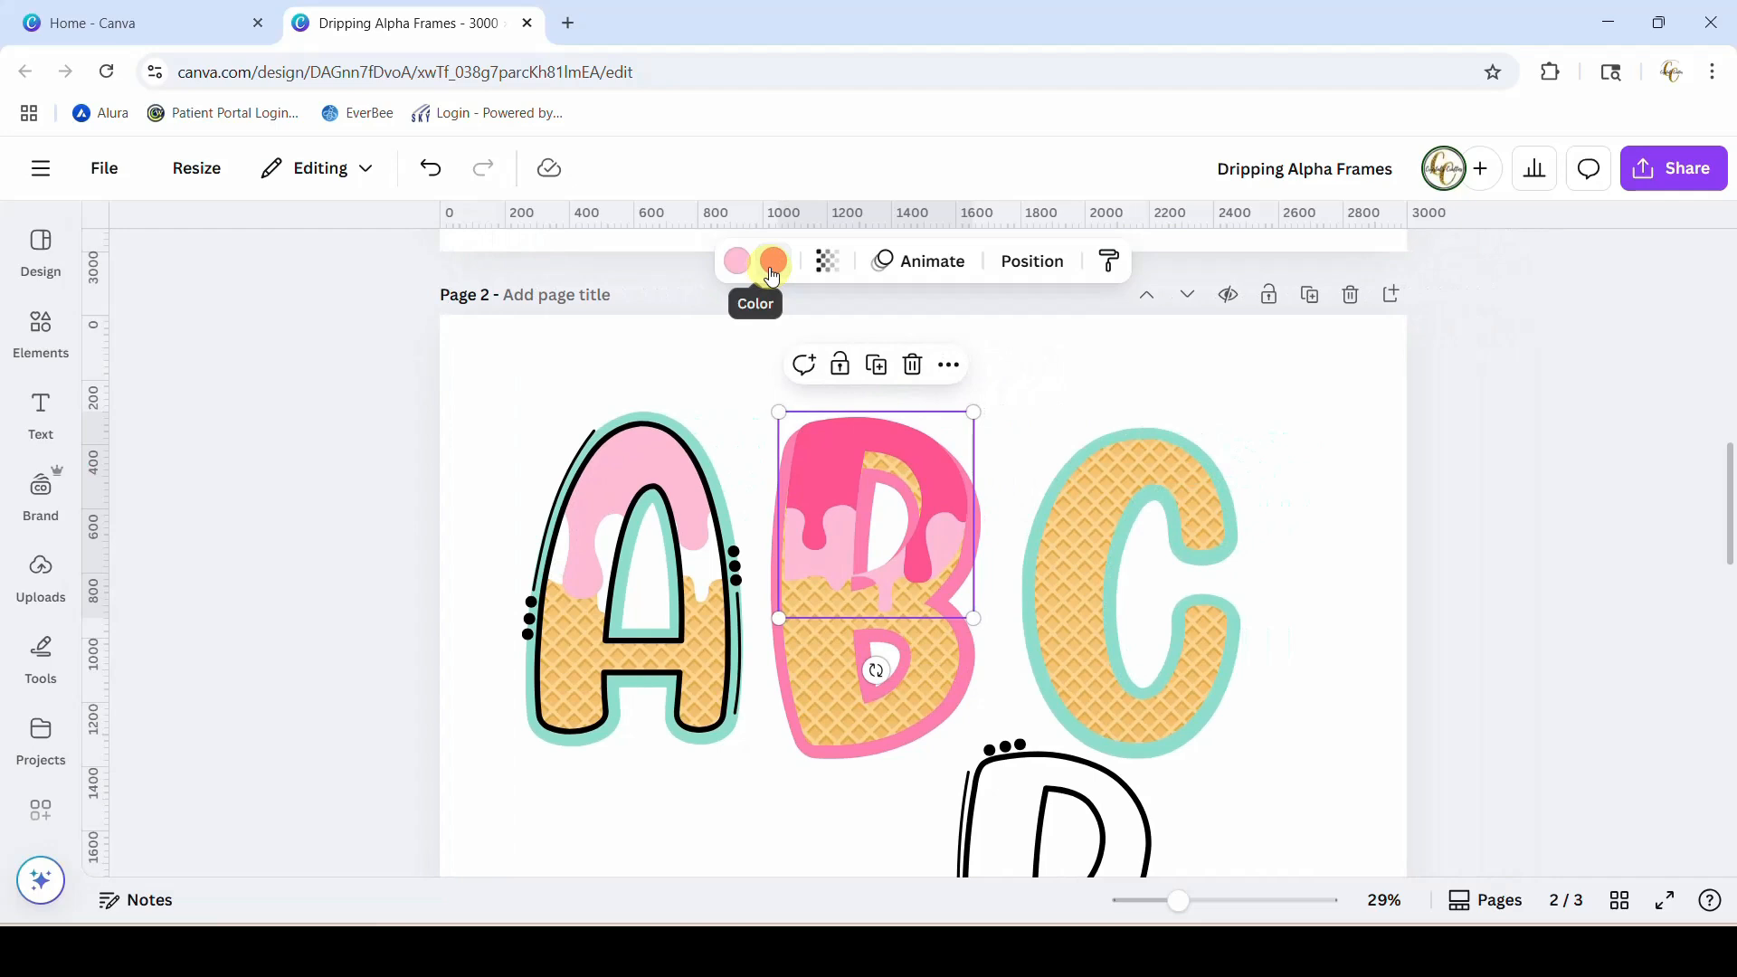
left_click(772, 261)
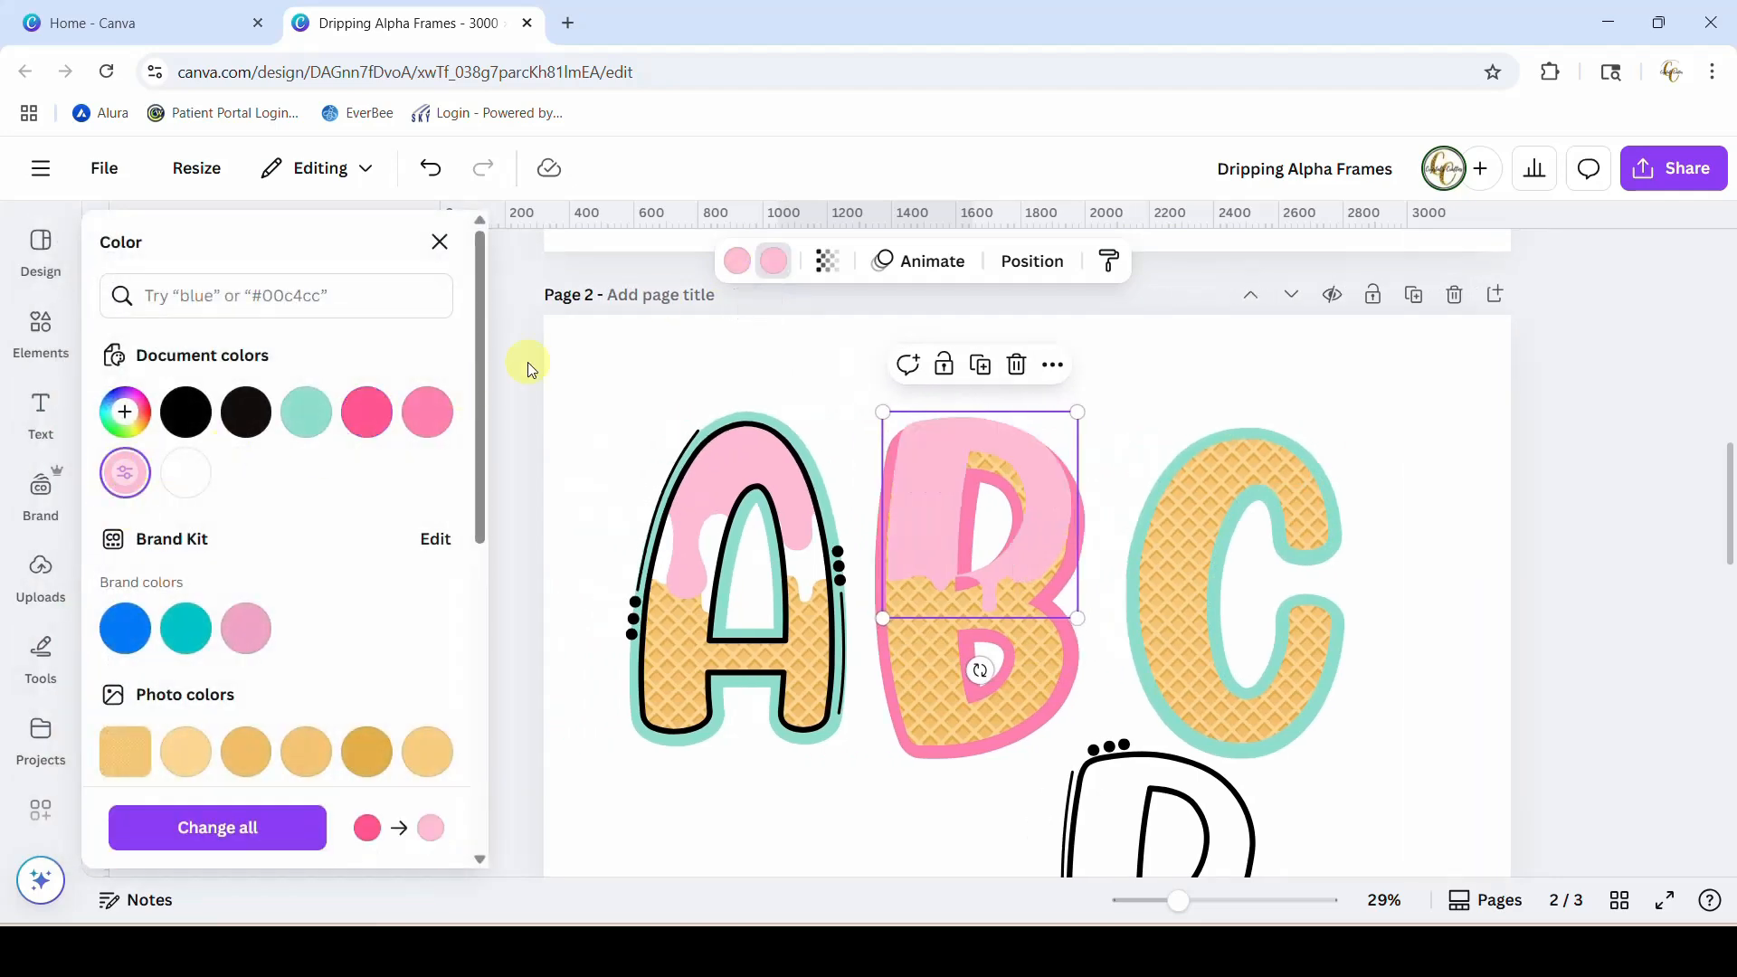
left_click(185, 473)
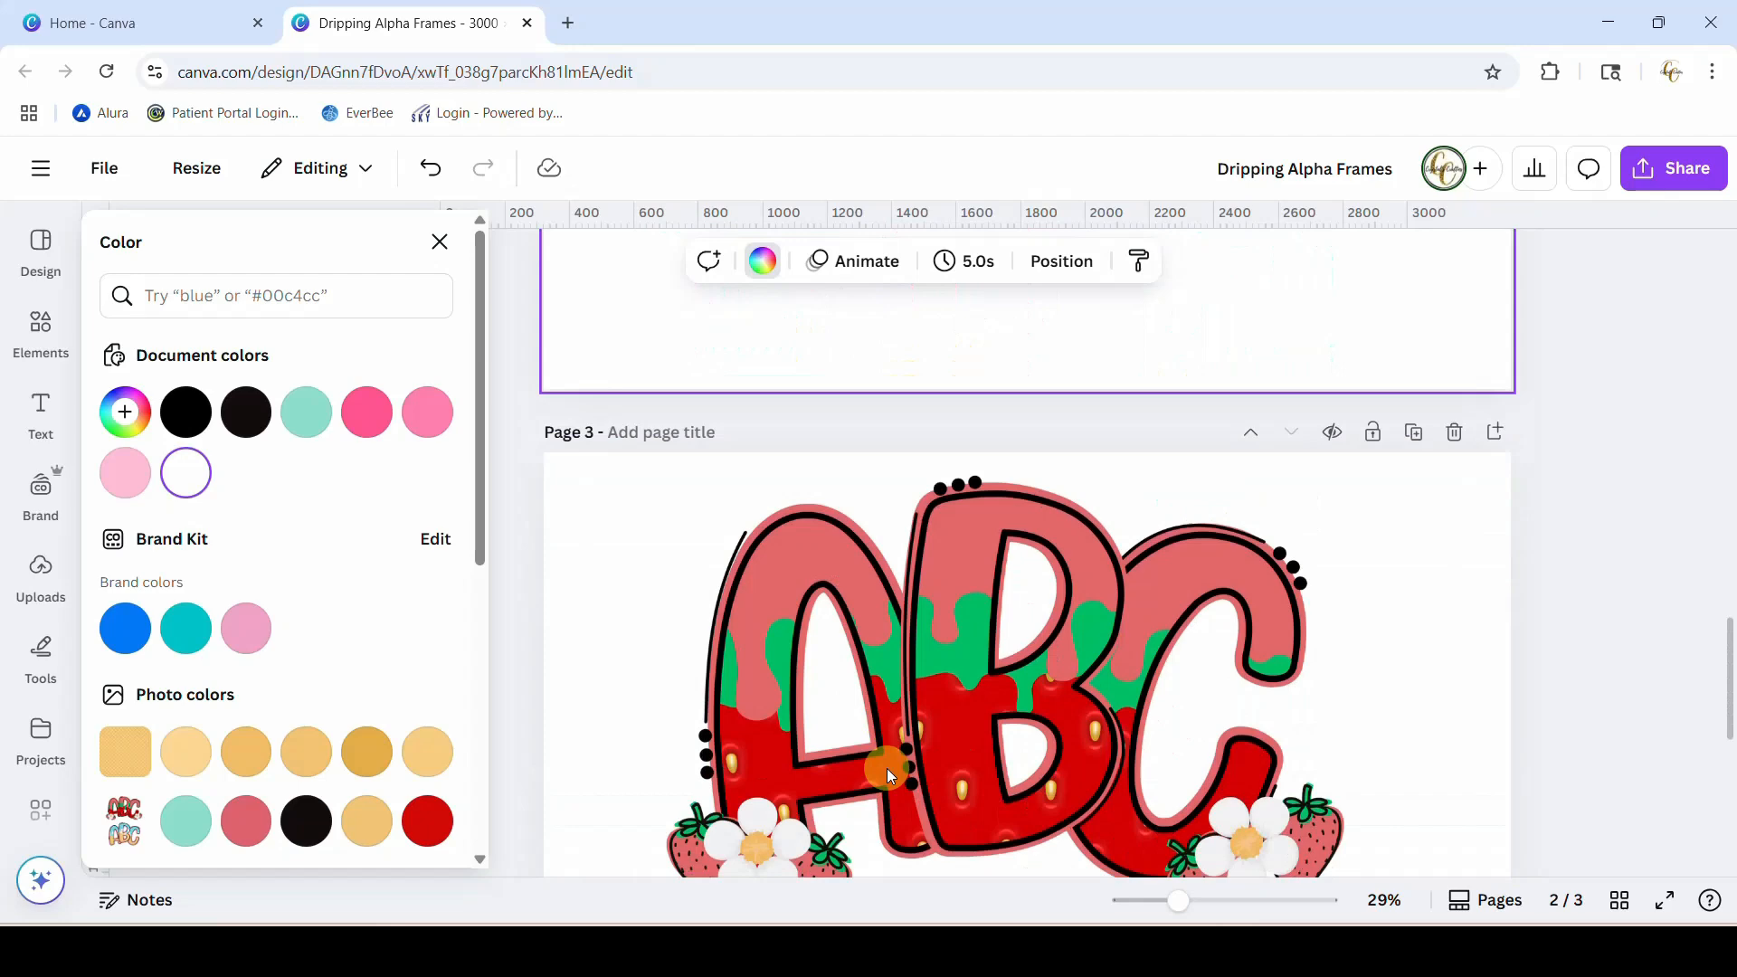
- Scroll through page 3 and back to the waffle ABC on page 2
scroll("down", 3)
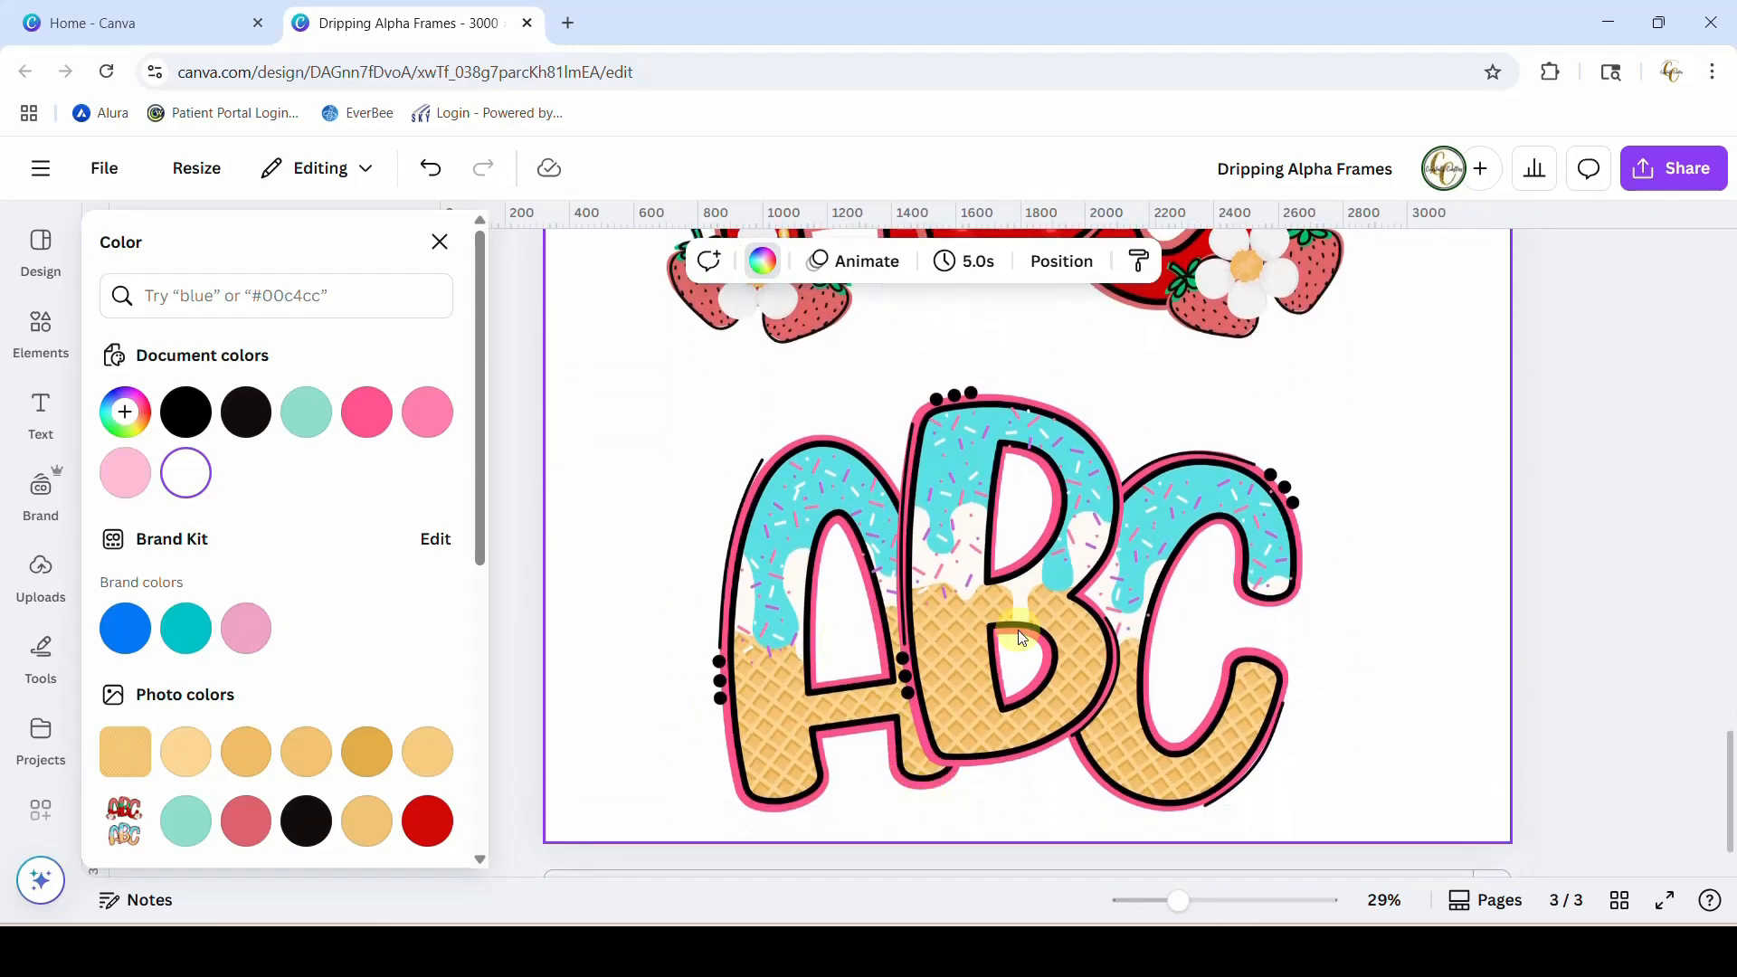
mouse_move(1108, 595)
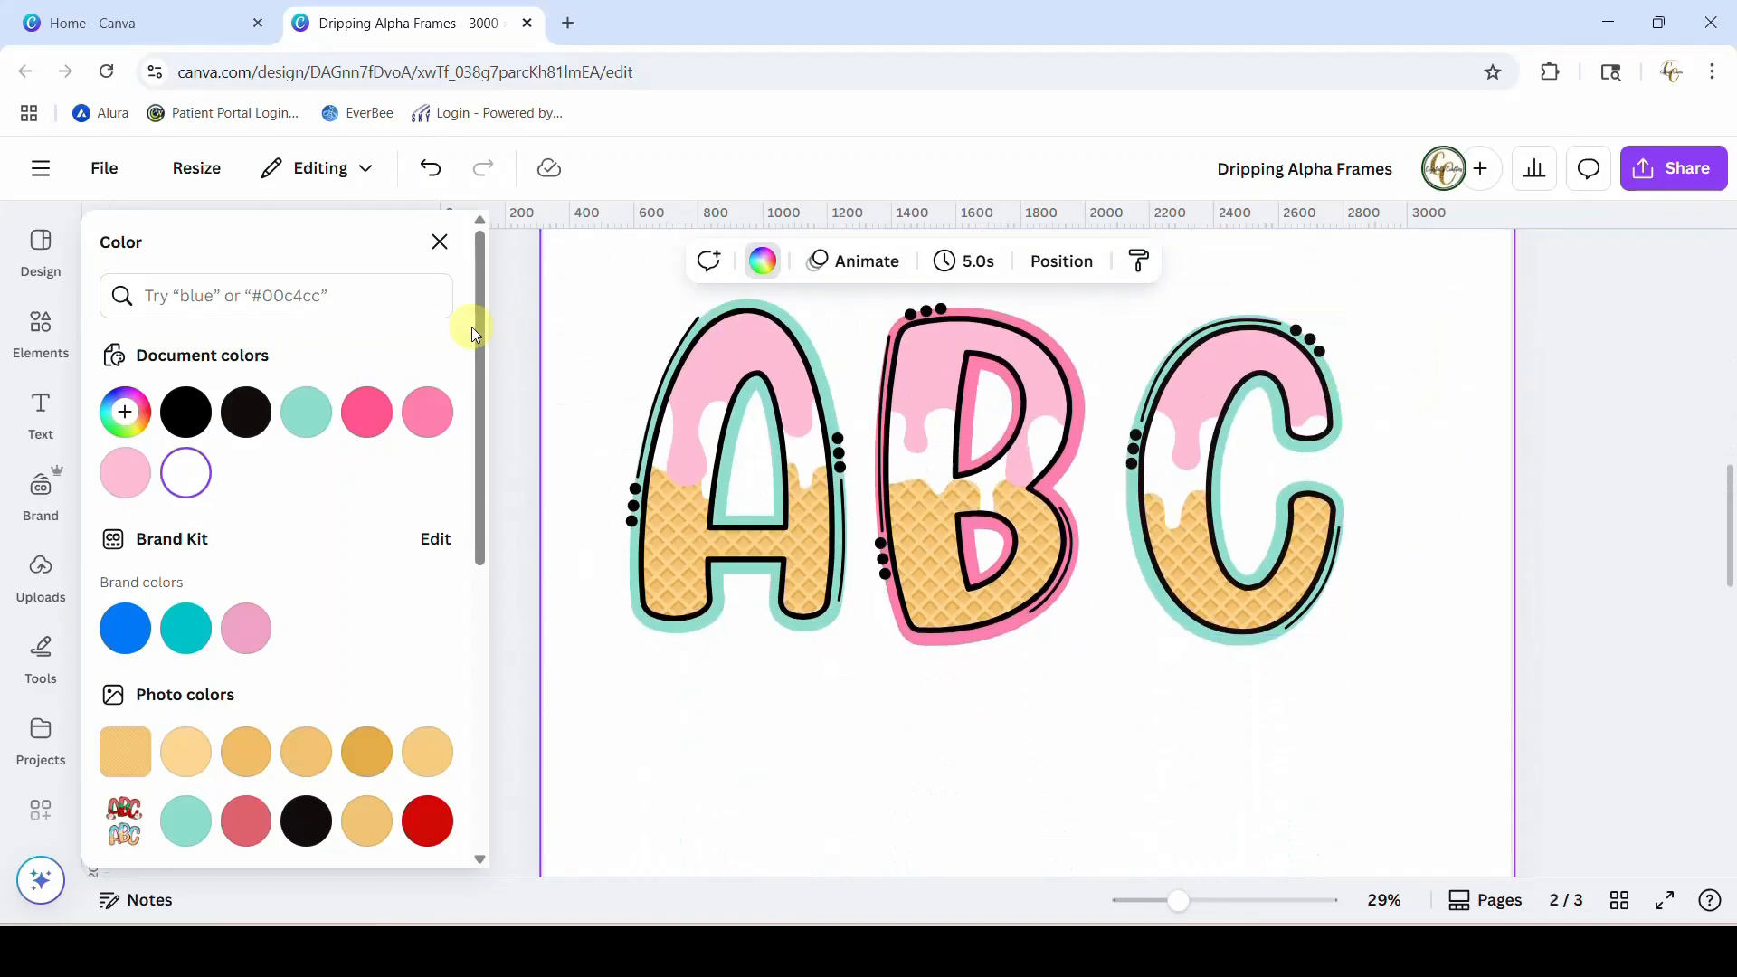
- Search the Elements library for 'sprinkles' and show the graphics results
type("waffle cone background")
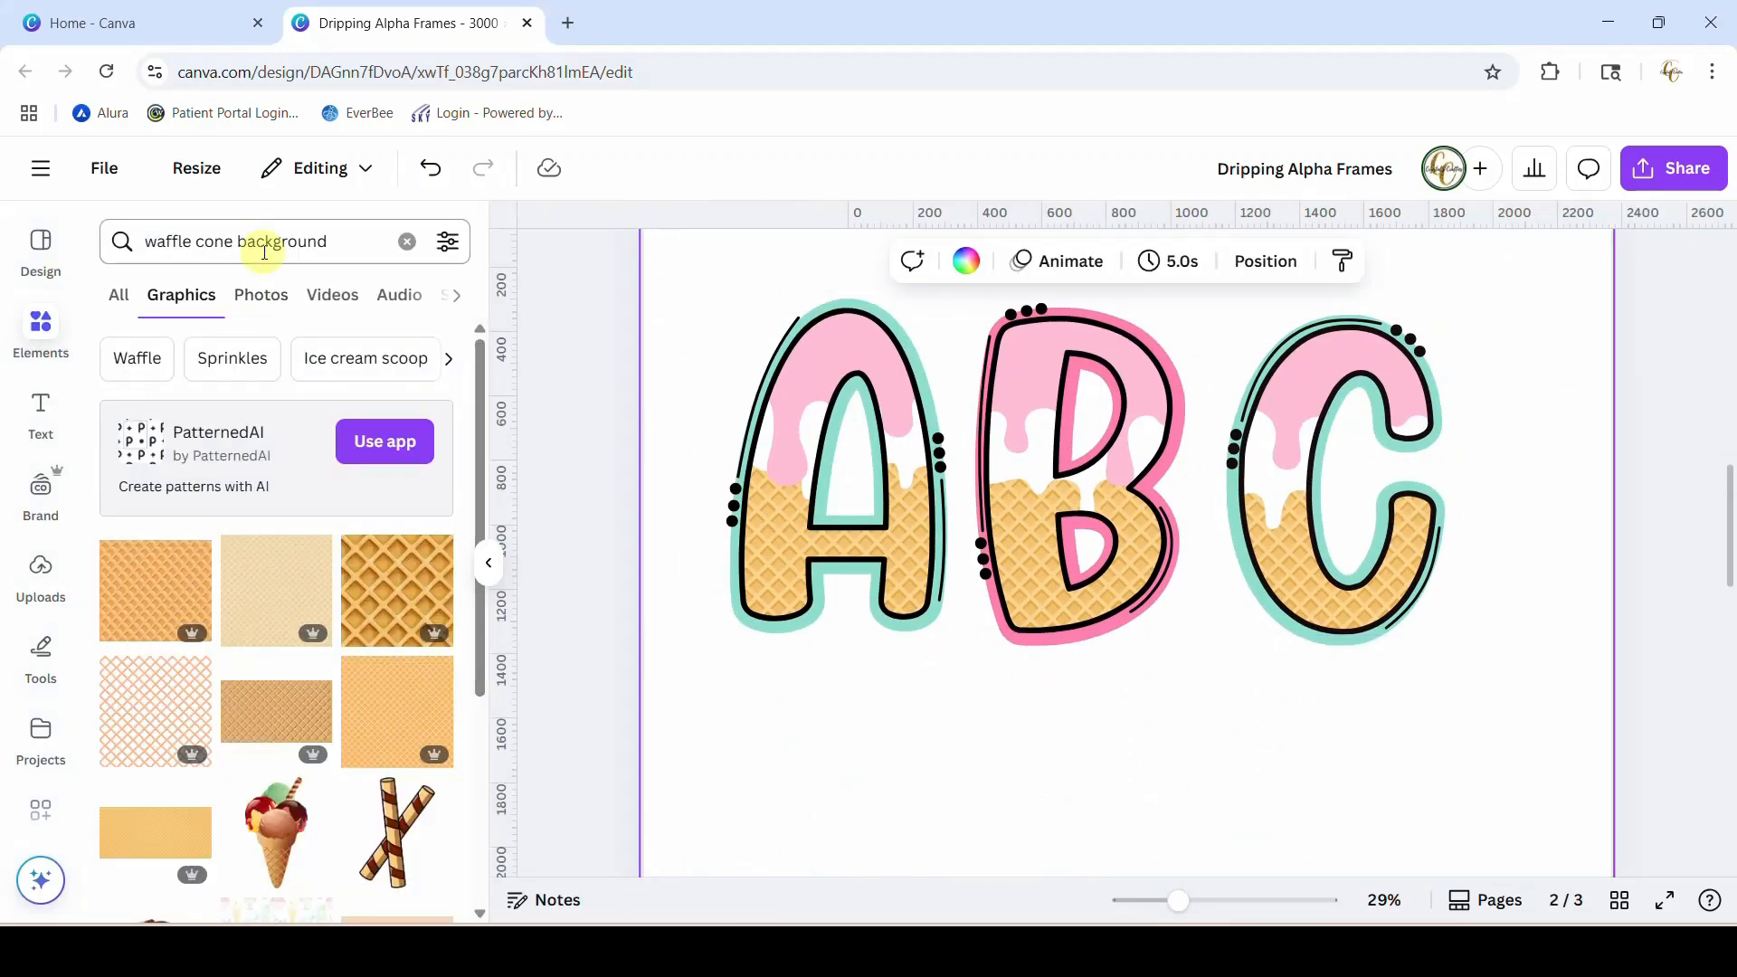
left_click(266, 241)
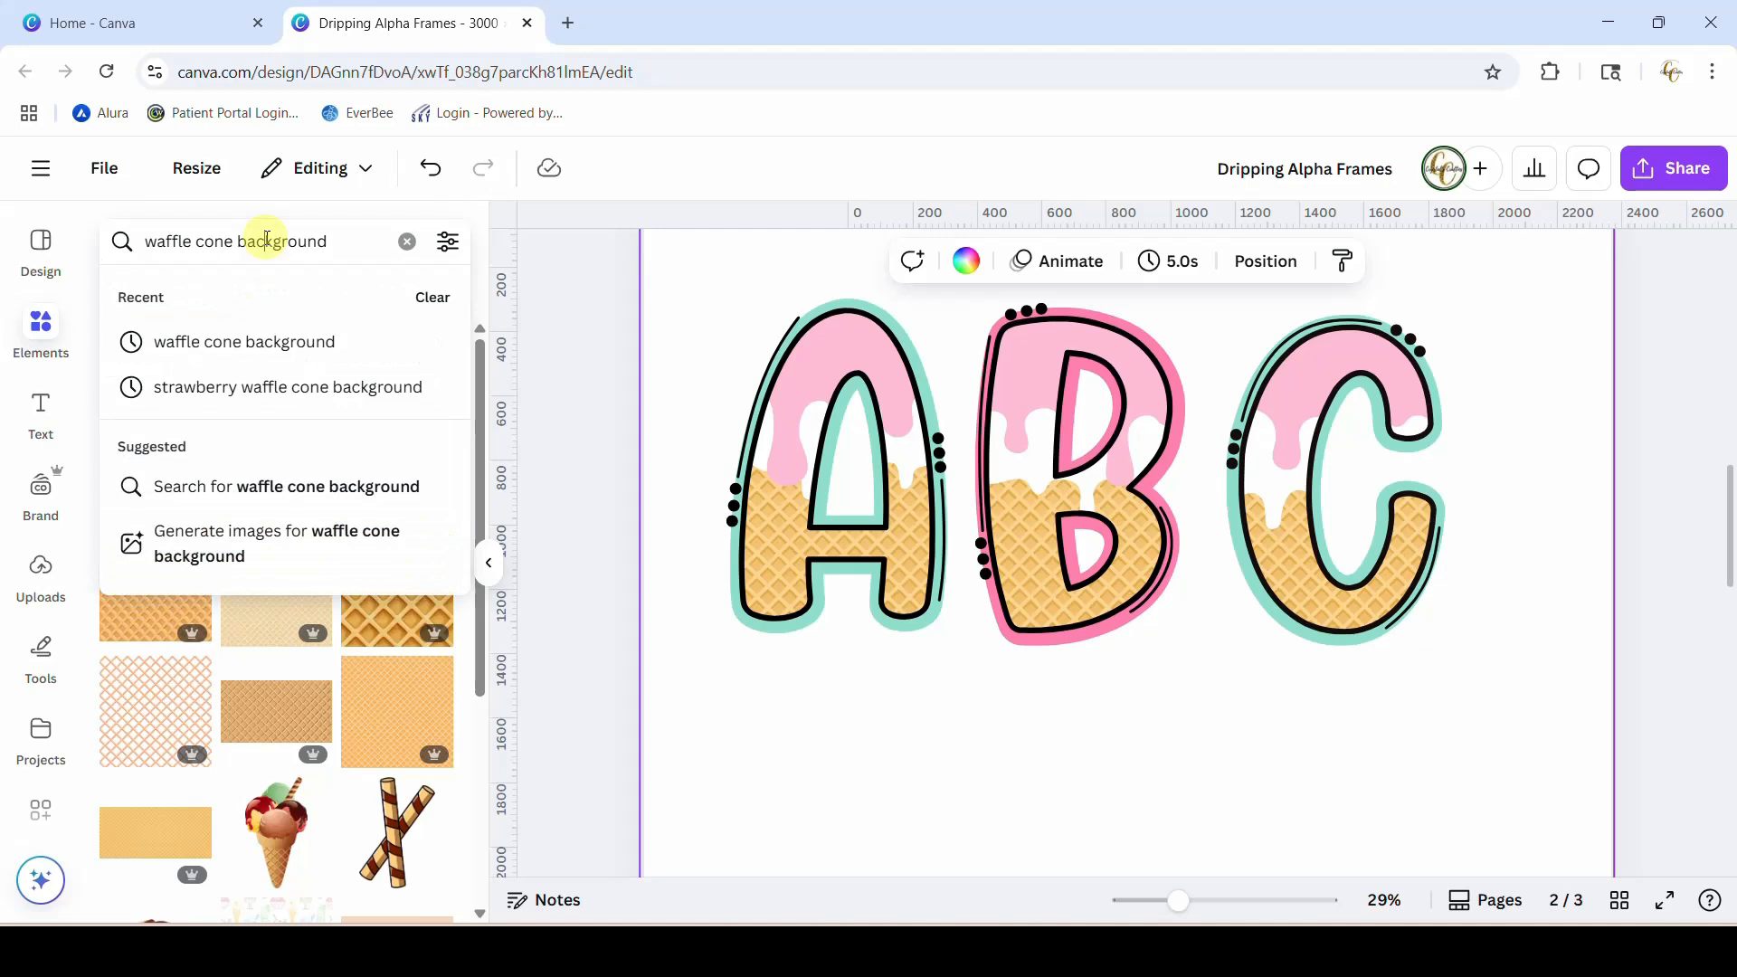
type("s")
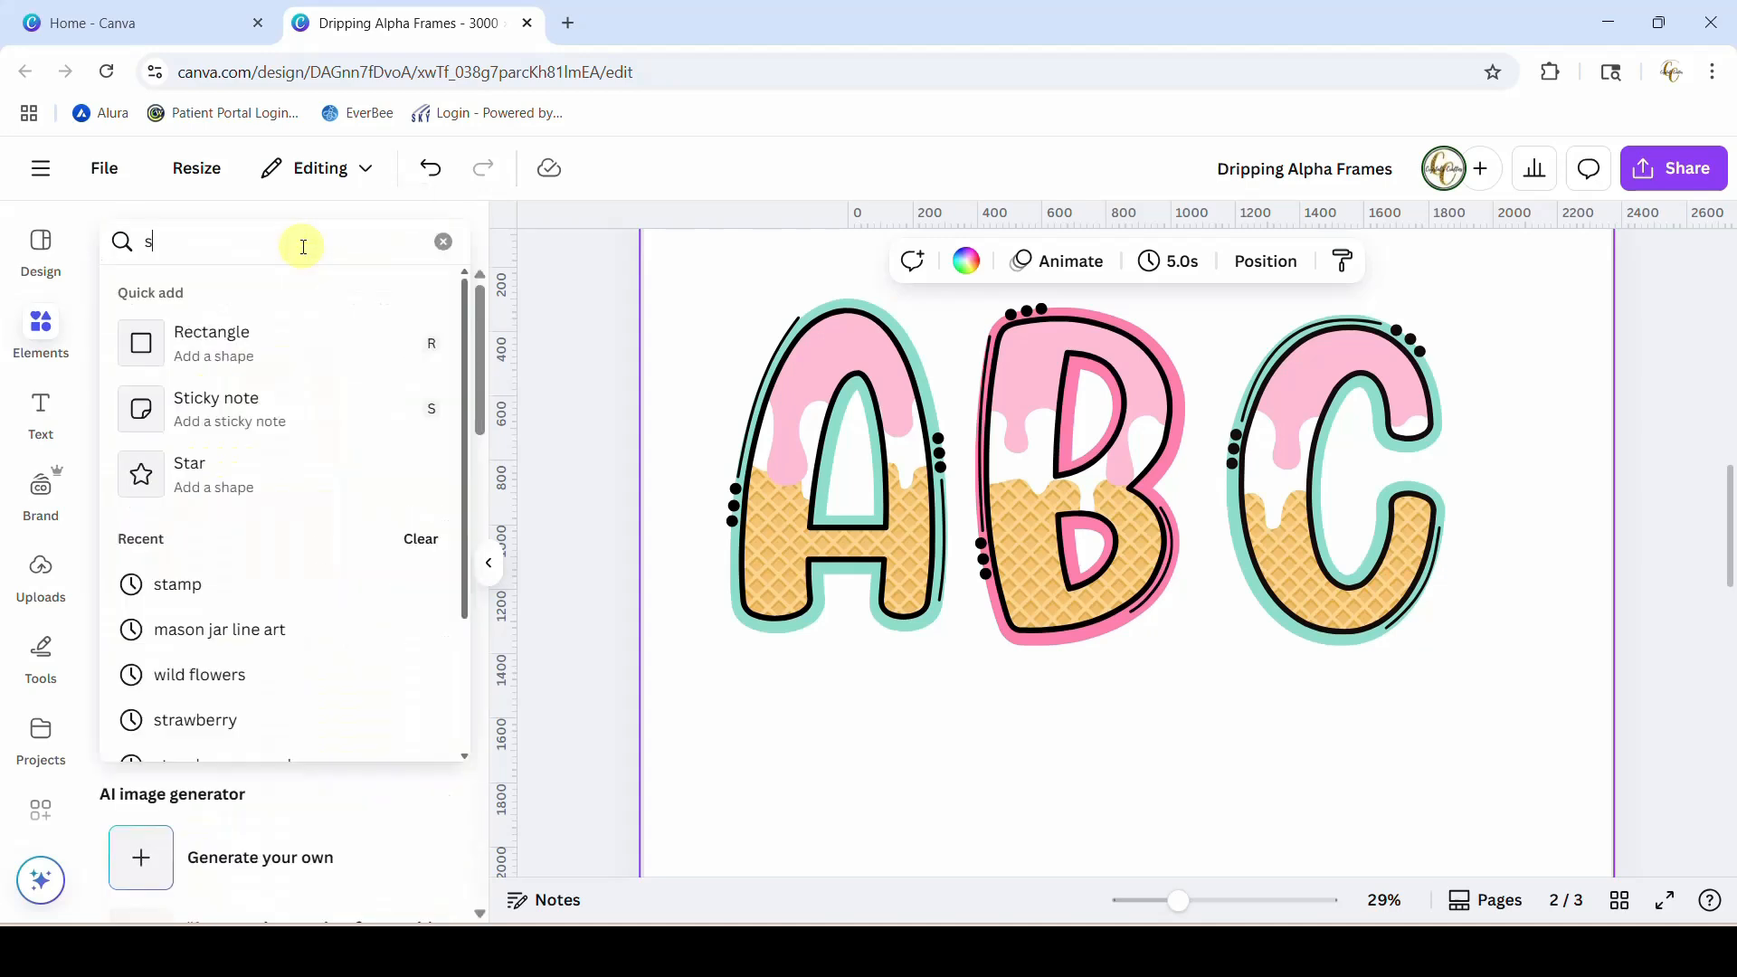
type("sprinkles")
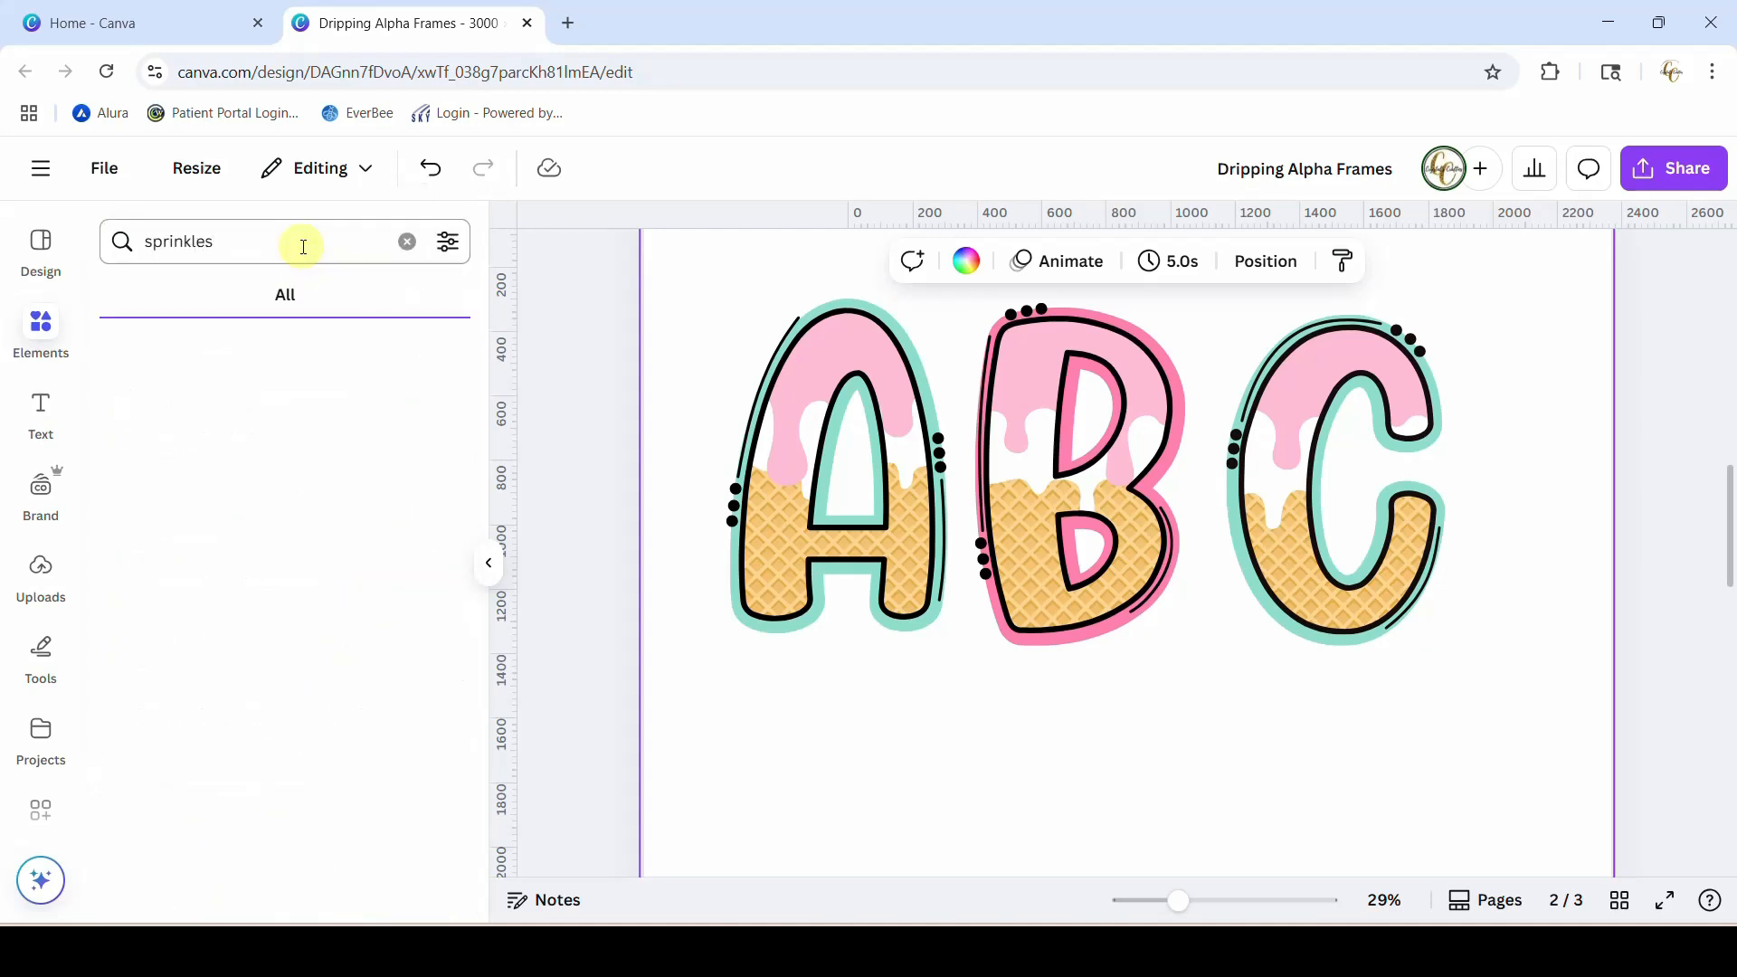
left_click(179, 295)
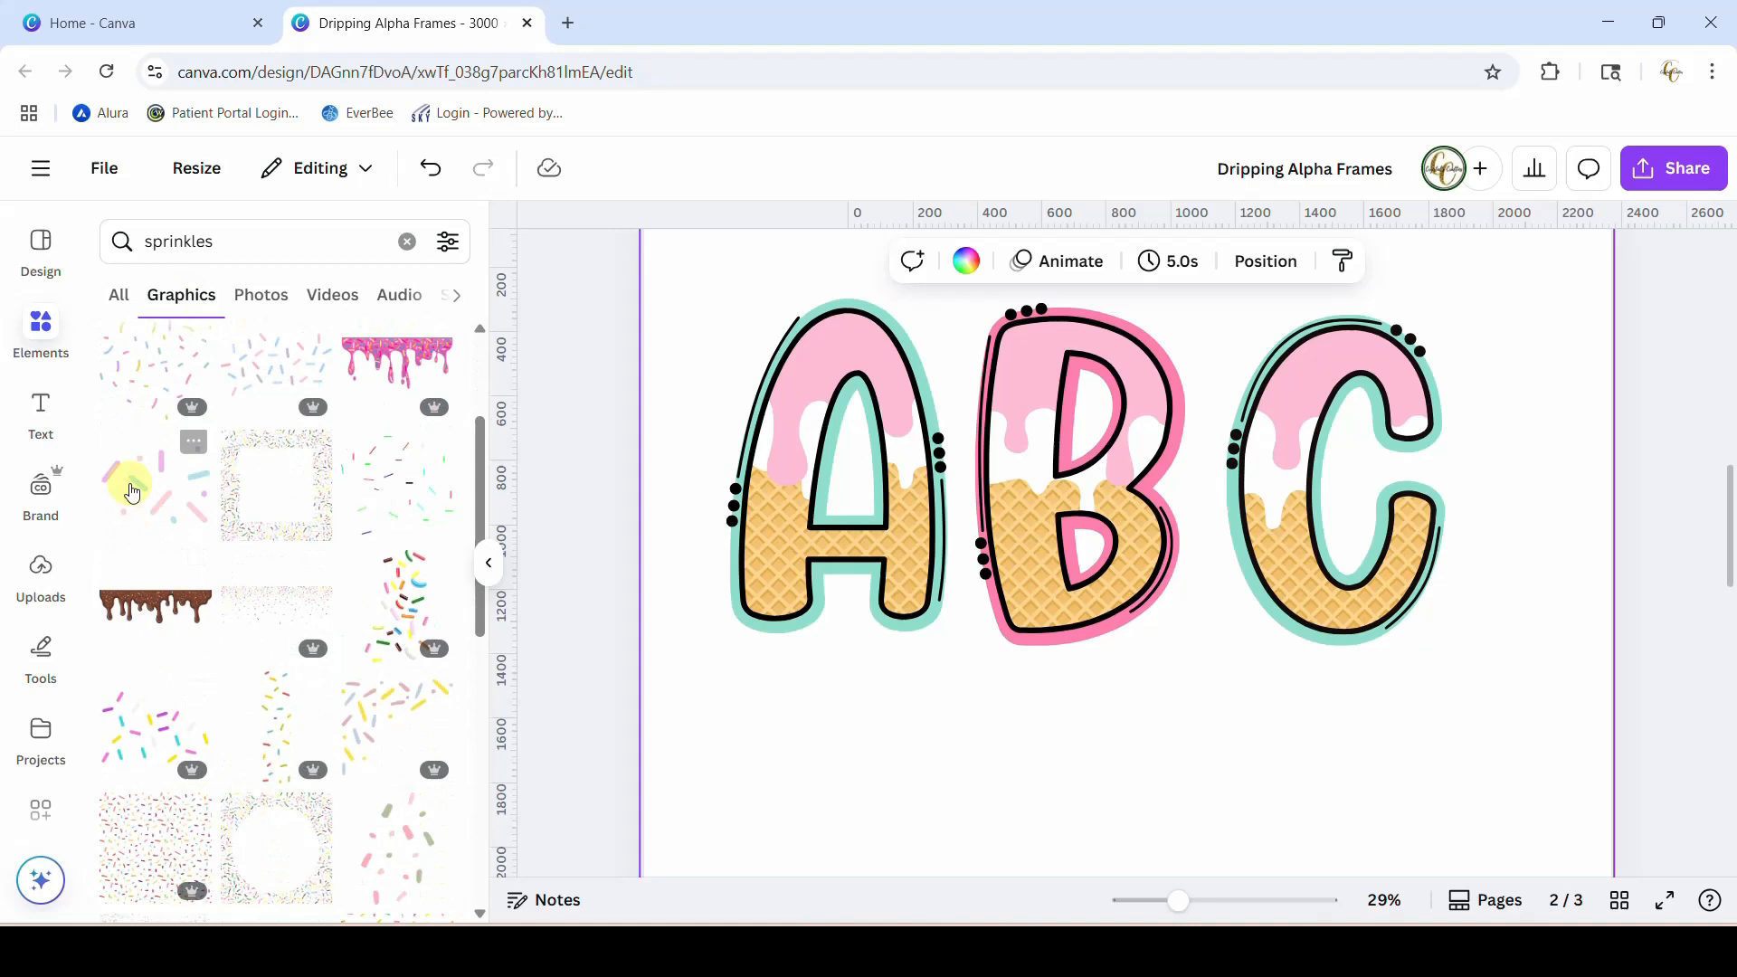
mouse_move(170, 507)
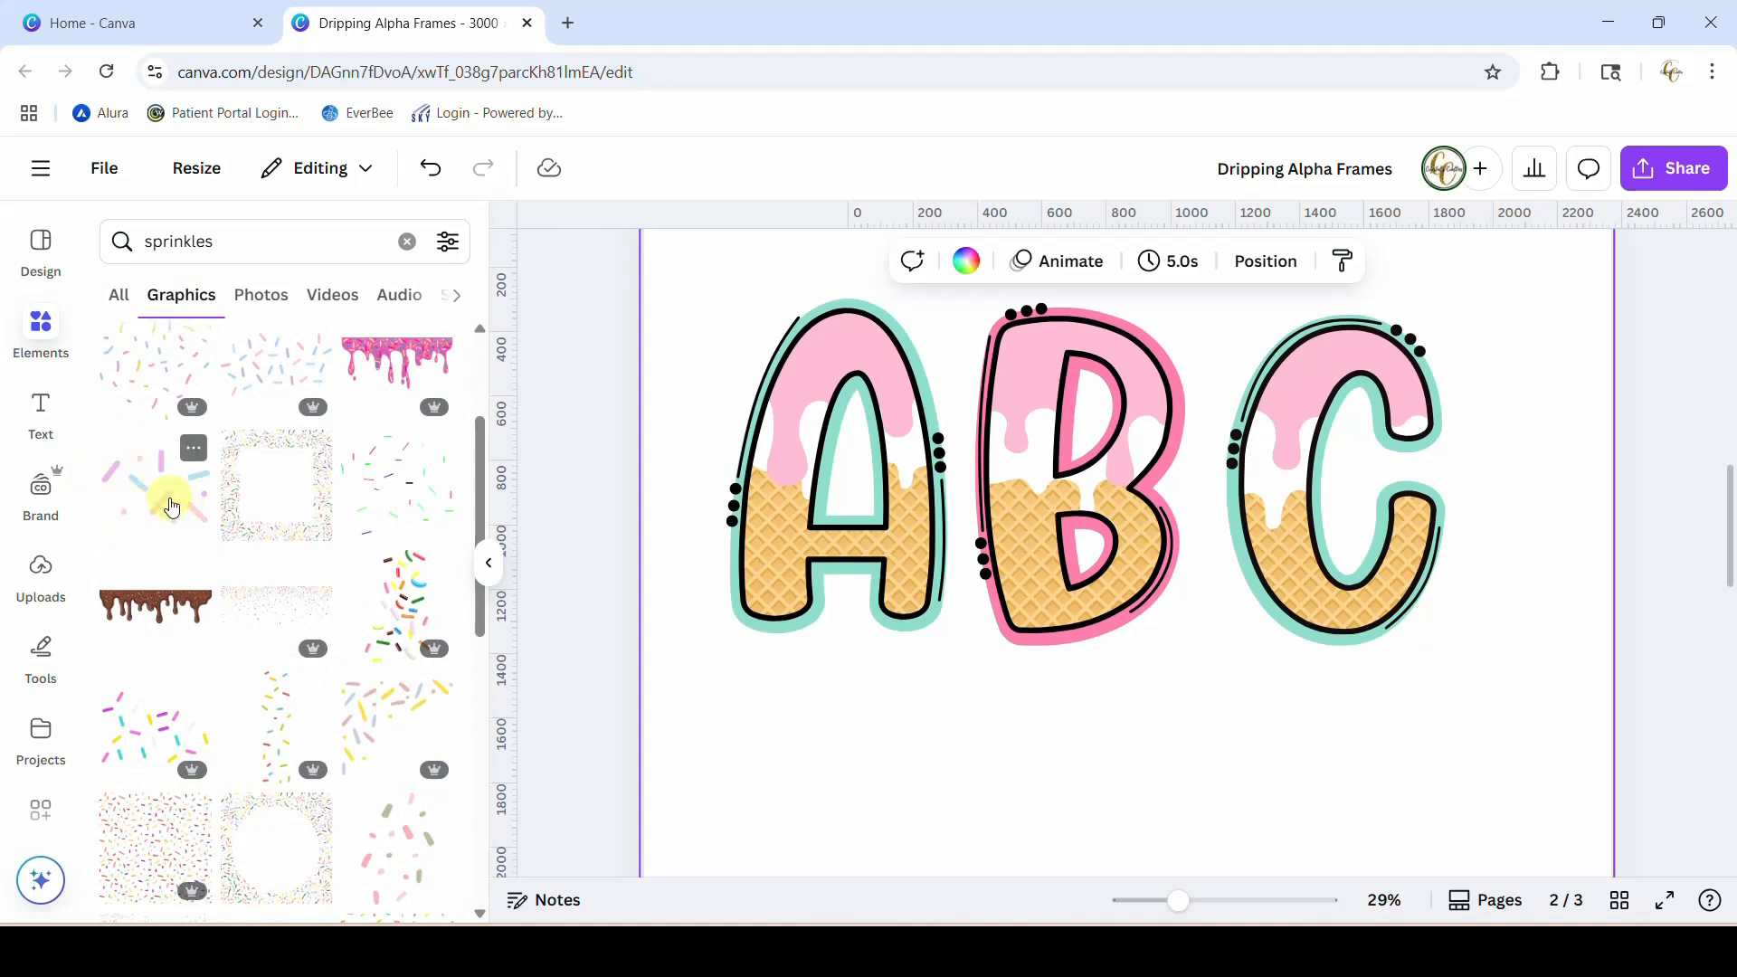
mouse_move(253, 555)
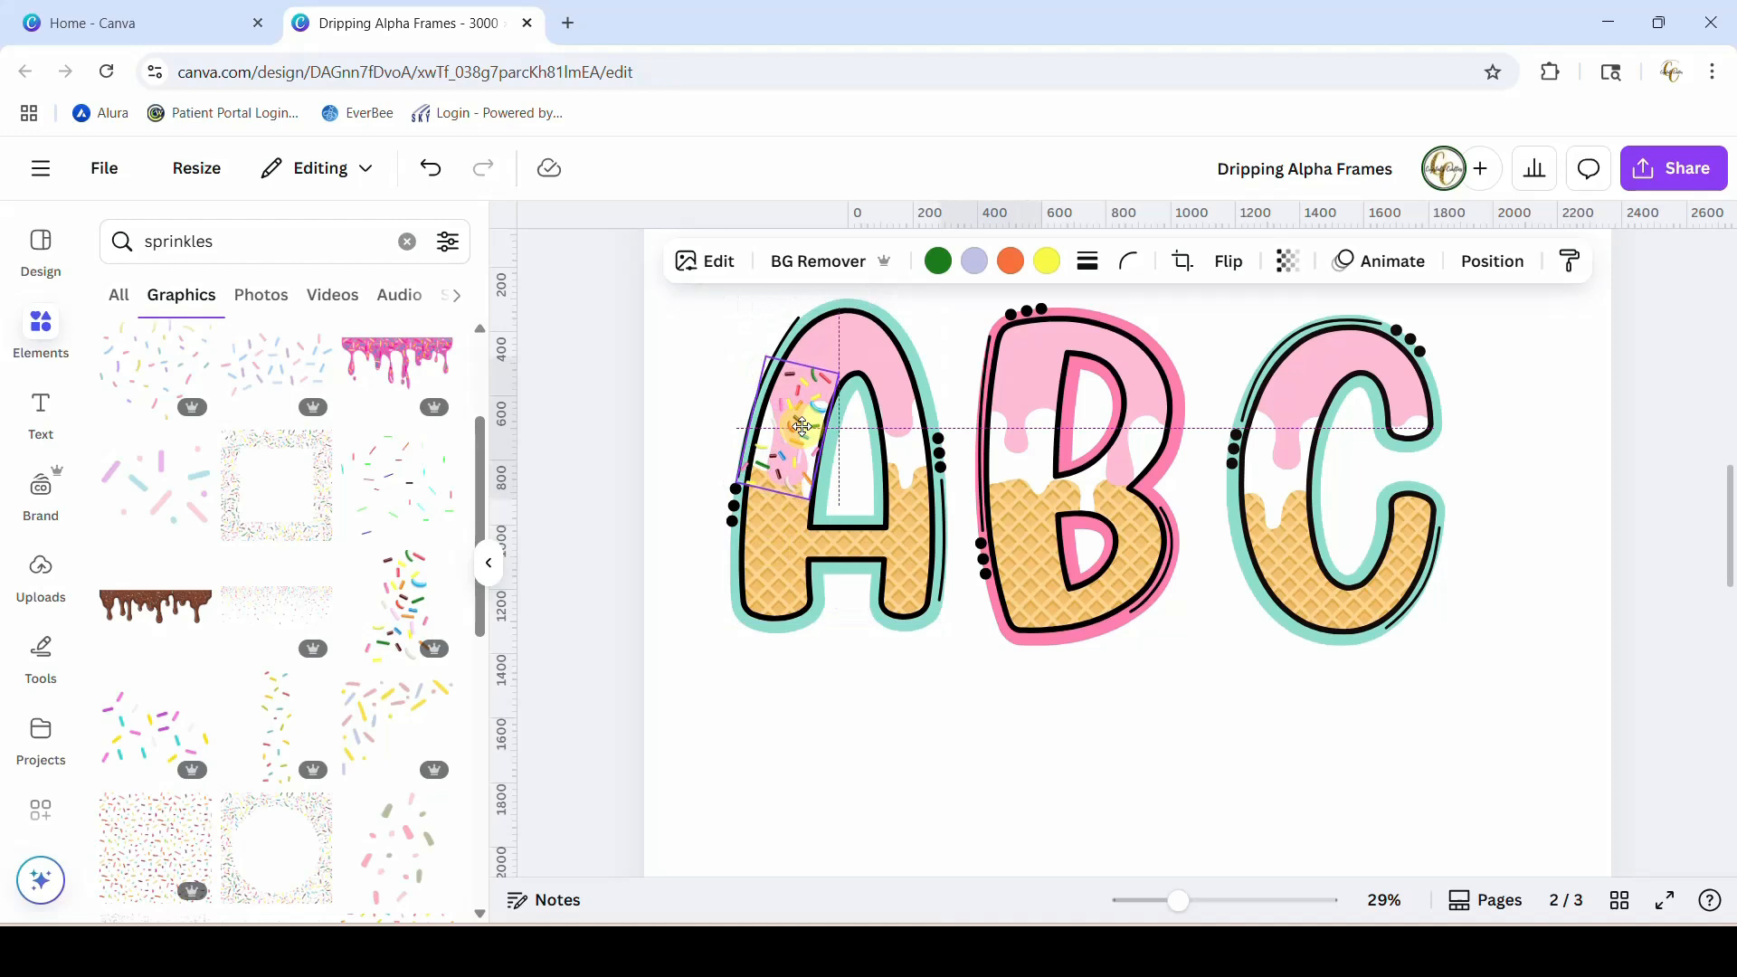
- Resize the added sprinkles graphic and stretch it along the A's left pink drip
left_click(798, 427)
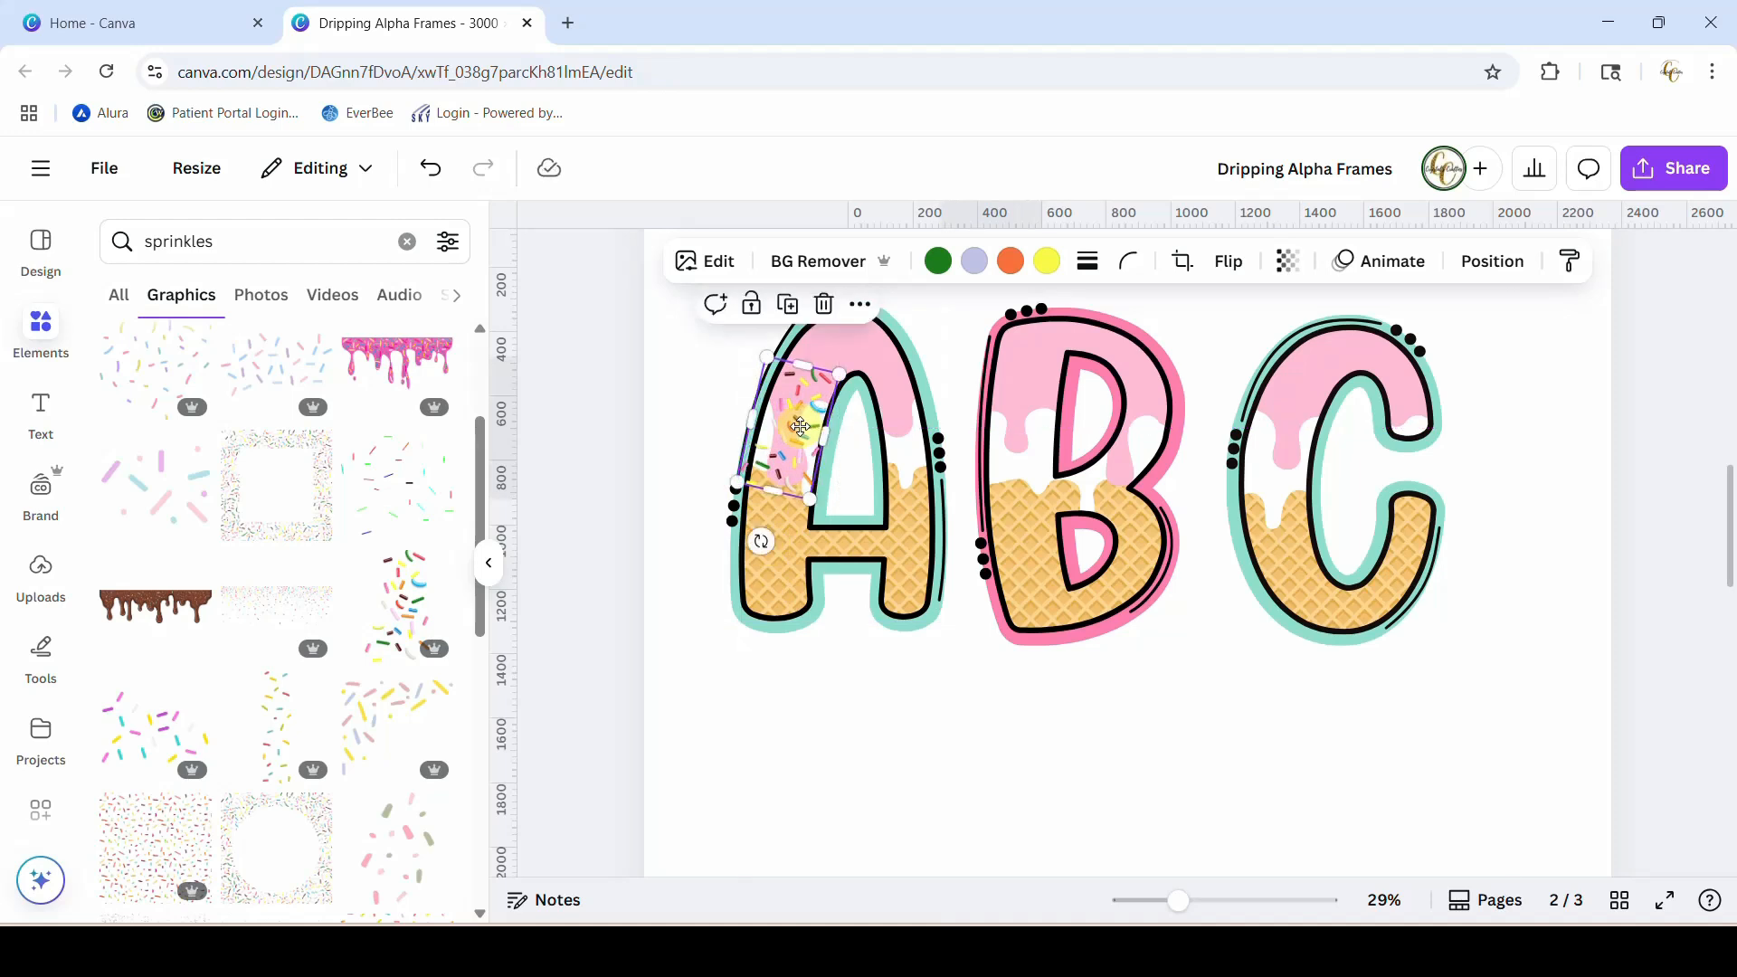
left_click_drag(798, 427, 838, 355)
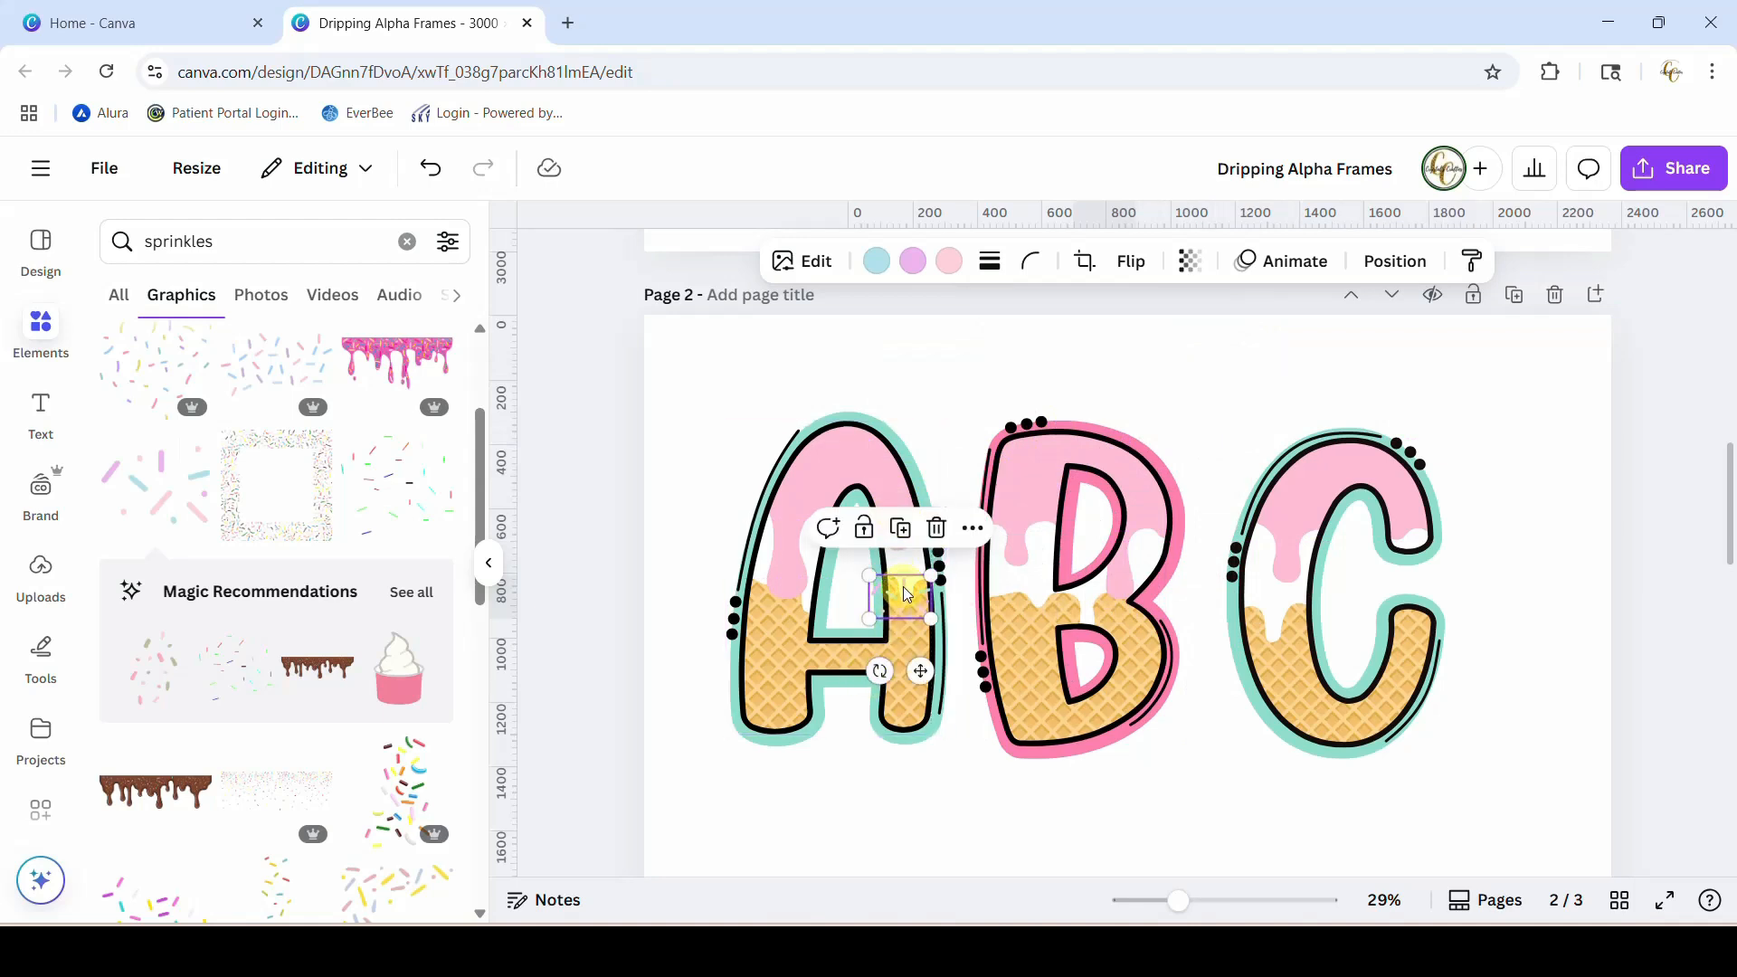
left_click_drag(904, 594, 776, 560)
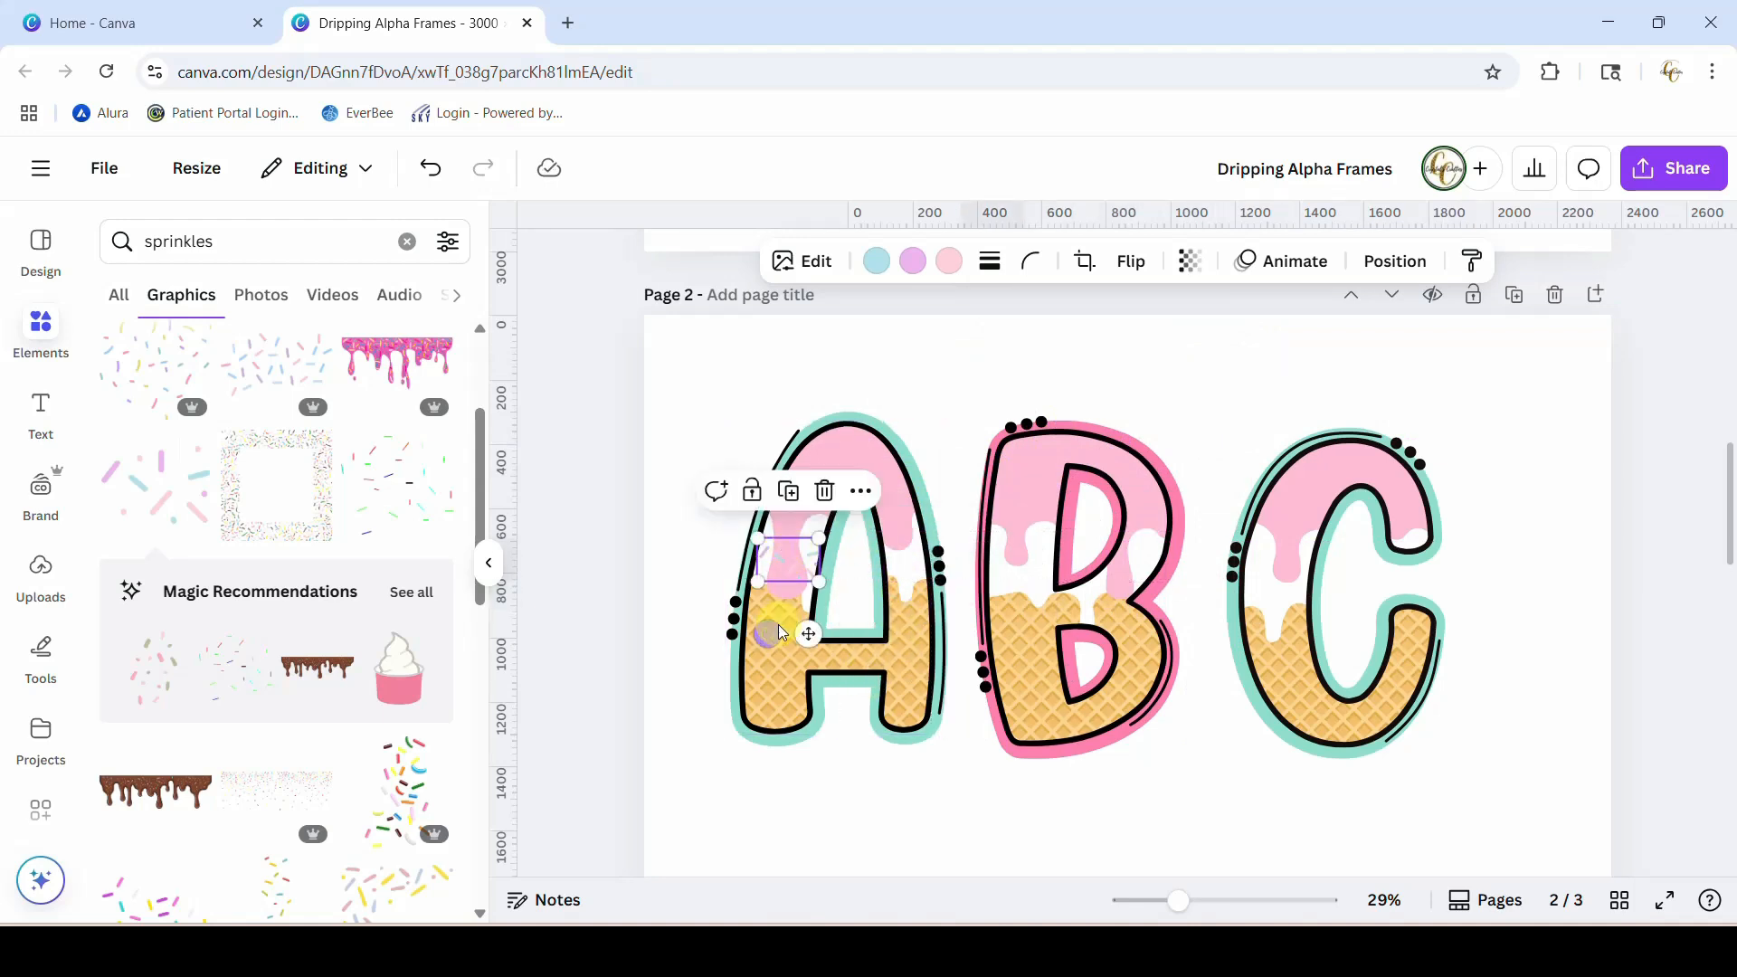
left_click_drag(787, 637, 836, 594)
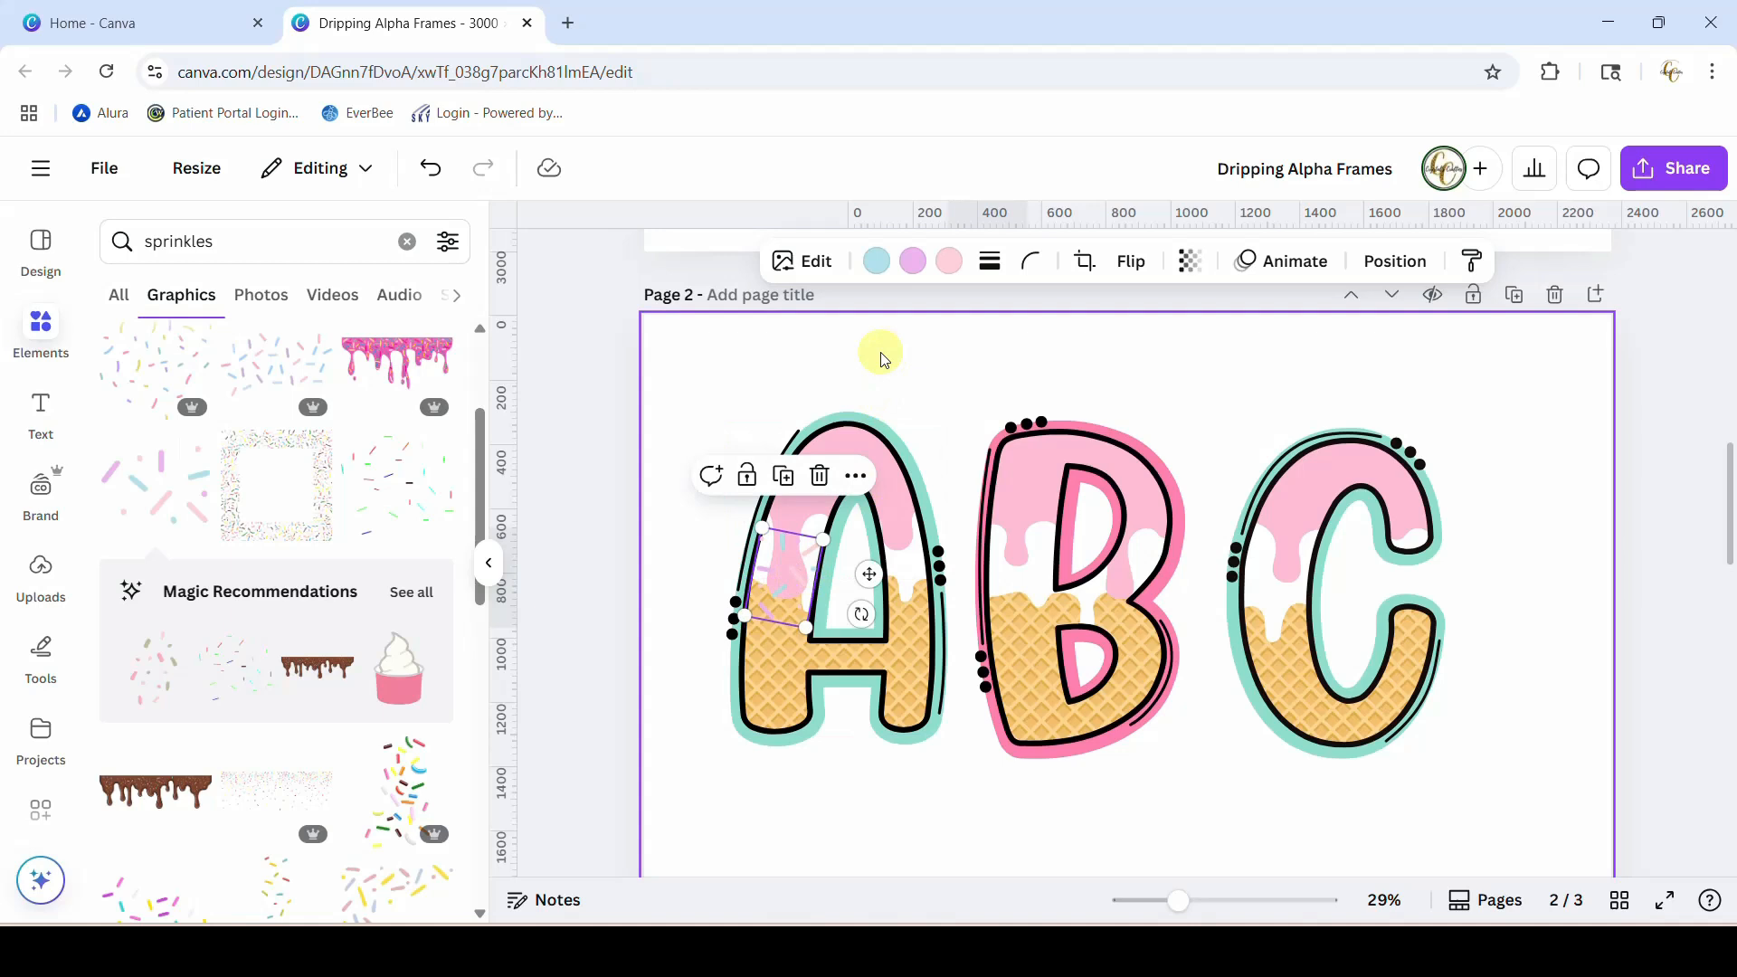
left_click(876, 260)
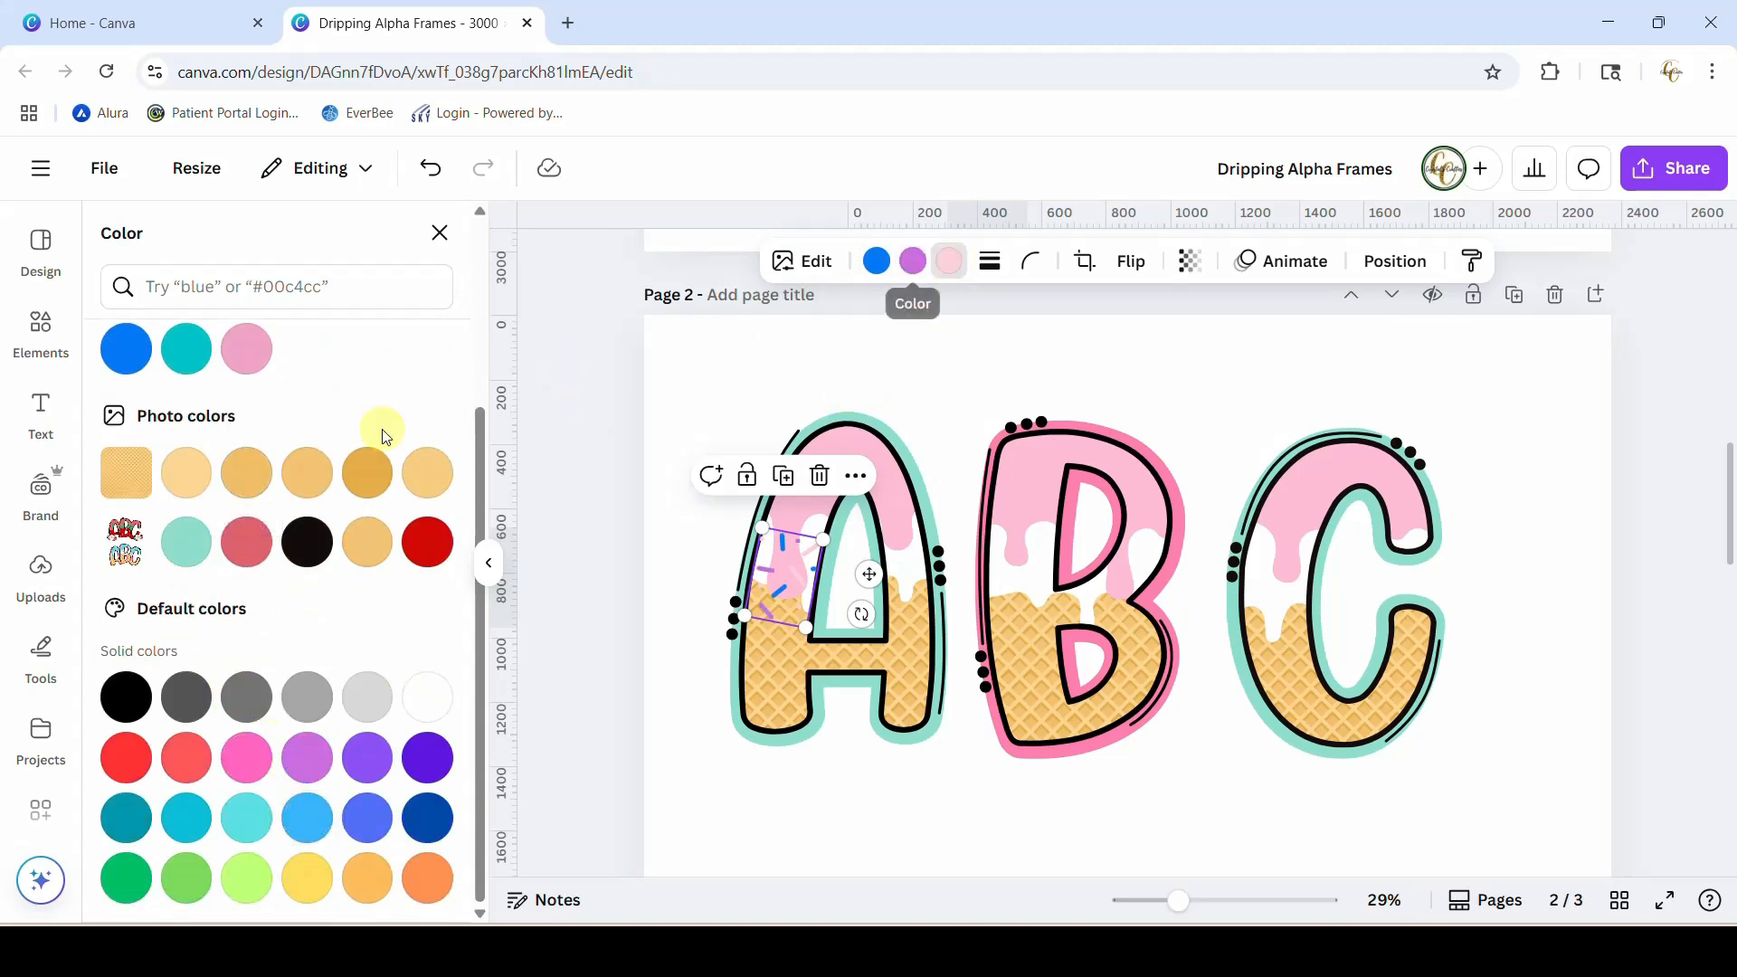
- Move, enlarge and fit the sprinkles to cover the whole pink drip atop the A
left_click(246, 758)
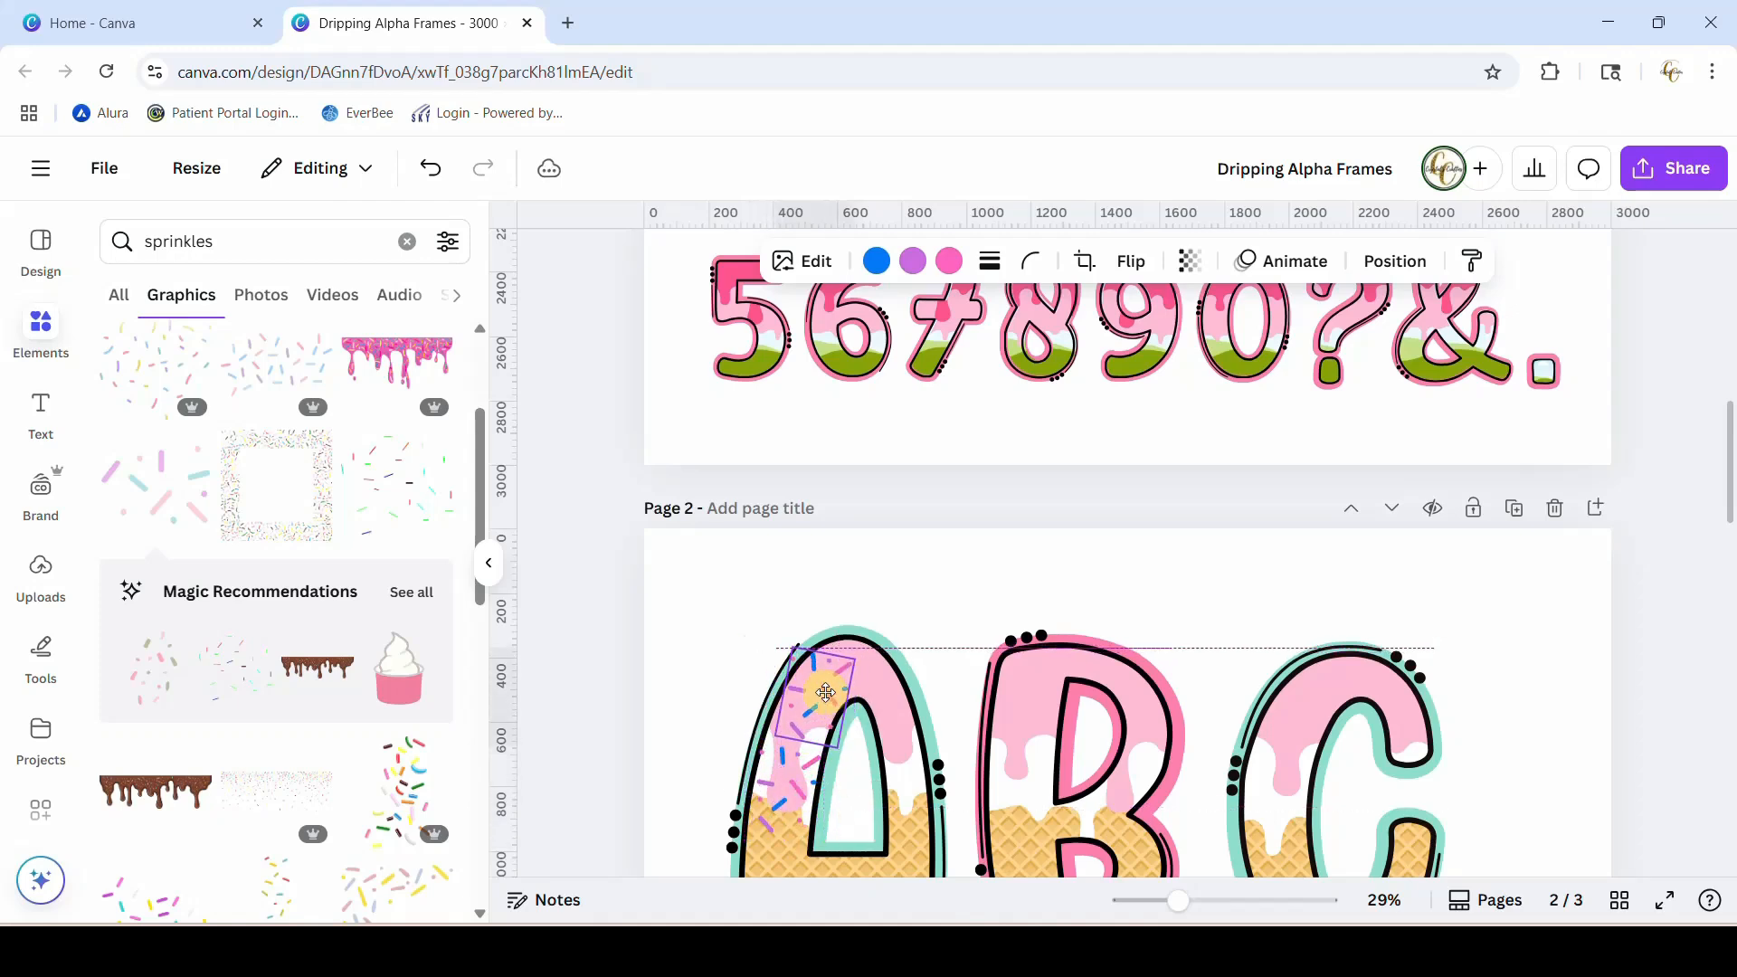
left_click_drag(825, 693, 847, 726)
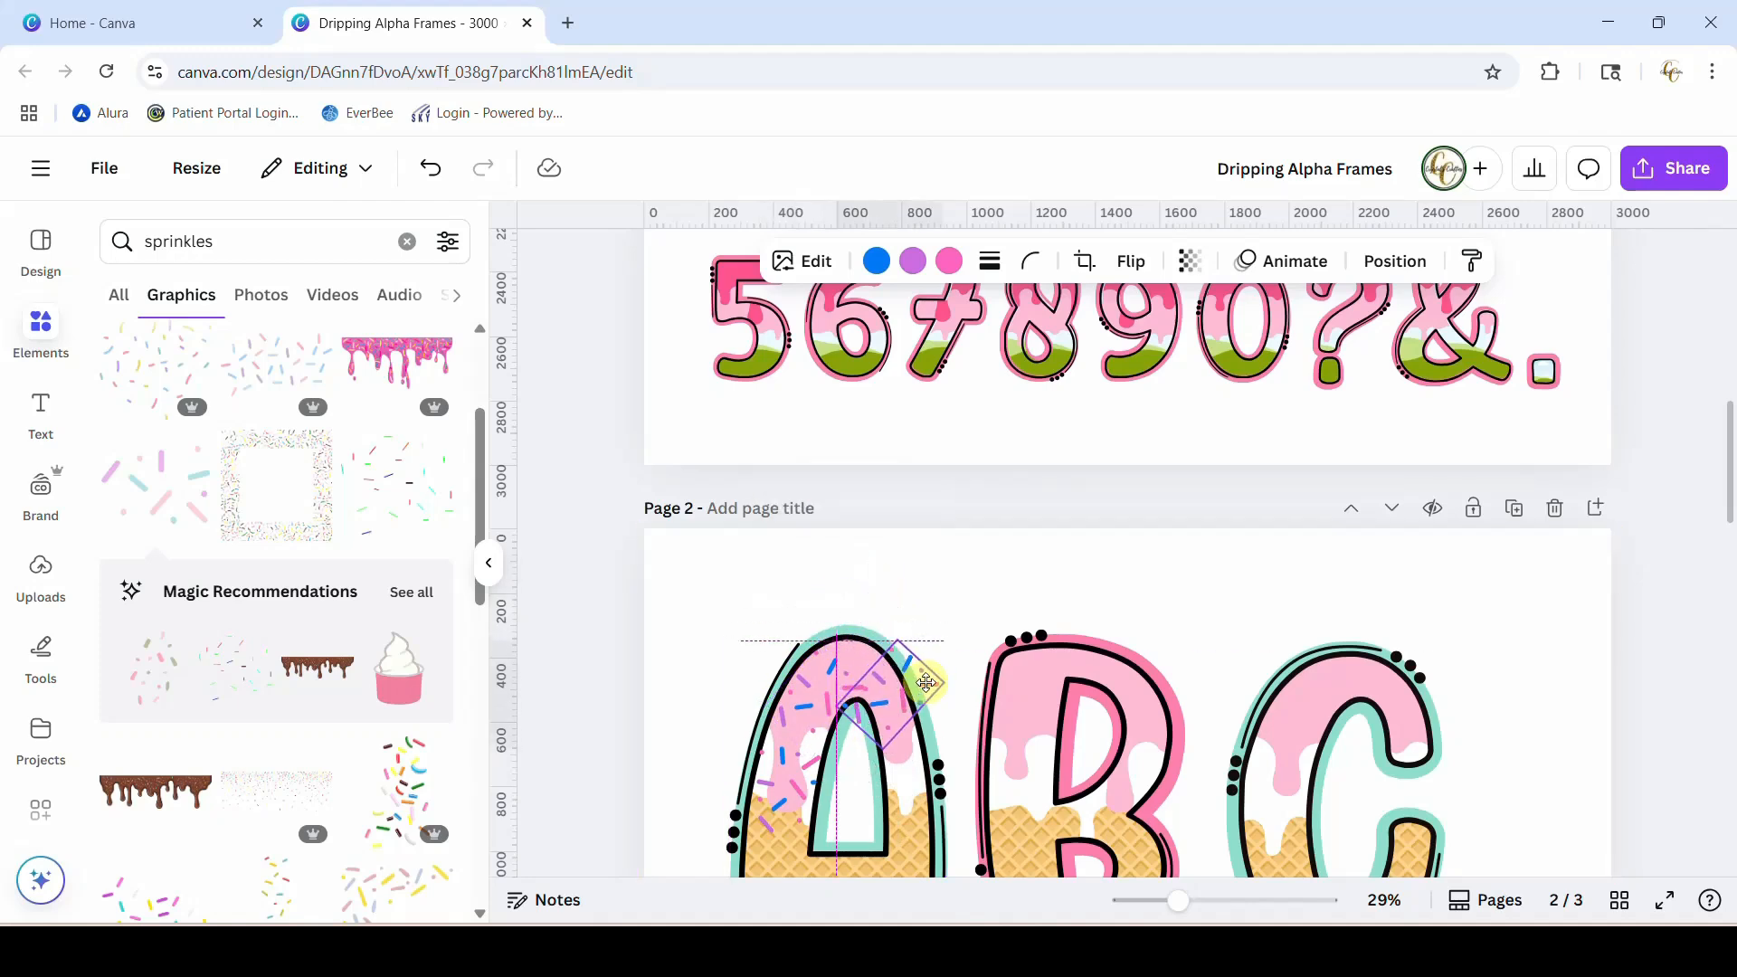
left_click_drag(925, 682, 1008, 698)
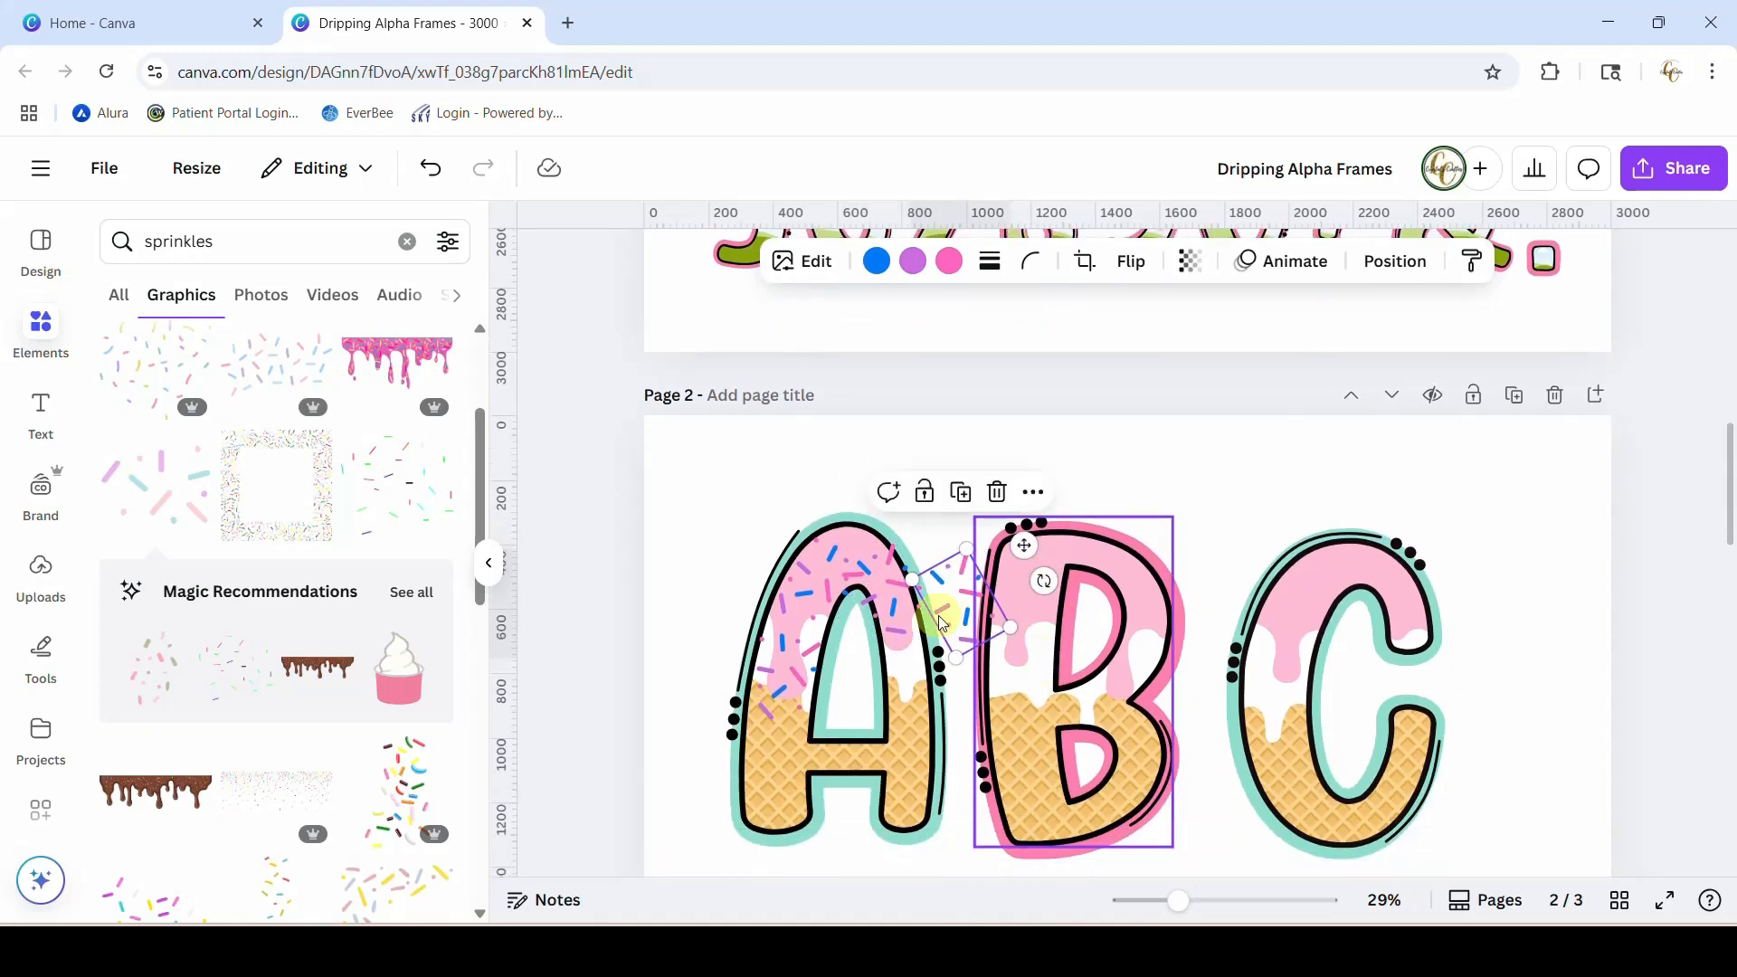
left_click_drag(941, 621, 936, 683)
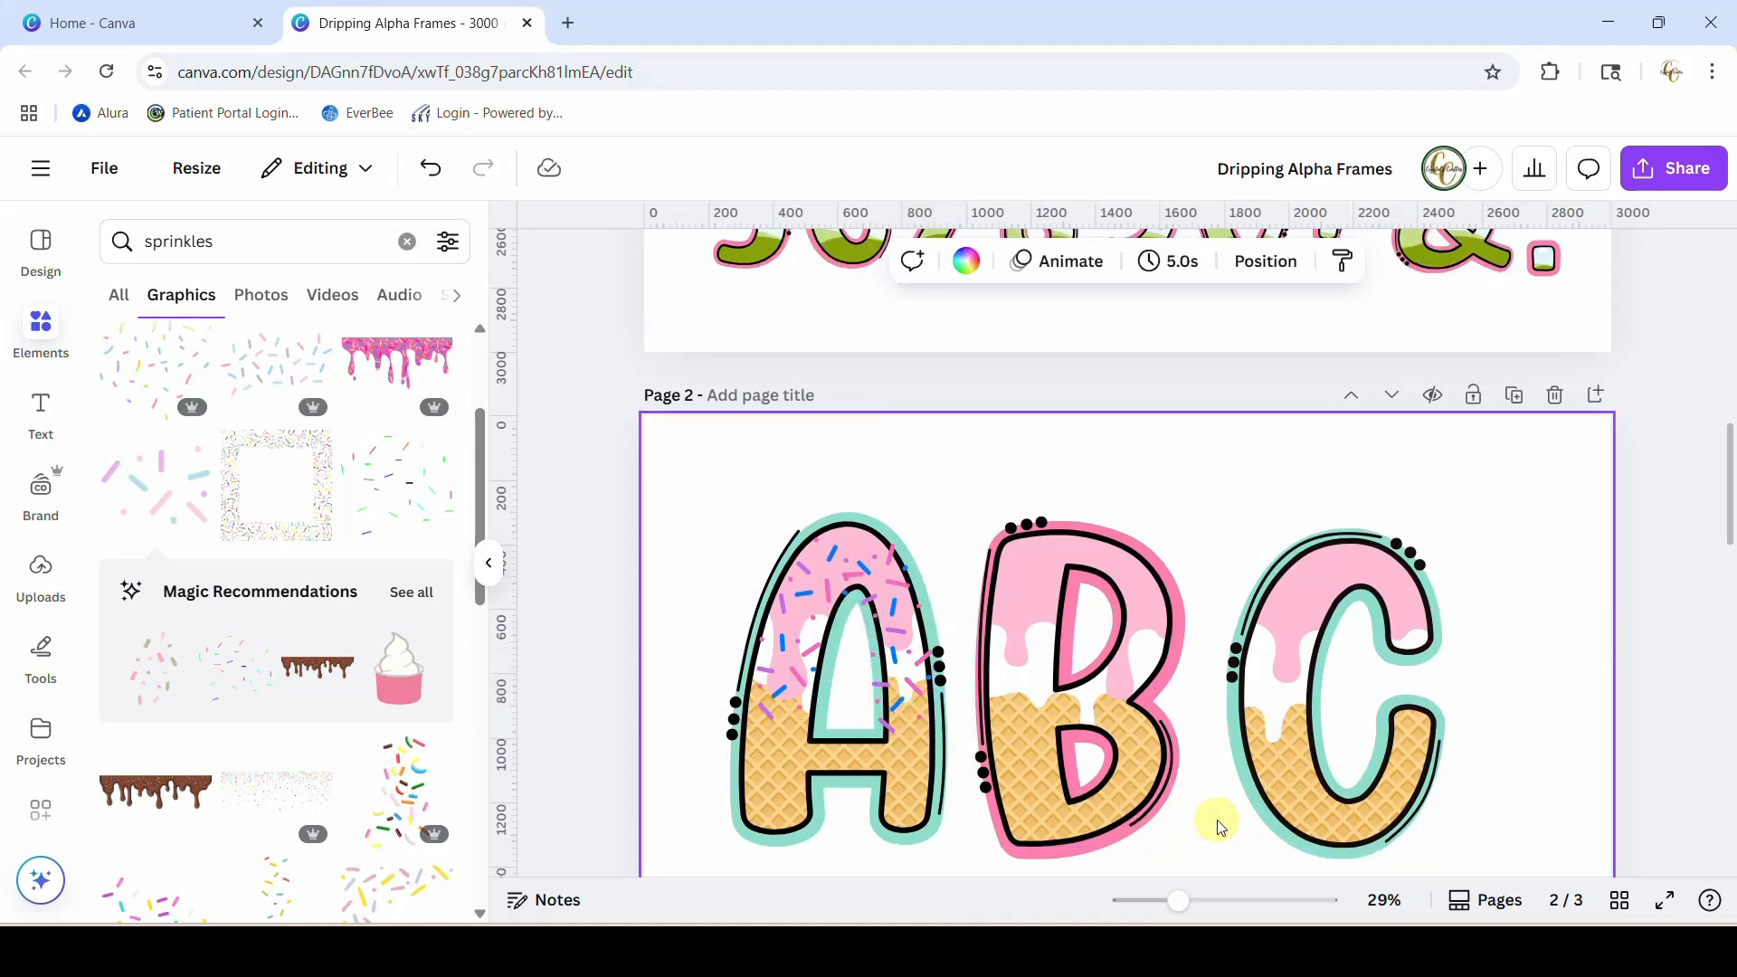
left_click(1330, 688)
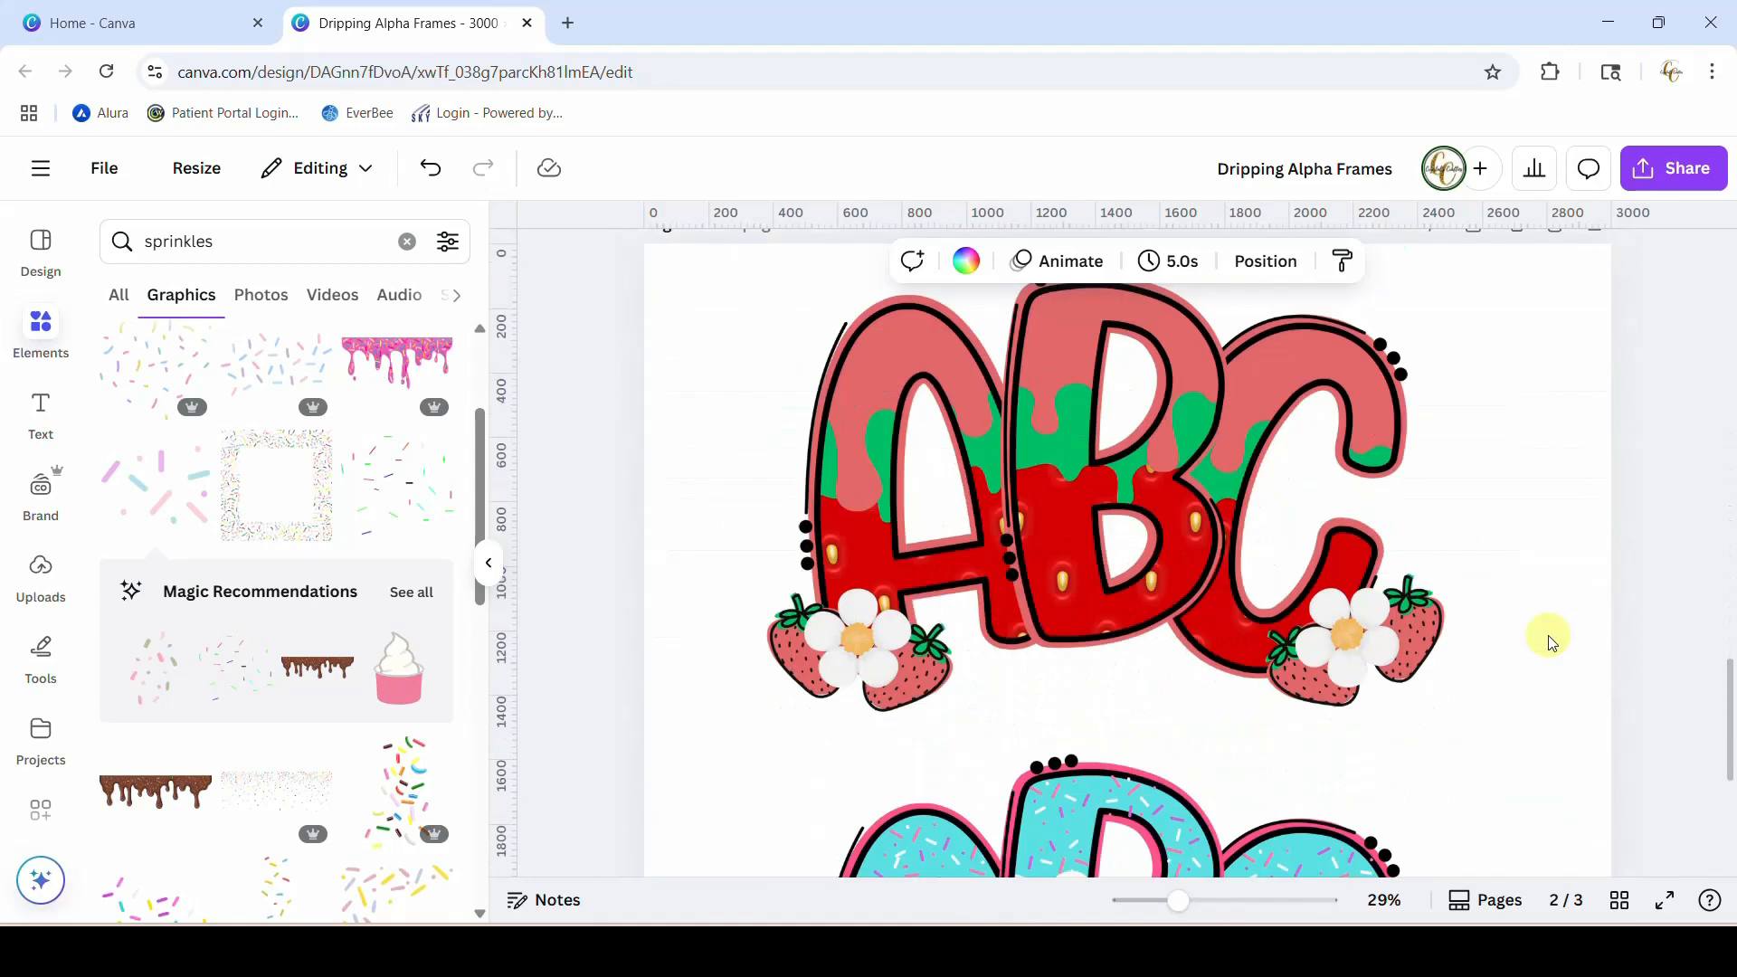
left_click_drag(1178, 901, 1195, 901)
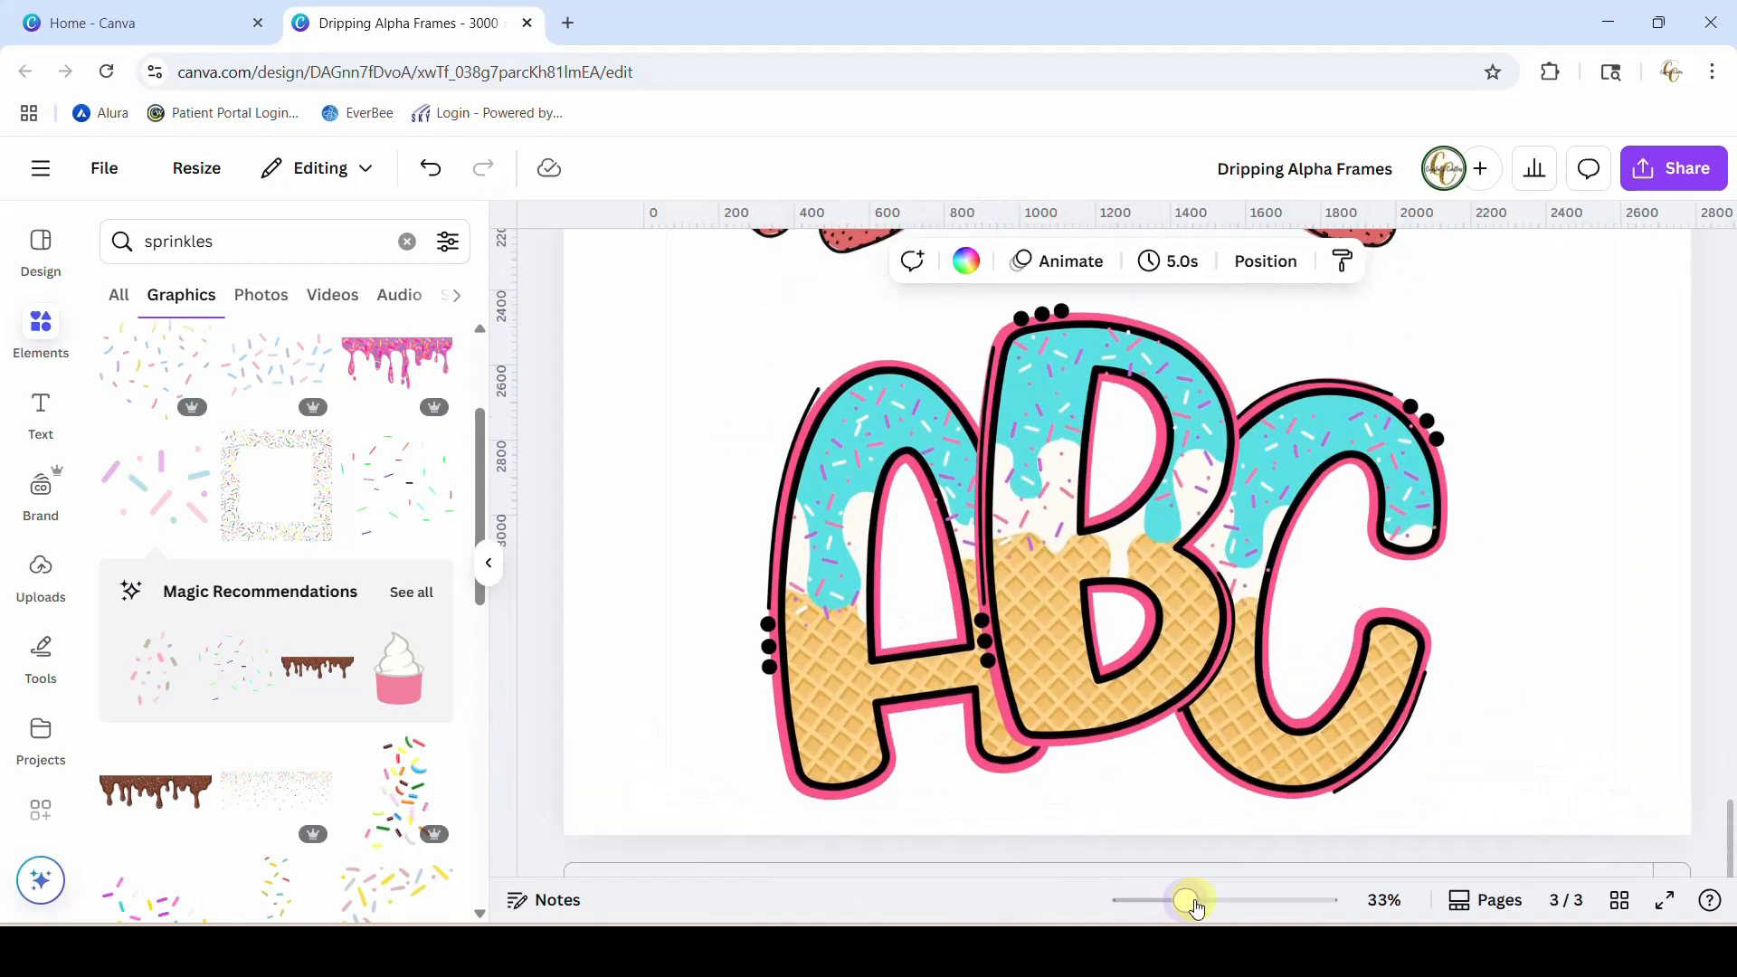
left_click_drag(1189, 900, 1211, 899)
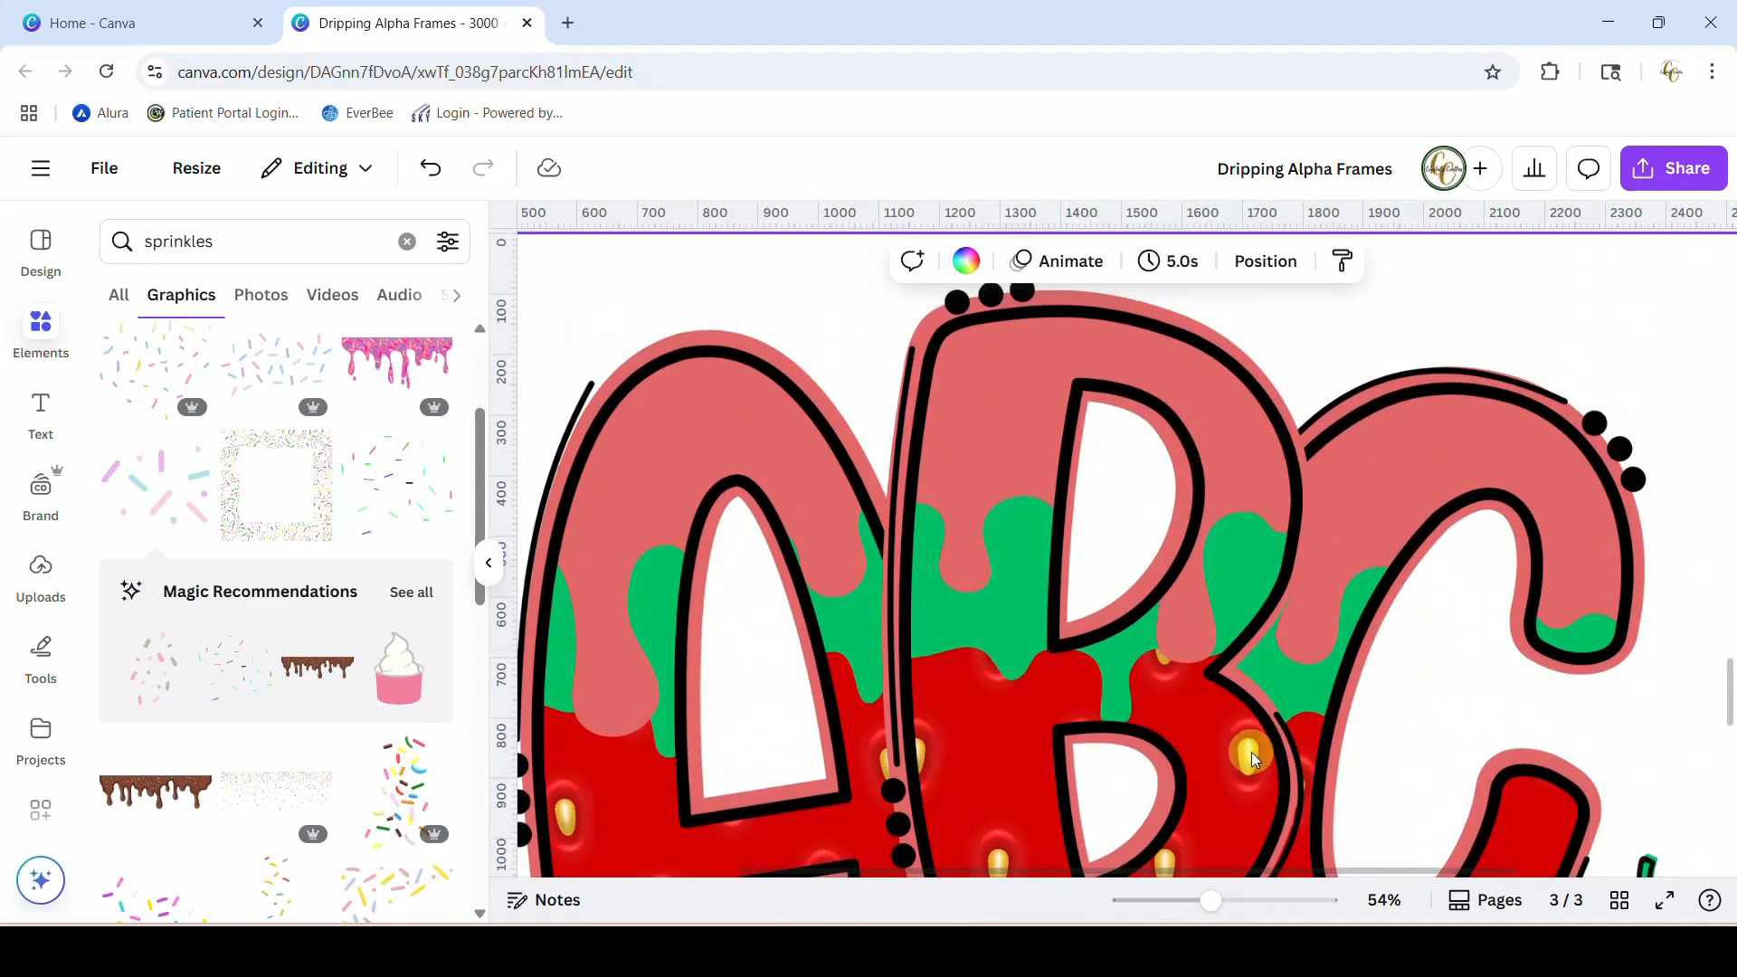
left_click_drag(1211, 901, 1160, 901)
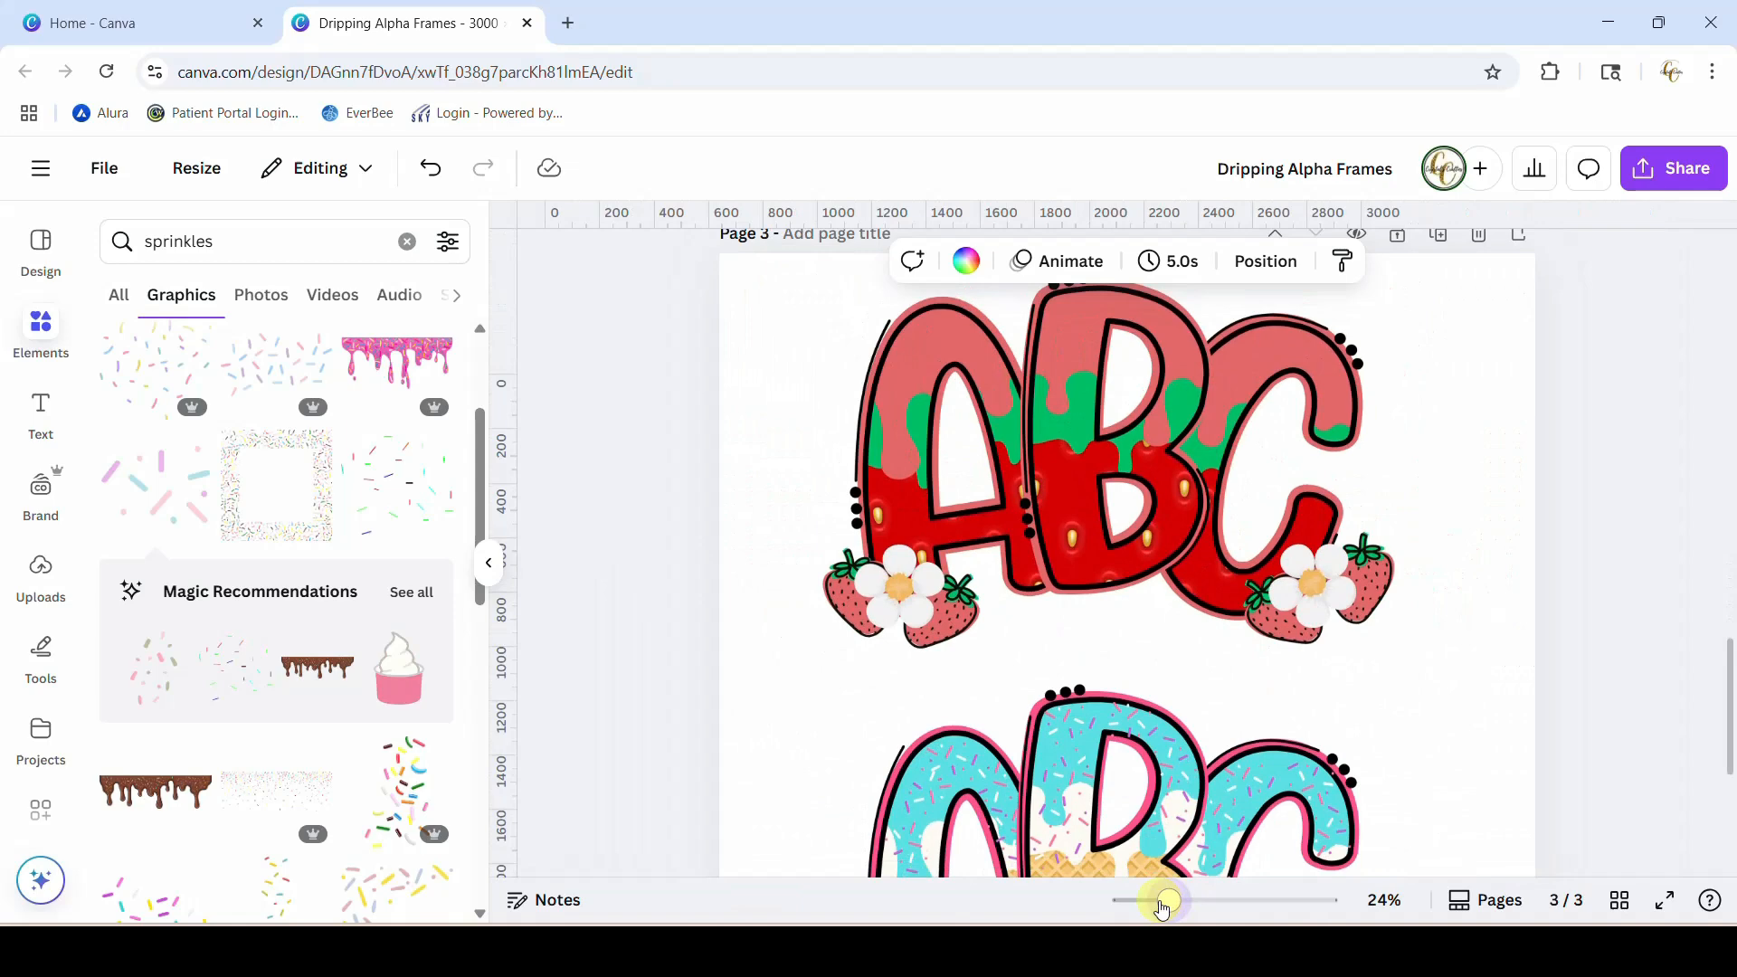
left_click_drag(1162, 899, 1152, 900)
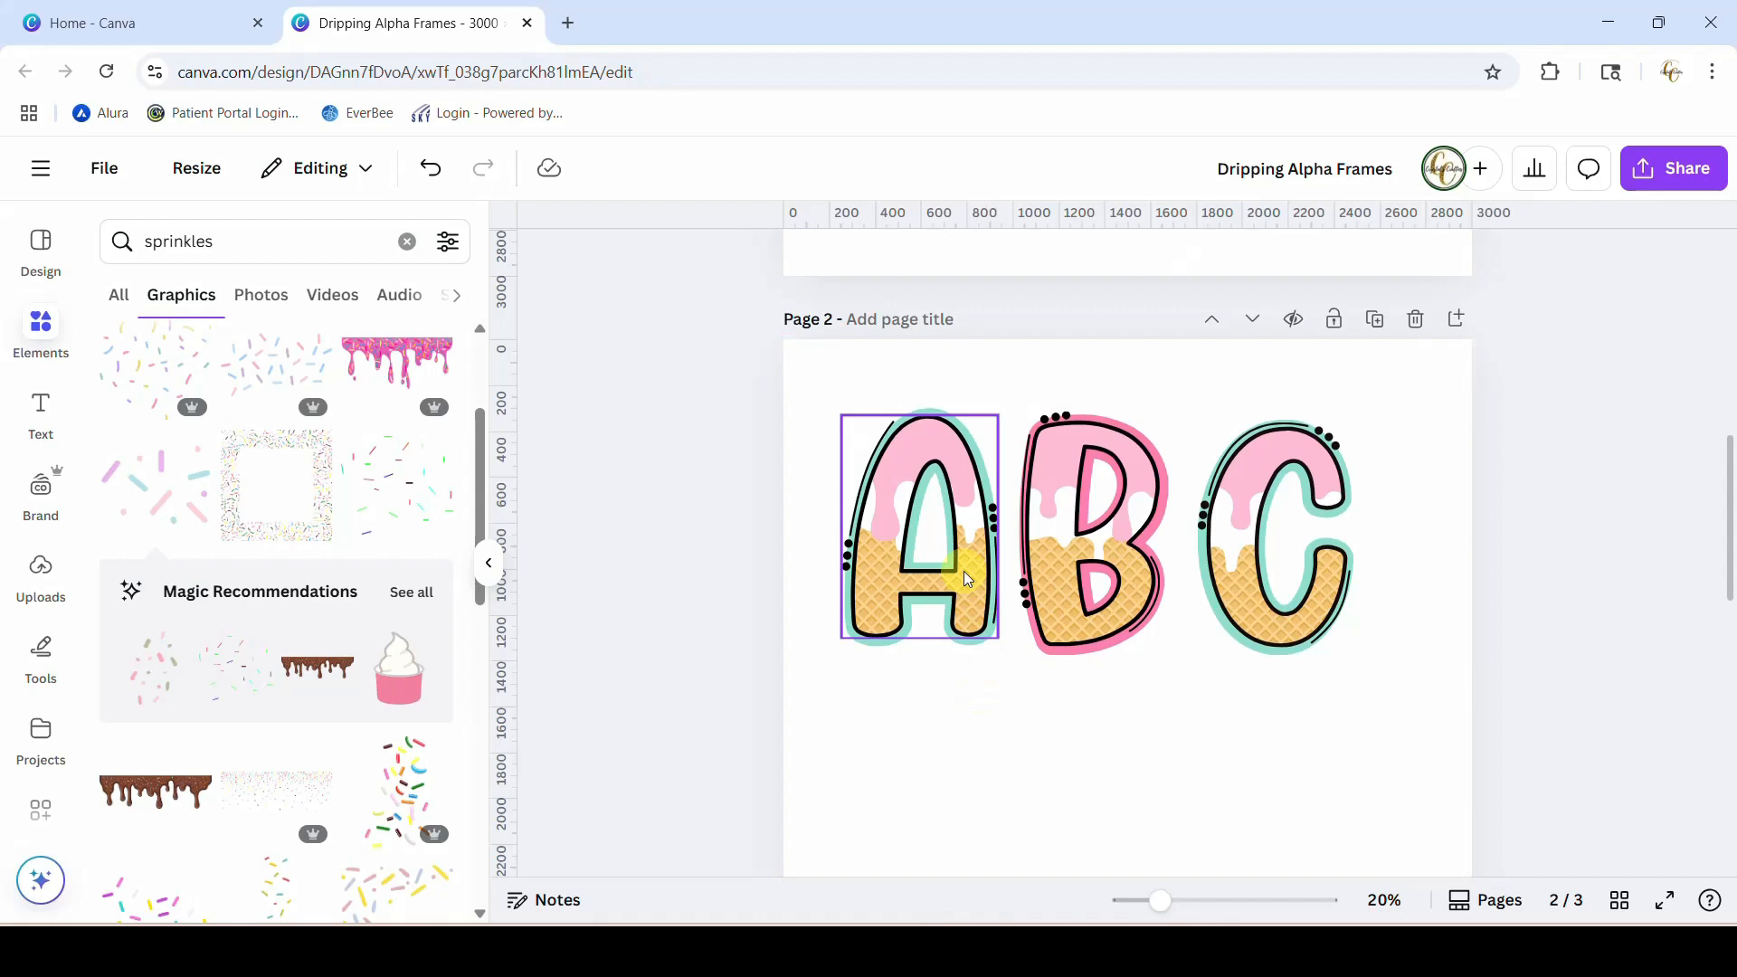
- Pull the waffle-cone image out of the A, B and C frames and delete it
left_click(1092, 530)
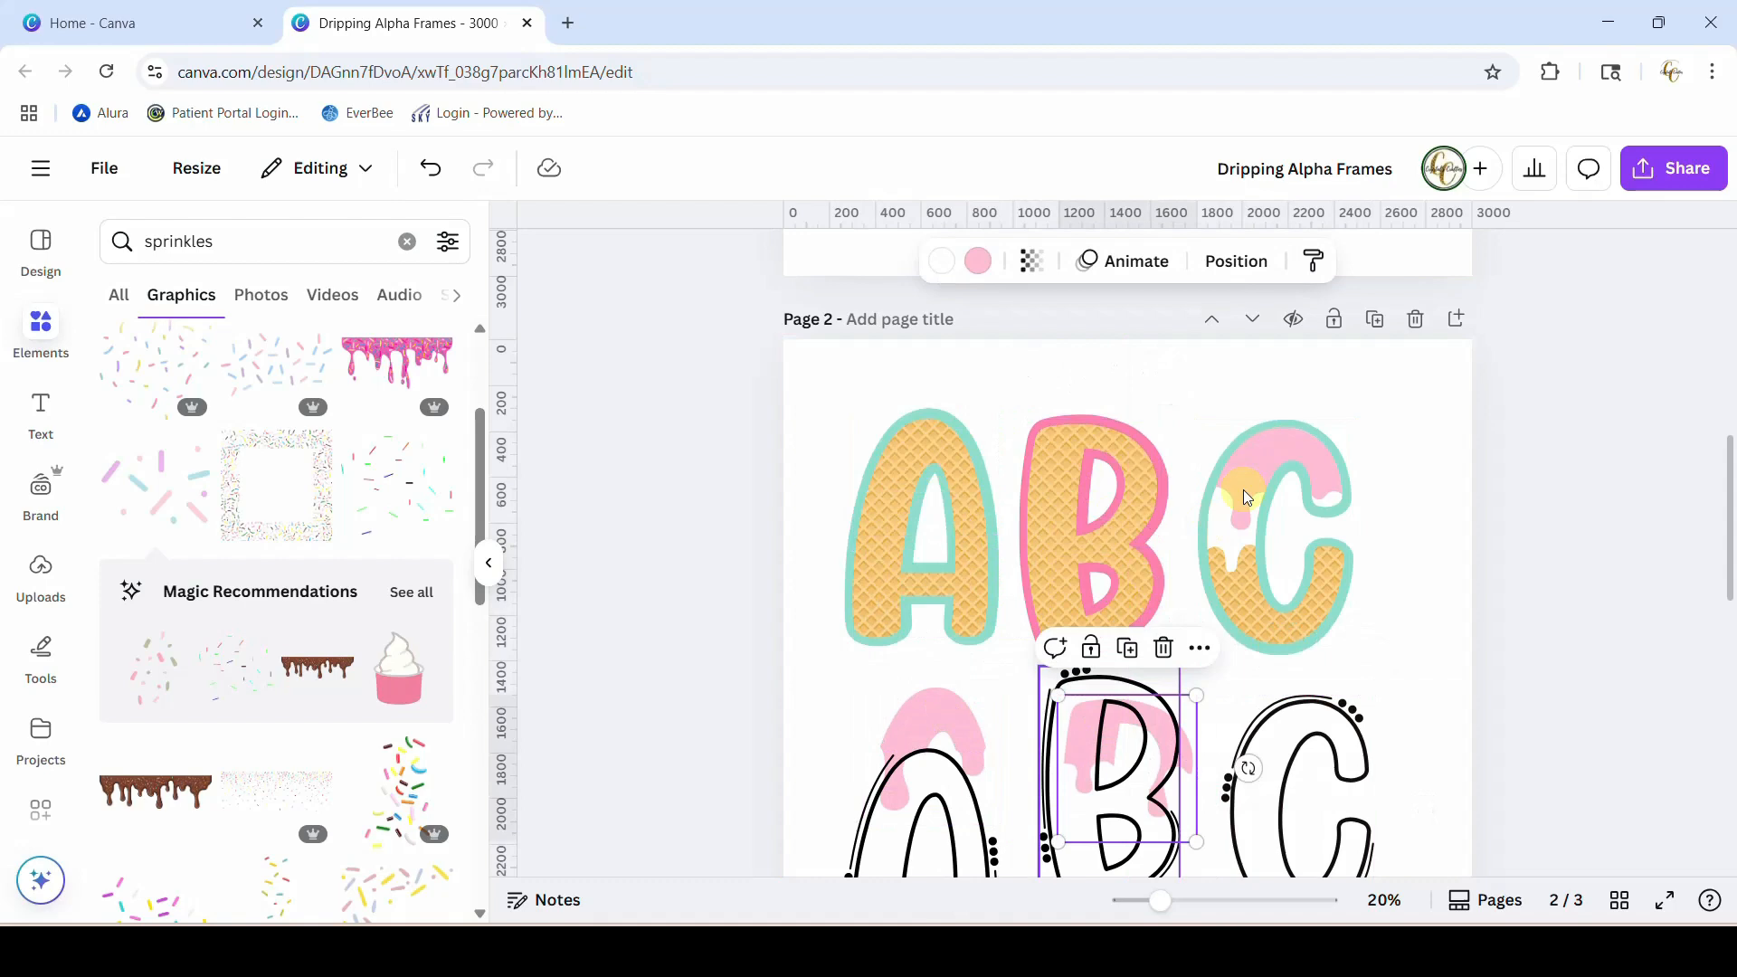
left_click(918, 530)
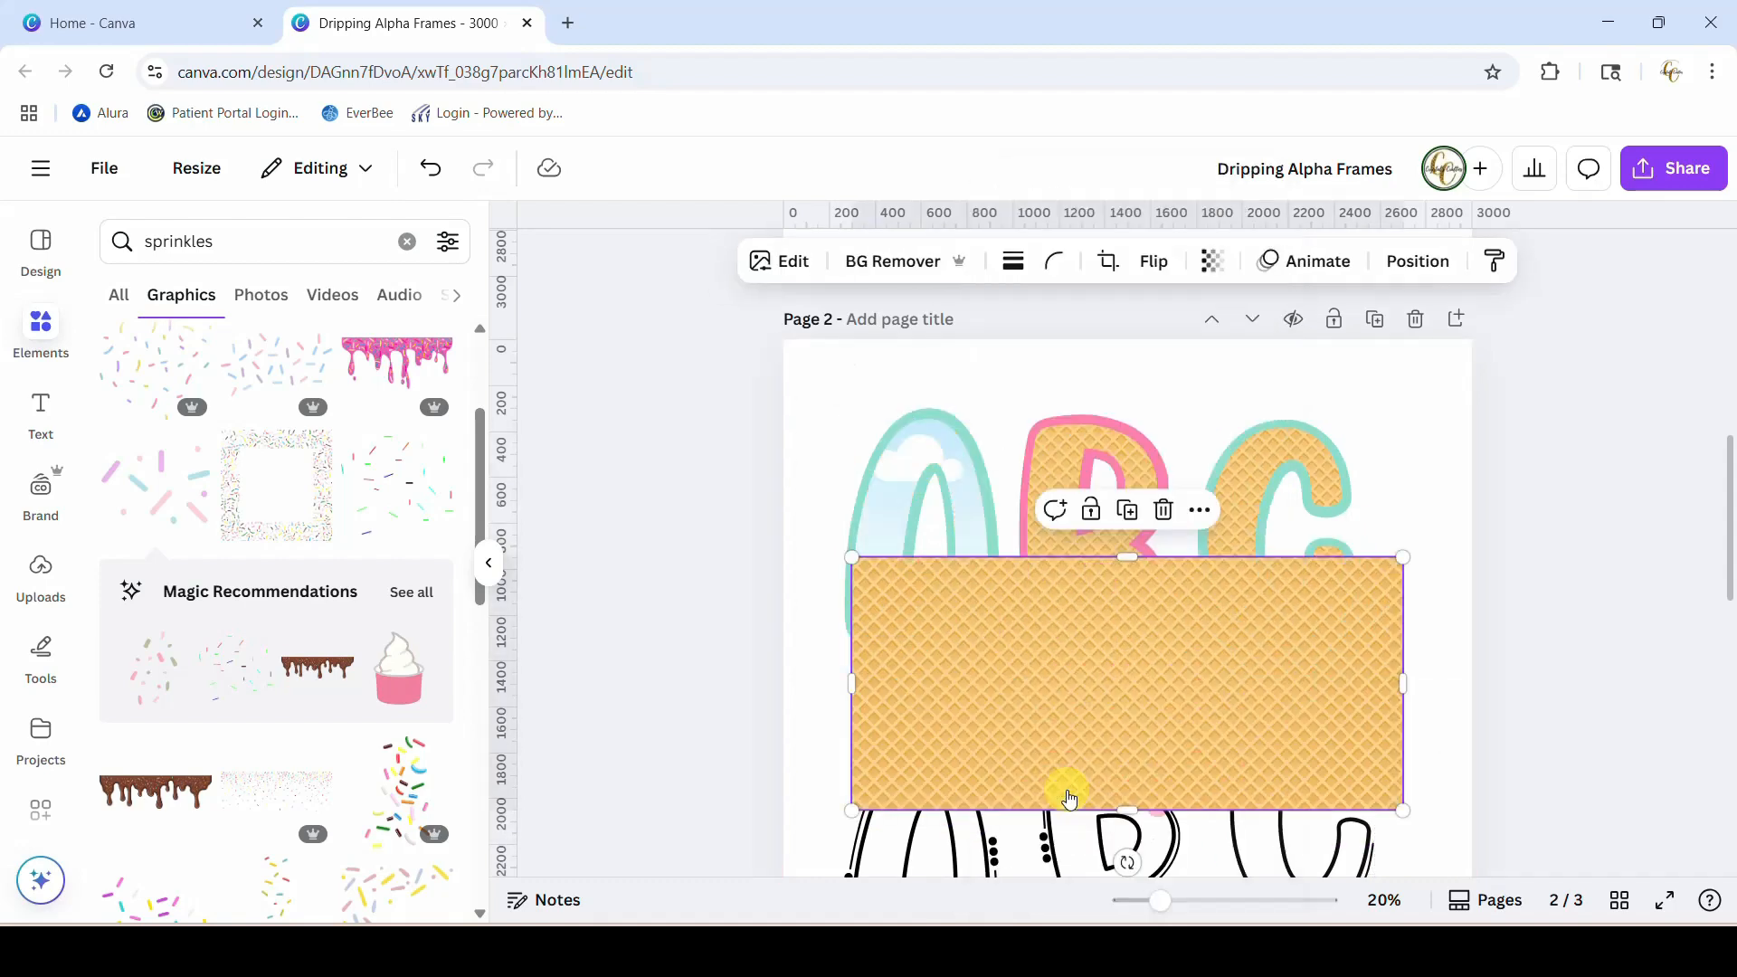
right_click(1070, 798)
type("s")
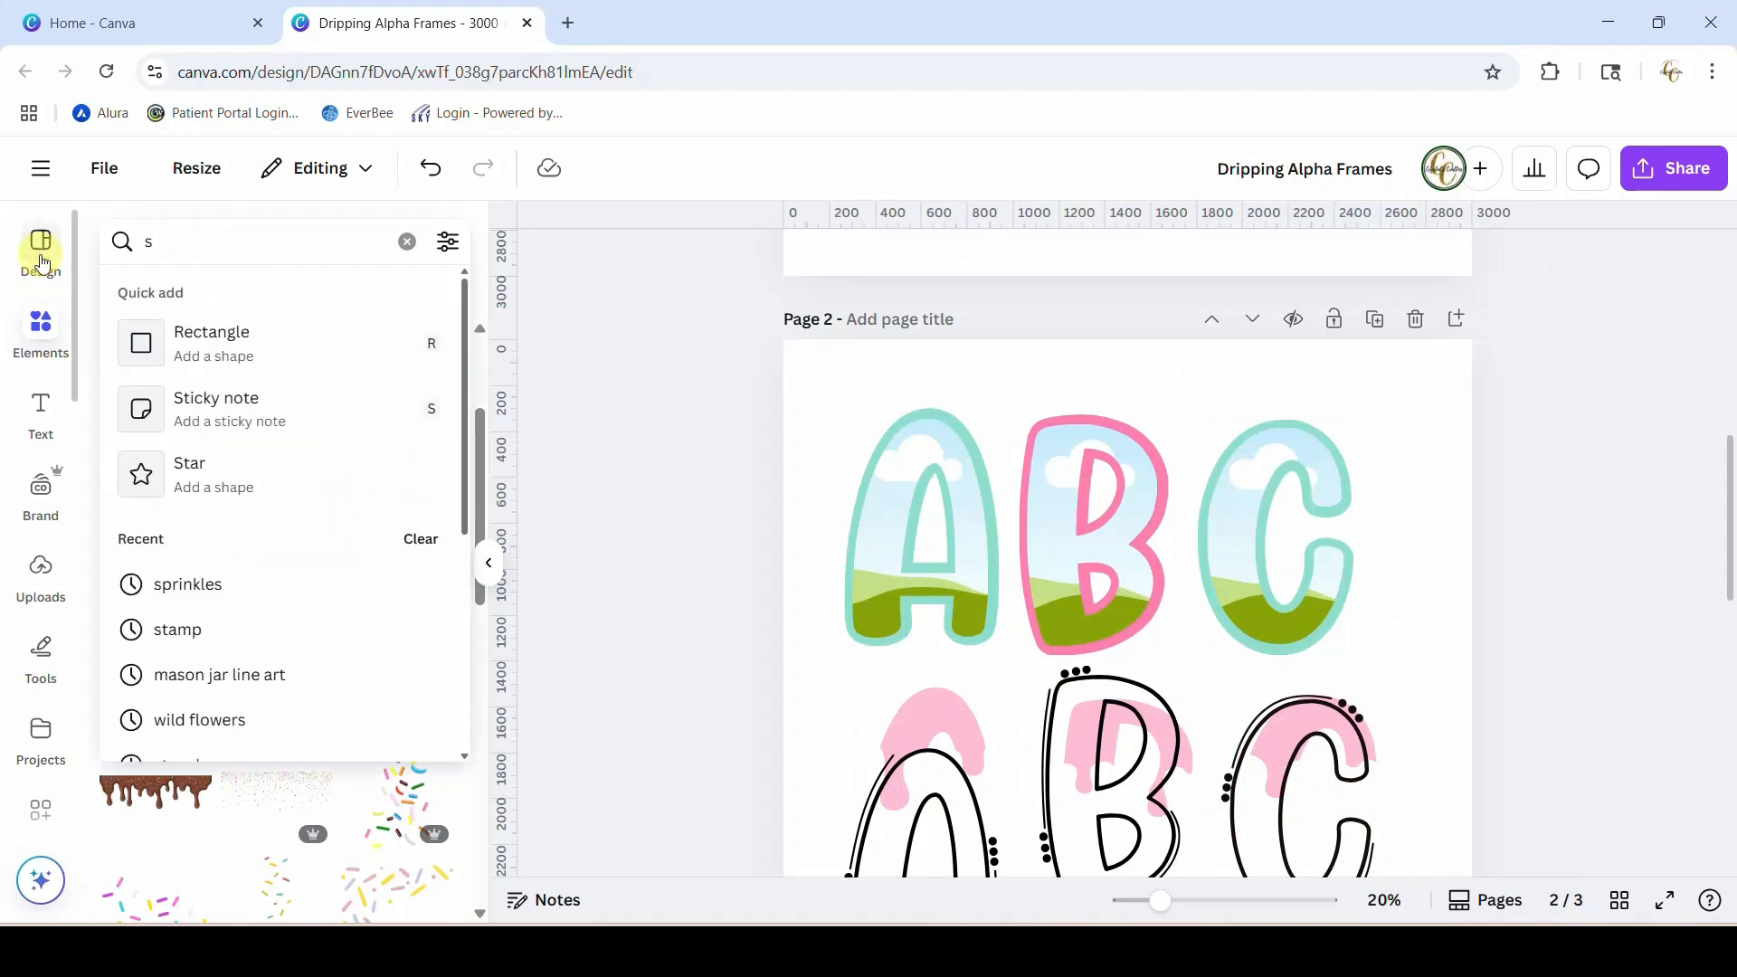
- Search Elements for 'strawberry background' and fill the frames with the red strawberry-seed pattern
type("trawbe")
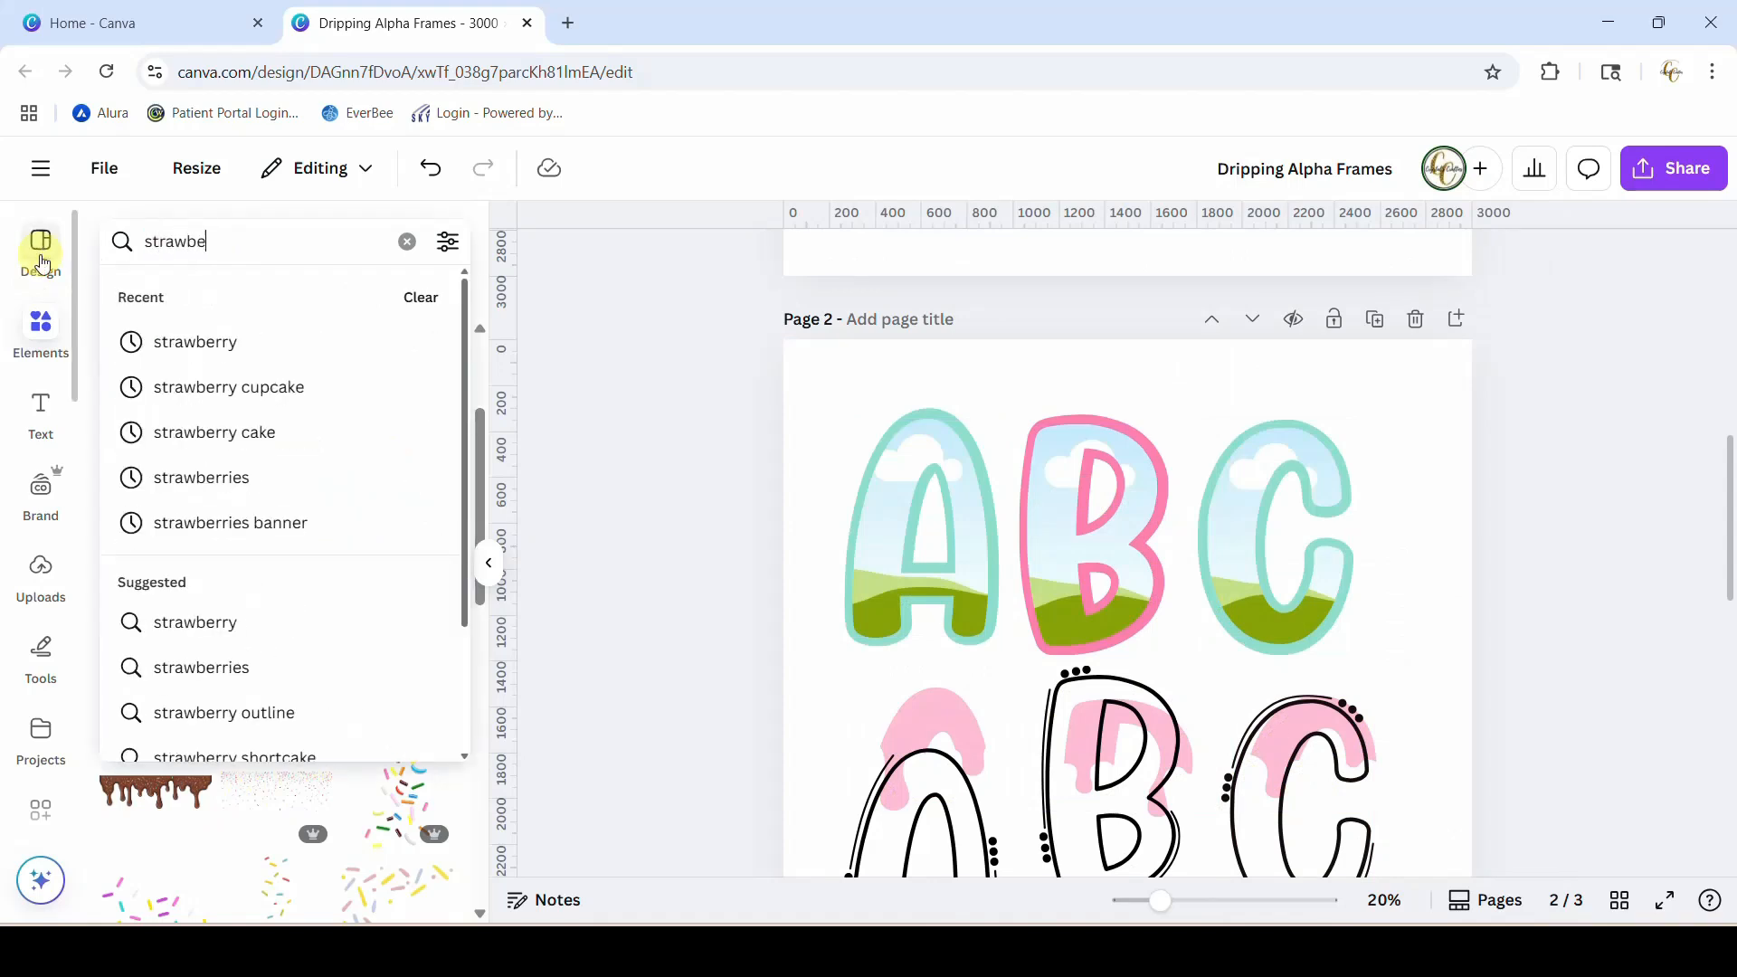
type("strawberry background d")
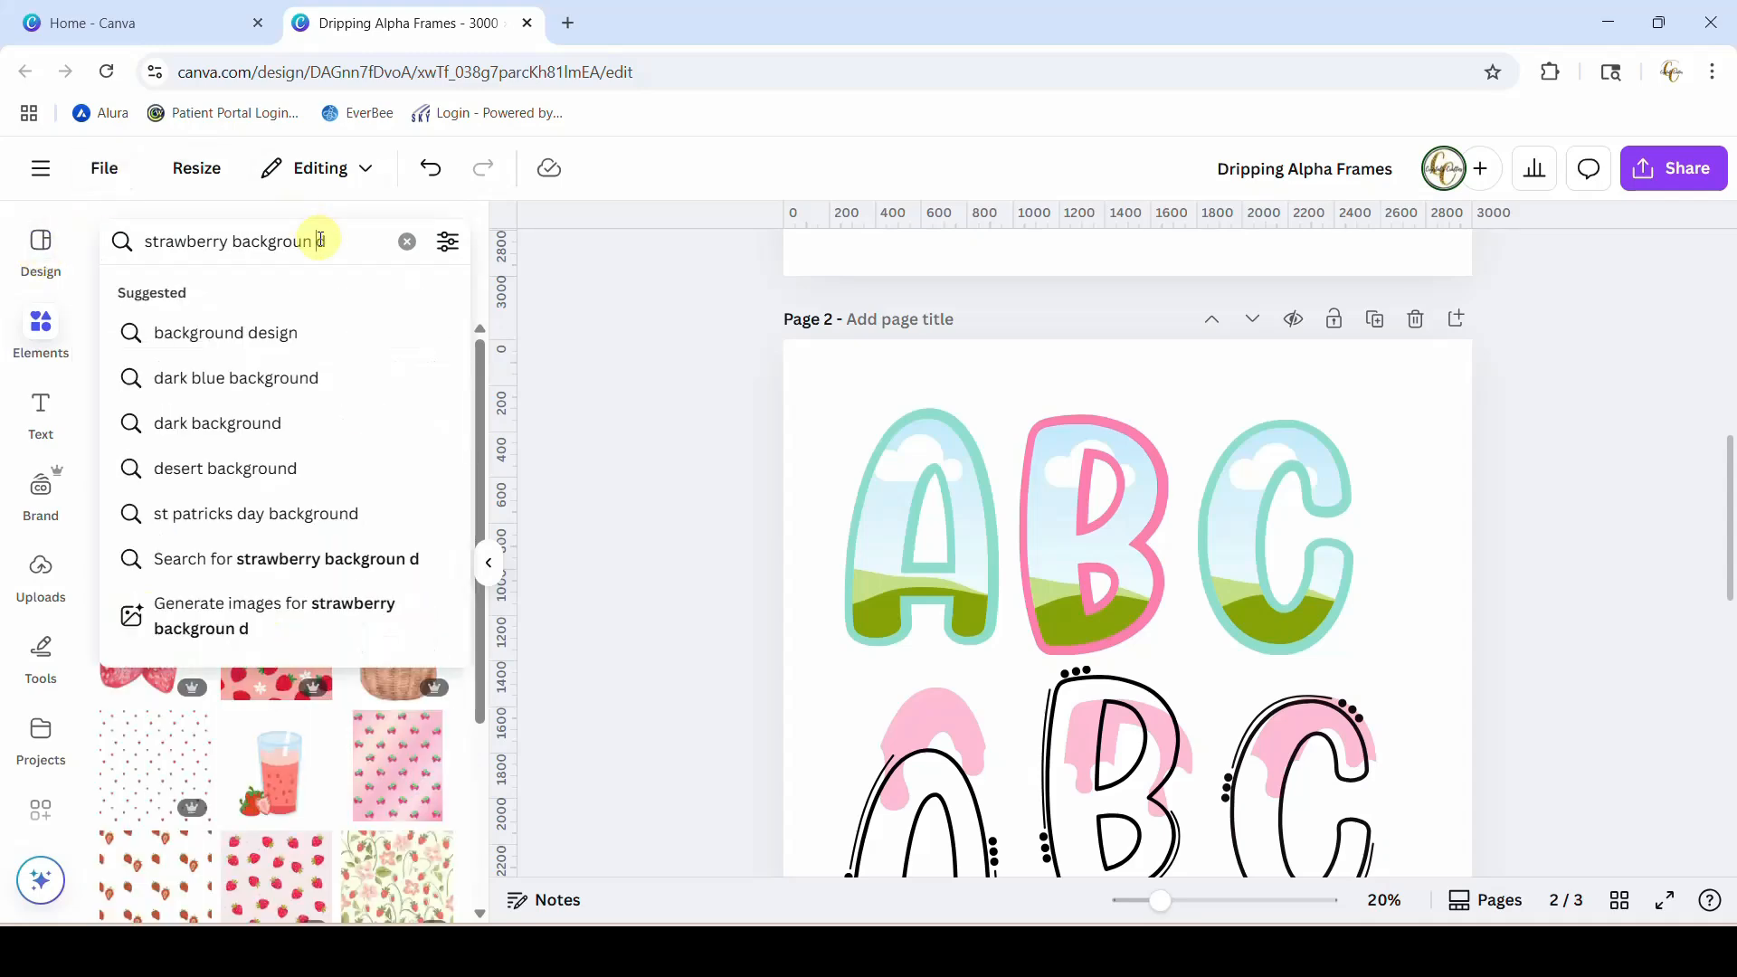
key("Enter")
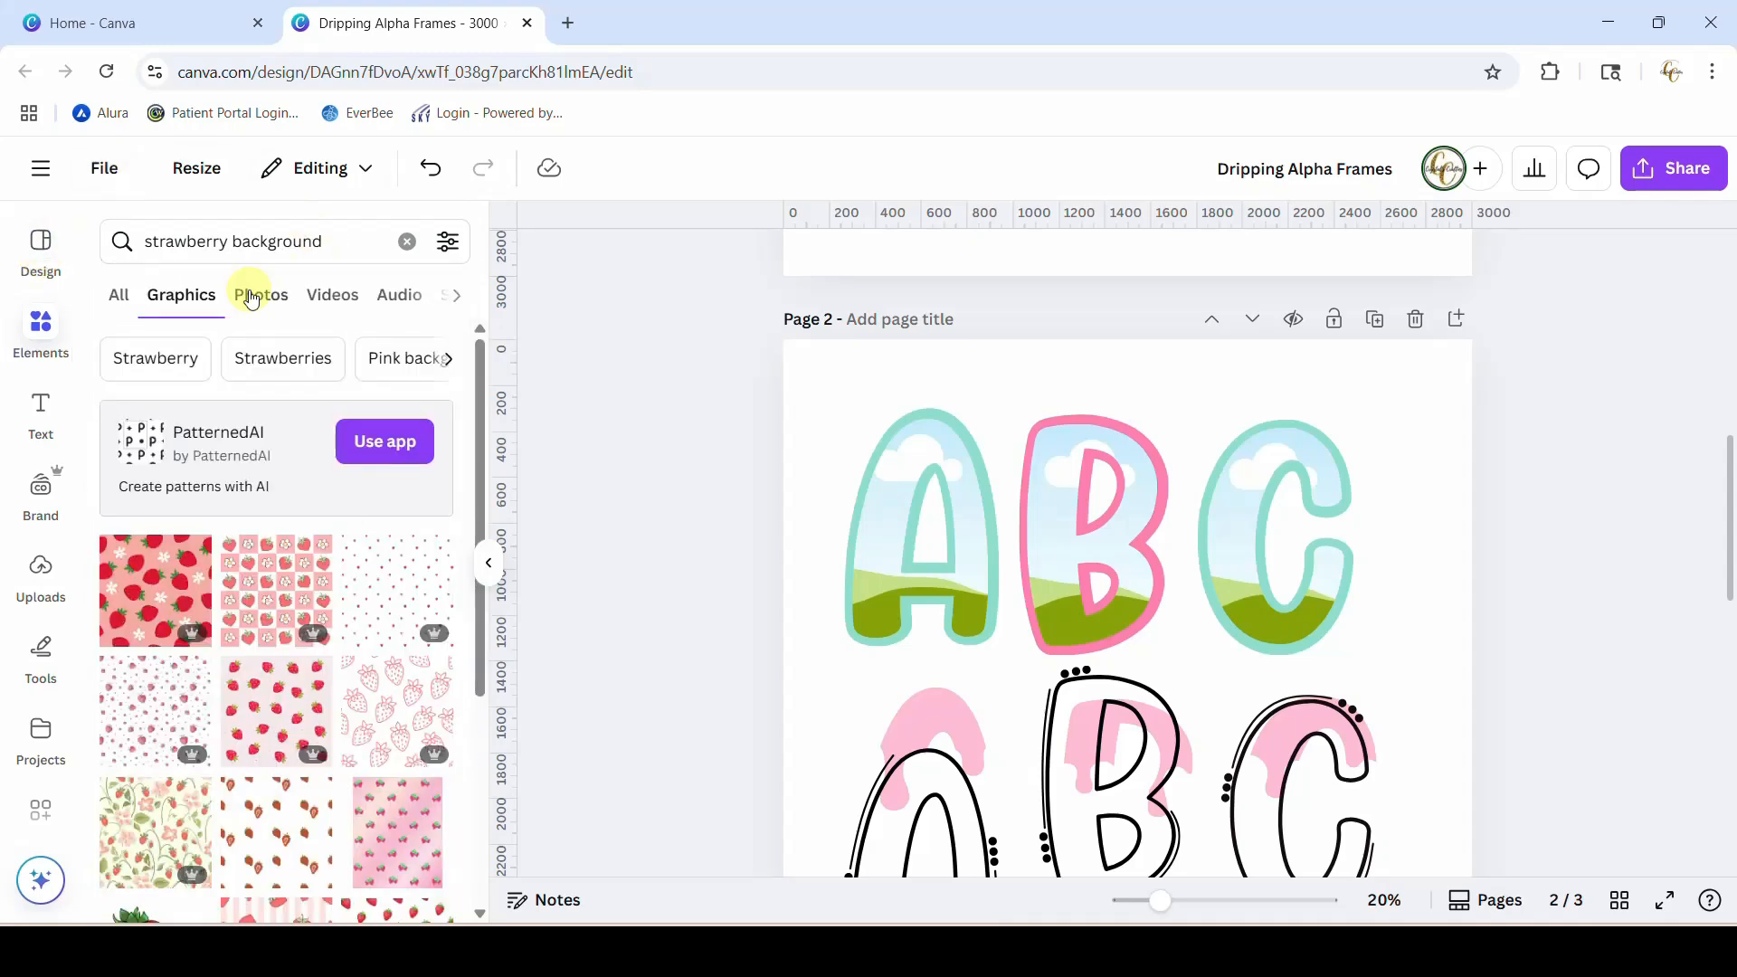
scroll("down", 3)
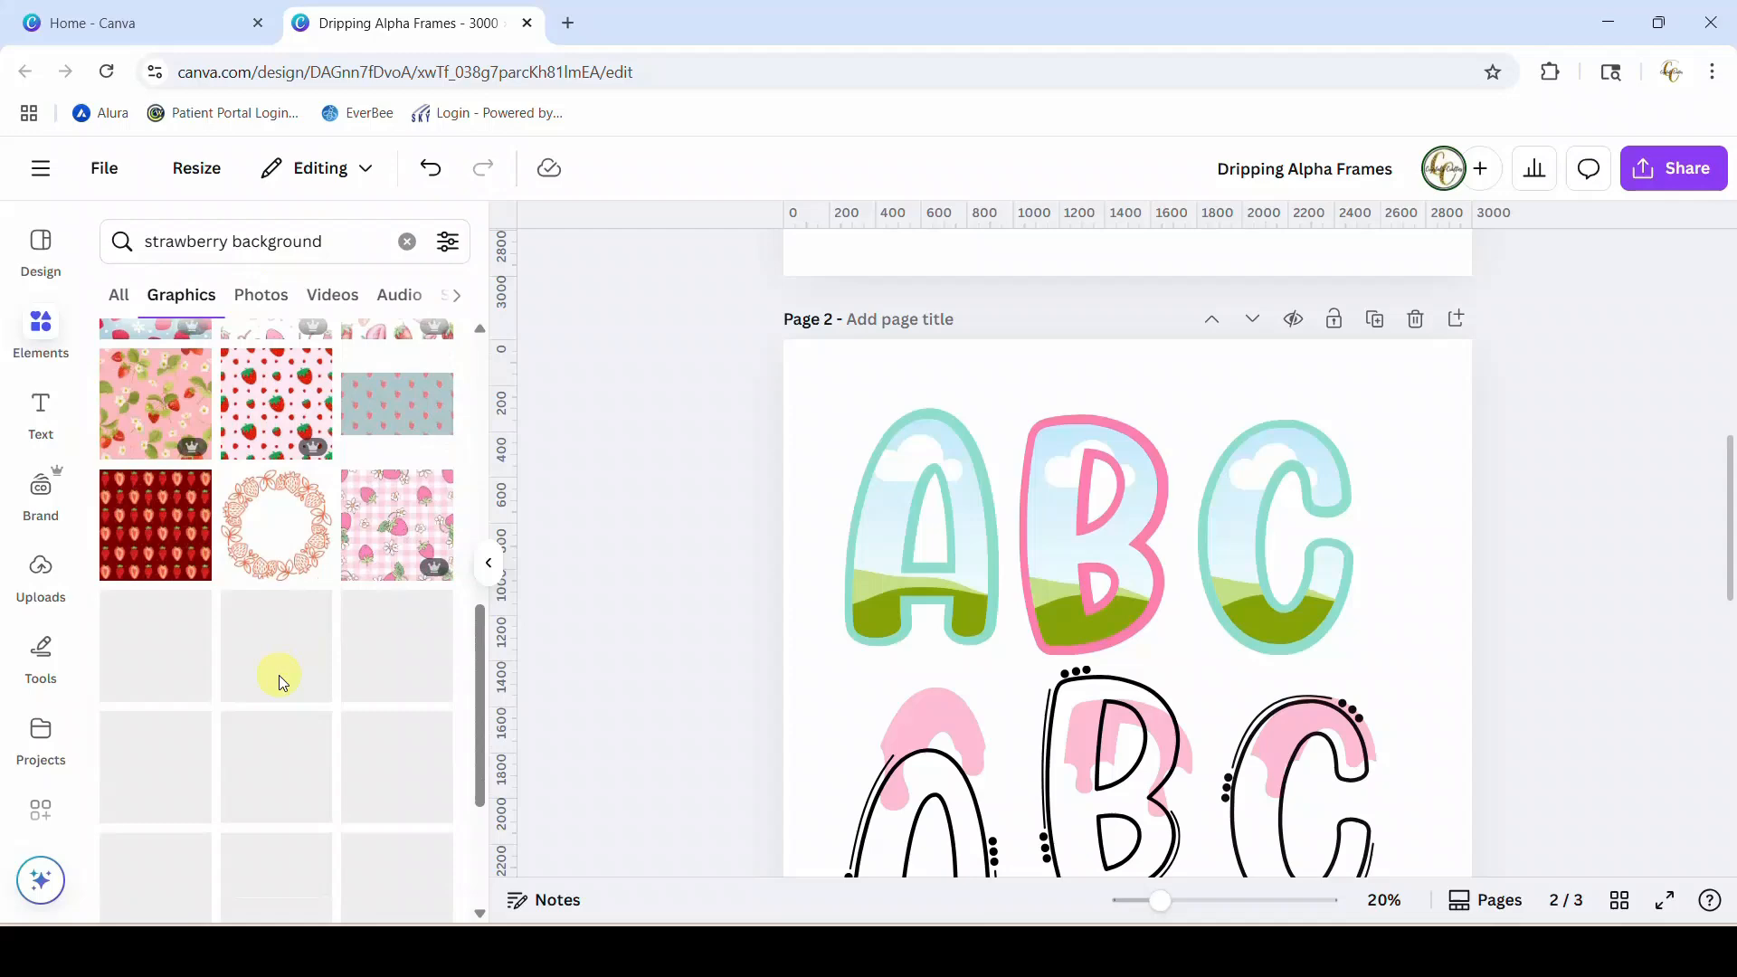
scroll("down", 3)
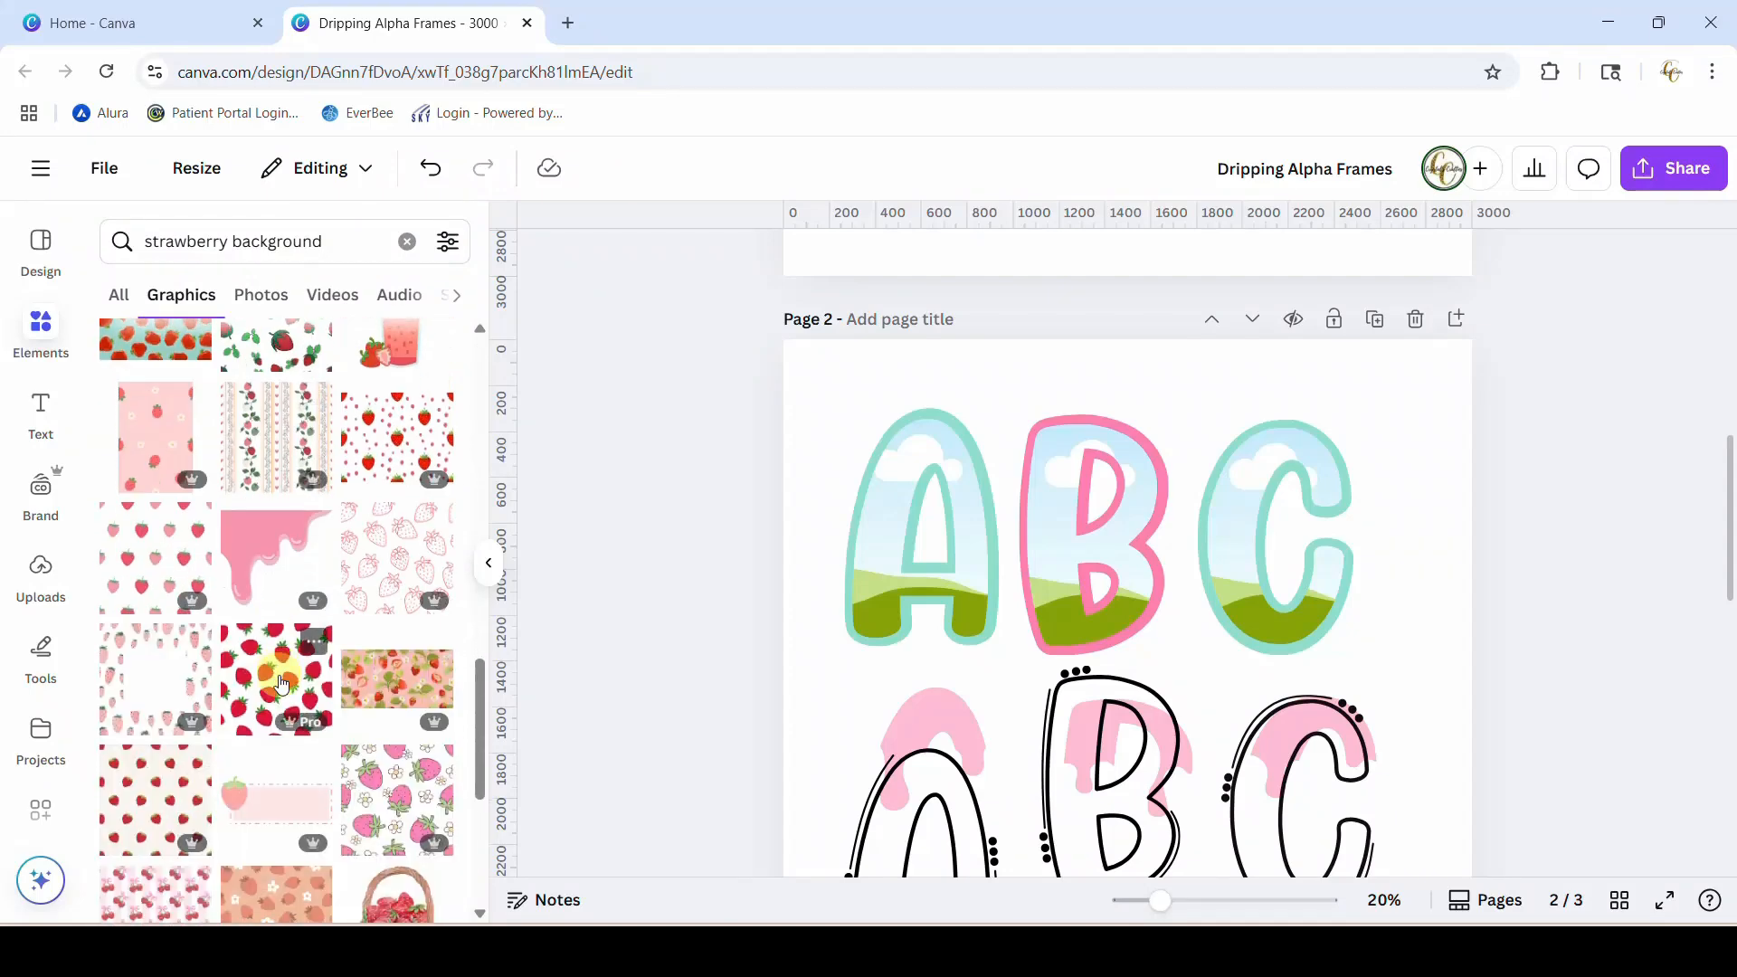
scroll("down", 3)
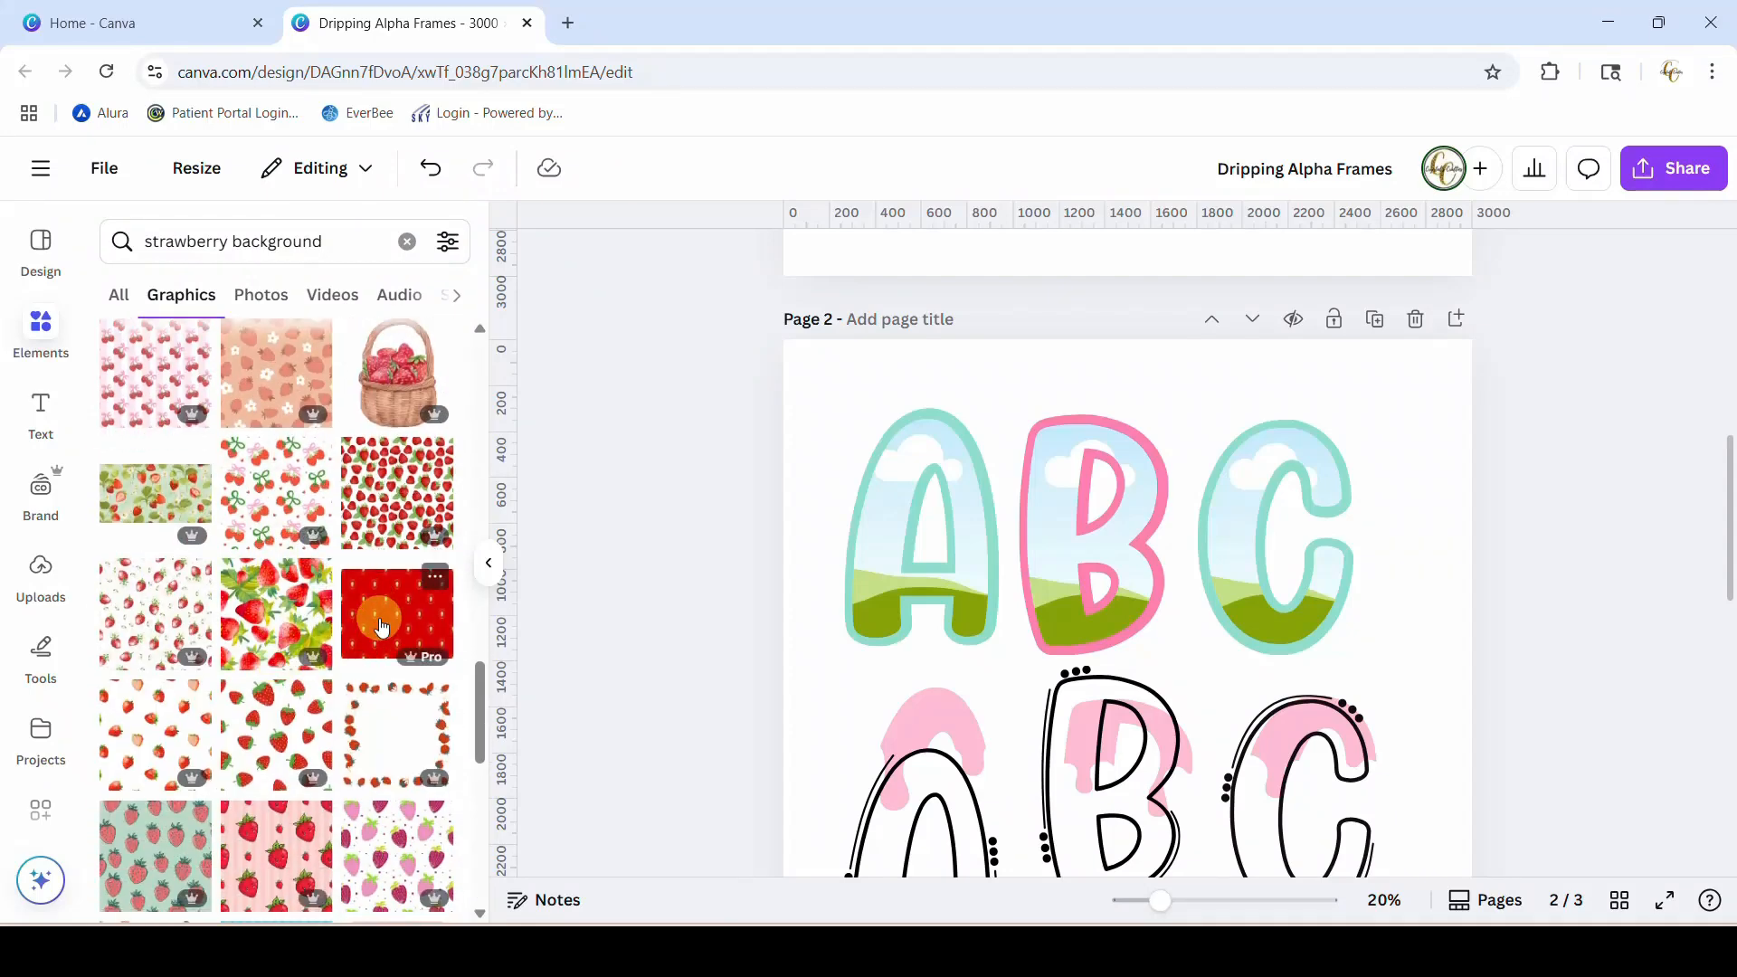
left_click(396, 615)
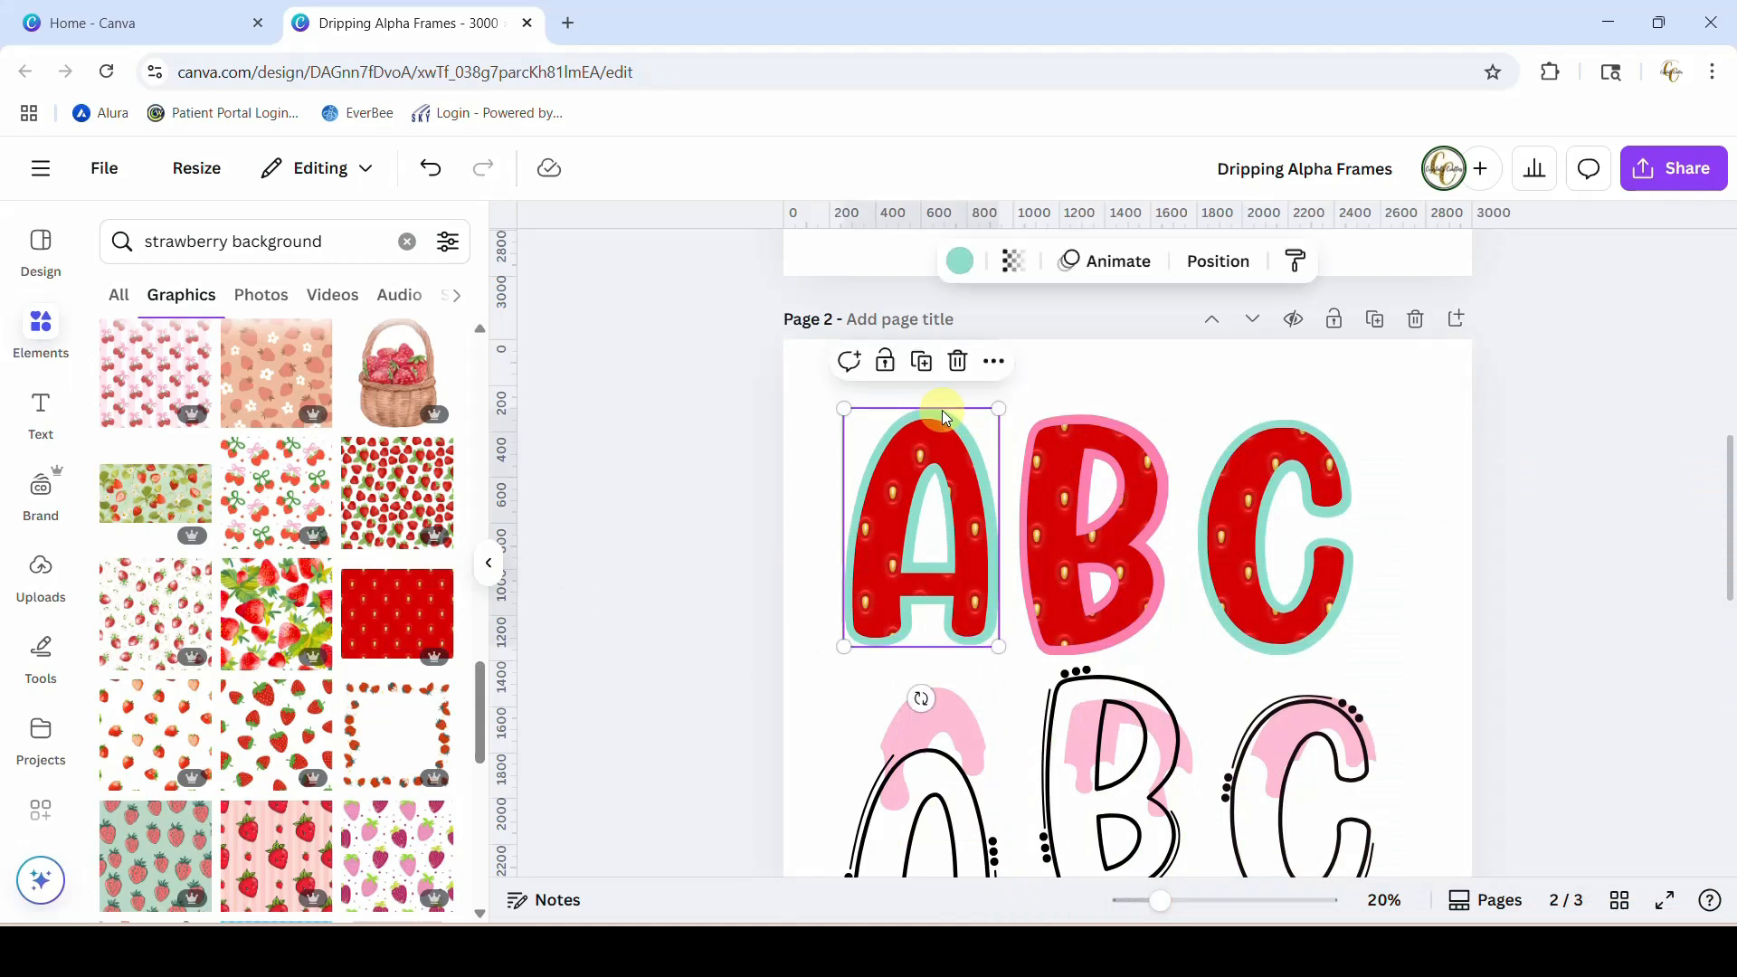
- Recolour the teal outlines on A and C to the pink document colour to match B
left_click(1274, 538)
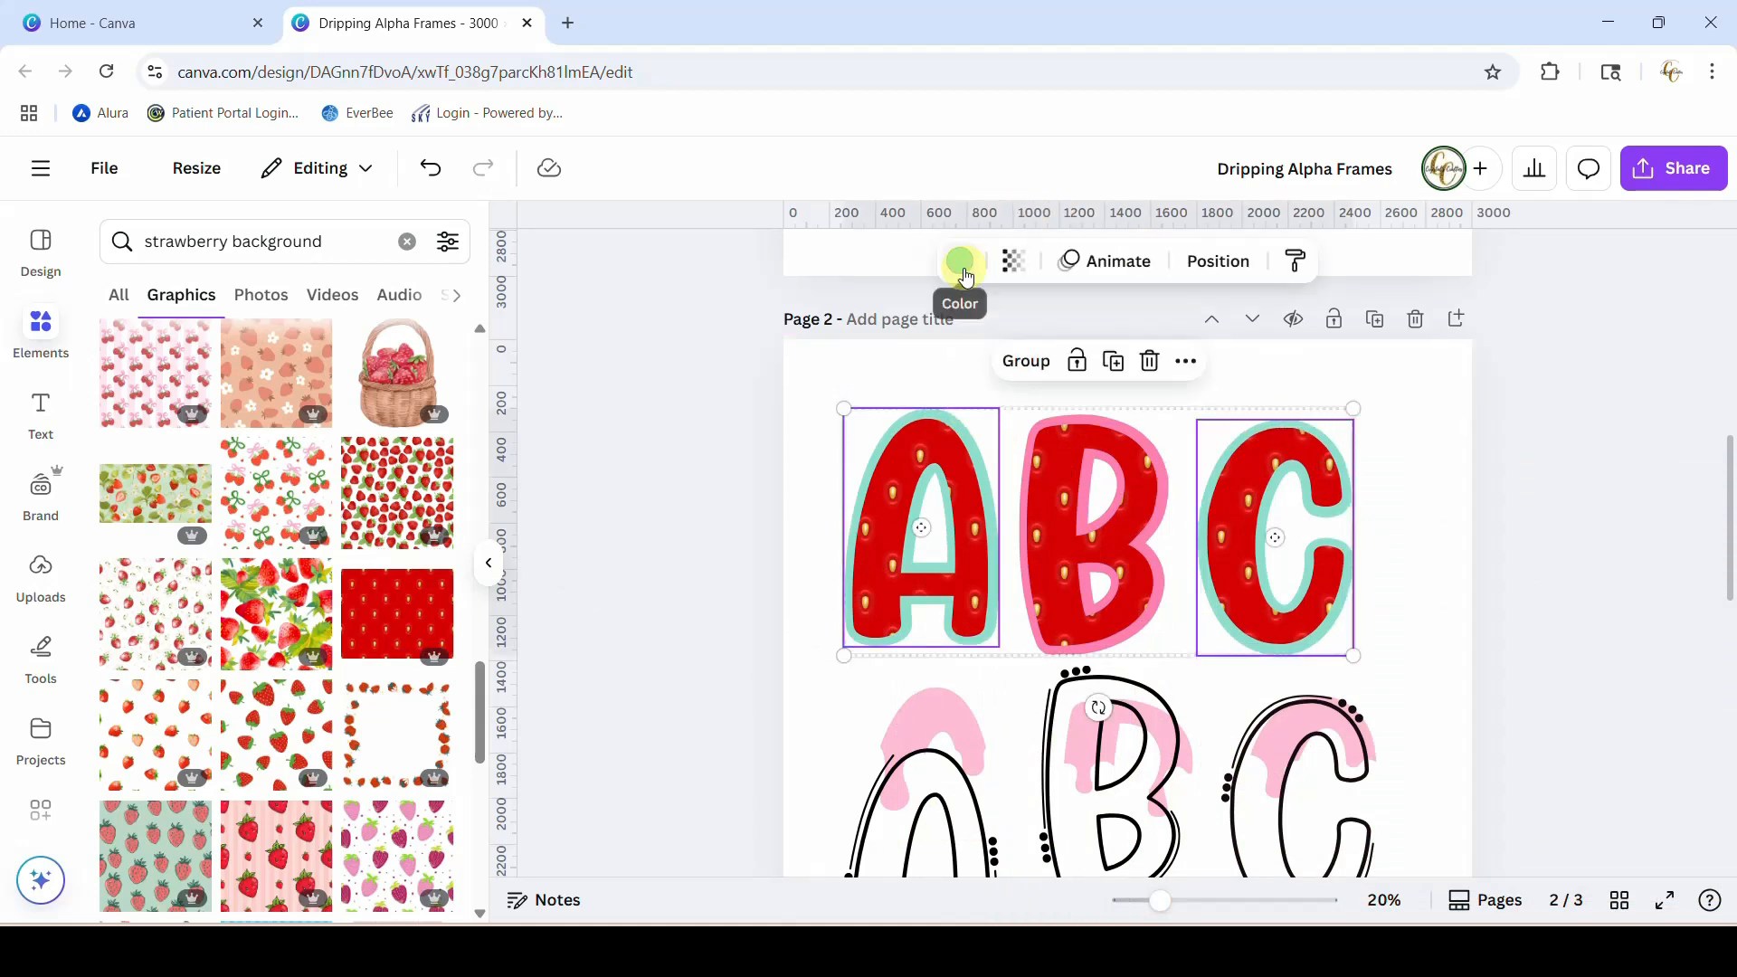
left_click(959, 260)
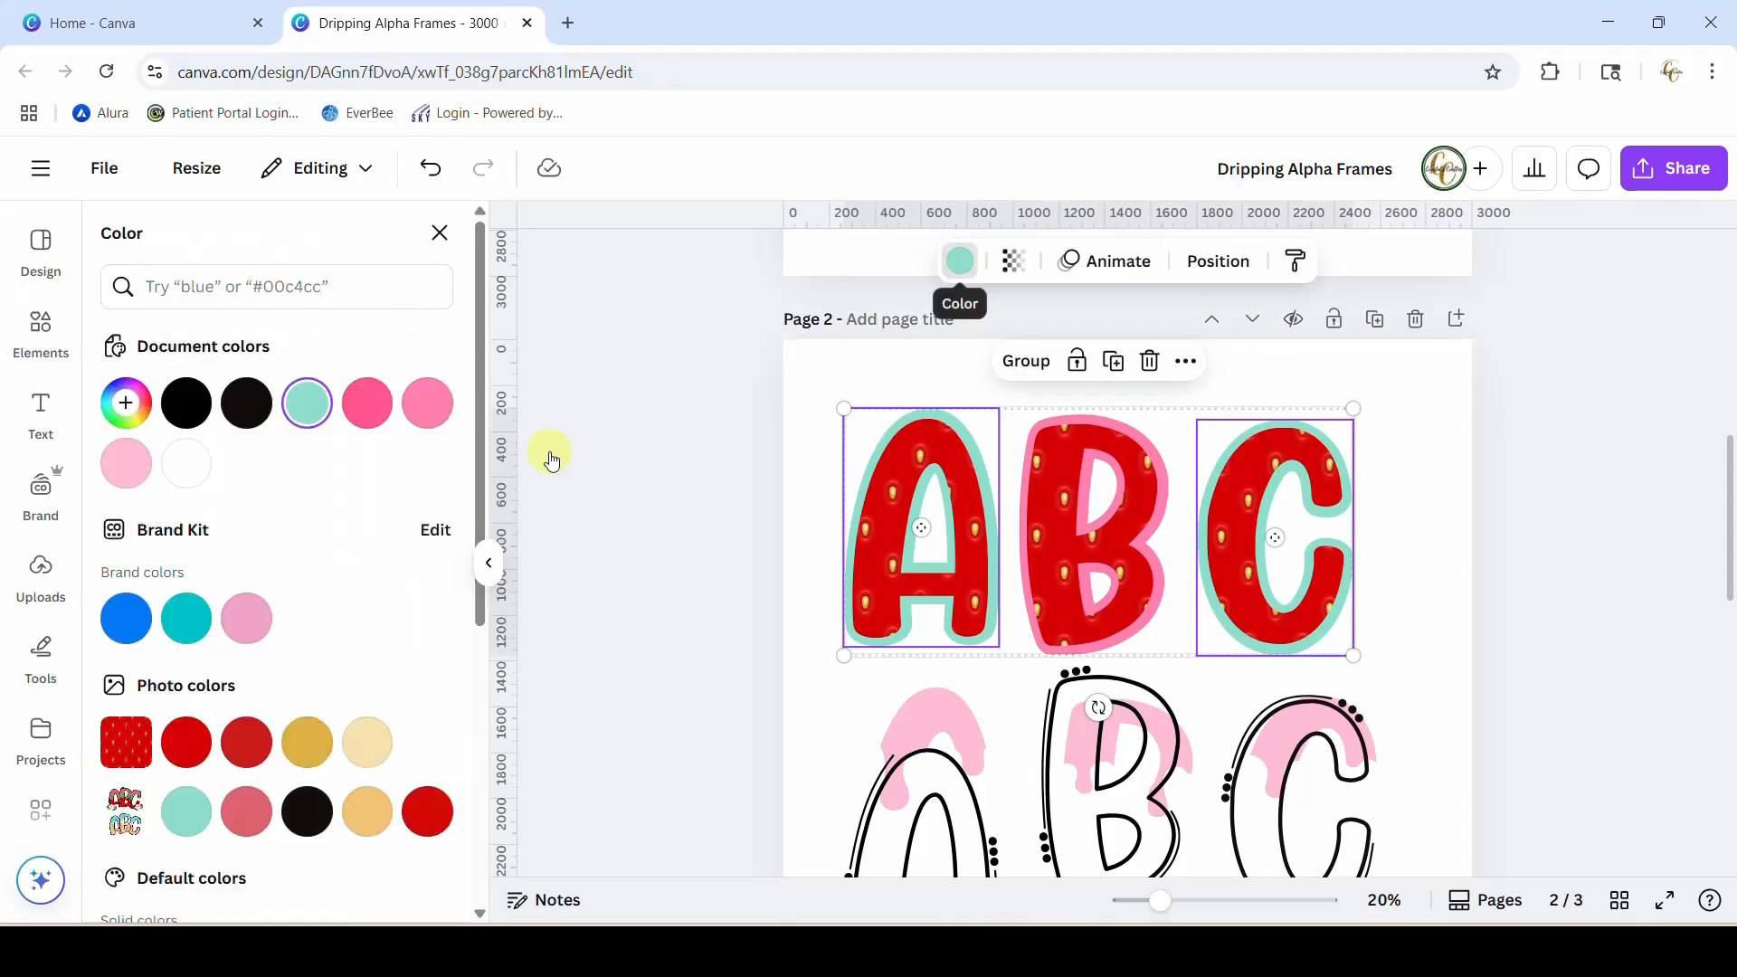
left_click(427, 402)
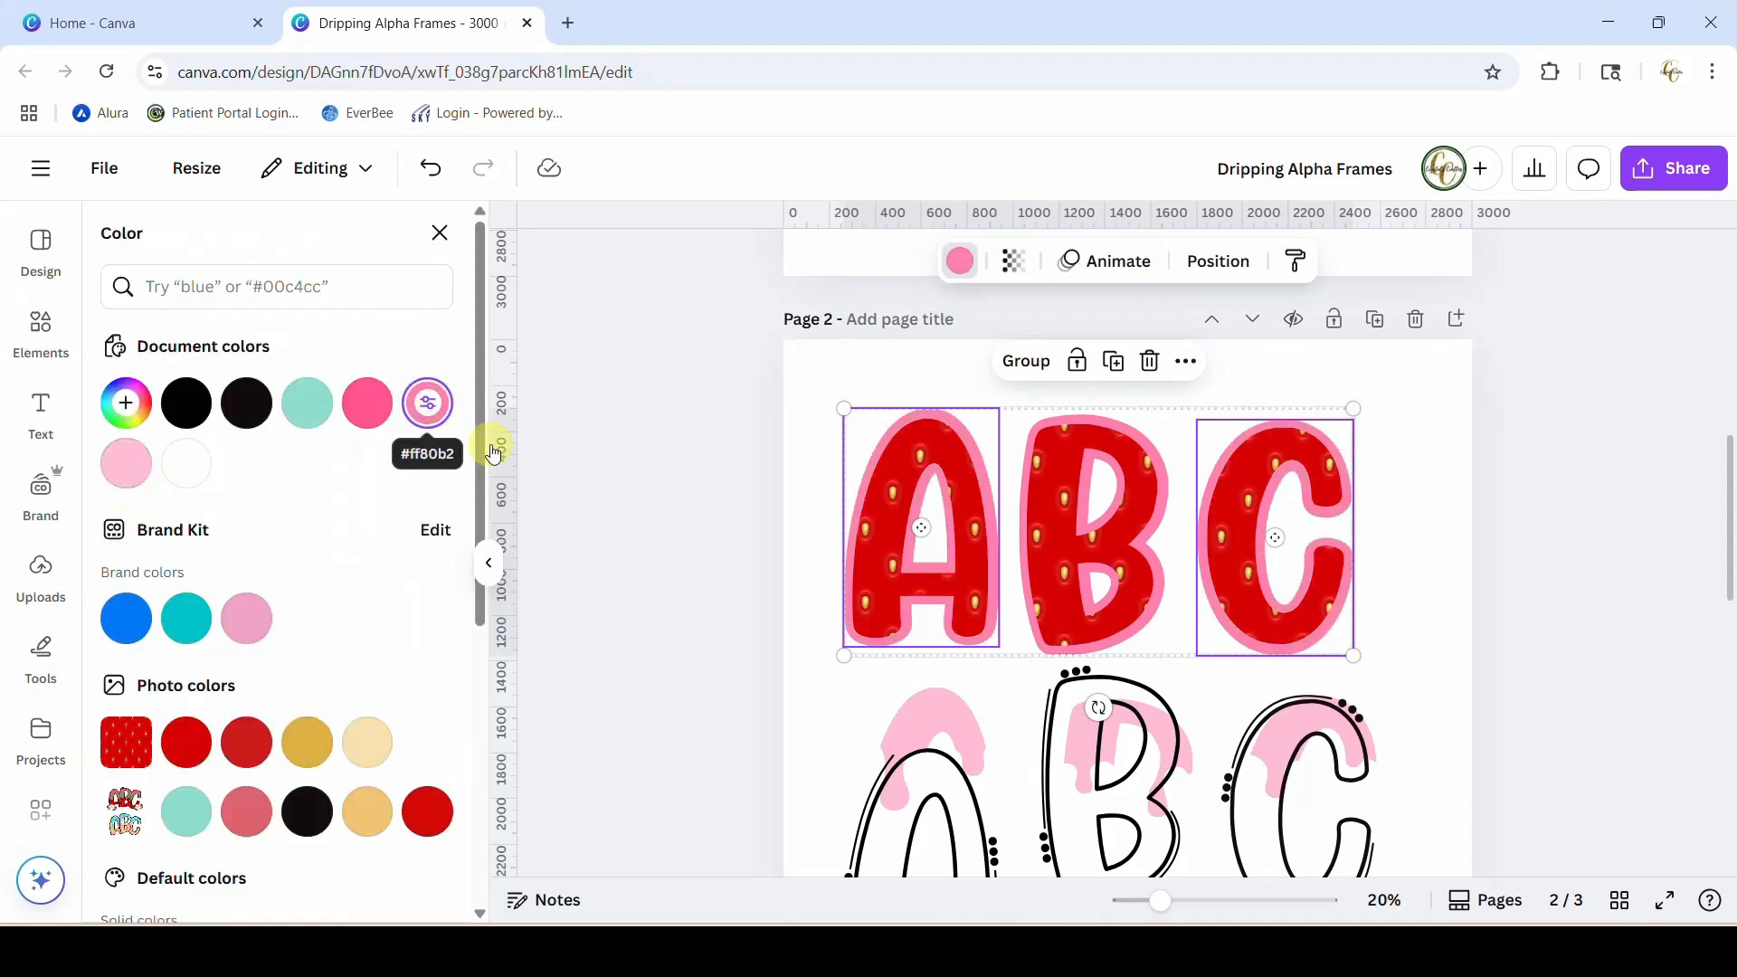
left_click(40, 333)
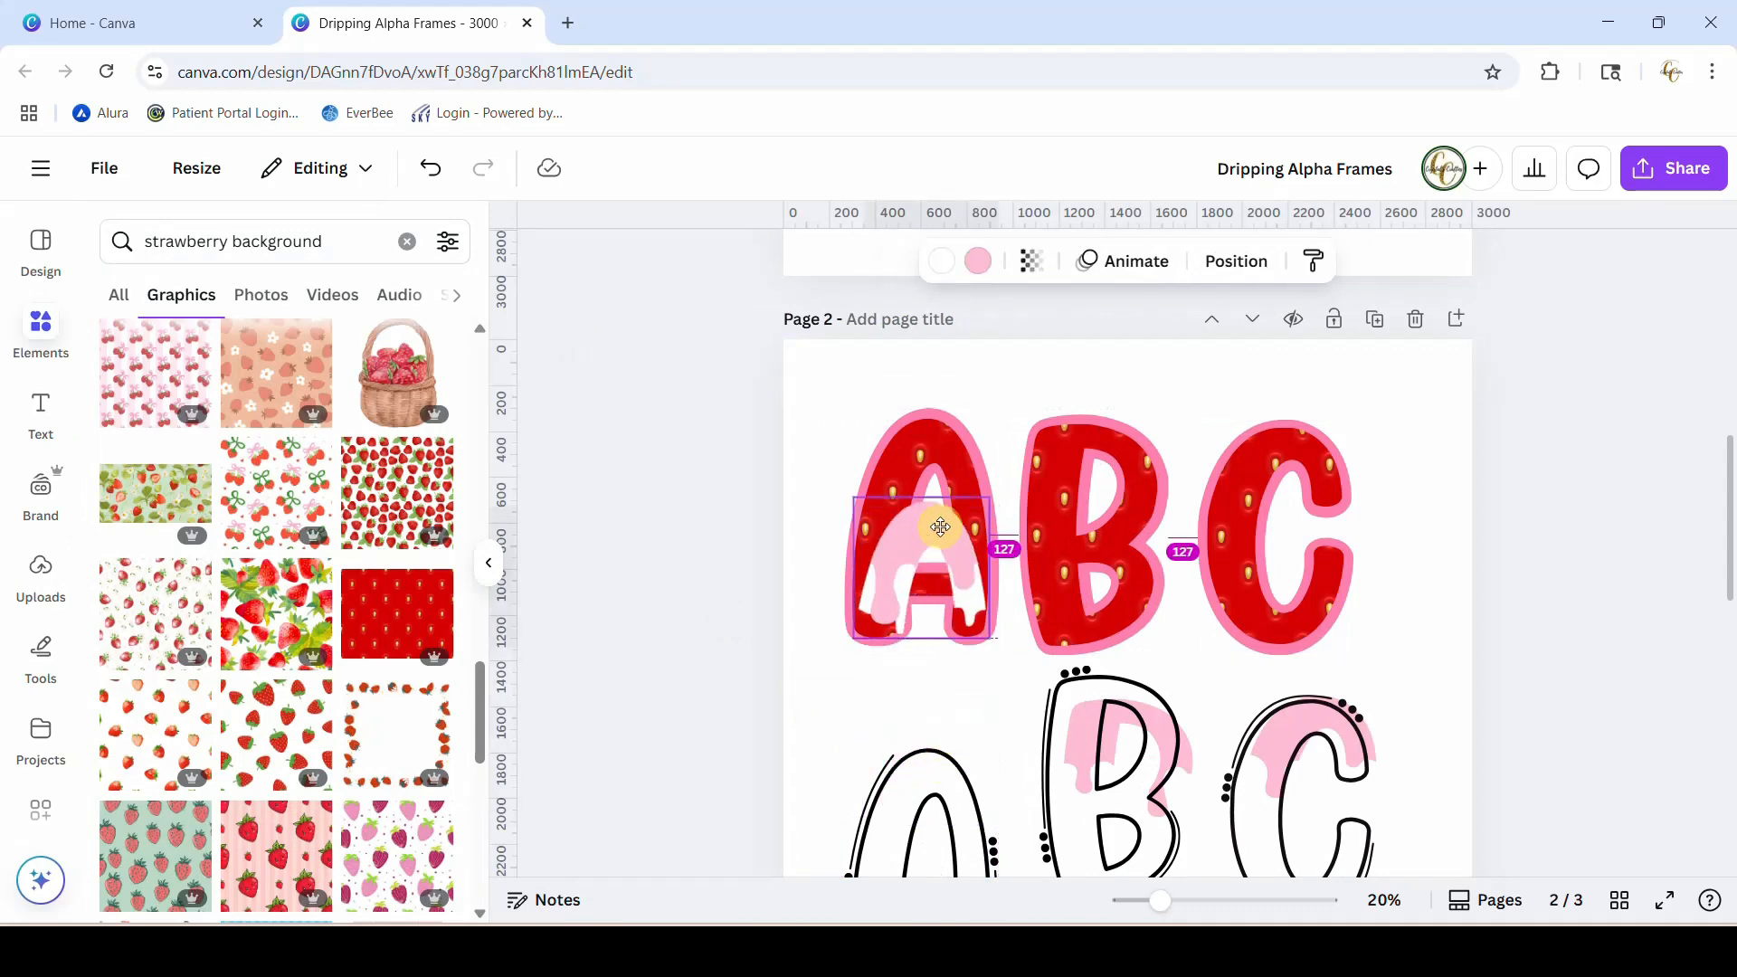
- Place the drip layer back on the A and recolour its drips green from Default colors
left_click_drag(940, 527, 936, 453)
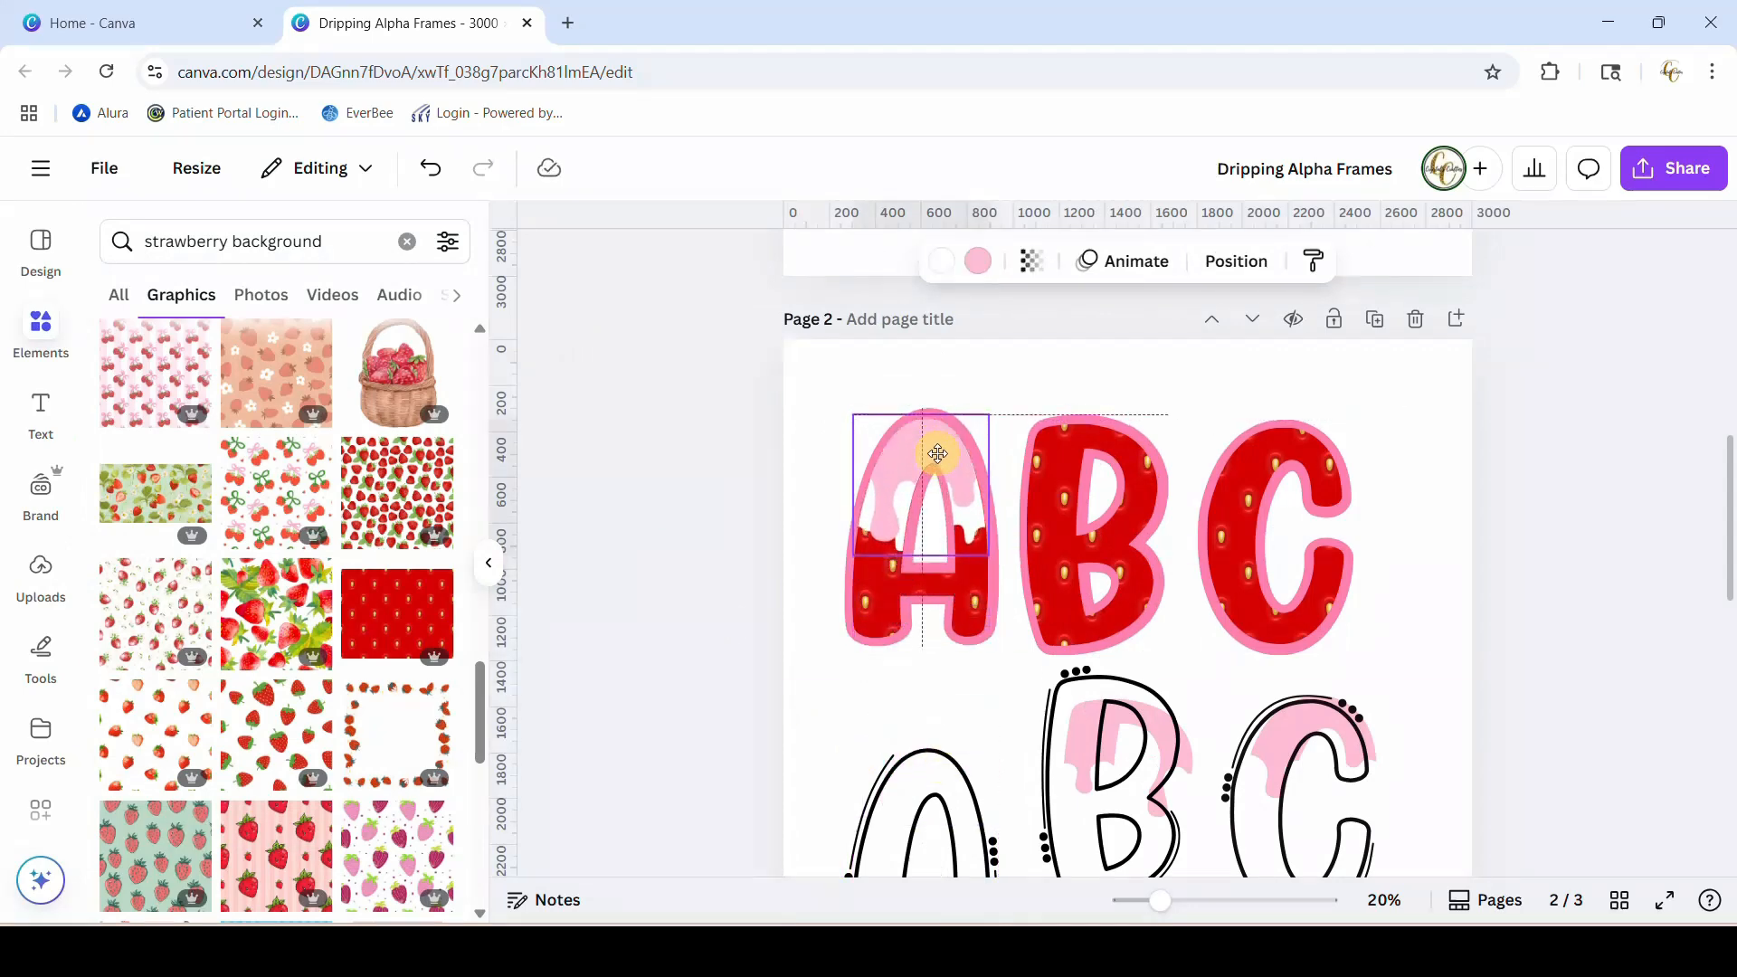
left_click(978, 261)
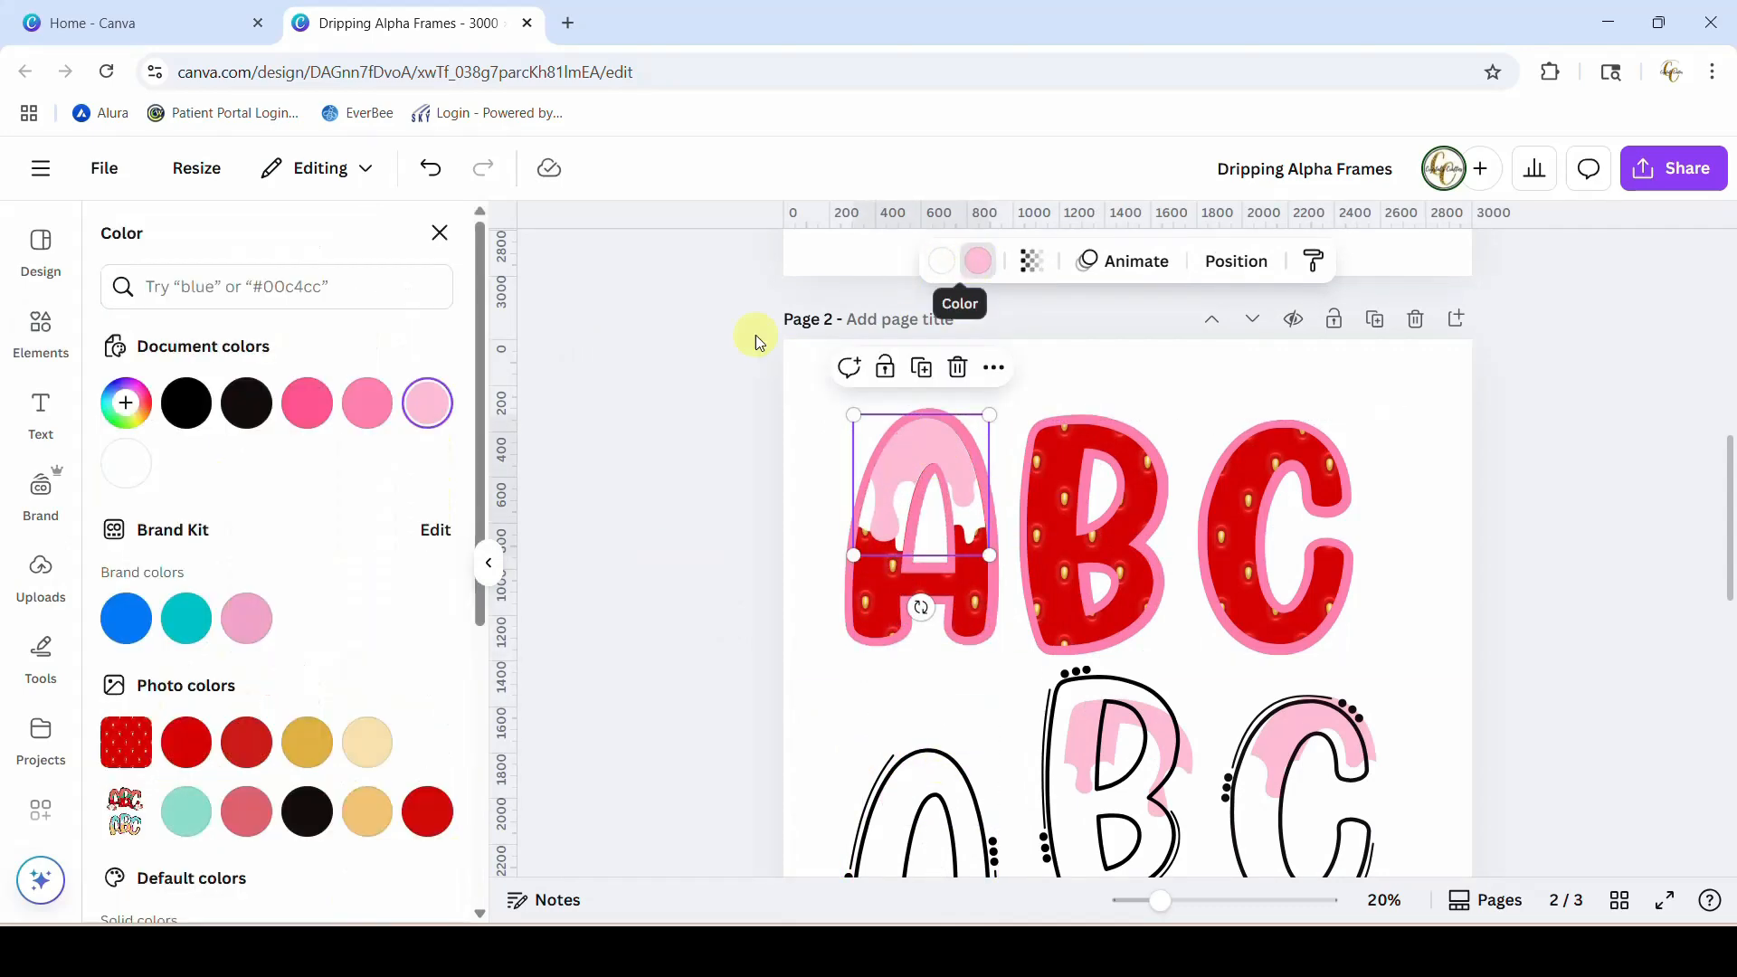
scroll("down", 3)
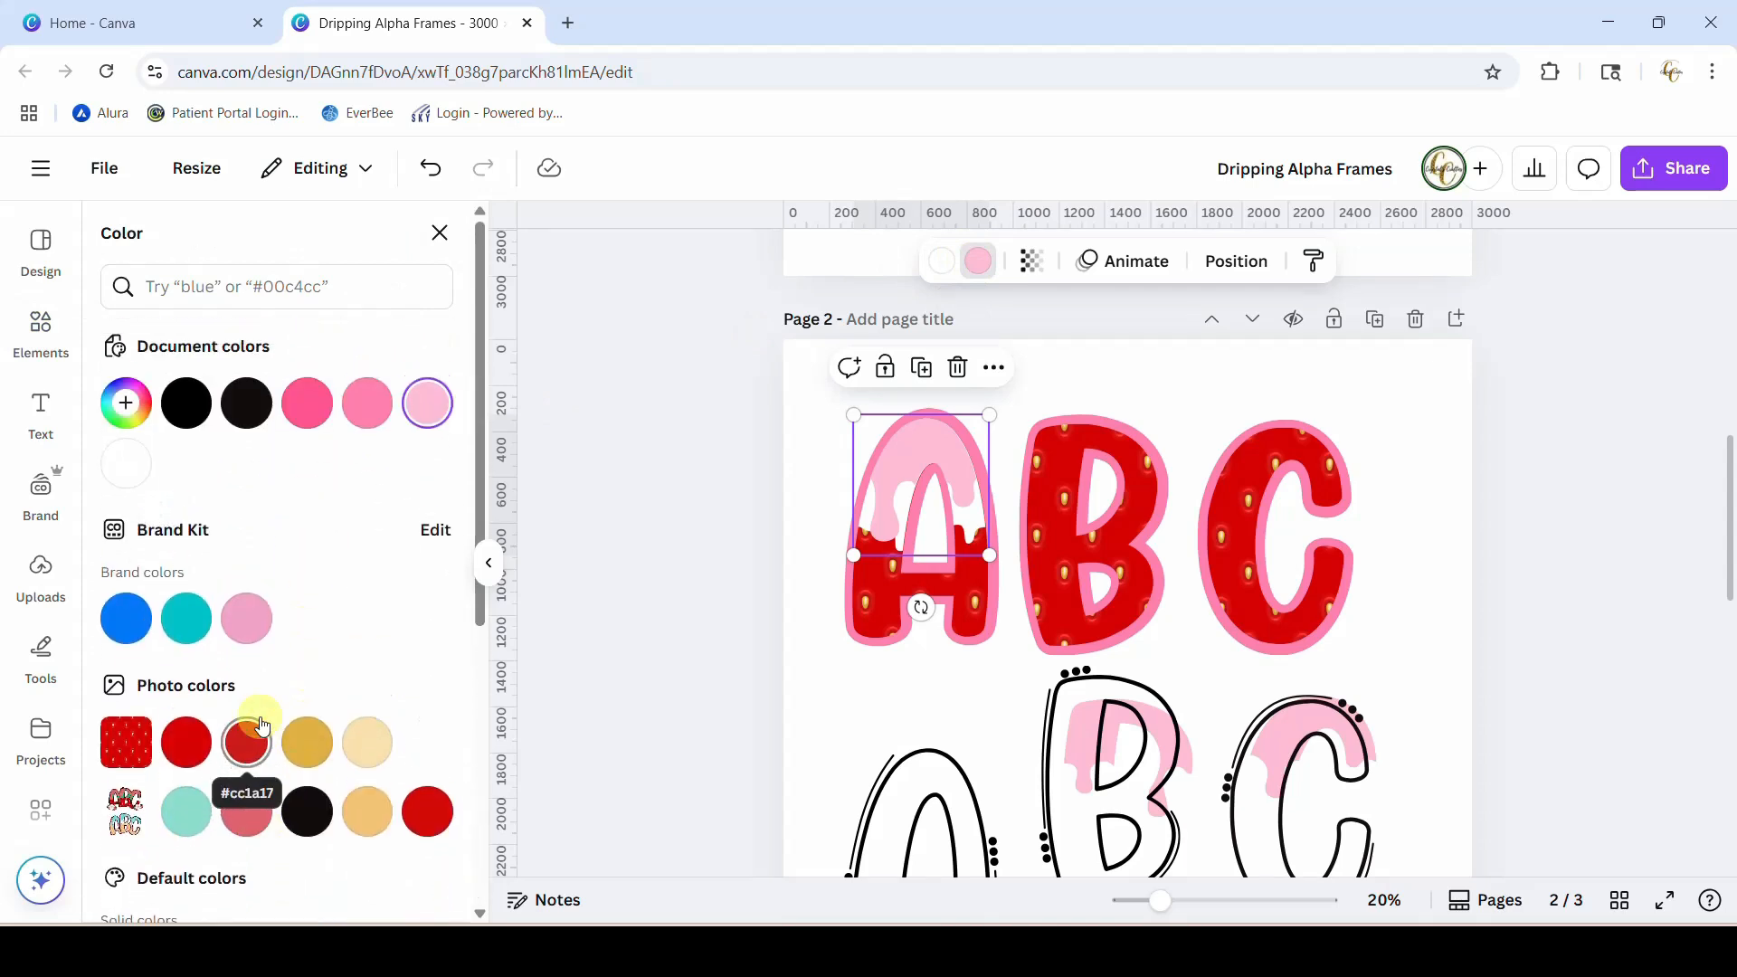
mouse_move(324, 516)
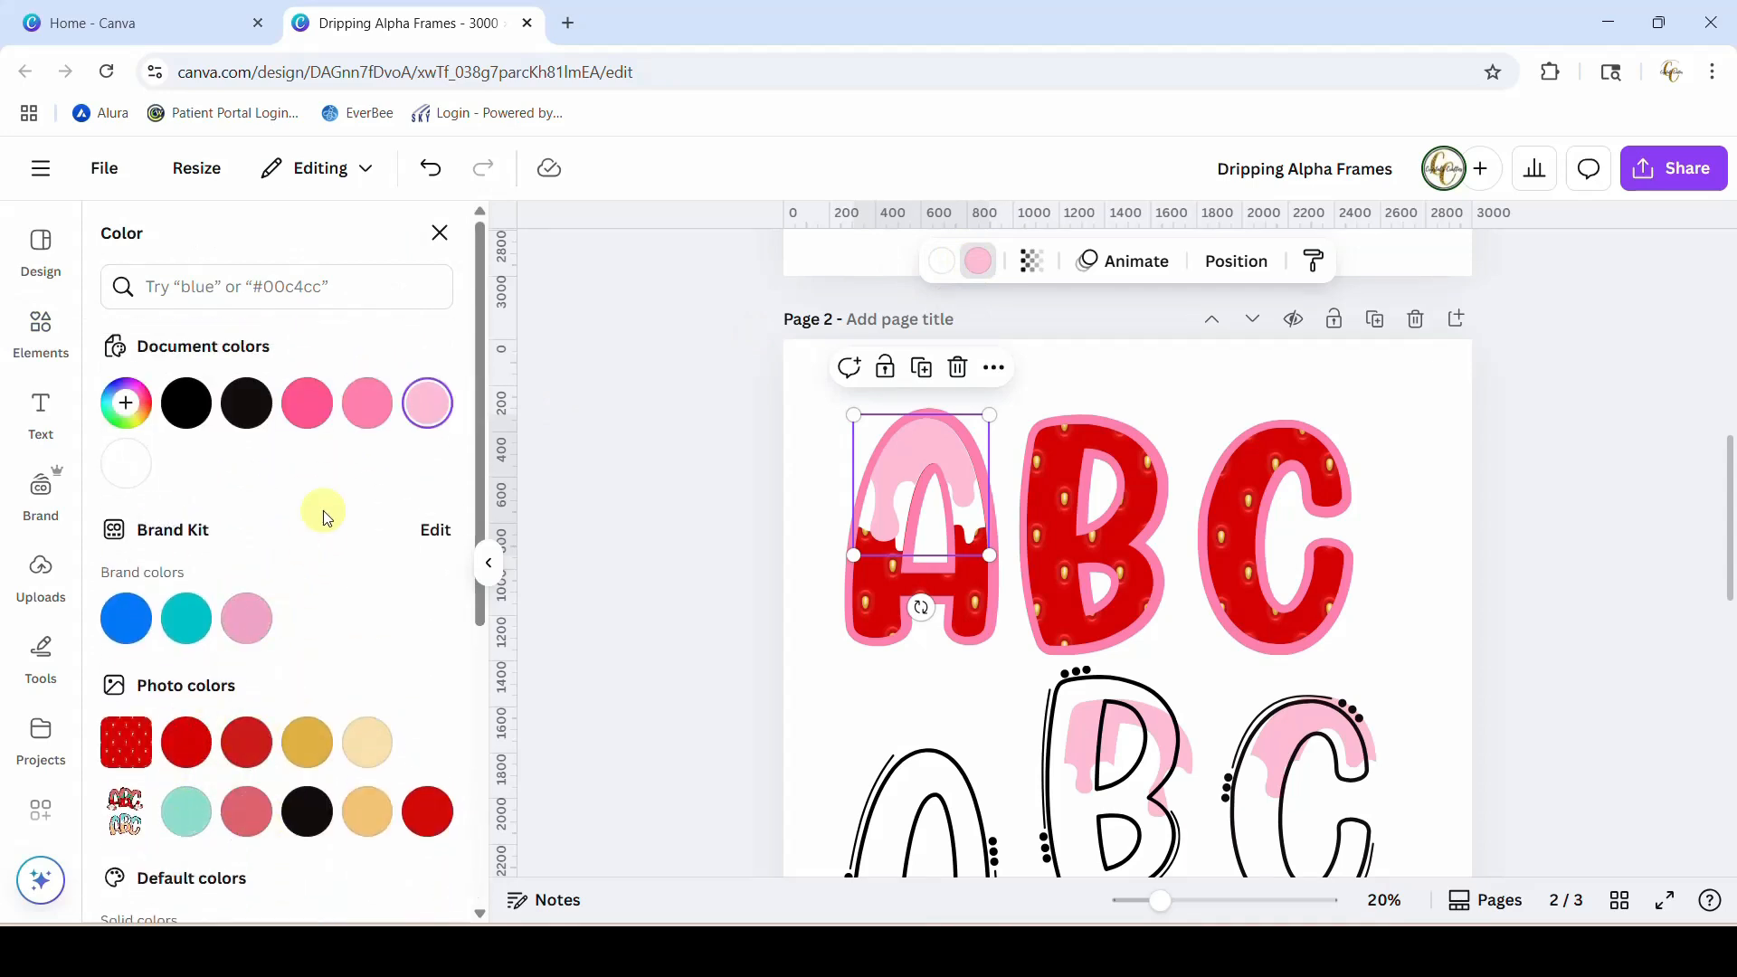
scroll("down", 3)
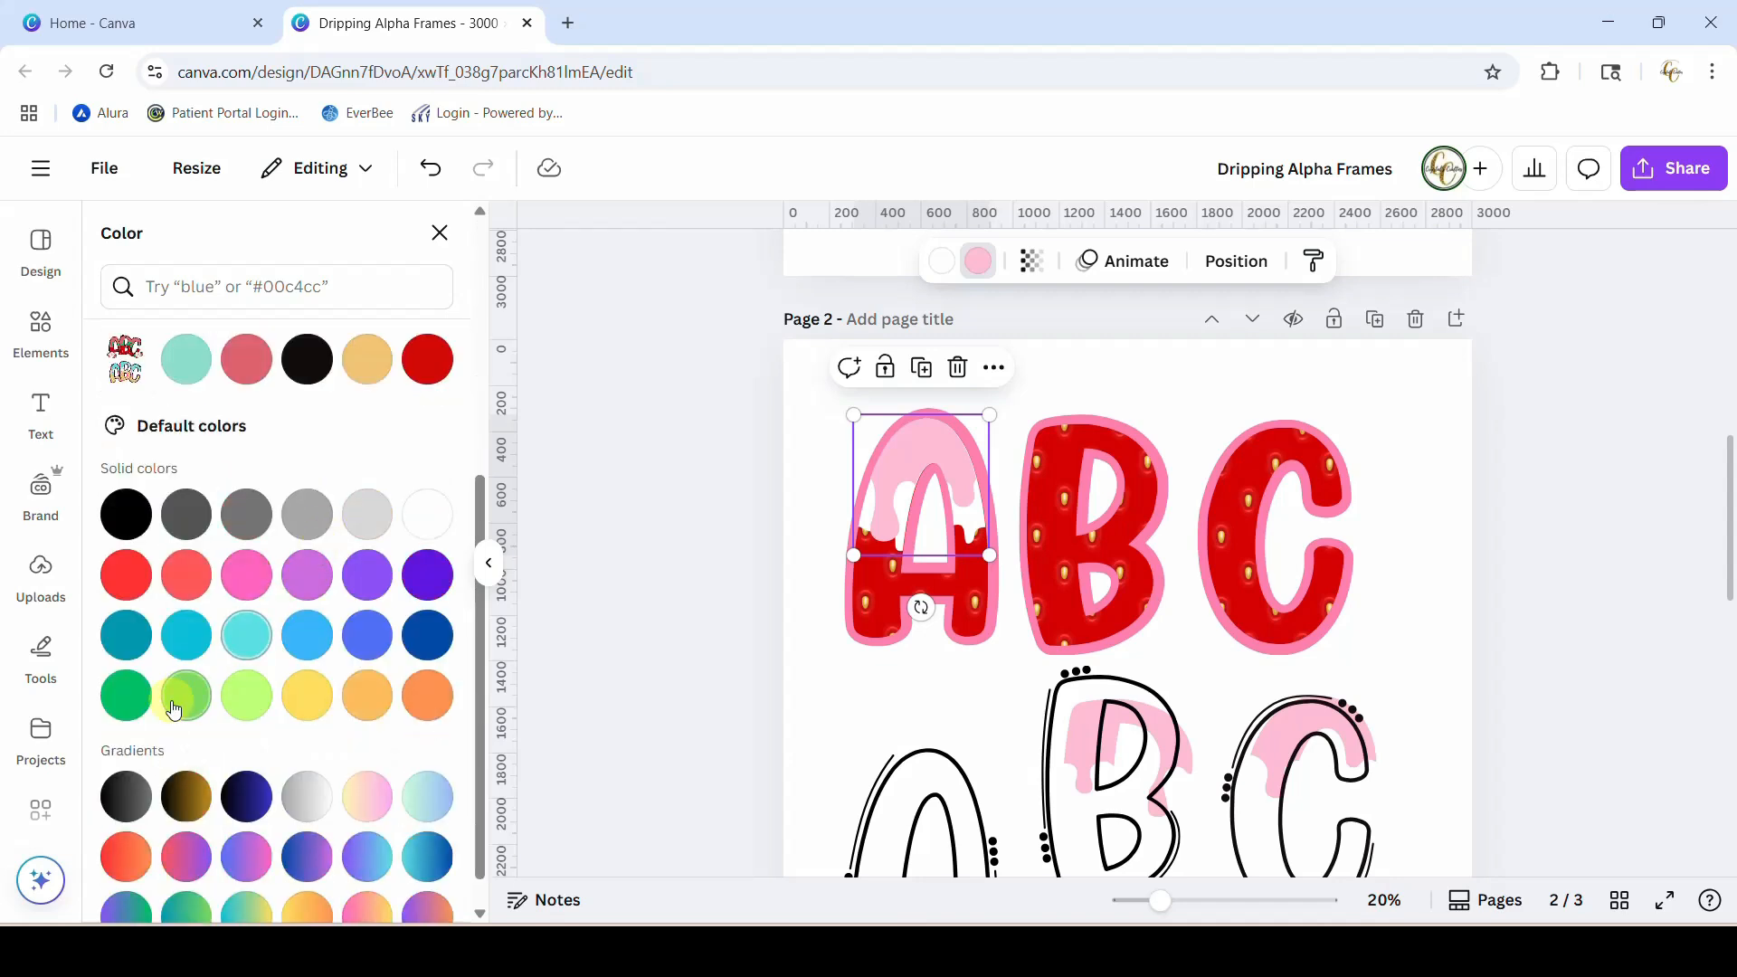
mouse_move(187, 695)
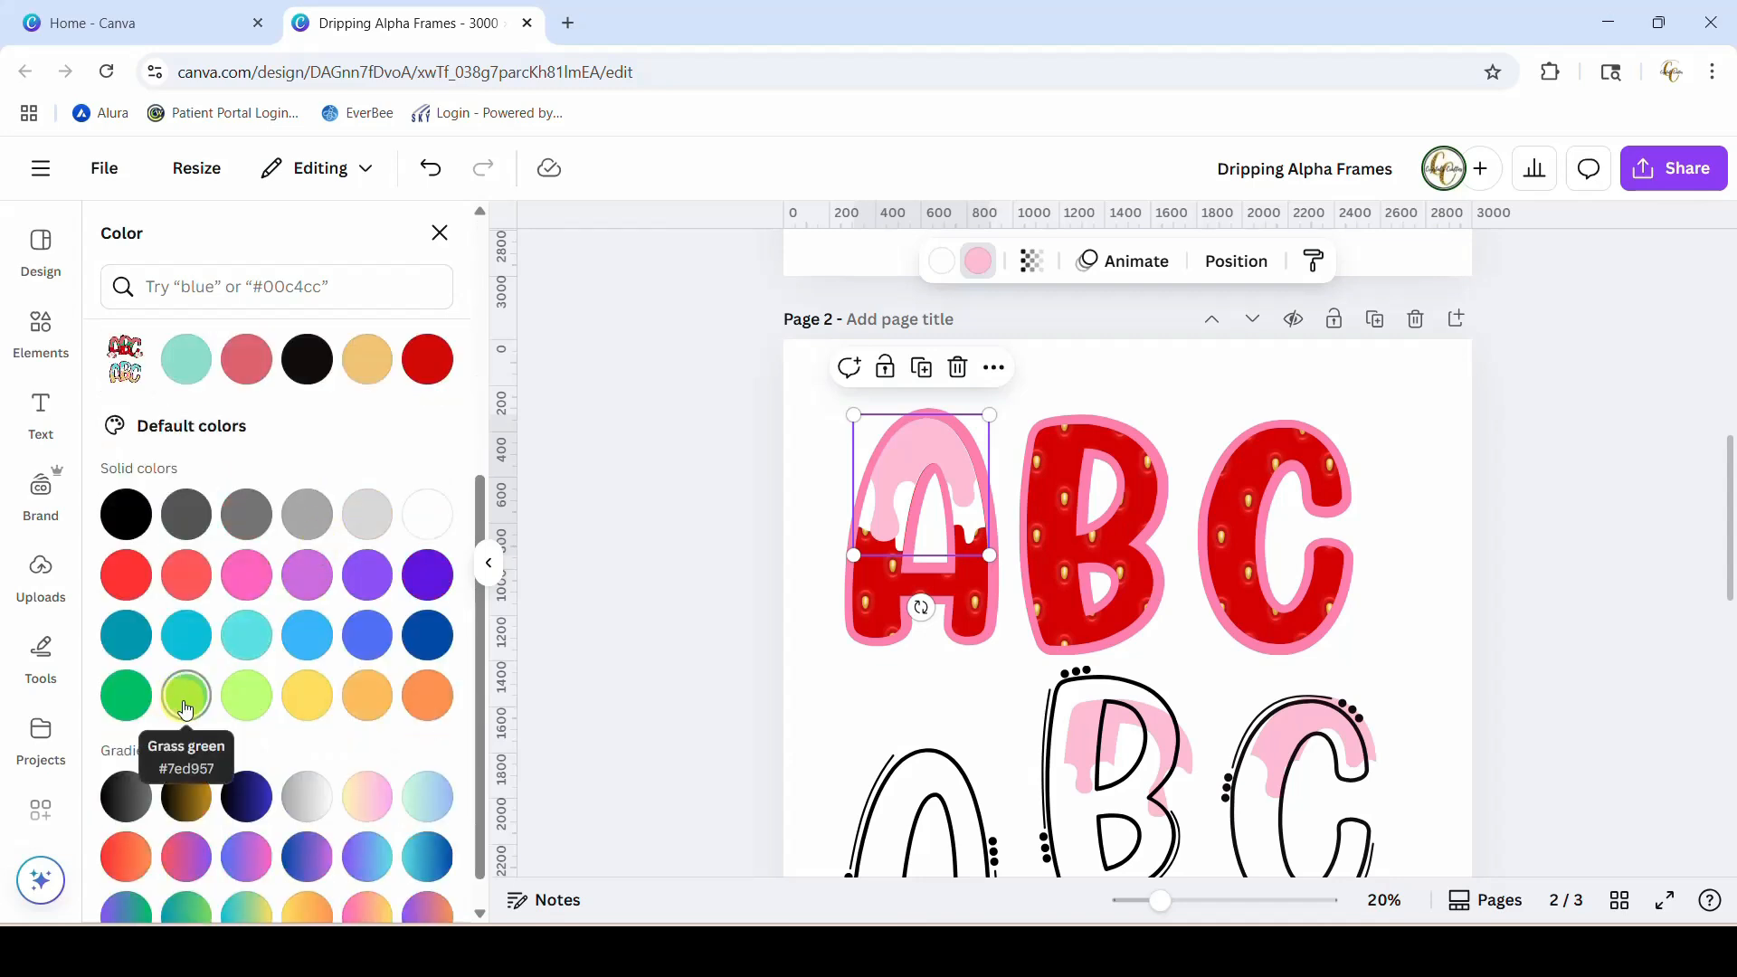
mouse_move(939, 262)
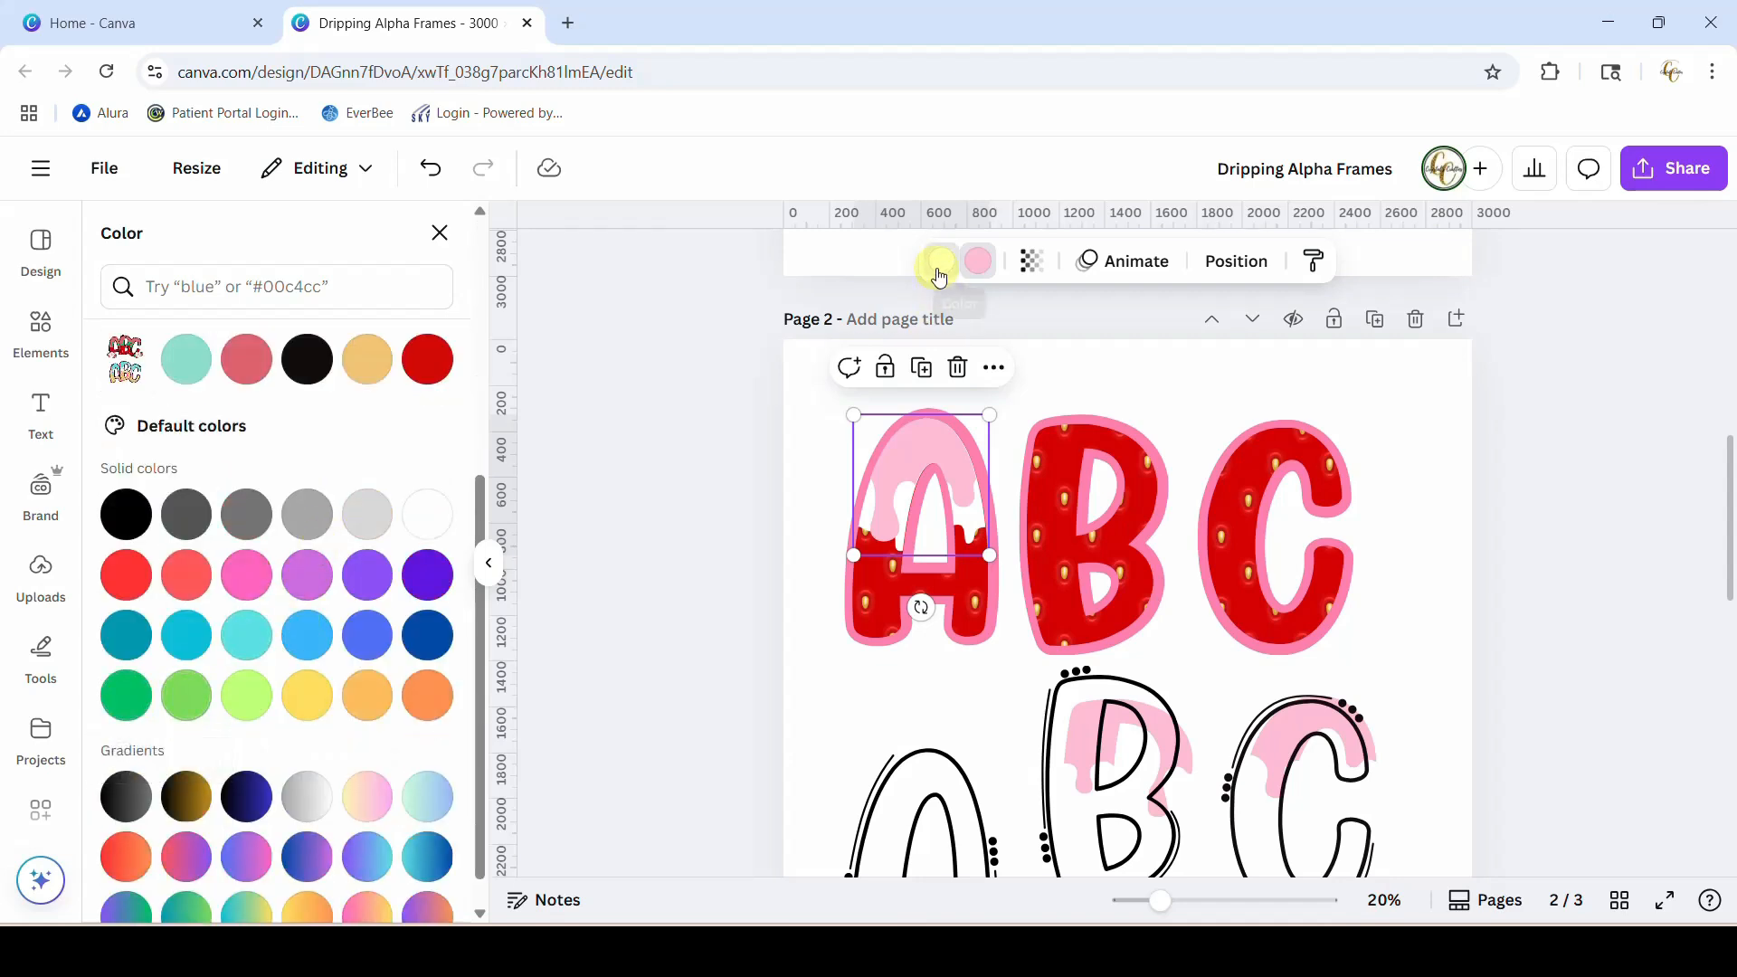
left_click(125, 695)
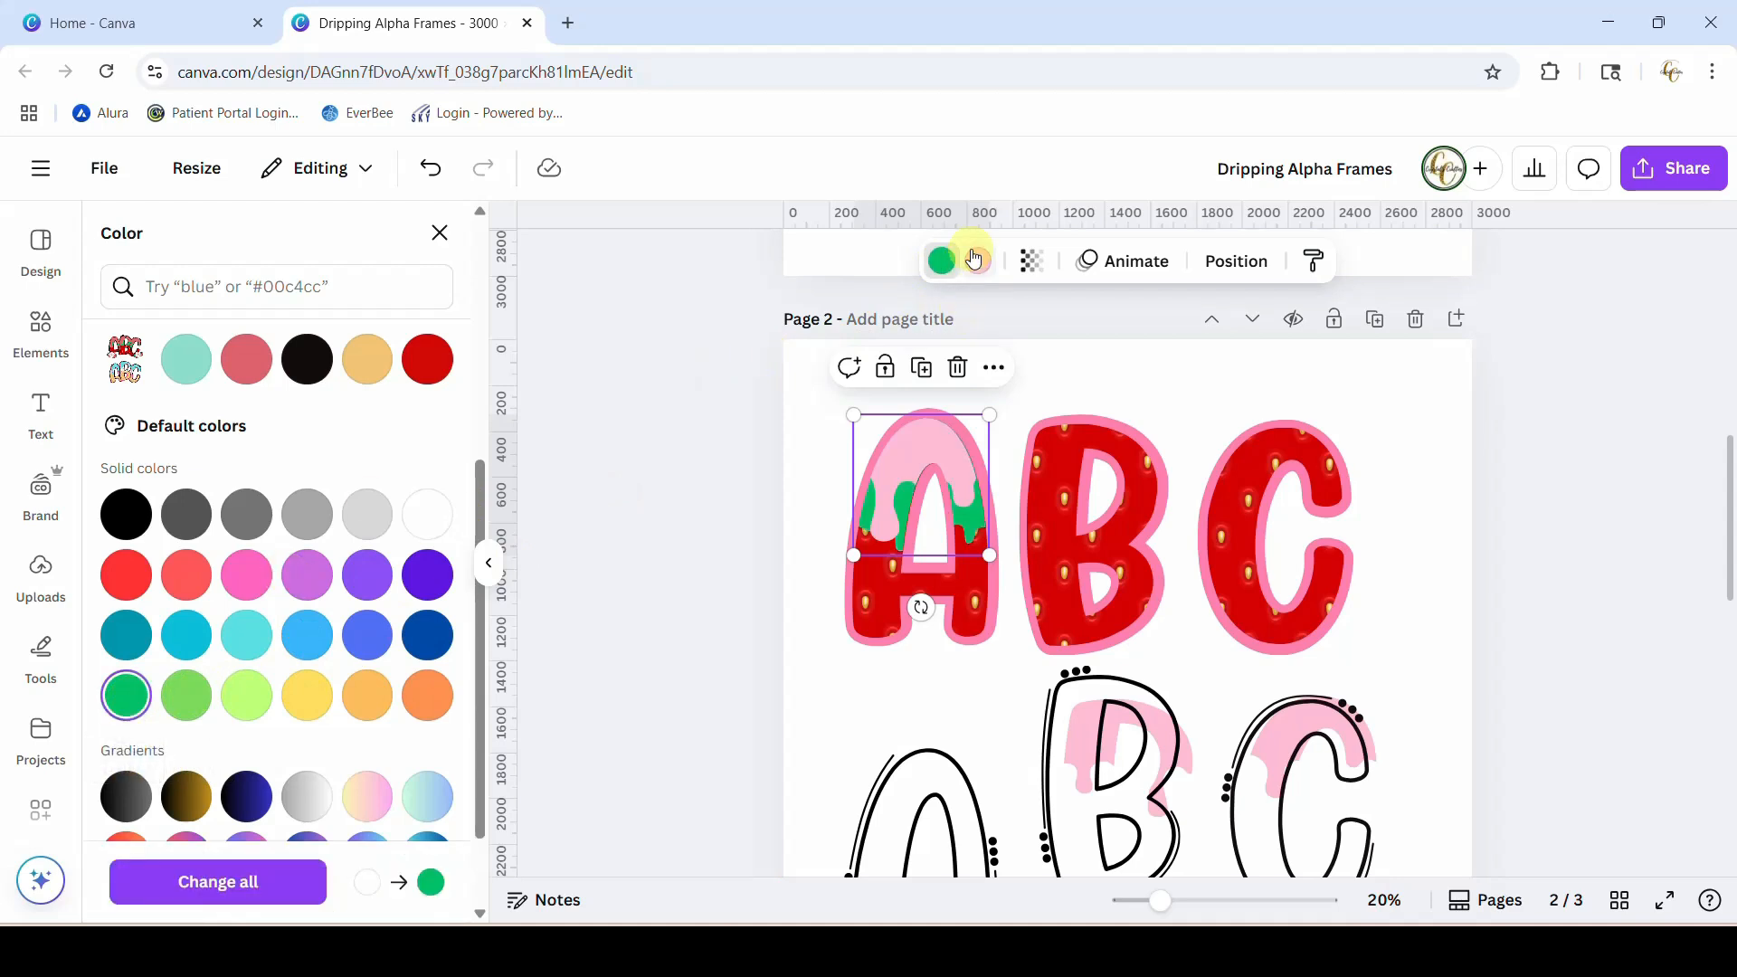
mouse_move(974, 260)
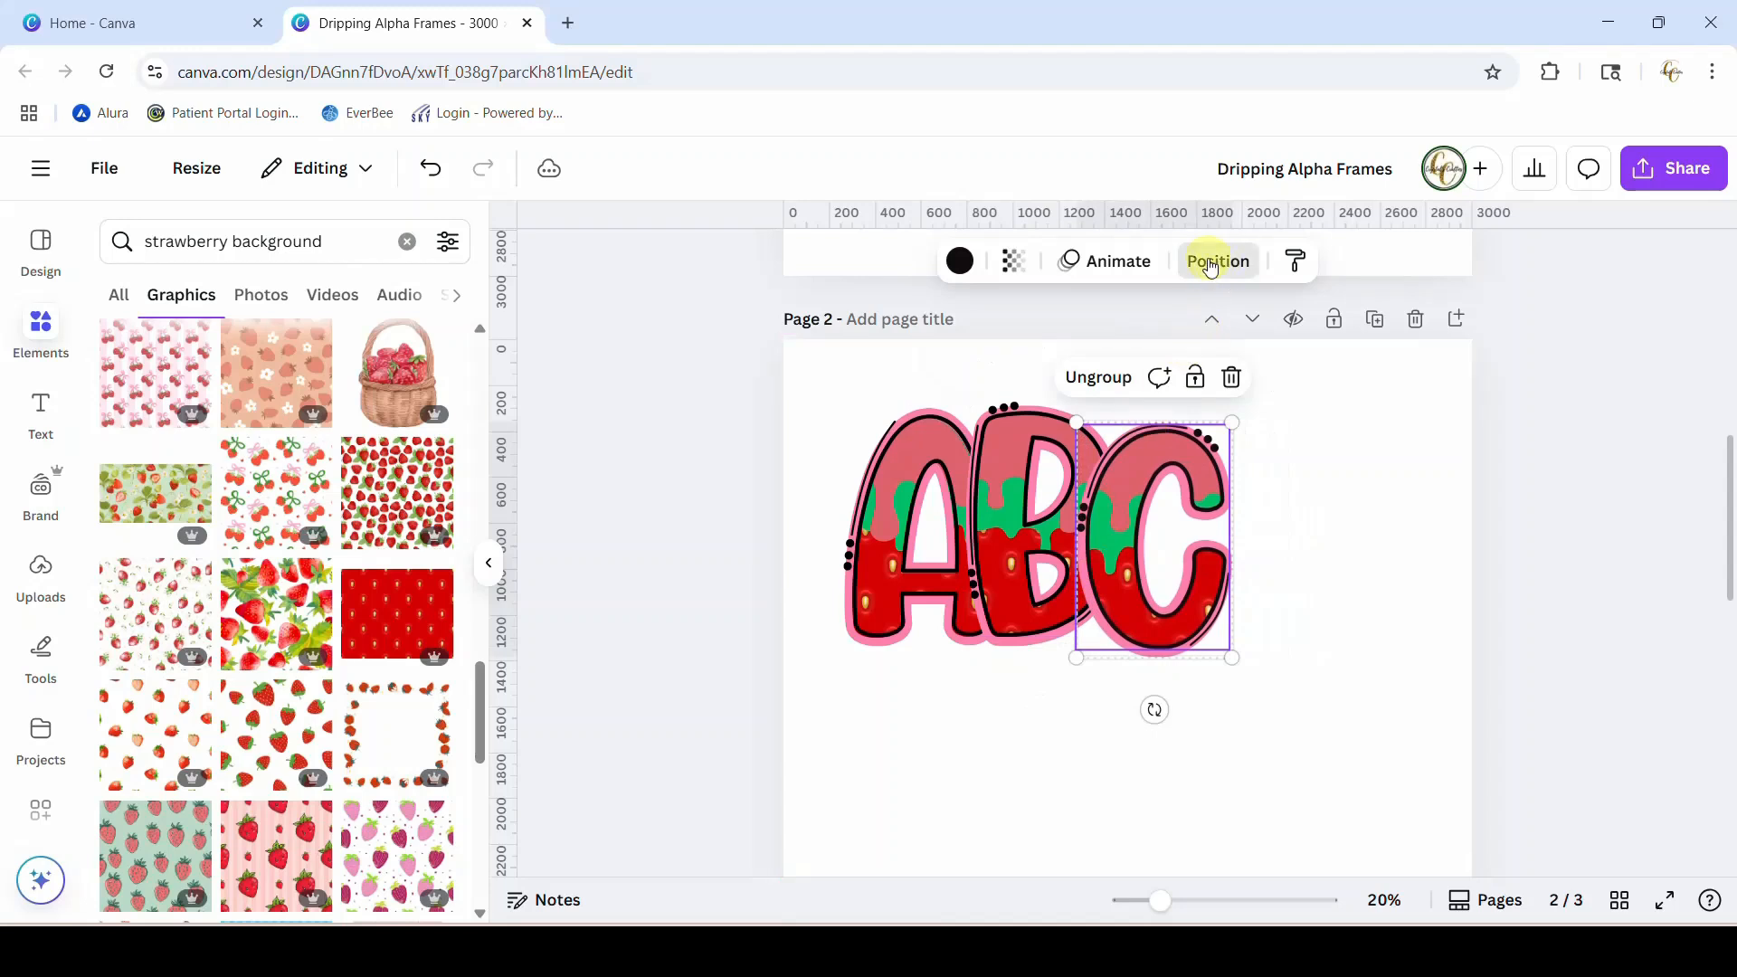
- Adjust the letter C's arrangement with the Position options to overlap the ABC group
left_click(1216, 261)
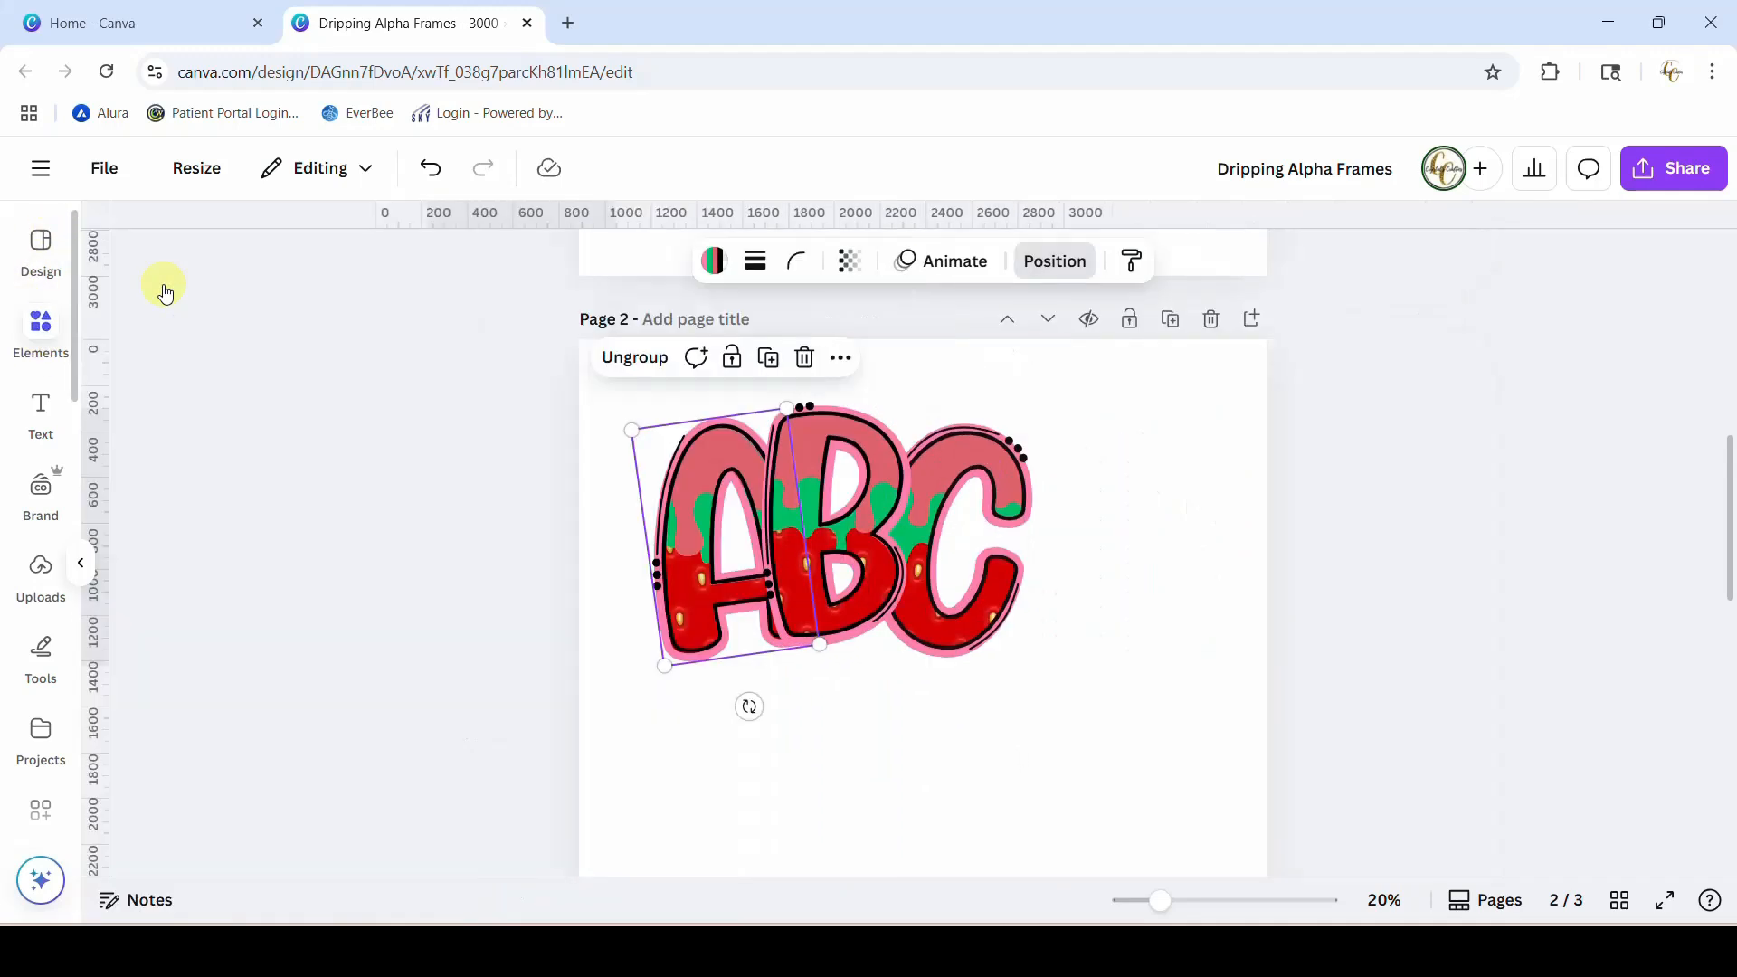
- Search 'strawberries' graphics and place a pink strawberry at the lower right of the C
type("s")
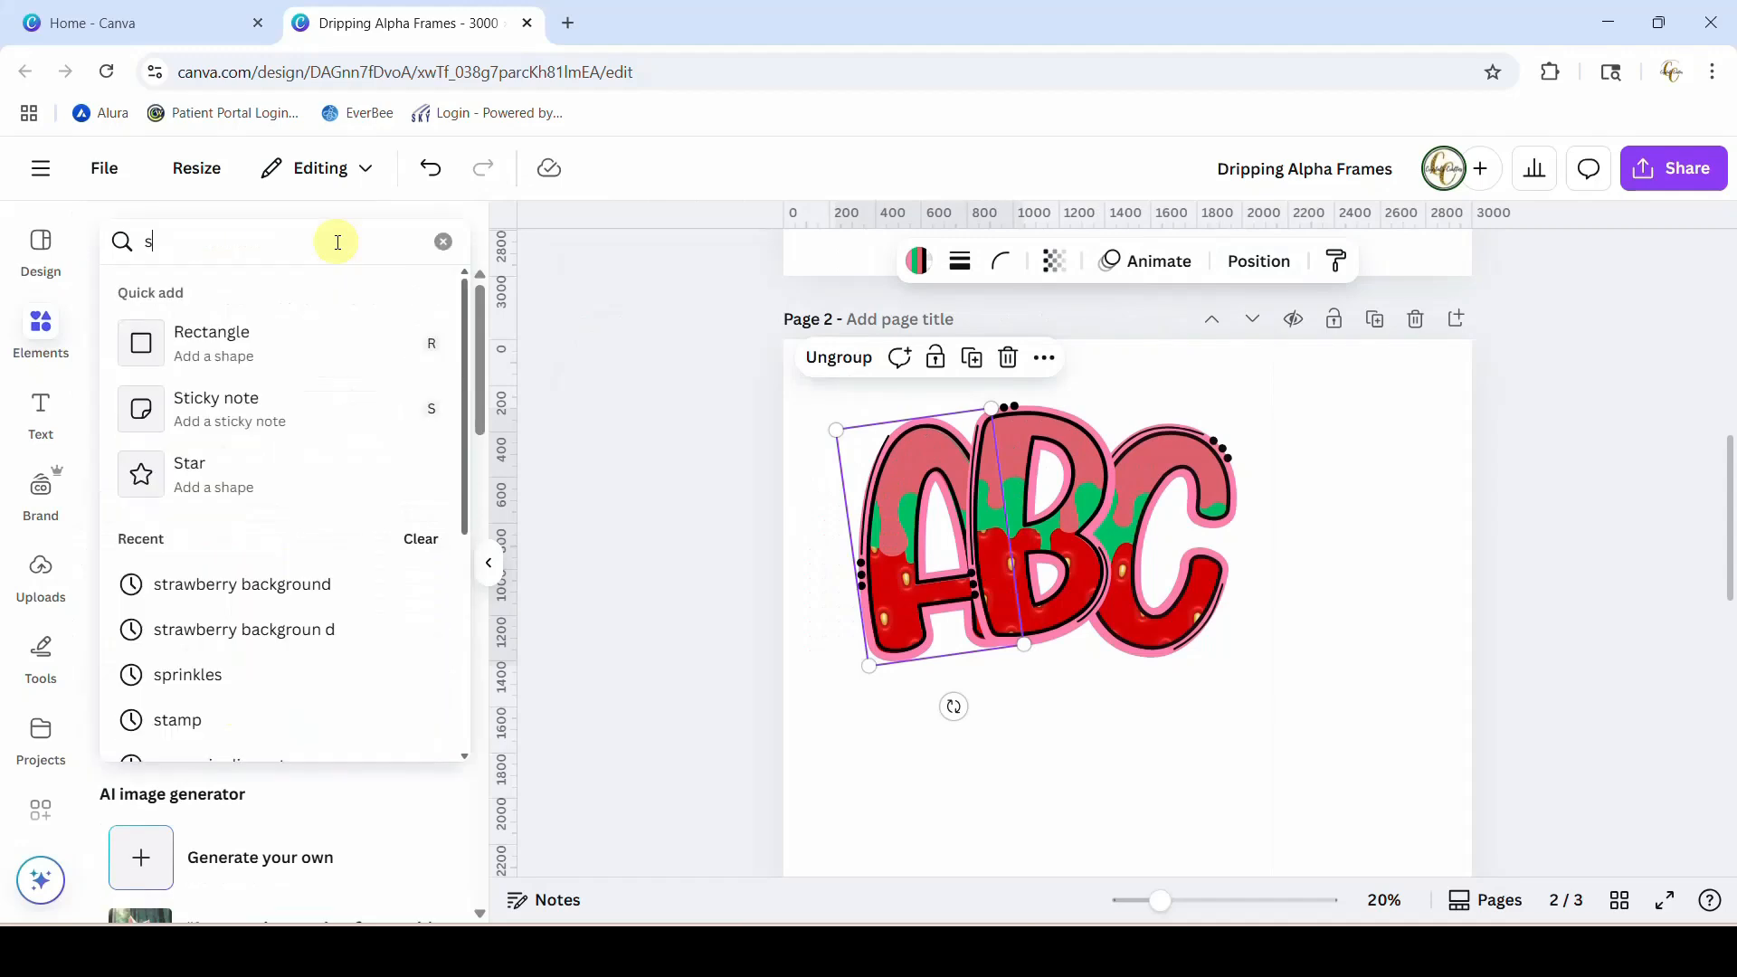
type("trawberries")
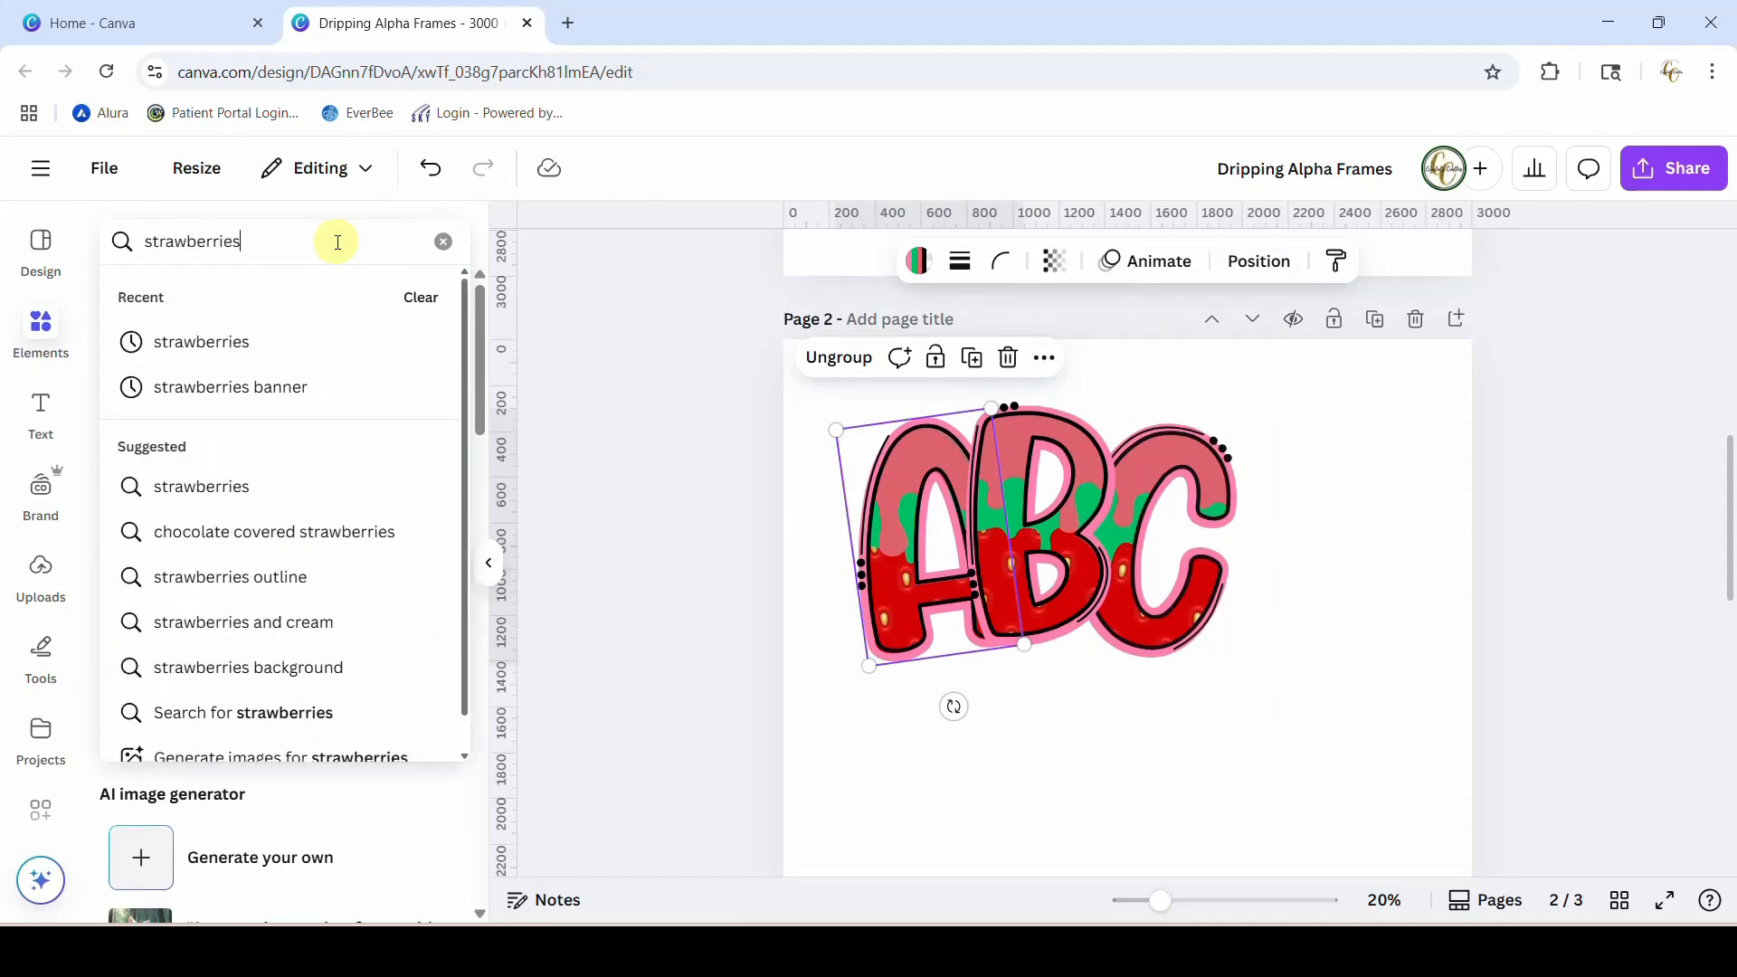
key("Enter")
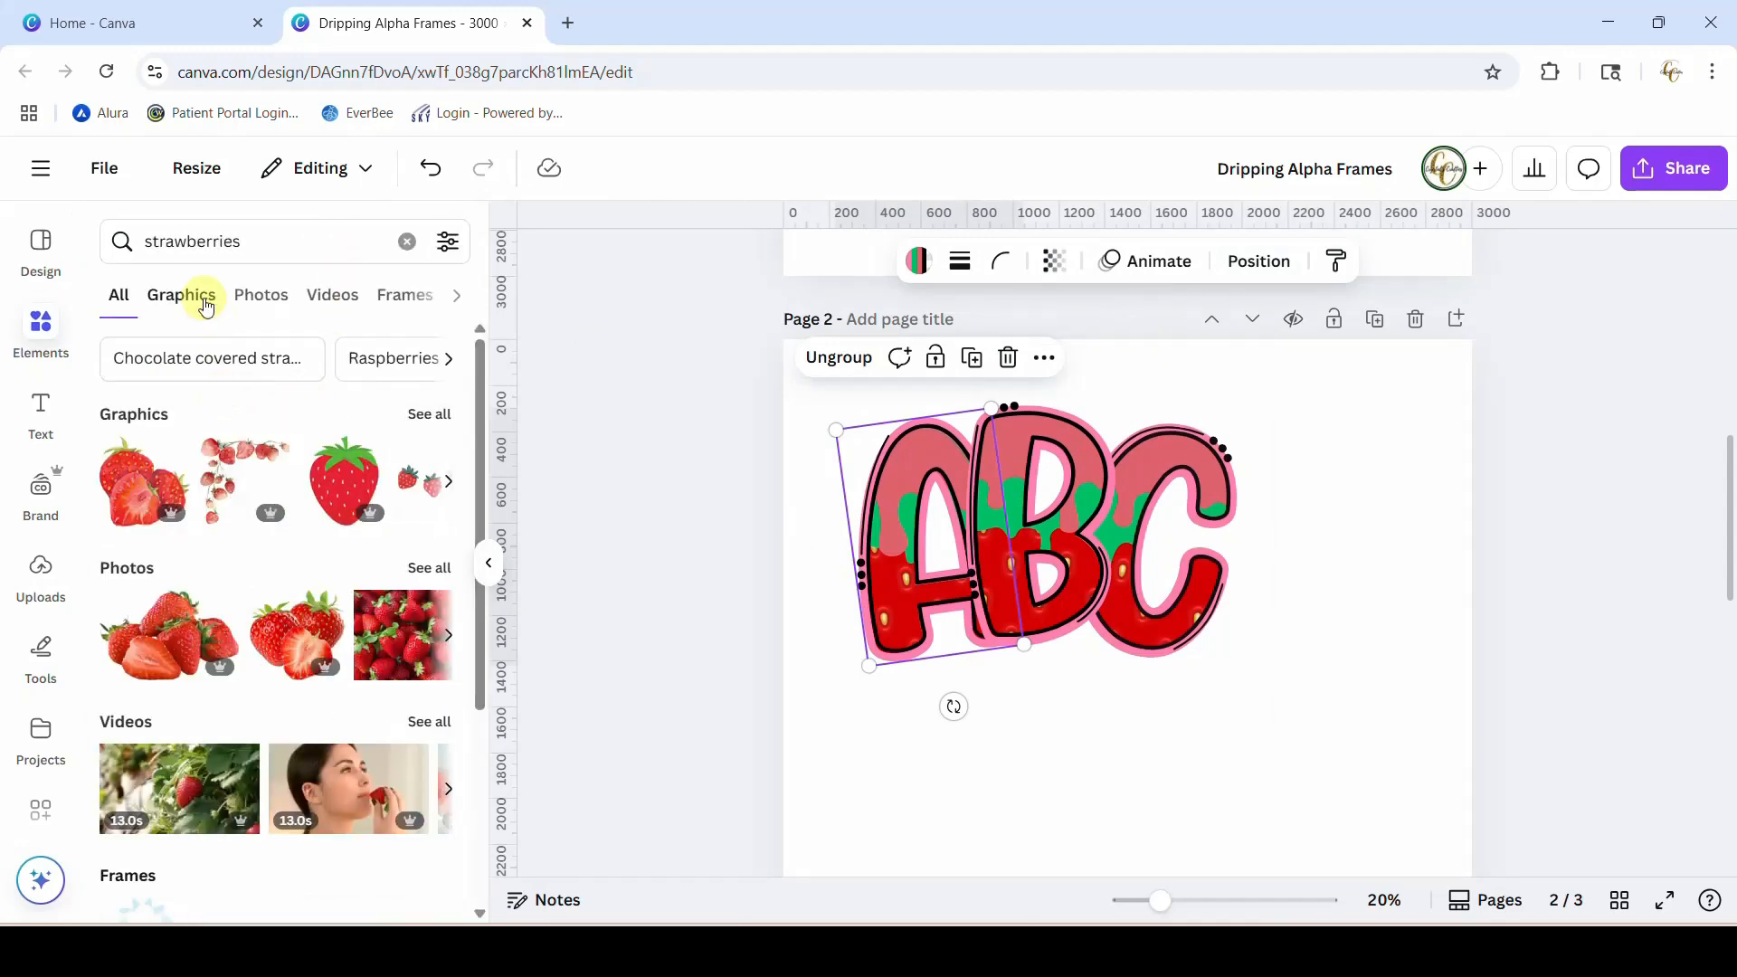
left_click(181, 295)
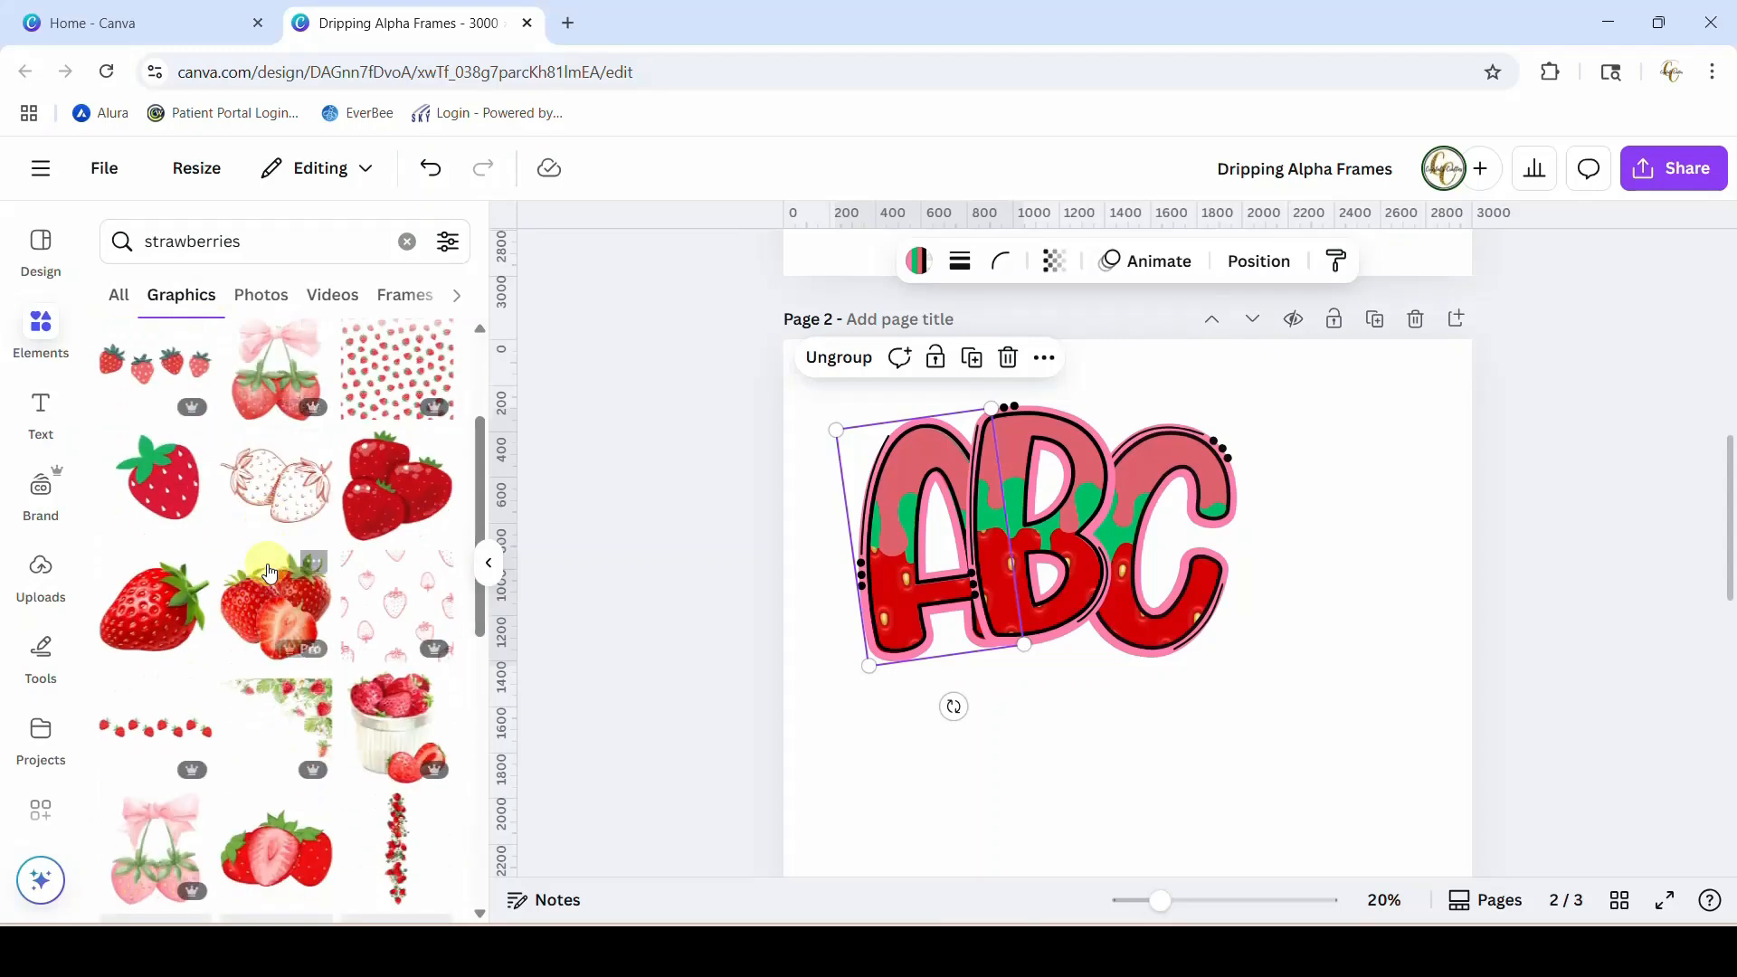
mouse_move(1004, 764)
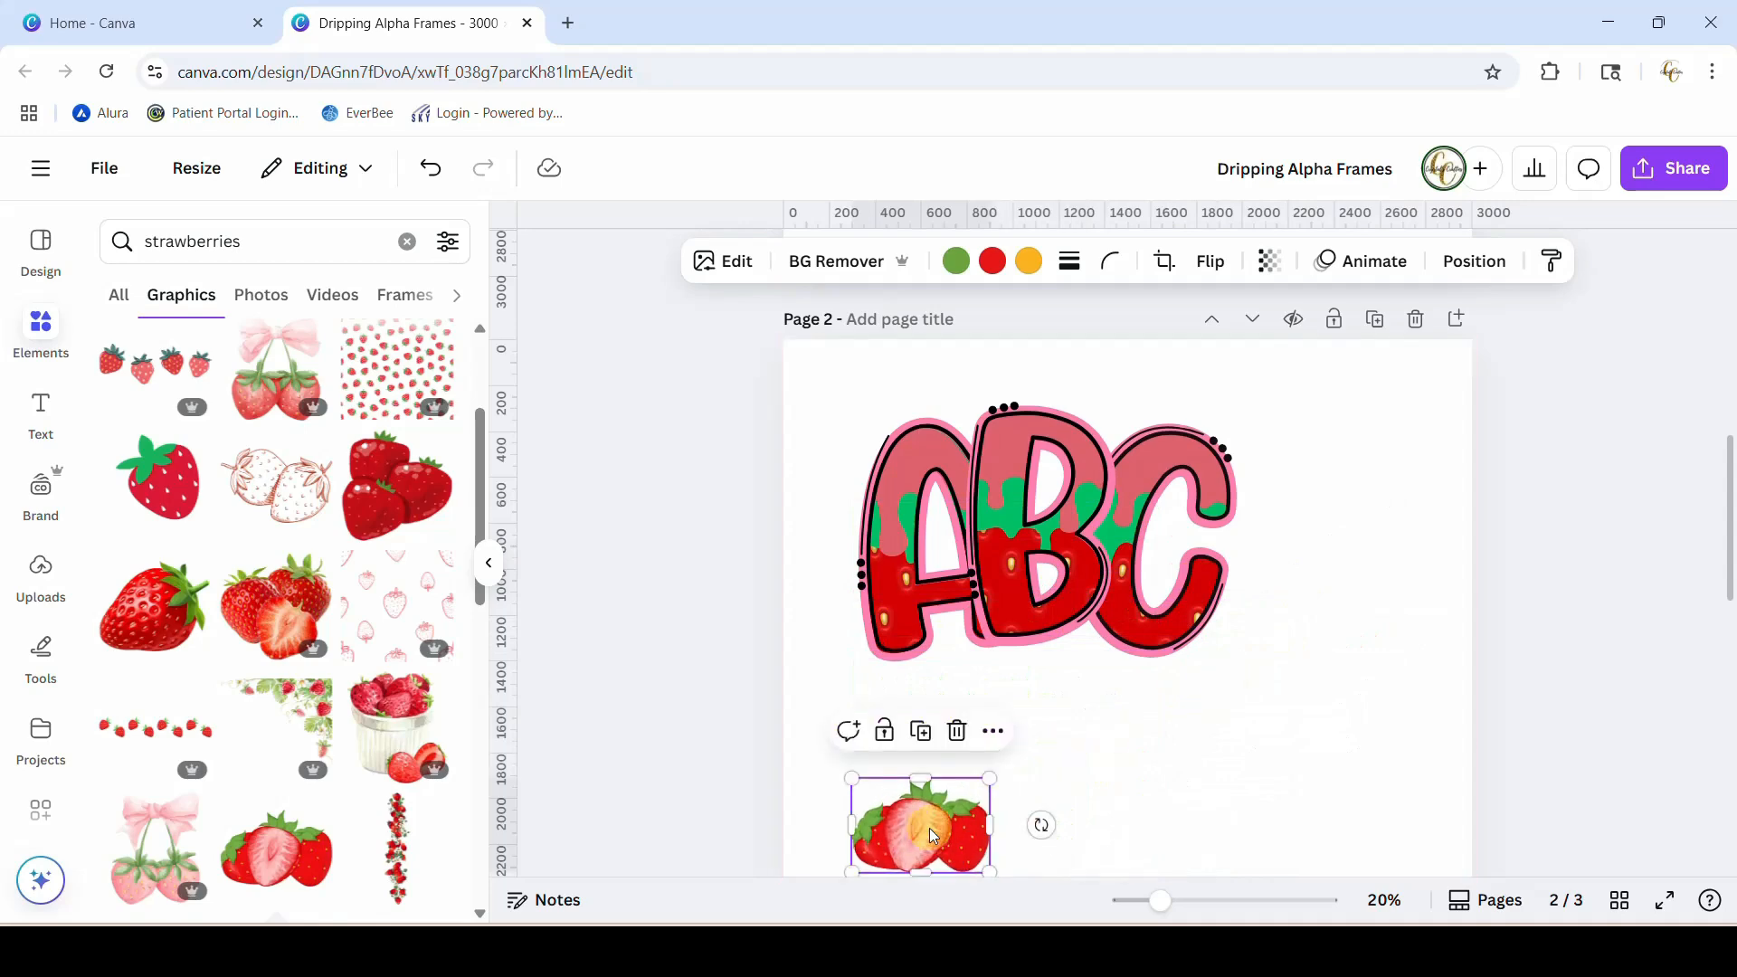
left_click_drag(919, 825, 1213, 612)
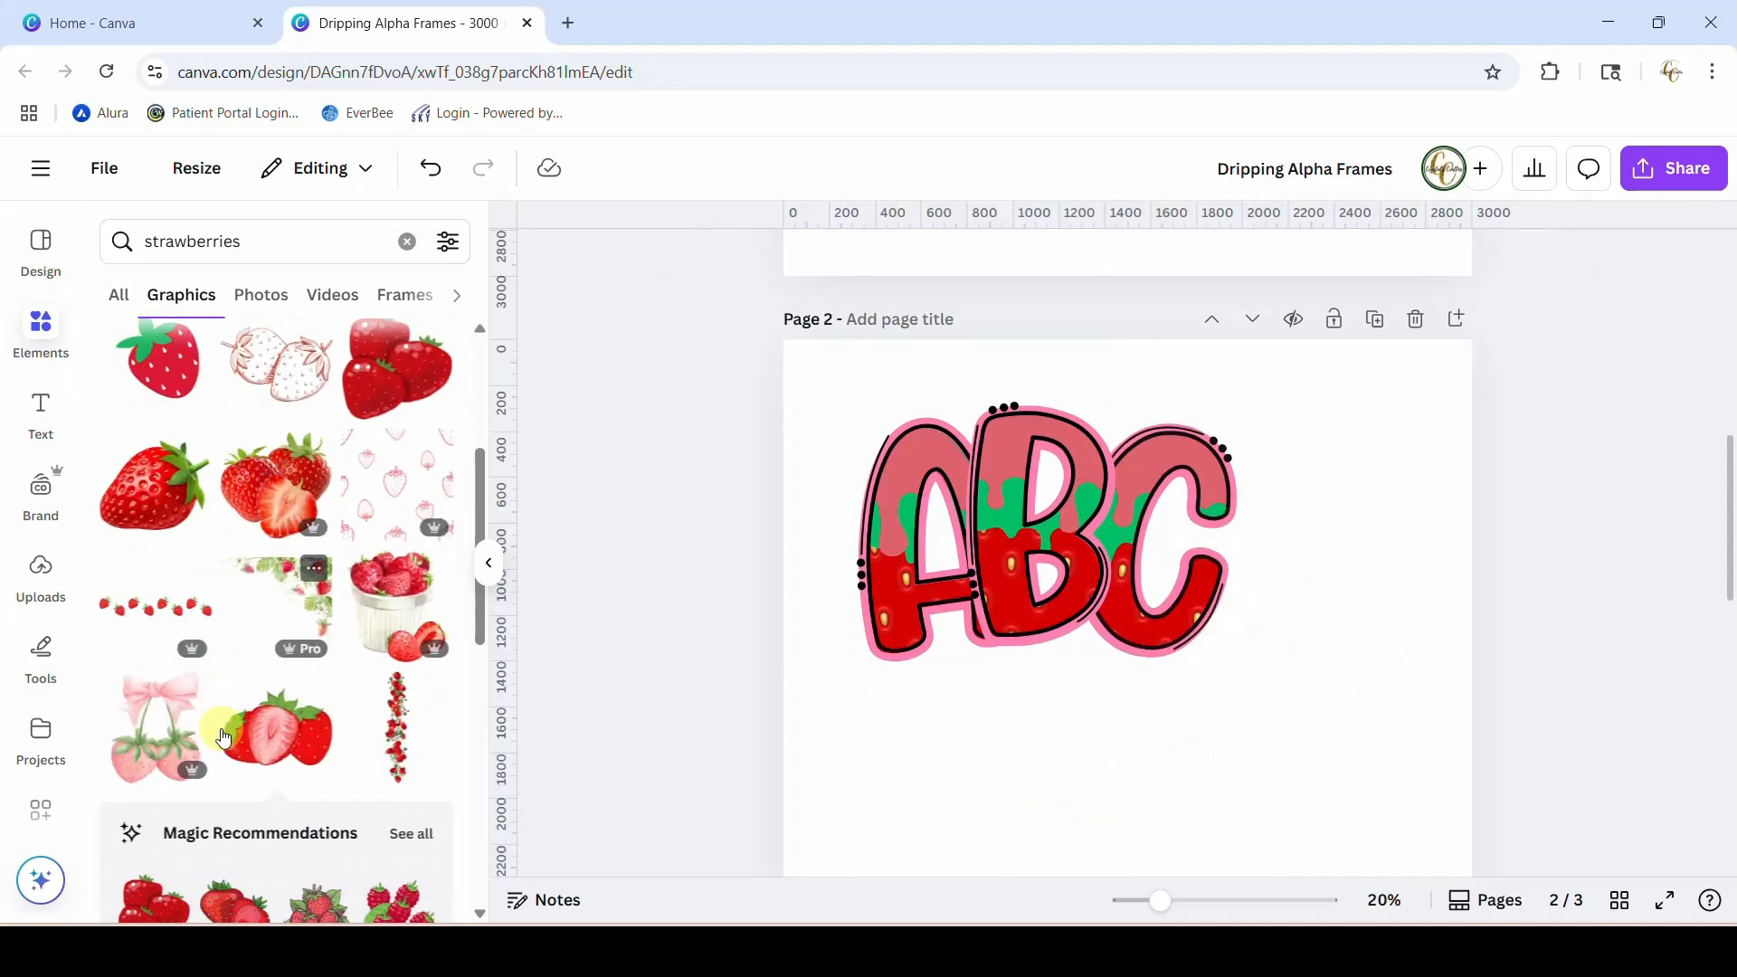
scroll("down", 3)
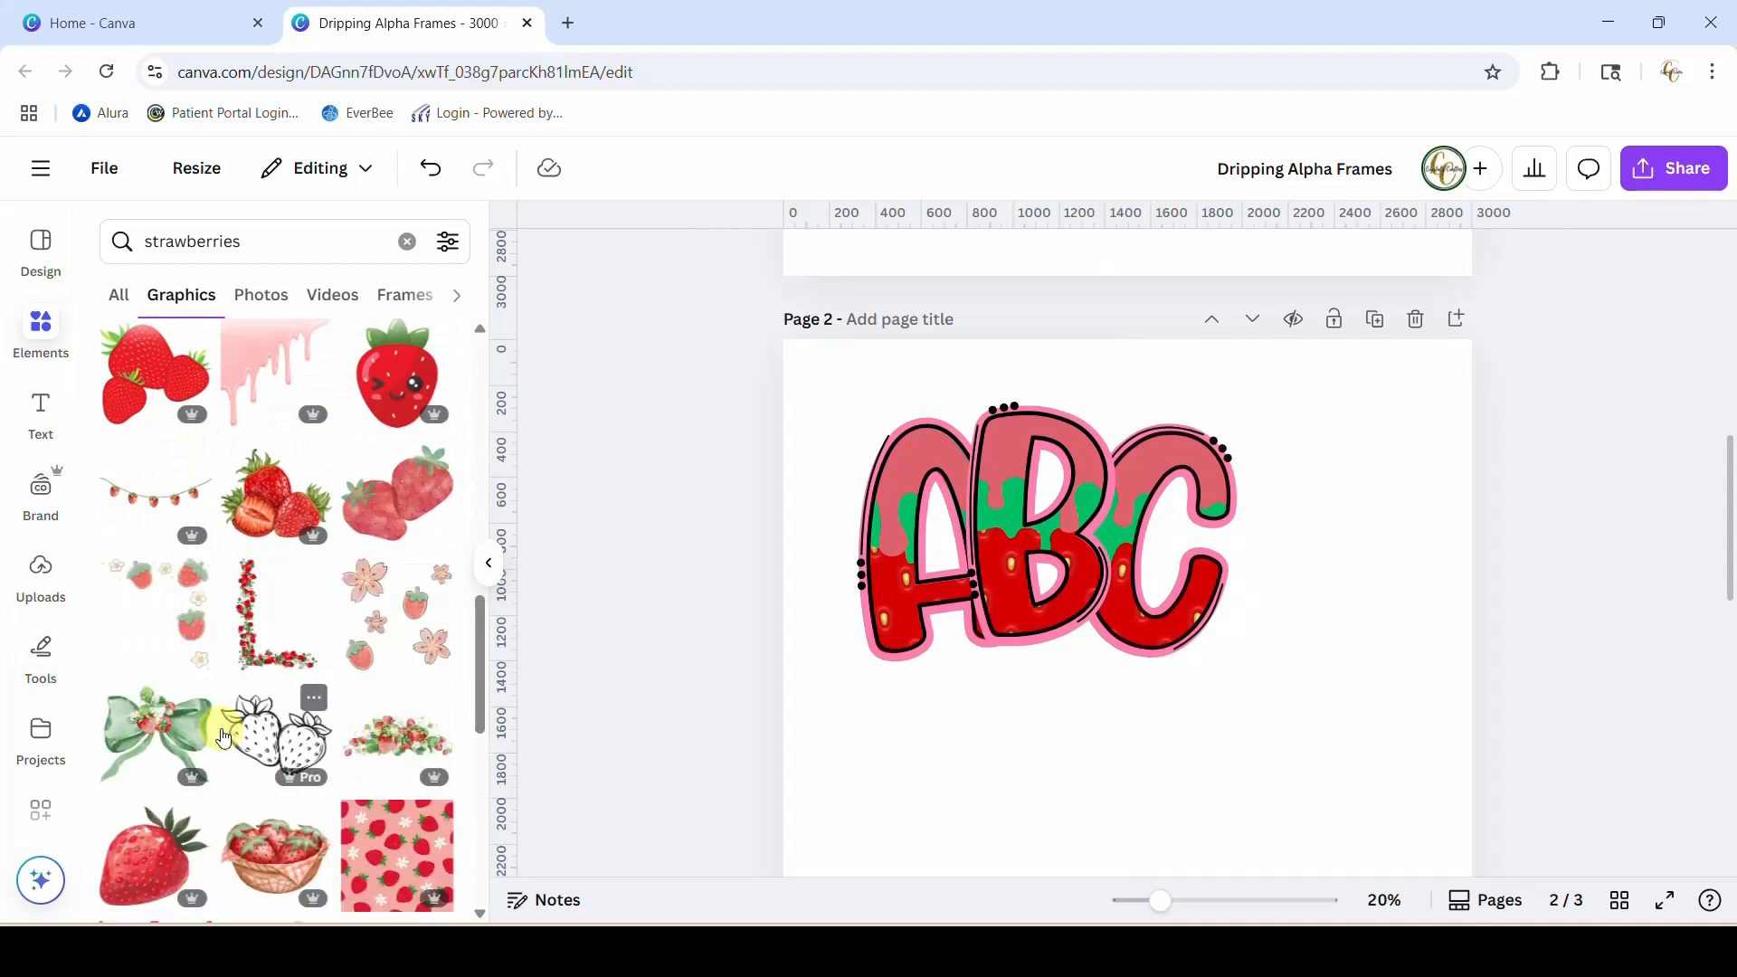
scroll("down", 3)
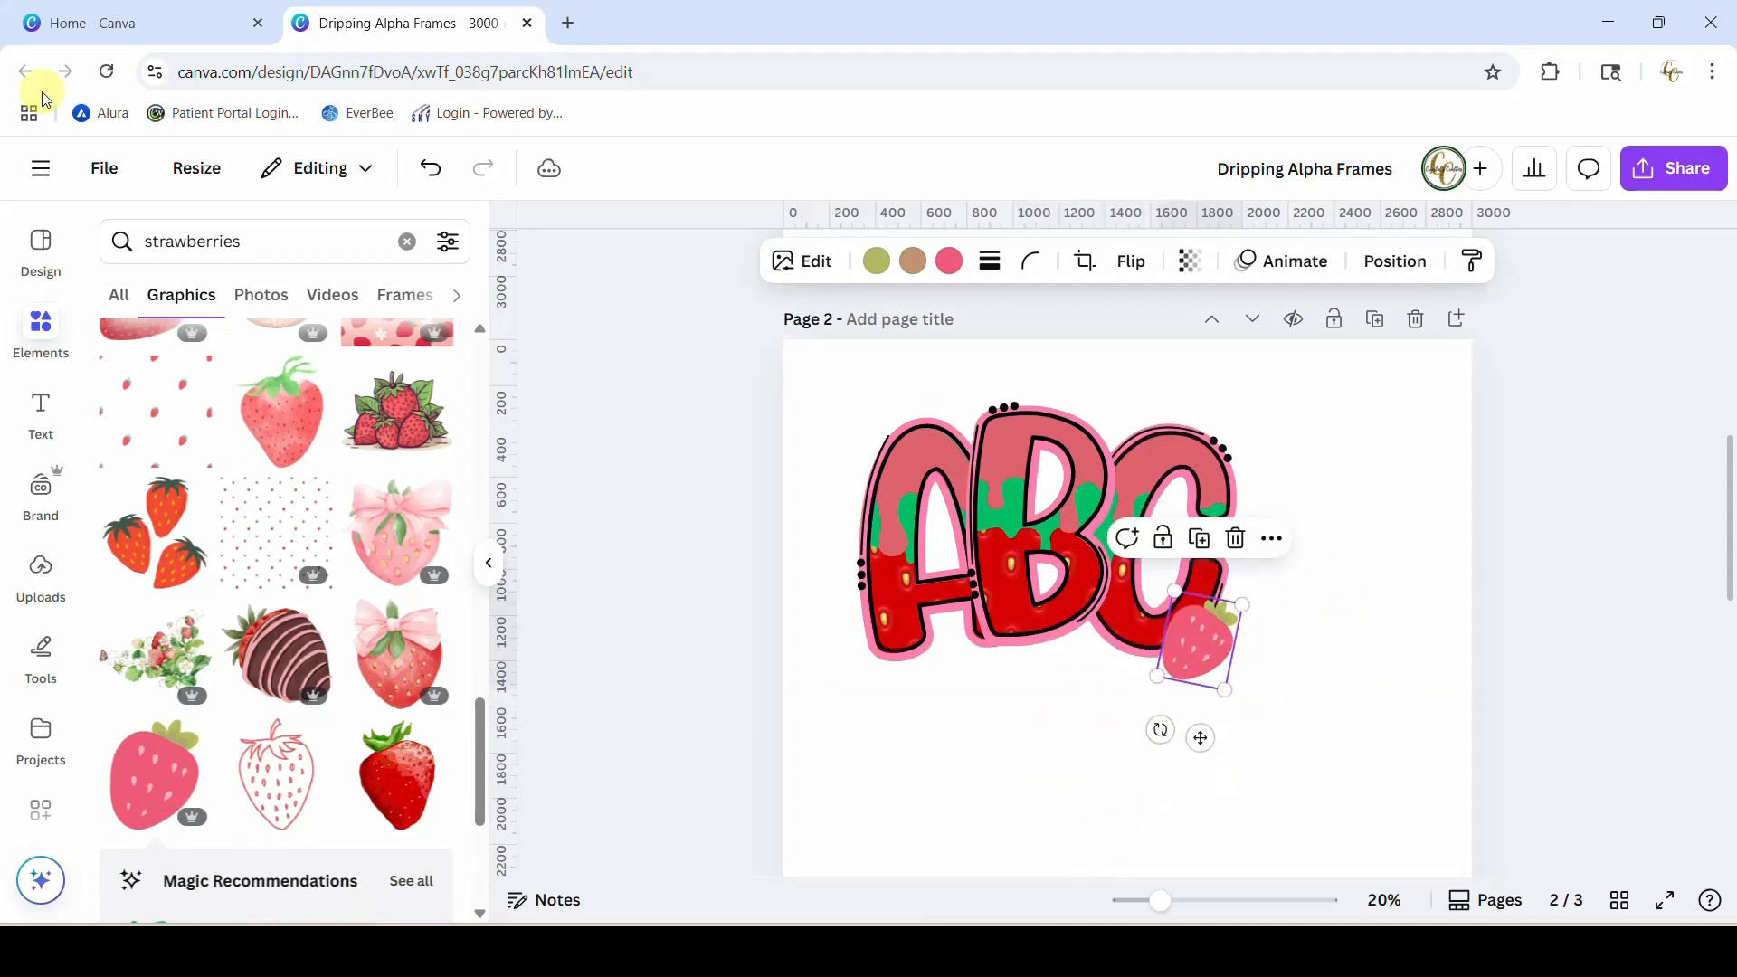
- Start an Elements search for flowers
type("flowers")
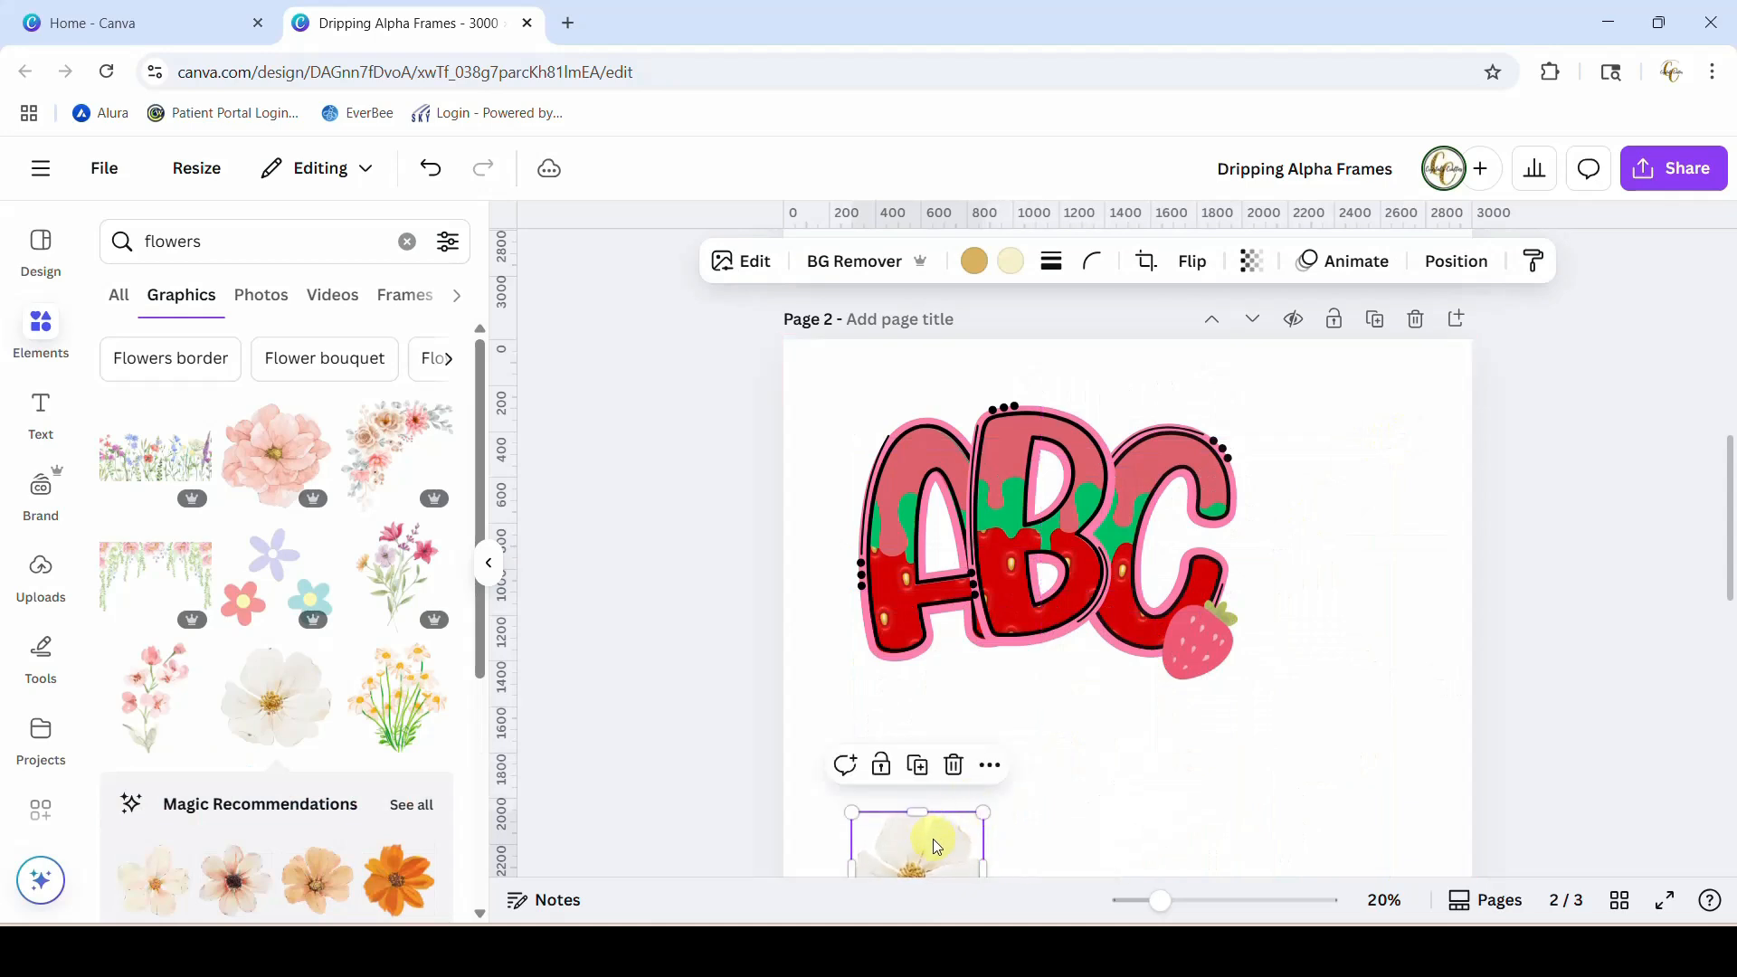
- Shrink the white flower and set it over the strawberry beside the C
left_click_drag(984, 865, 1055, 684)
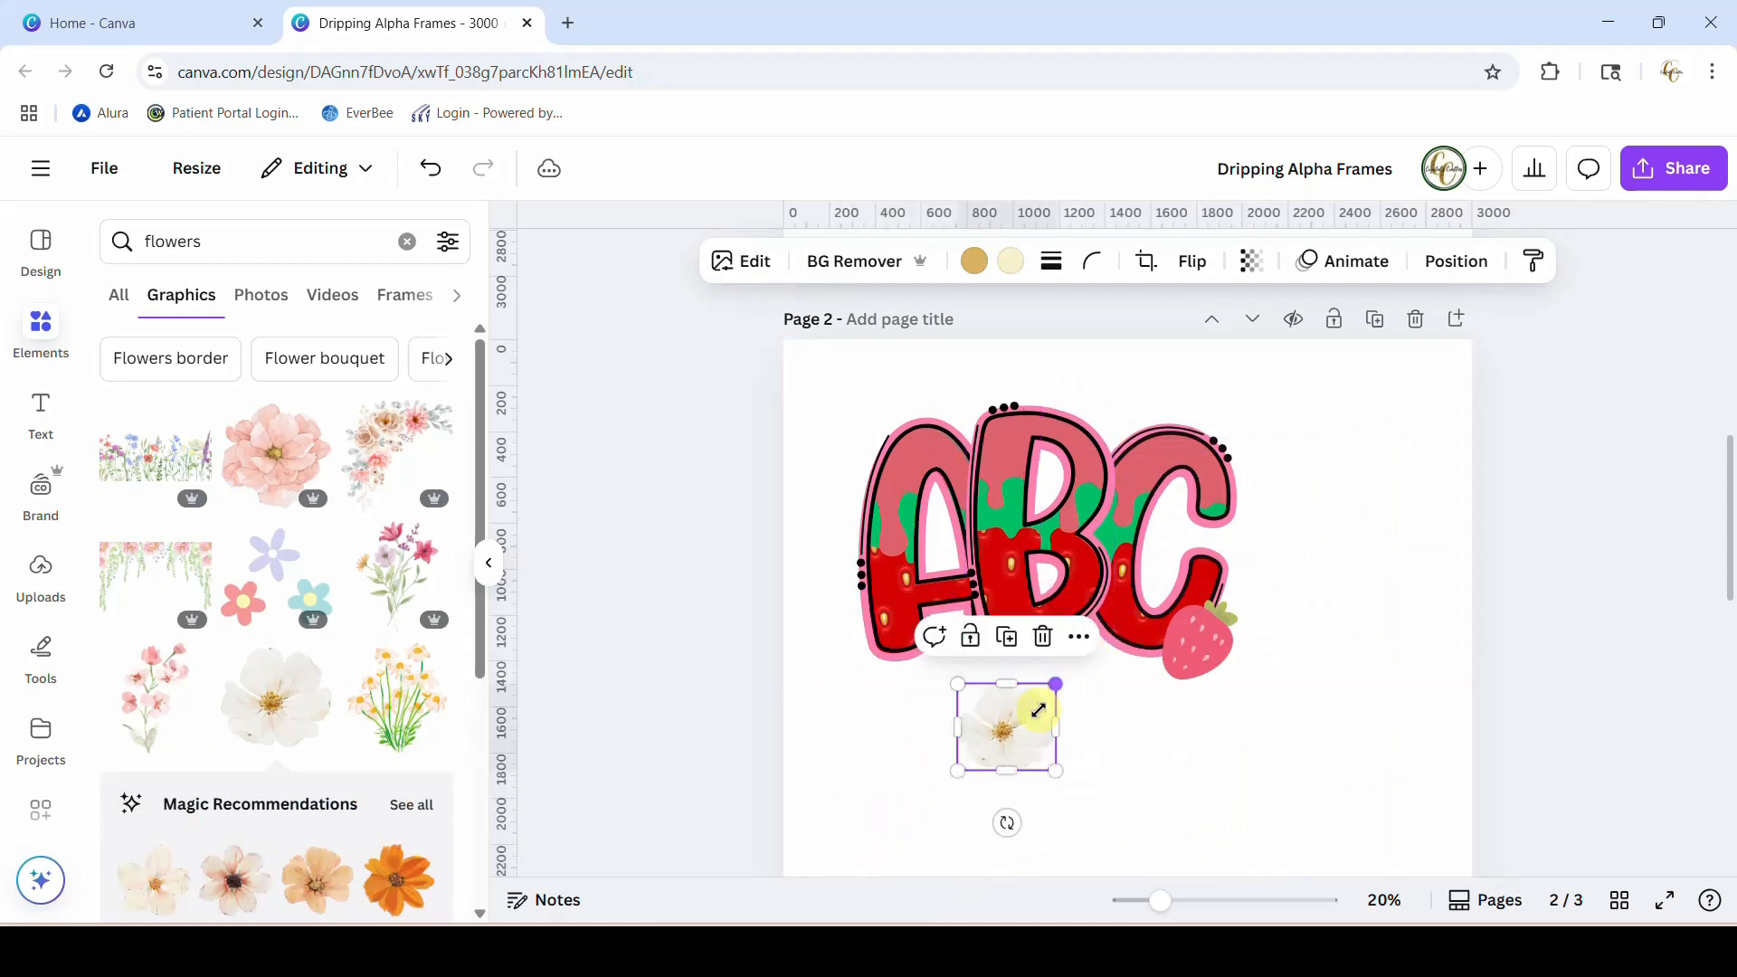
left_click_drag(1006, 726, 1153, 637)
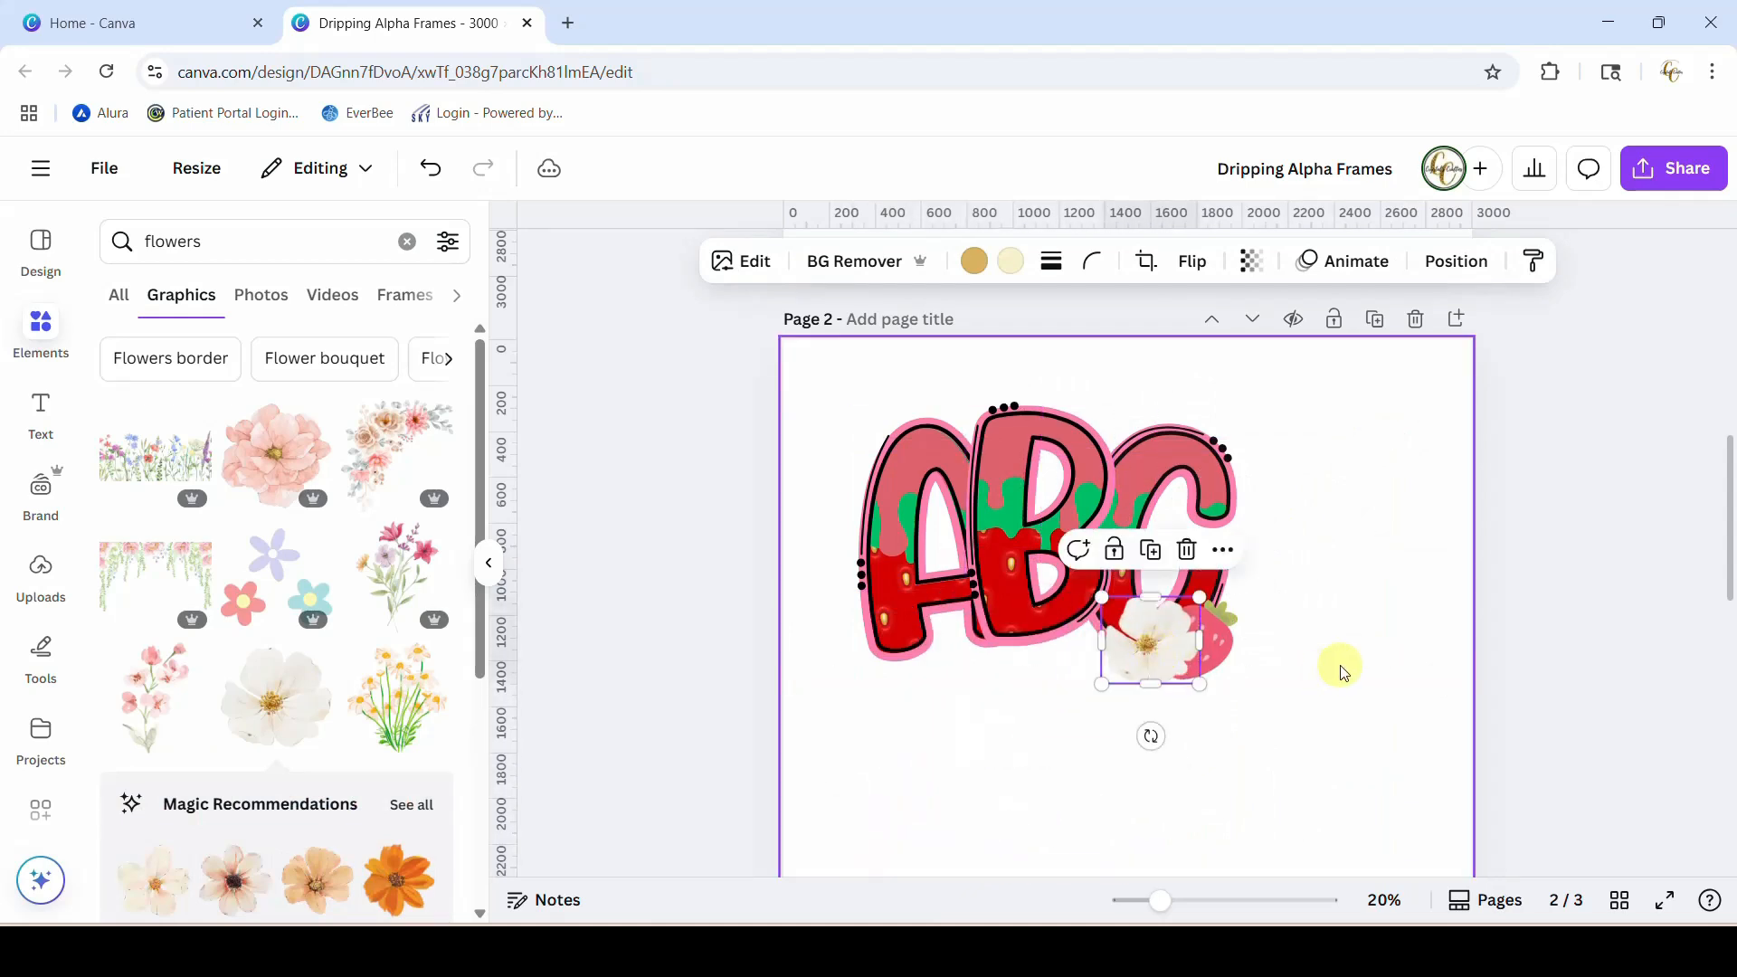
scroll("down", 3)
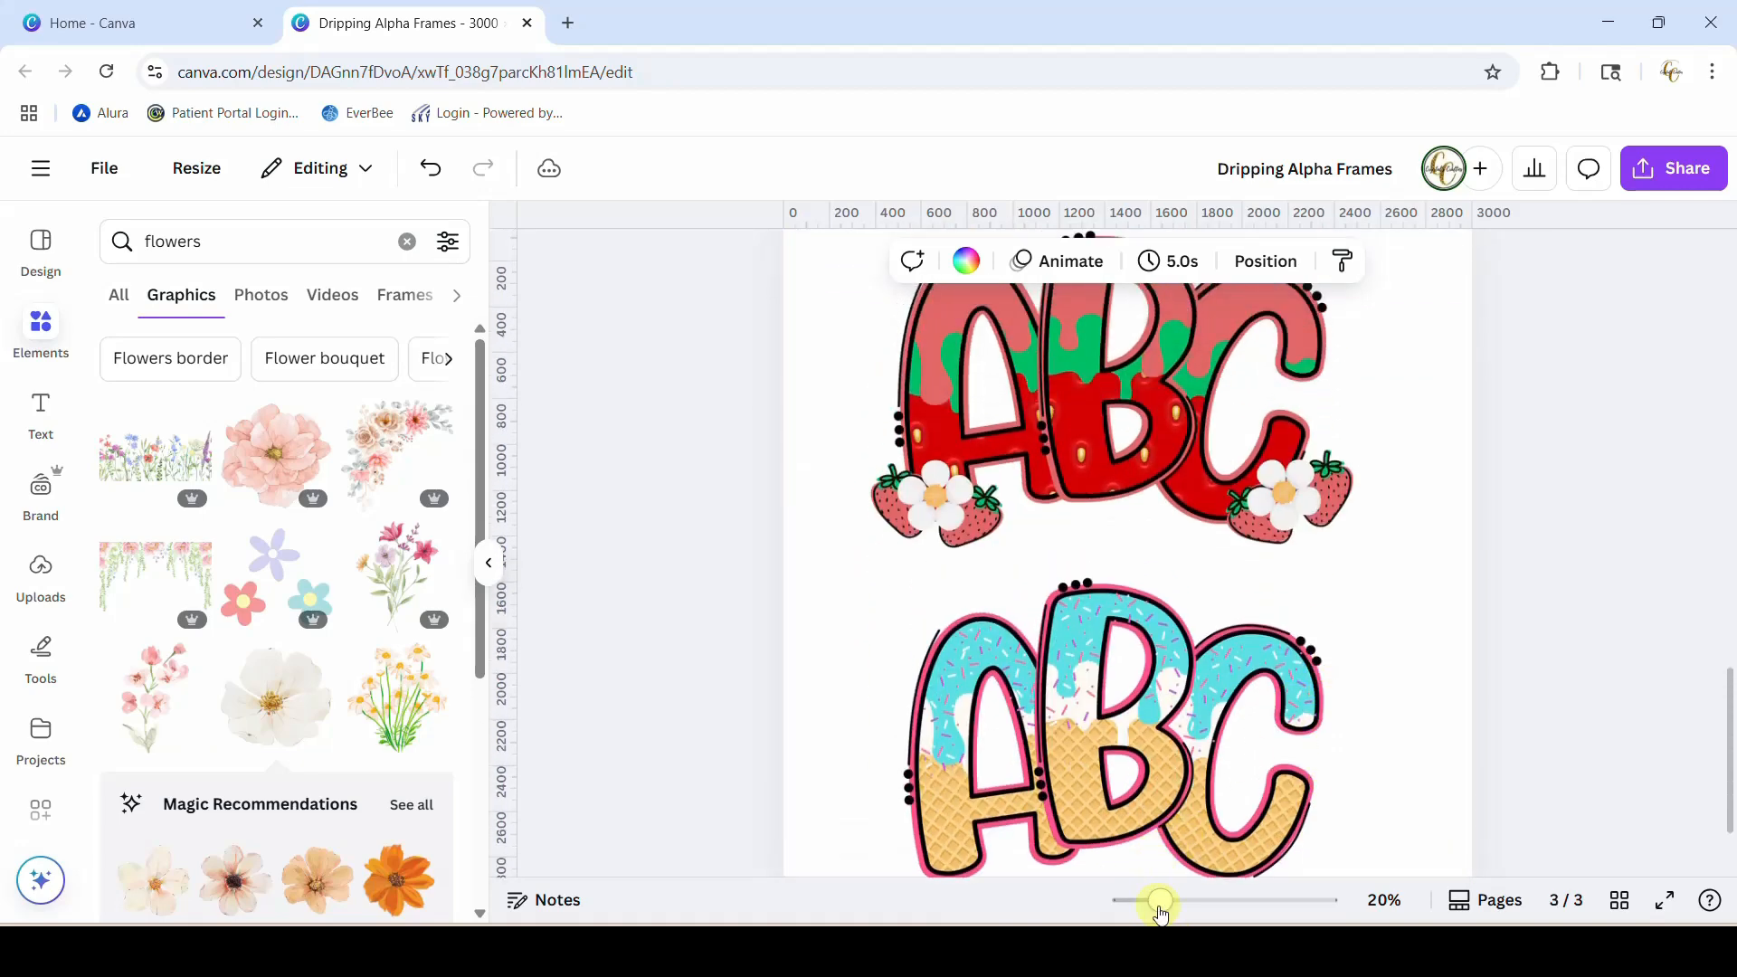
left_click_drag(1160, 900, 1195, 900)
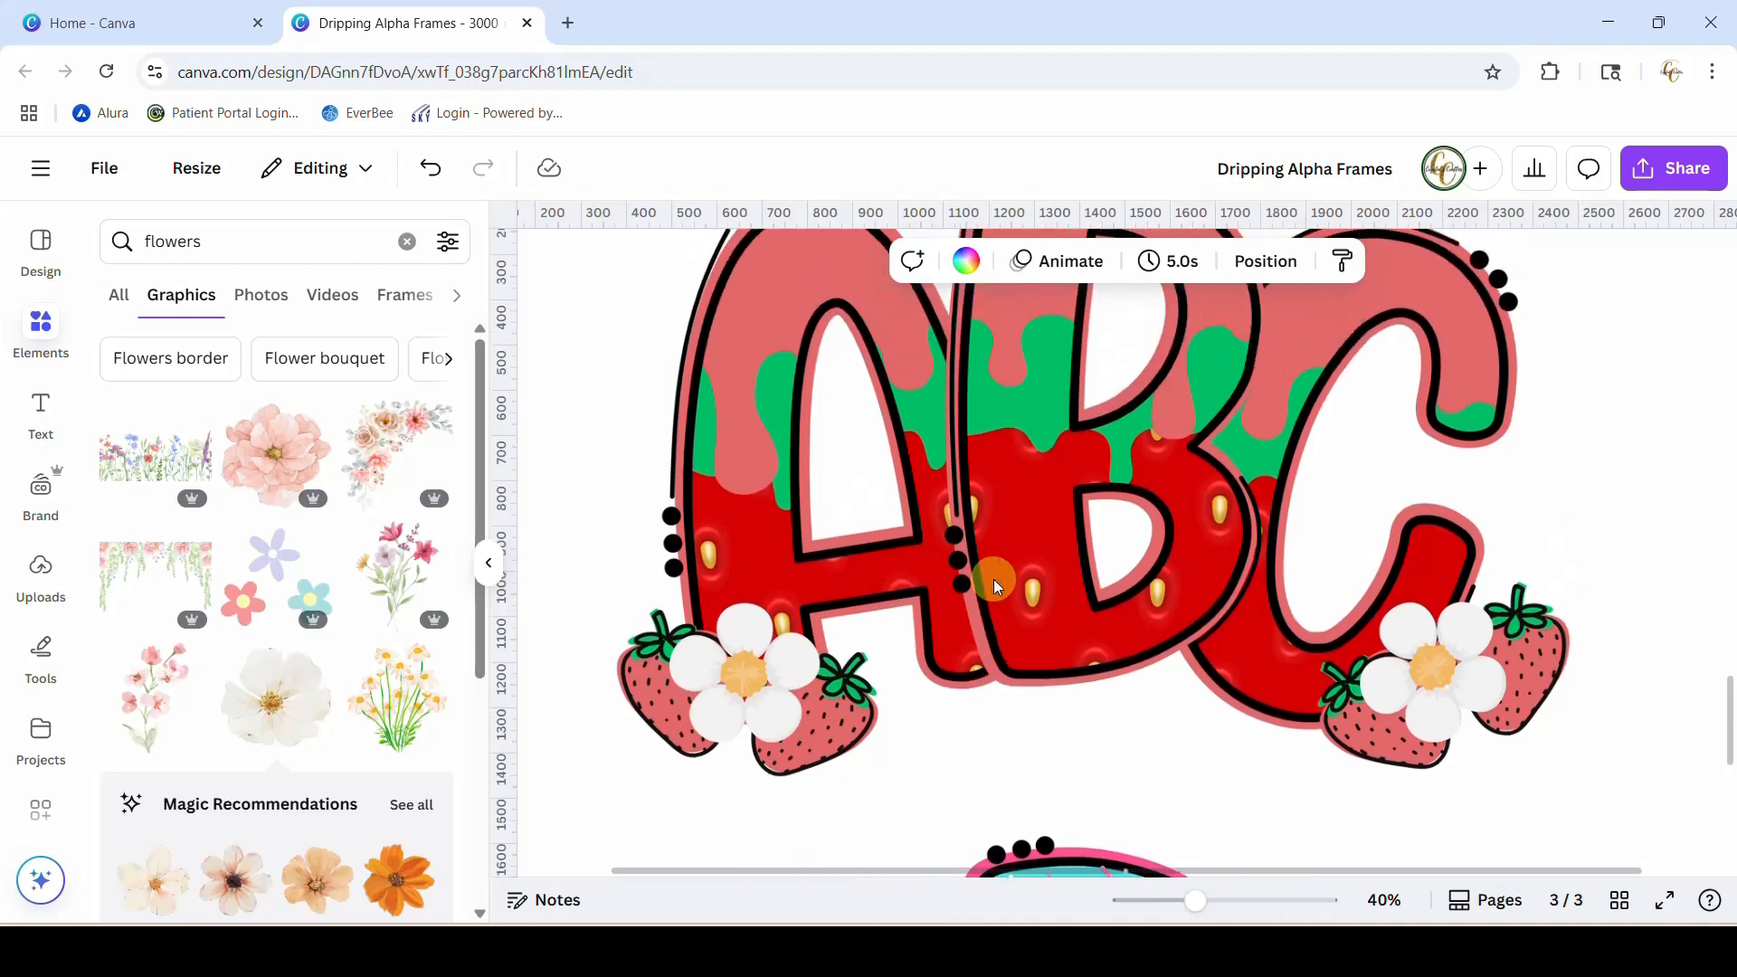
scroll("down", 3)
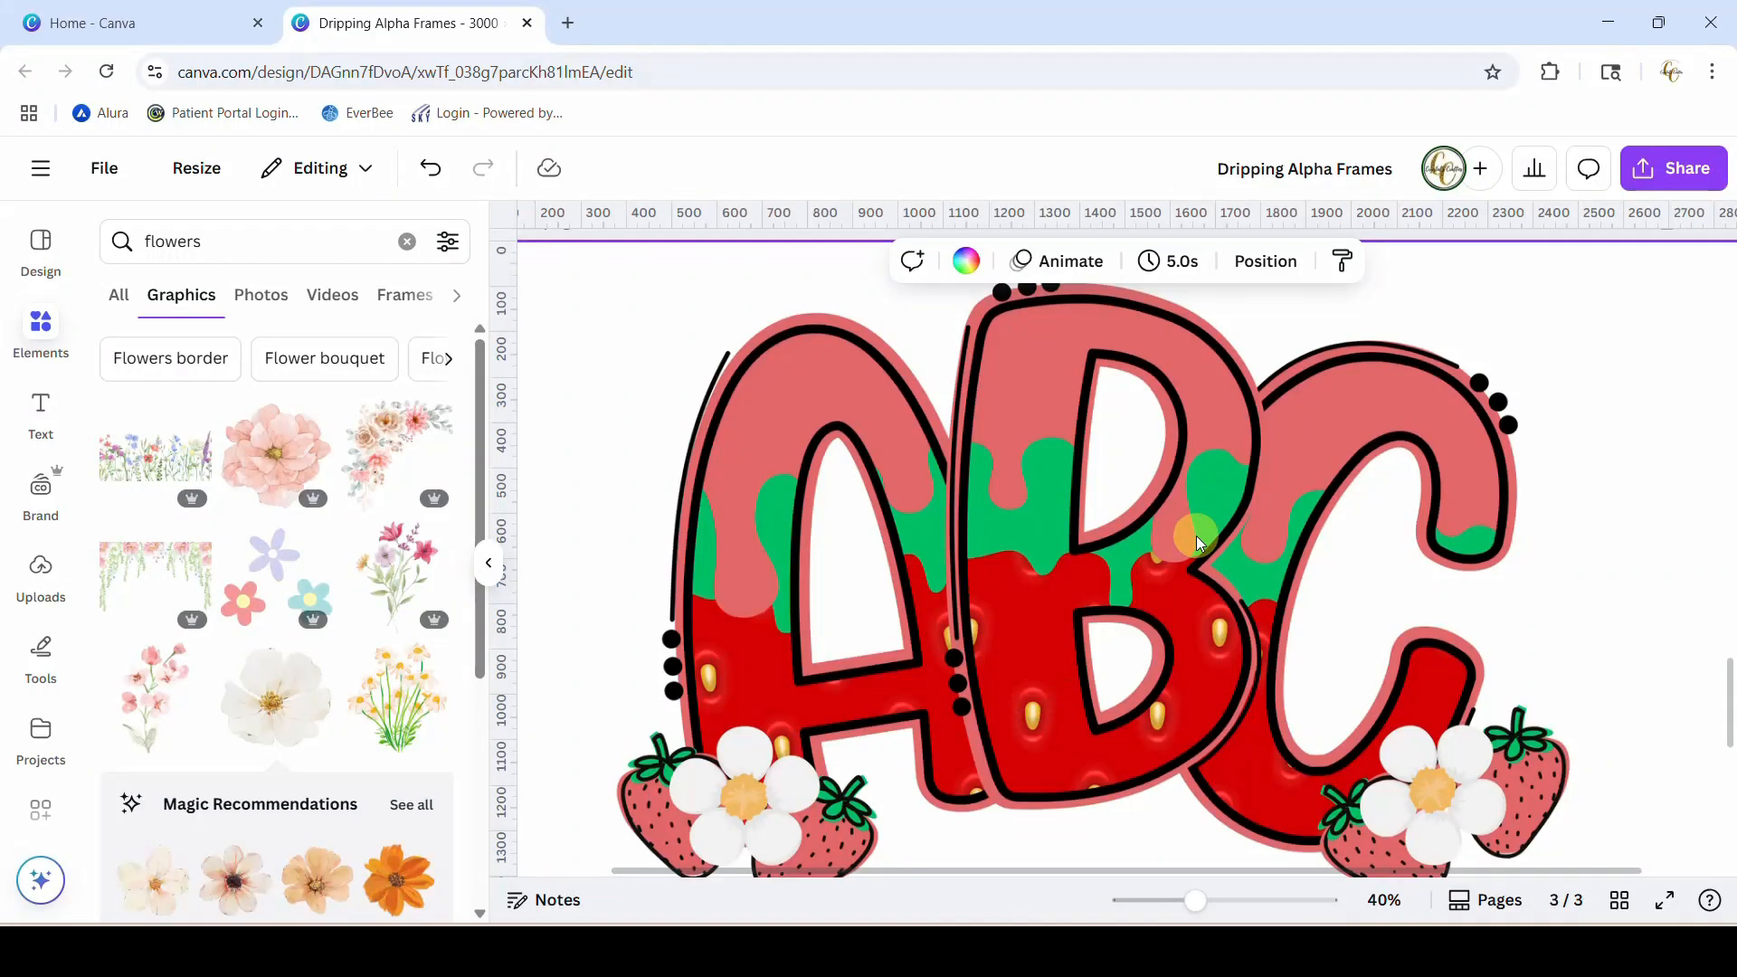
mouse_move(1218, 536)
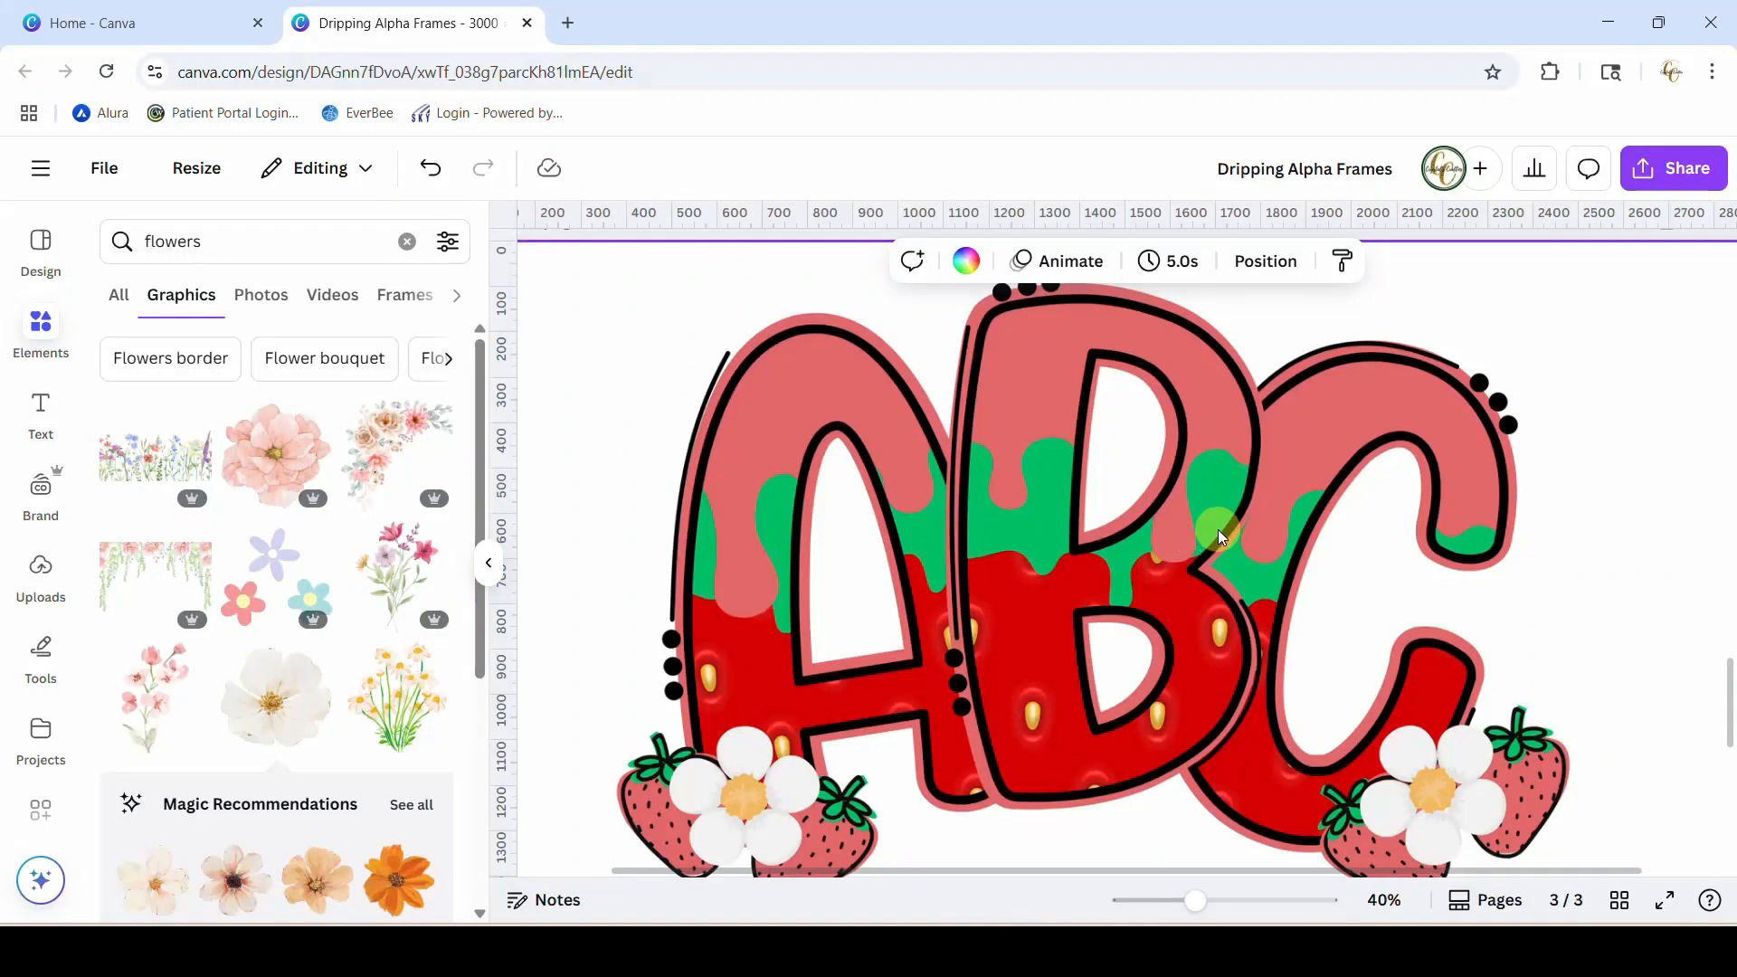